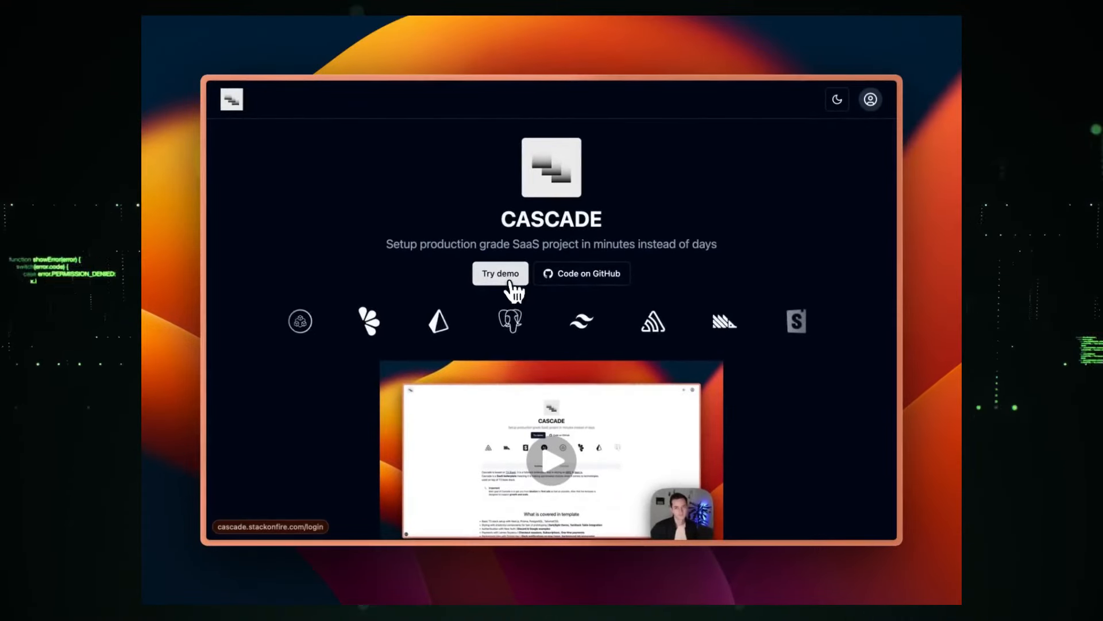
- Log into the Cascade demo through Discord and spend 10 credits on the Billing Usage page
left_click(500, 274)
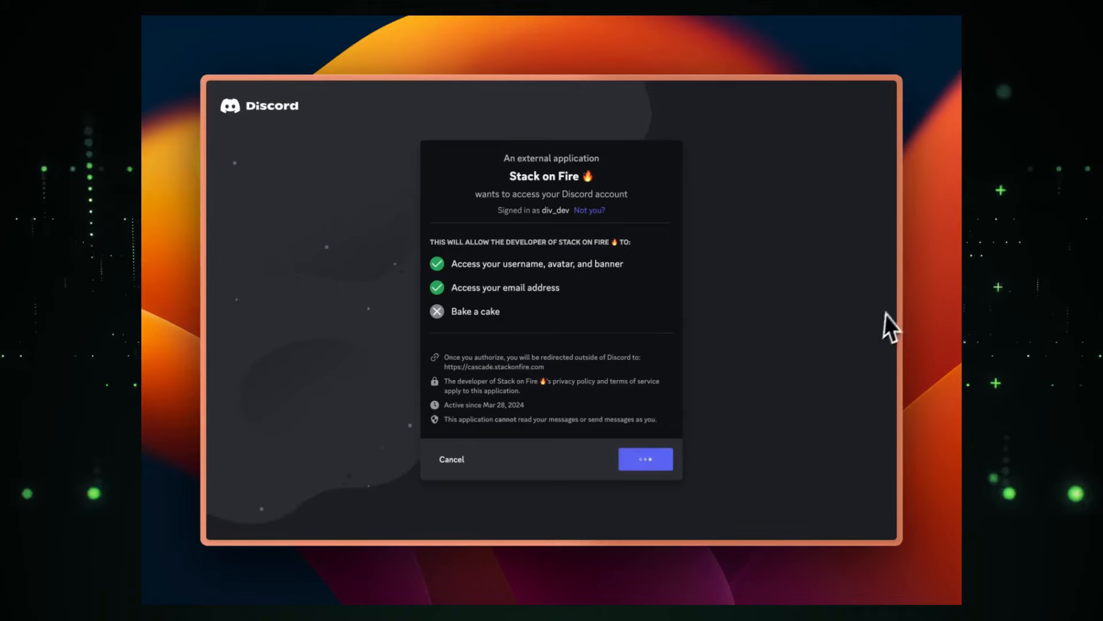
left_click(646, 458)
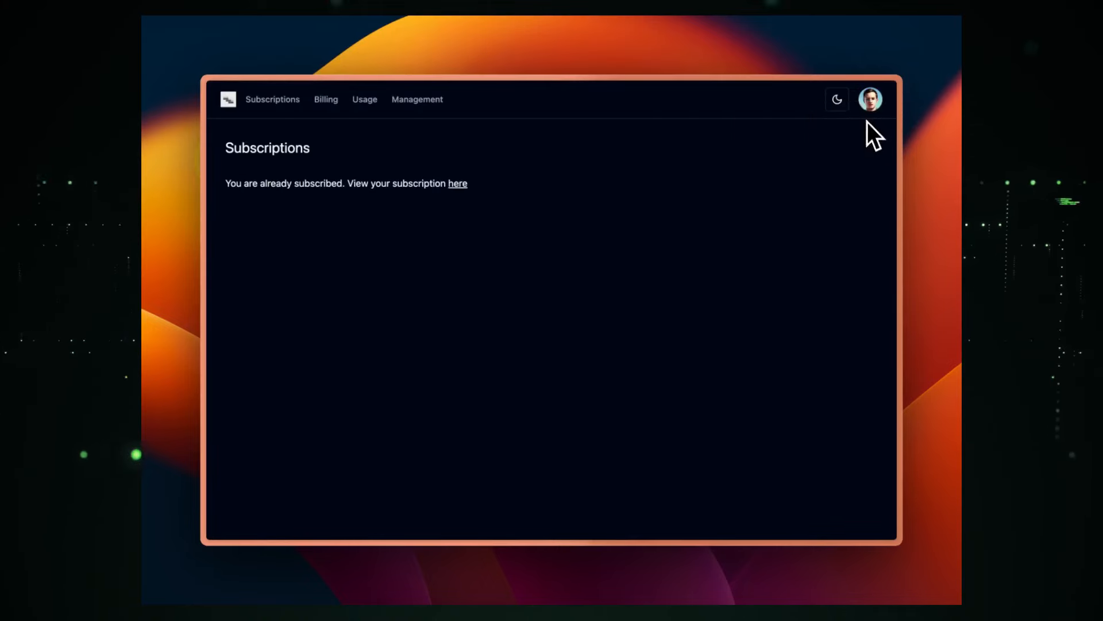
left_click(326, 99)
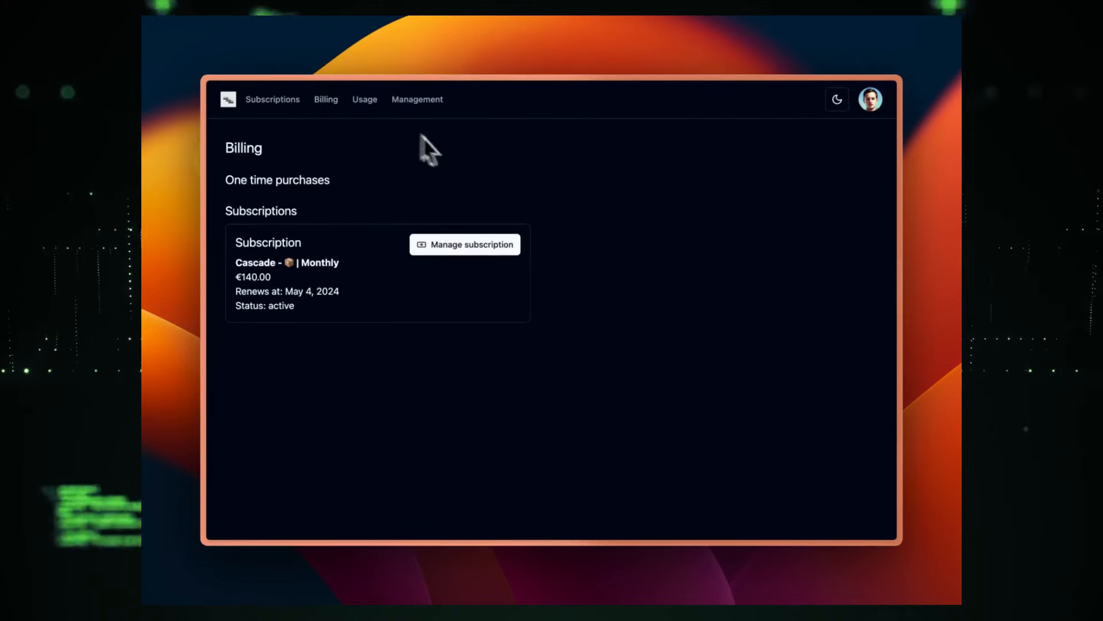
left_click(365, 99)
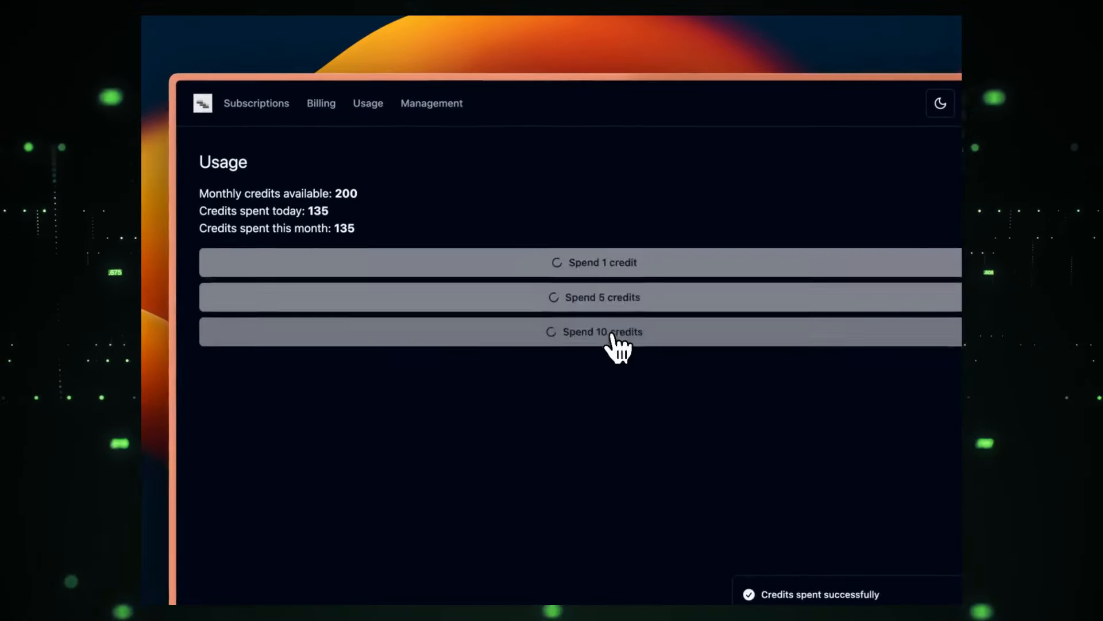
left_click(595, 331)
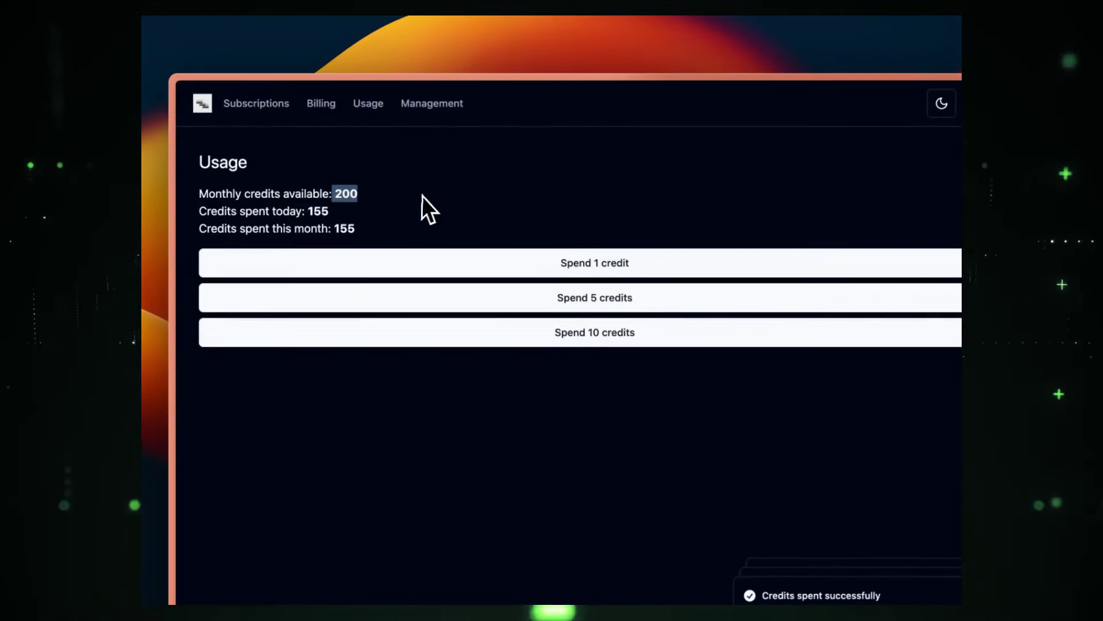
left_click(431, 103)
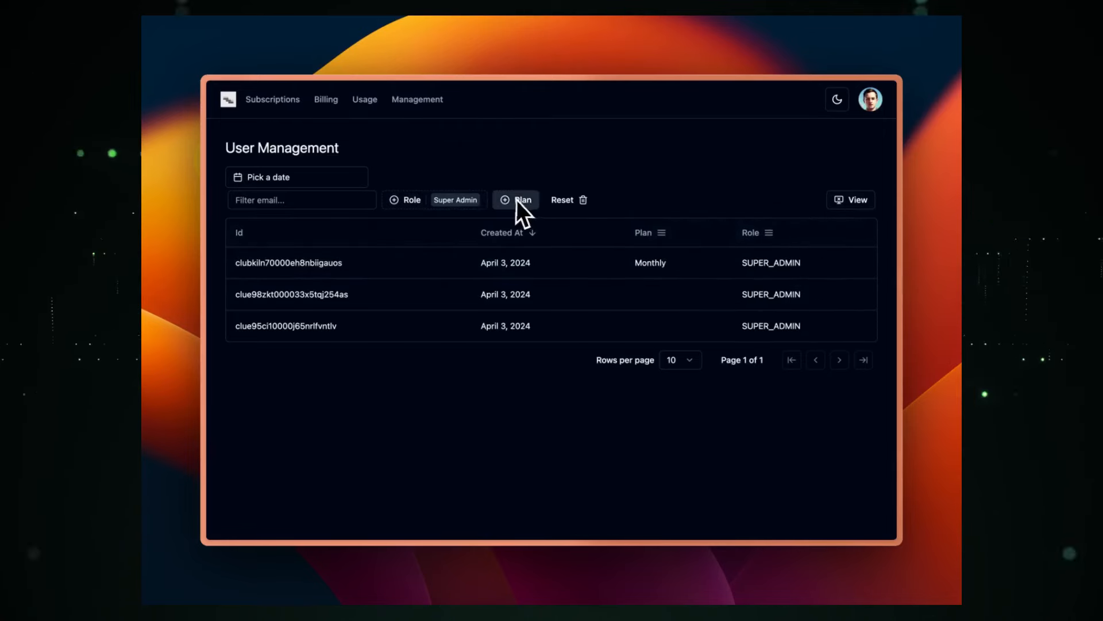
- Clear the Role filter, filter users by email 'dima', and show the Email column
left_click(563, 199)
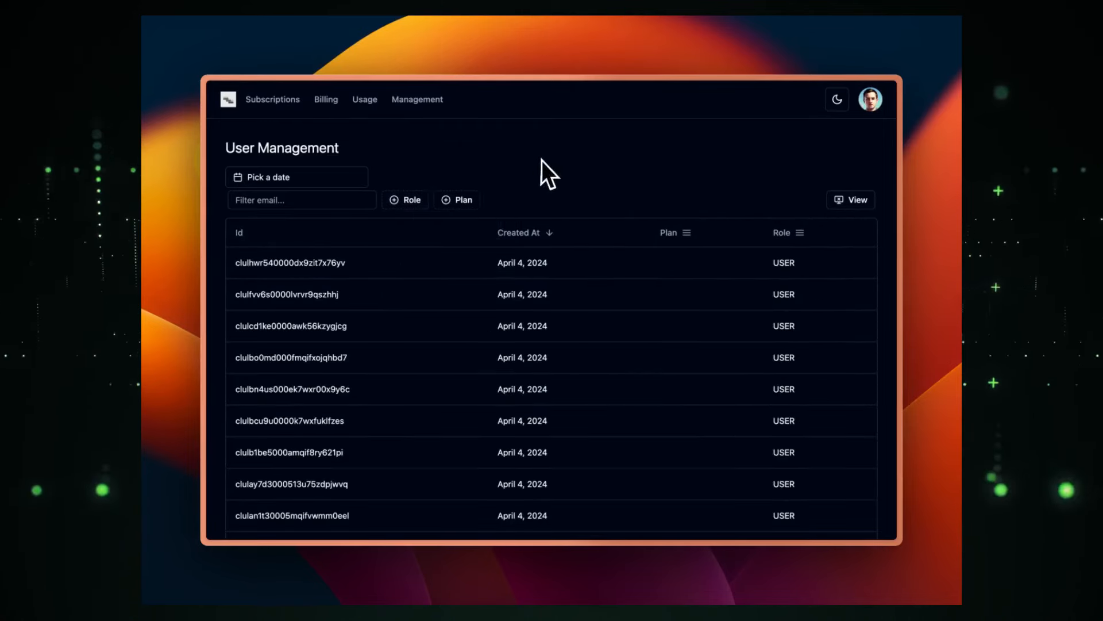
left_click(301, 200)
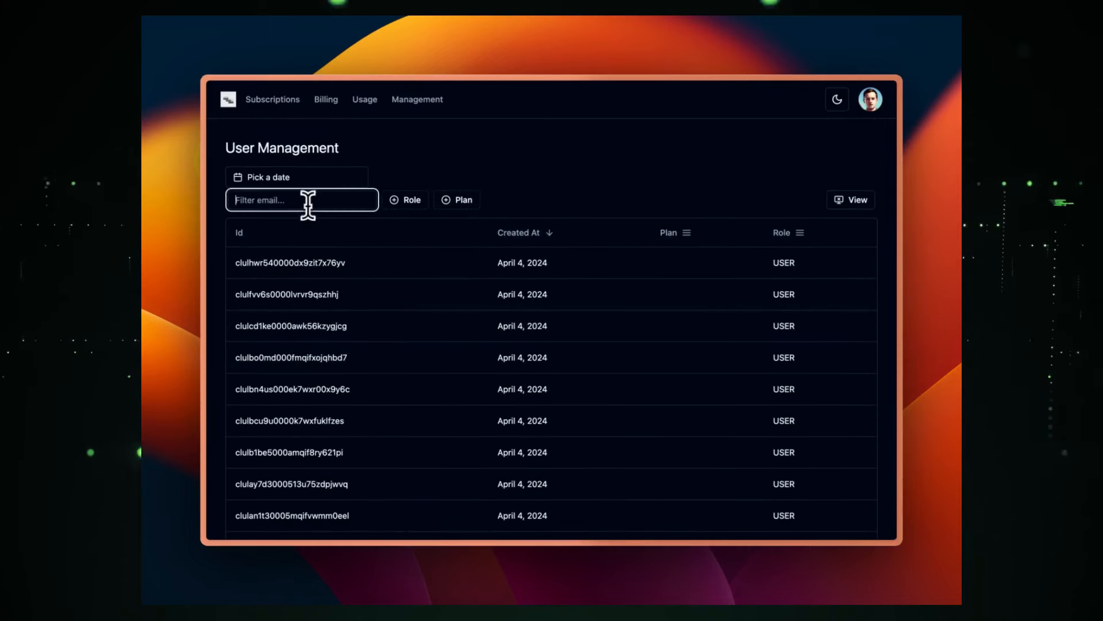
type("dima")
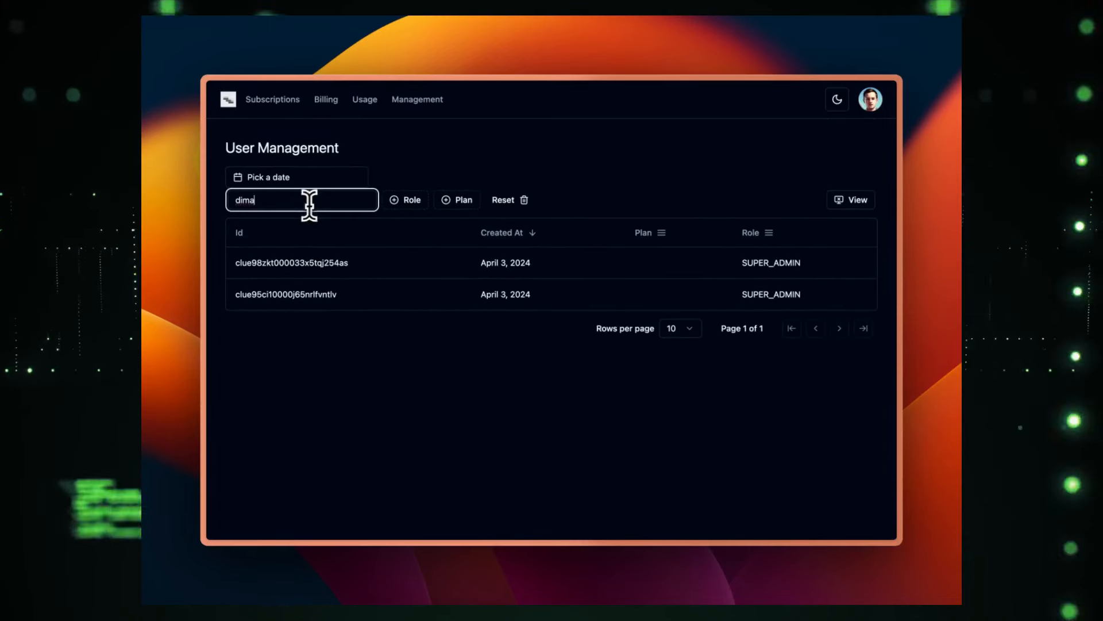
left_click(851, 200)
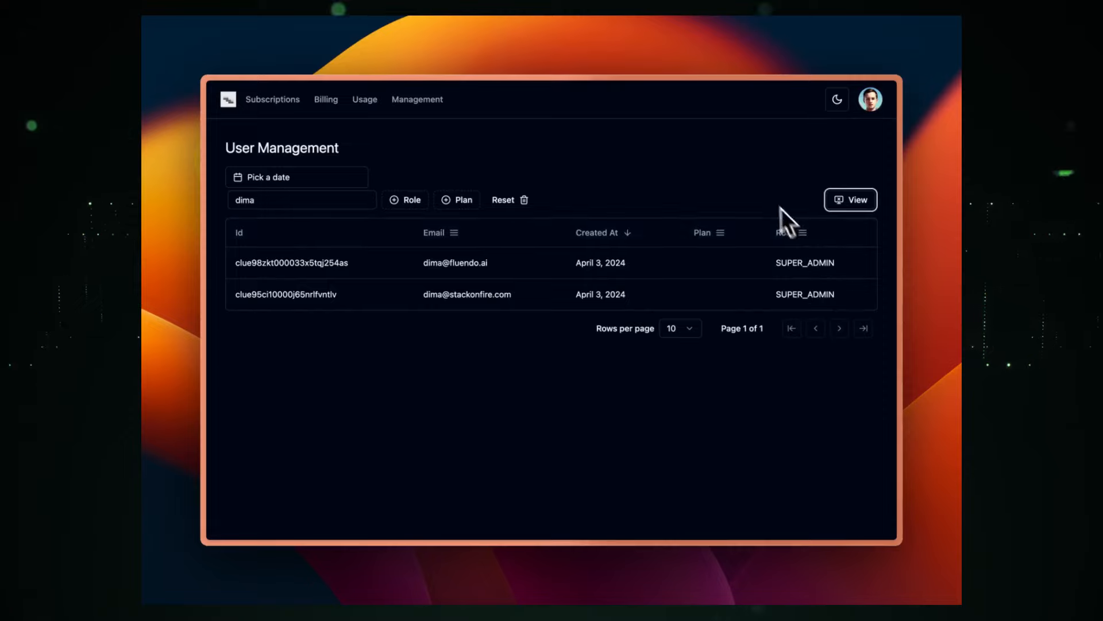
mouse_move(673, 177)
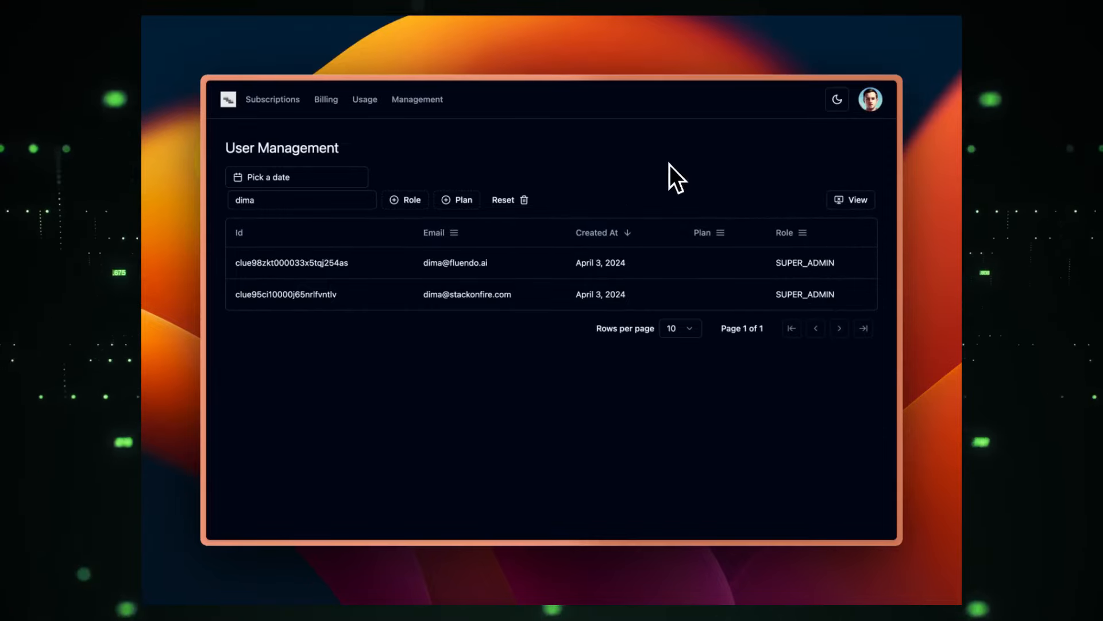
mouse_move(501, 573)
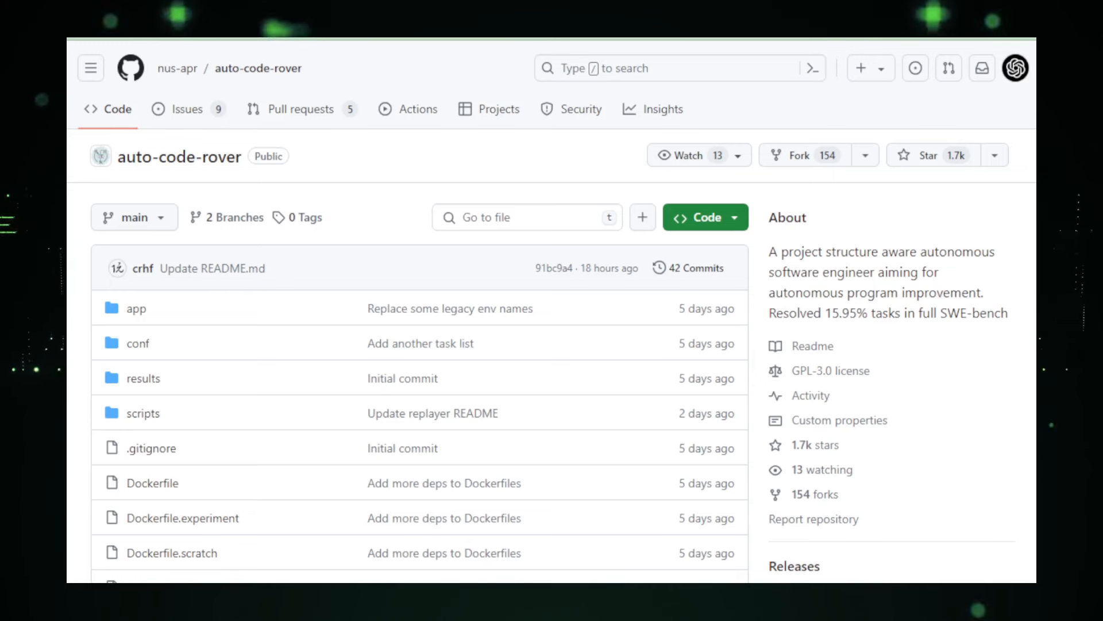
- Scroll the nus-apr/auto-code-rover page past the file list and About details to the README
scroll("down", 3)
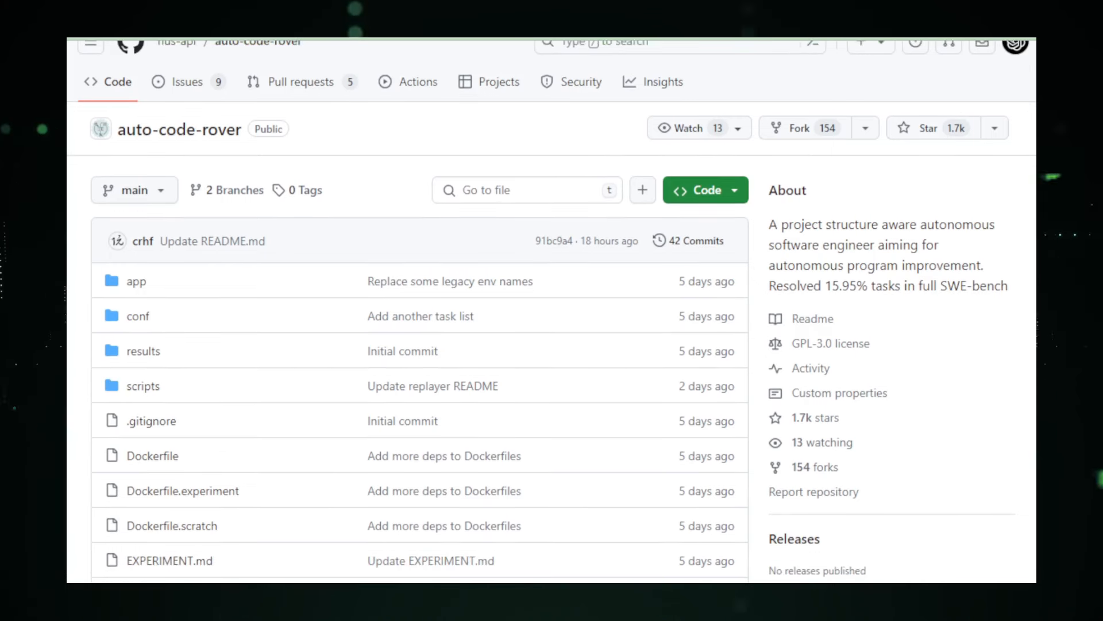
scroll("down", 3)
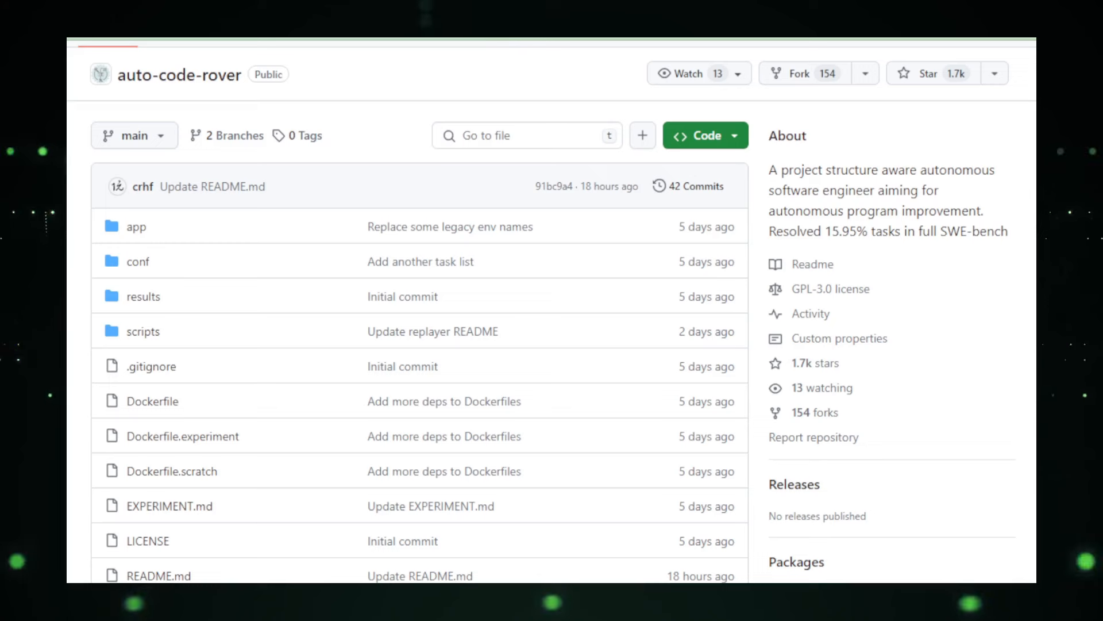
scroll("down", 3)
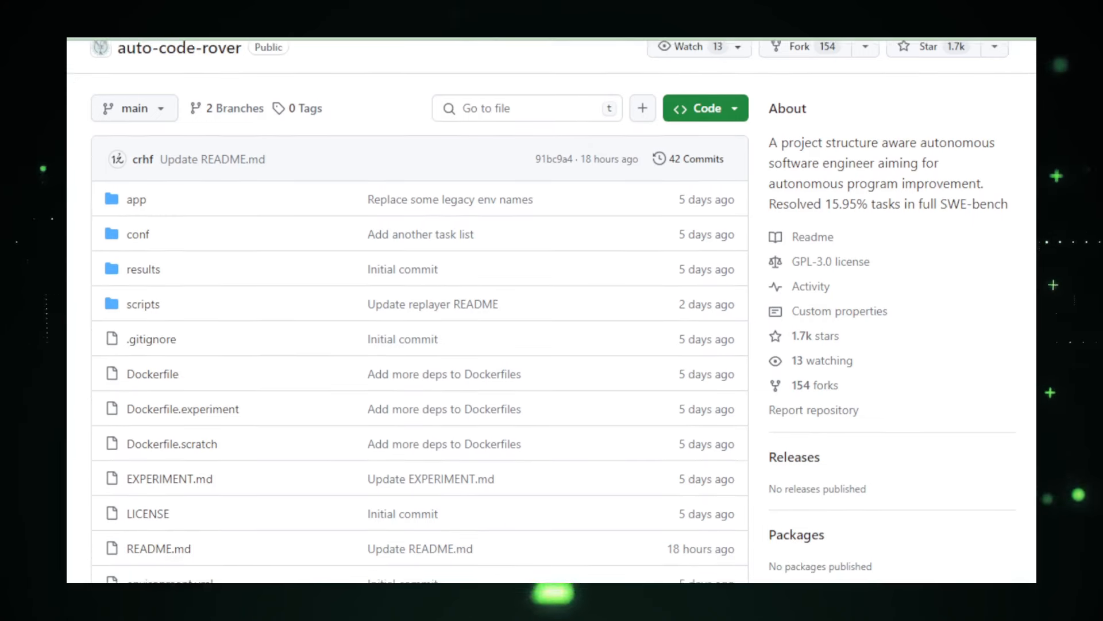
scroll("down", 3)
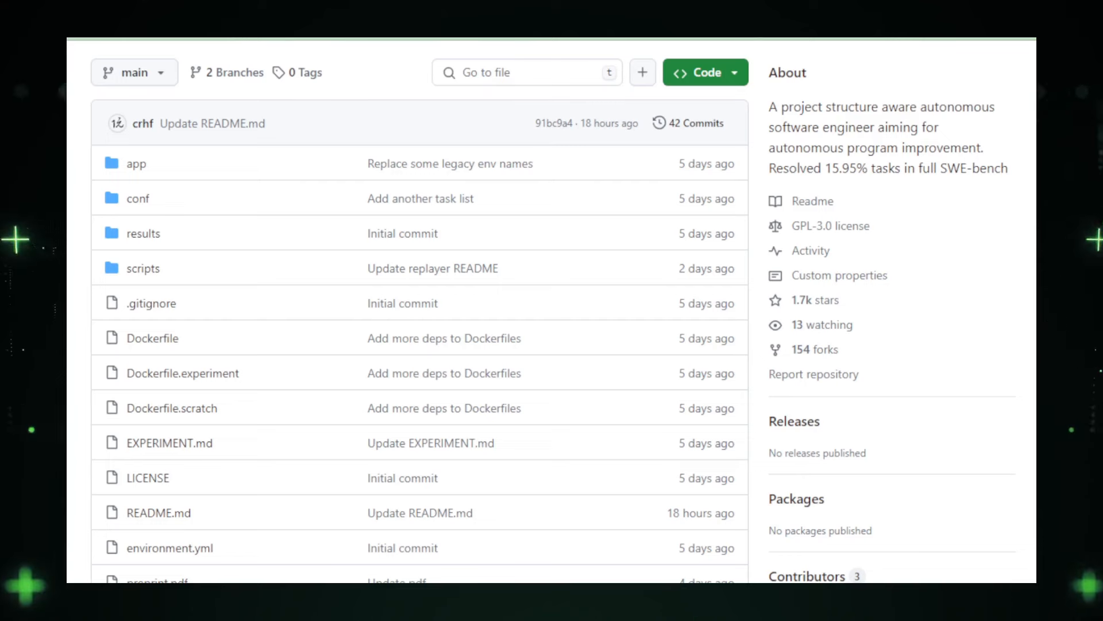
scroll("down", 3)
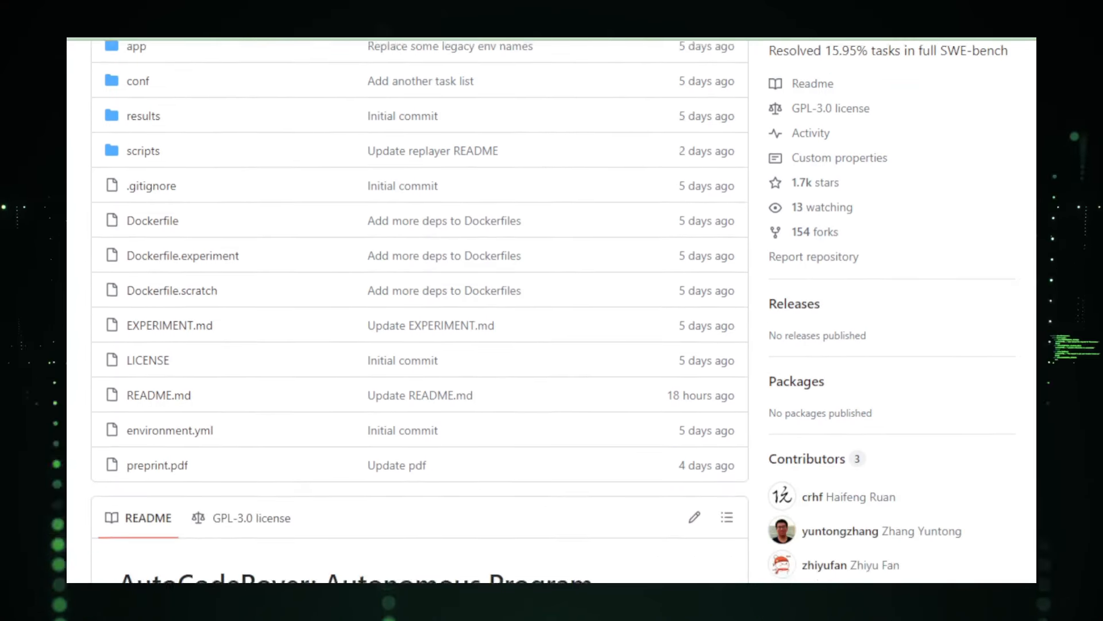
- Scroll the AutoCodeRover README through Overview, success-rate chart, two-stage list and Highlights
scroll("down", 3)
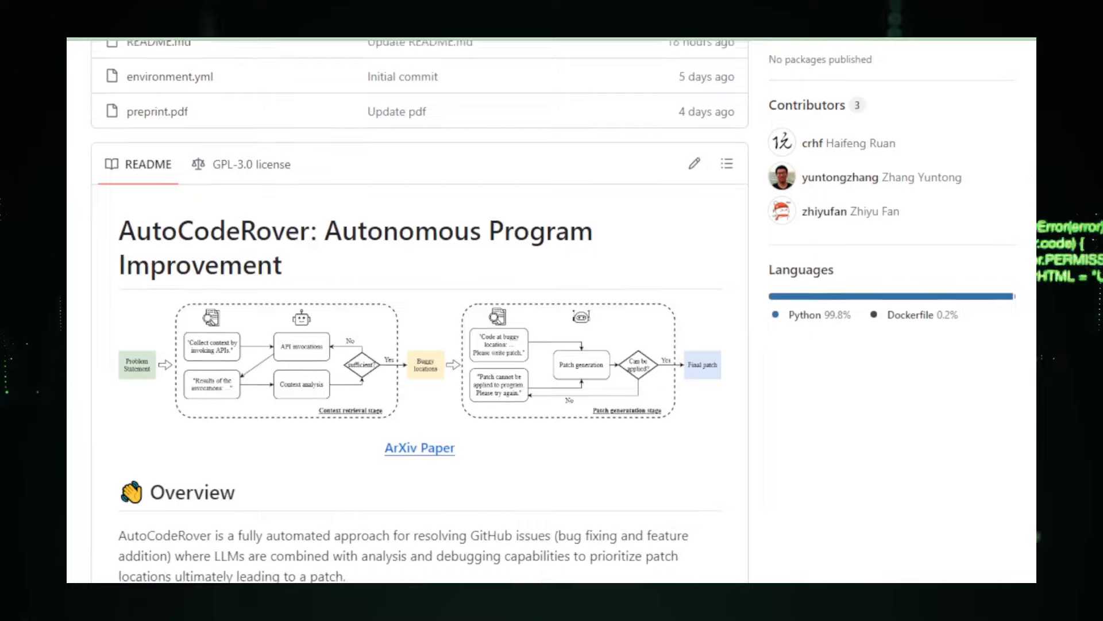
scroll("down", 3)
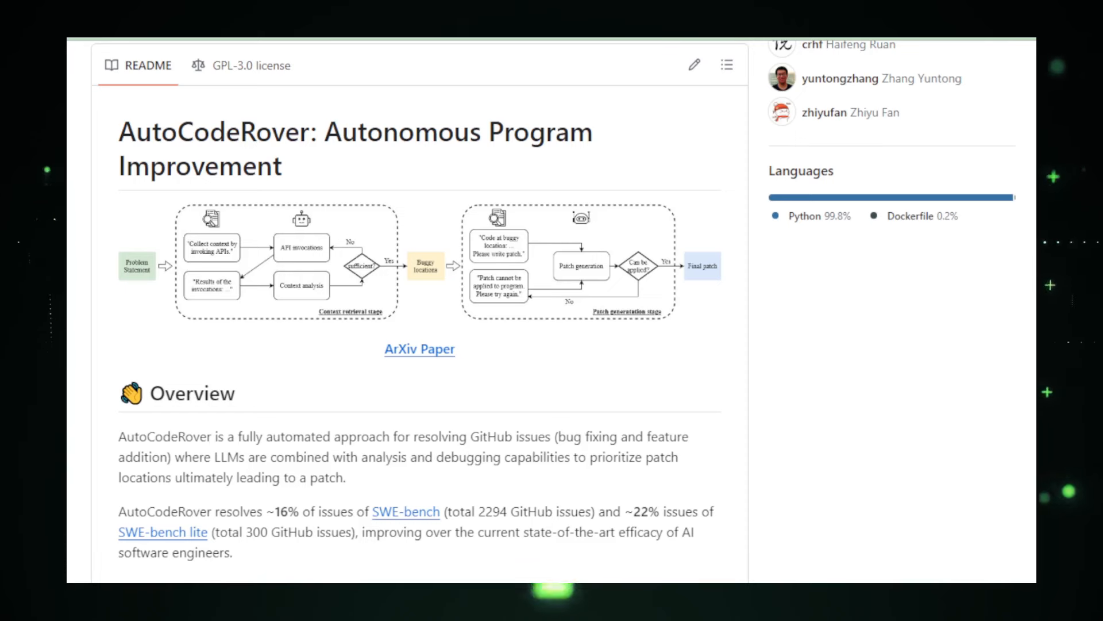
scroll("down", 3)
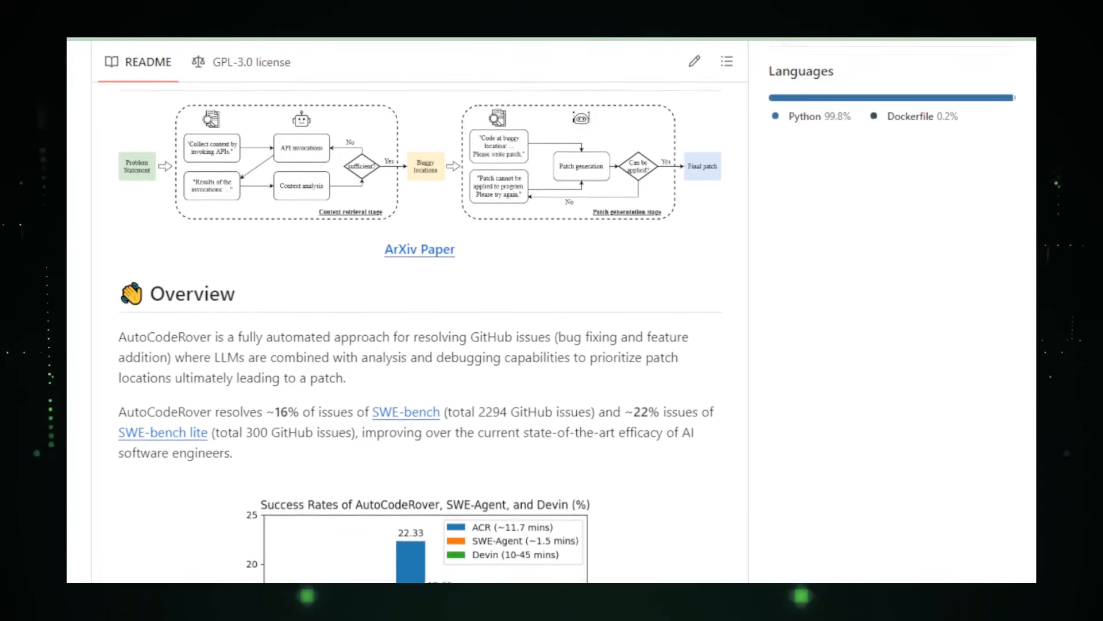
scroll("down", 3)
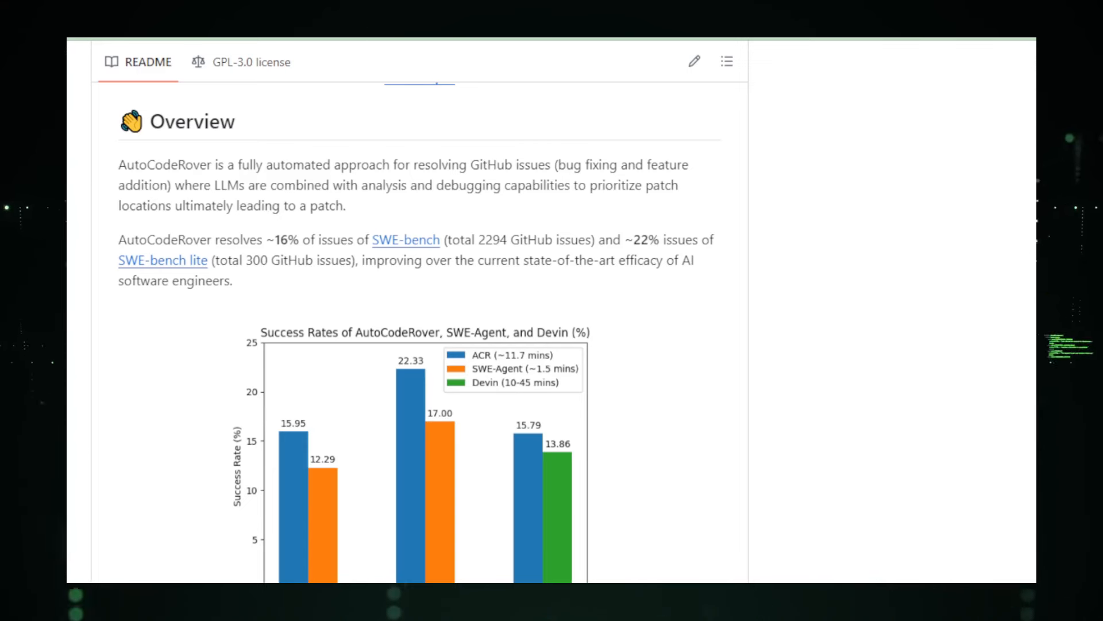
scroll("down", 3)
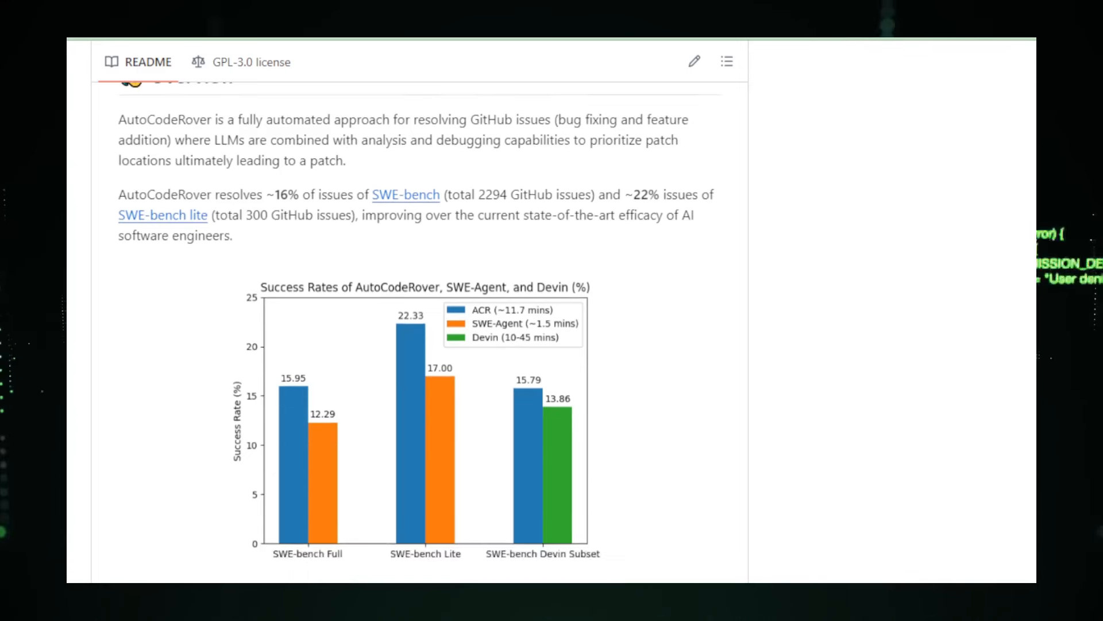
scroll("down", 3)
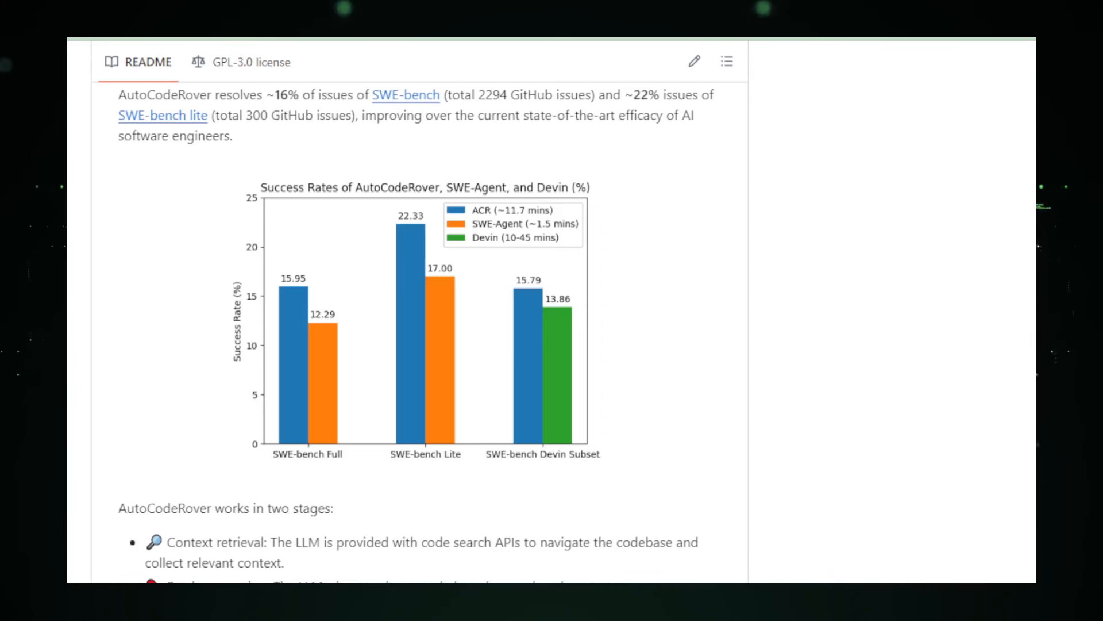
scroll("down", 3)
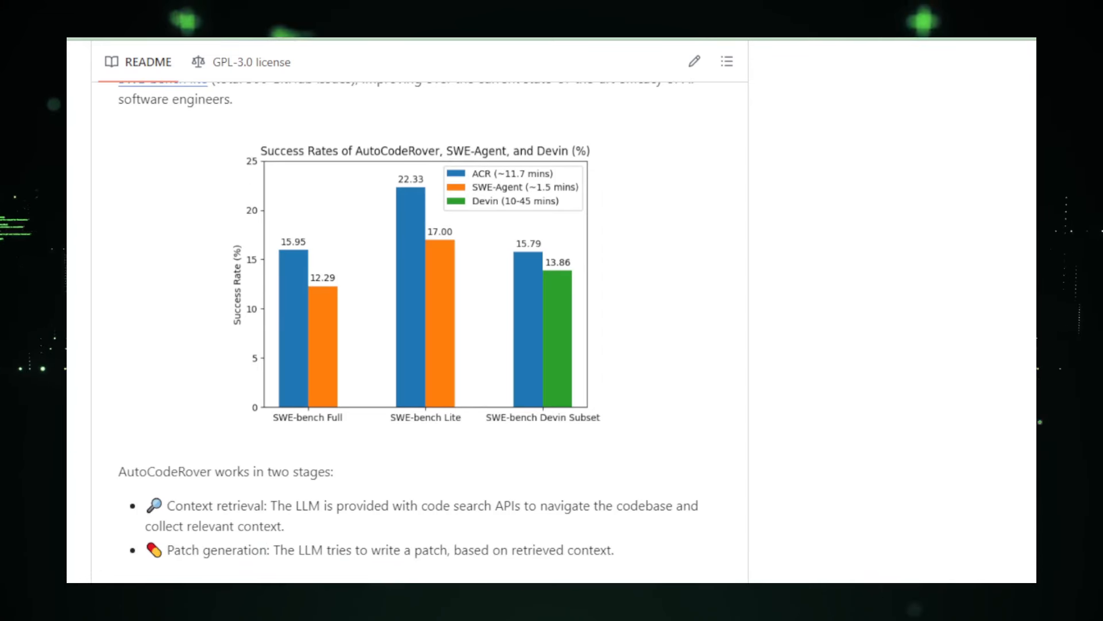
scroll("down", 3)
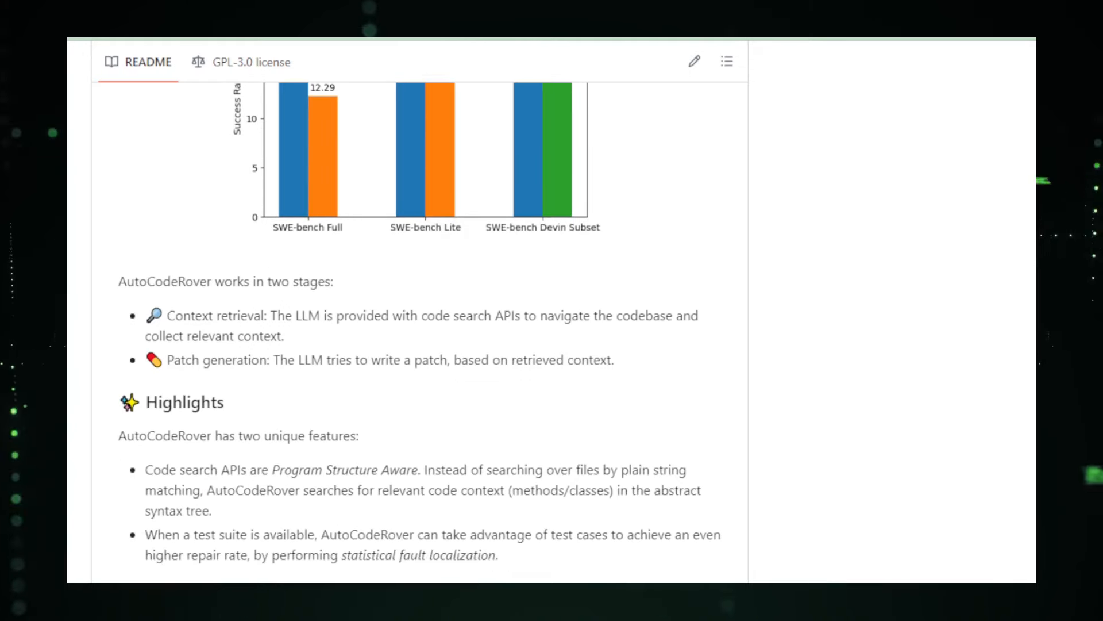
scroll("down", 3)
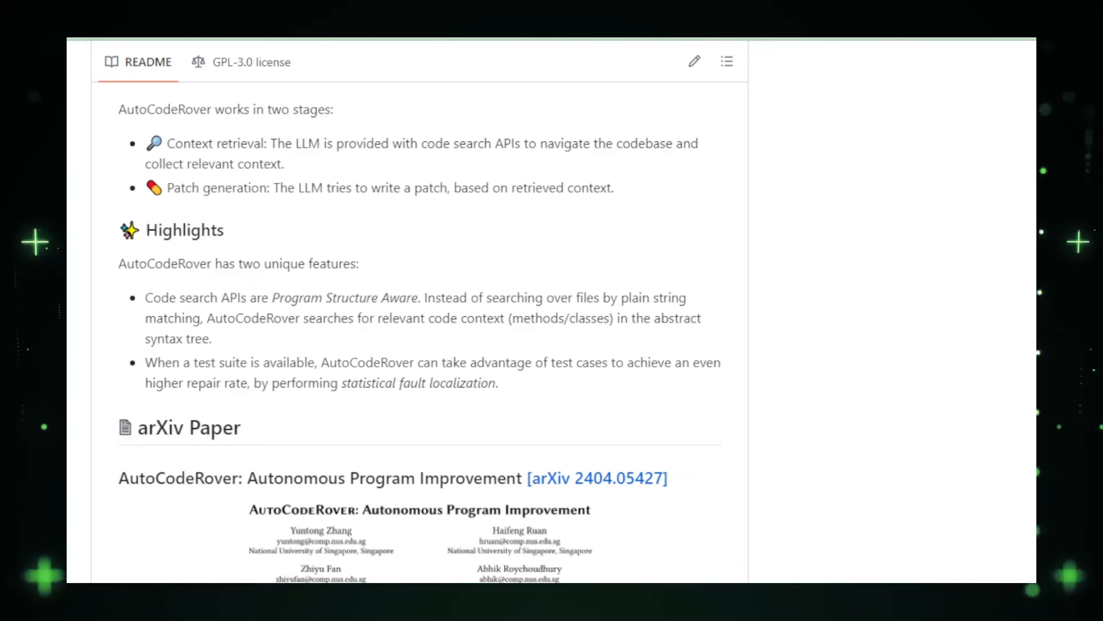
- Scroll past the citation block, Django issue demo and Enhancement video to Setup & Running
scroll("down", 3)
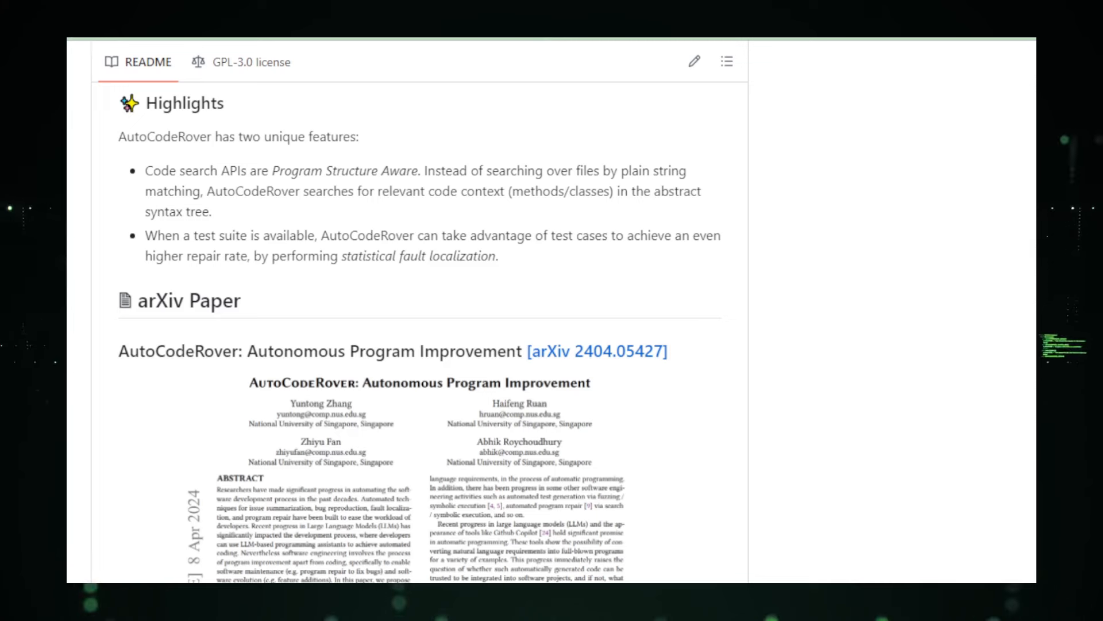
scroll("down", 3)
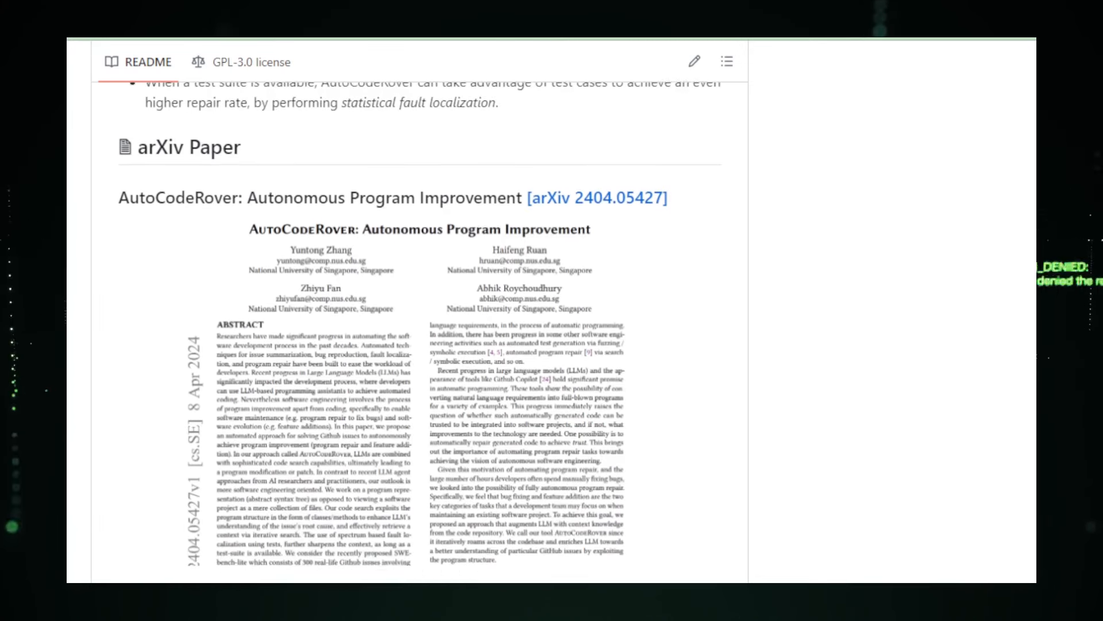
scroll("down", 3)
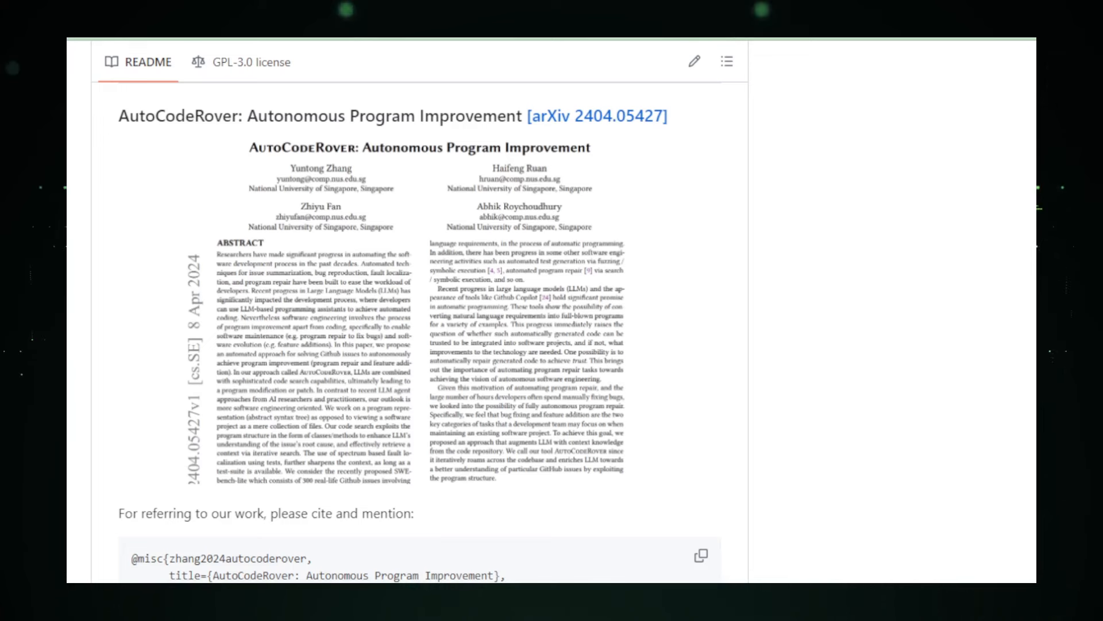
scroll("down", 3)
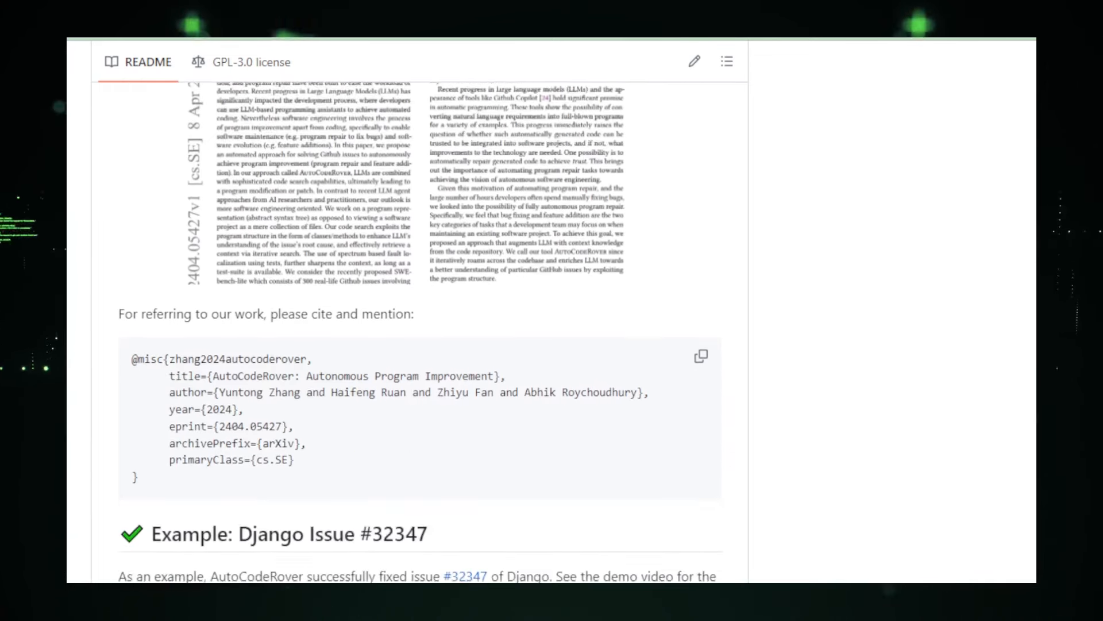
scroll("down", 3)
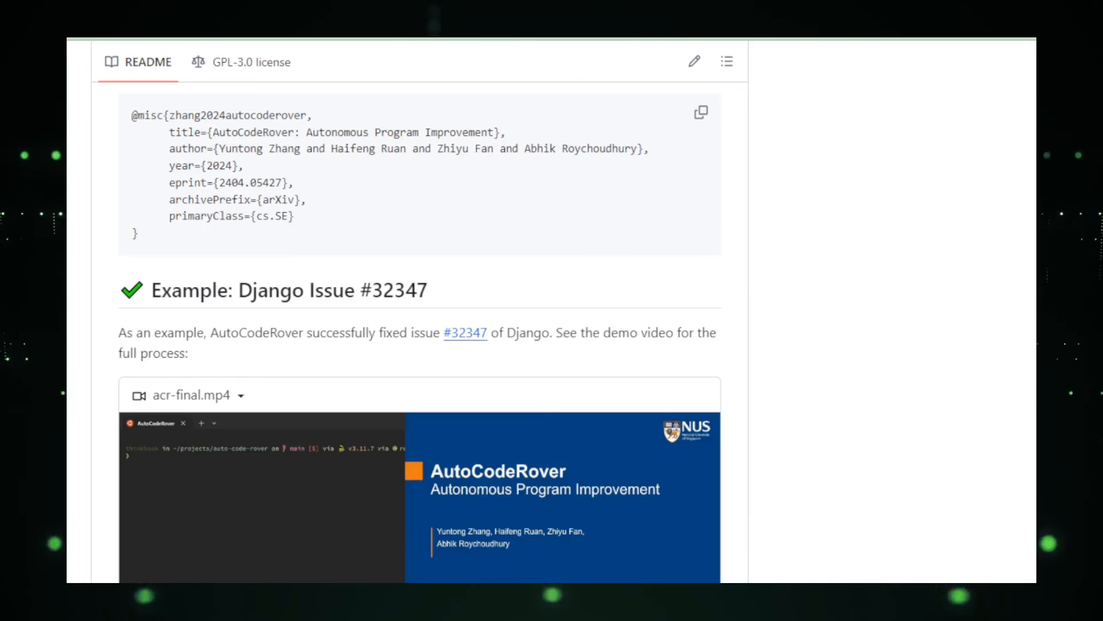
scroll("down", 3)
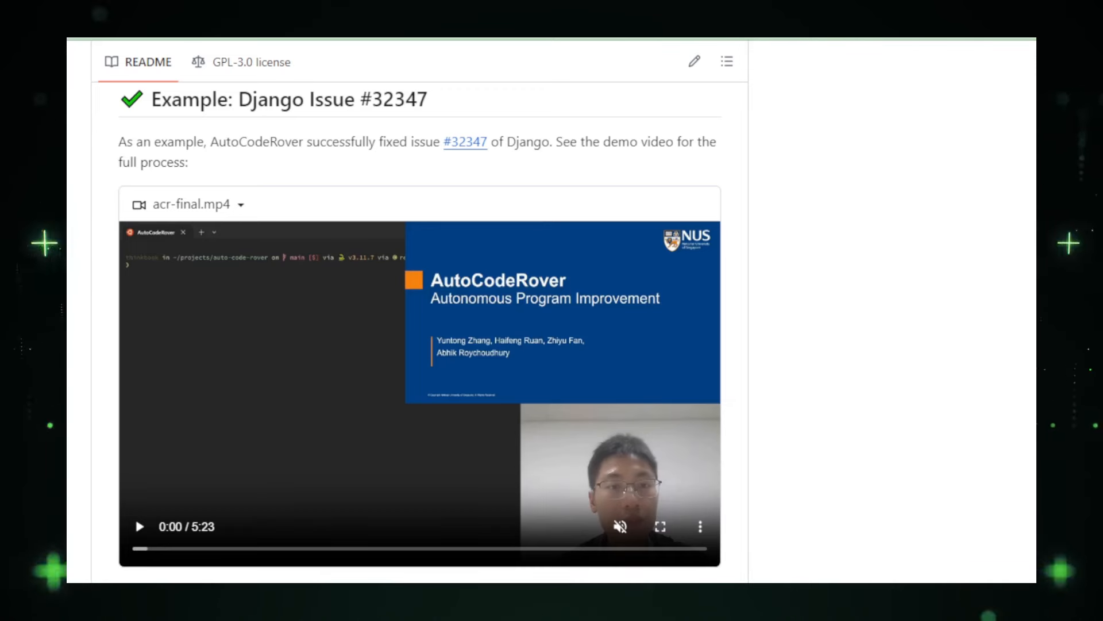
scroll("down", 3)
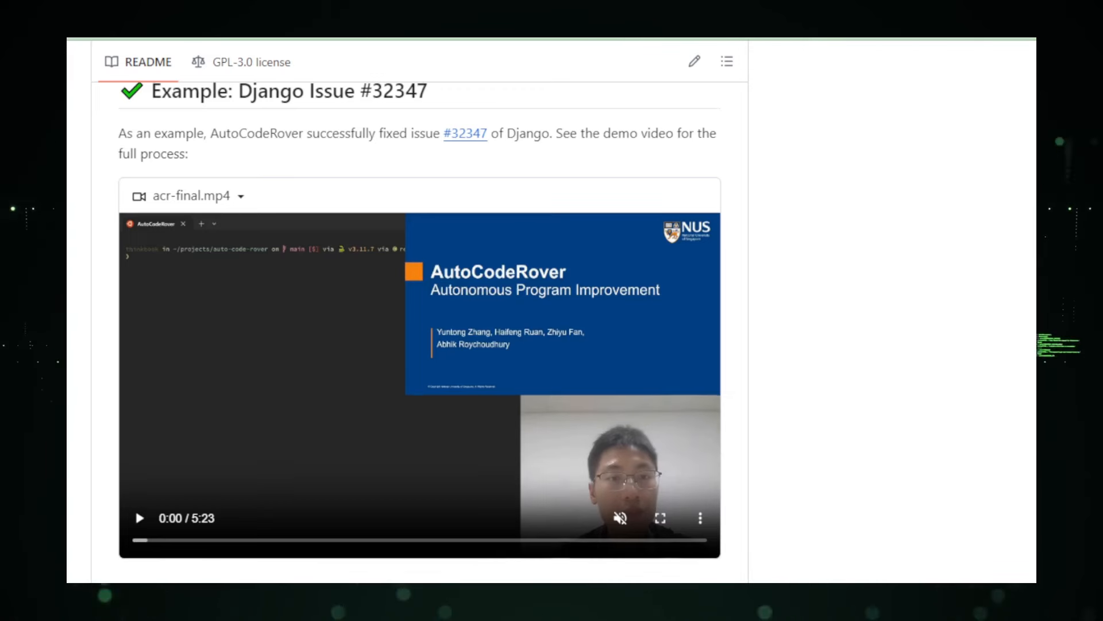
scroll("down", 3)
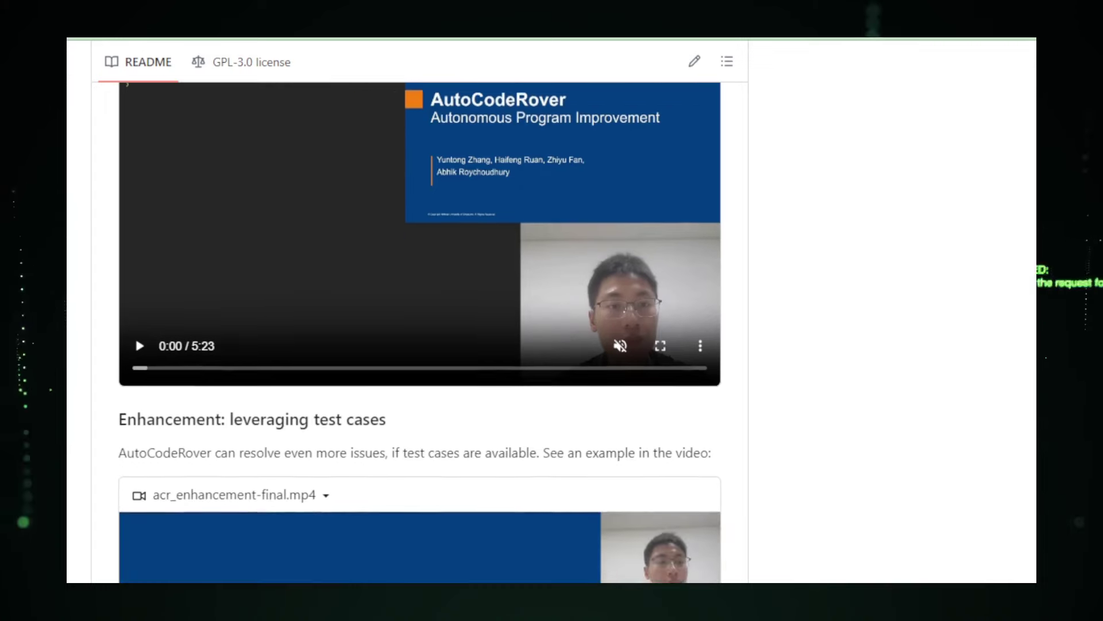
scroll("down", 3)
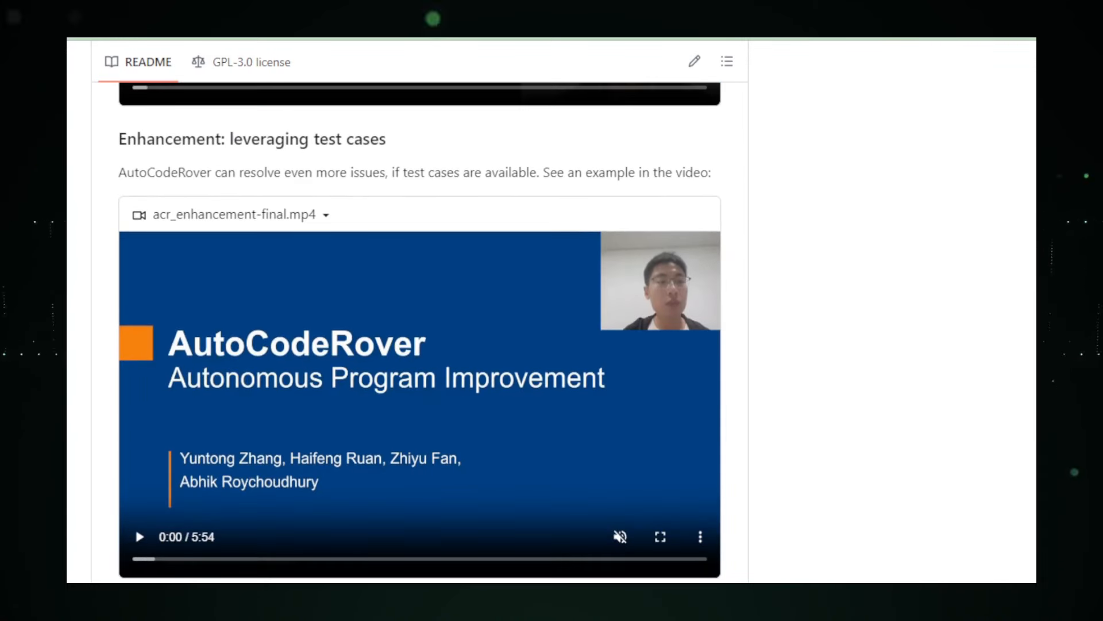
scroll("down", 3)
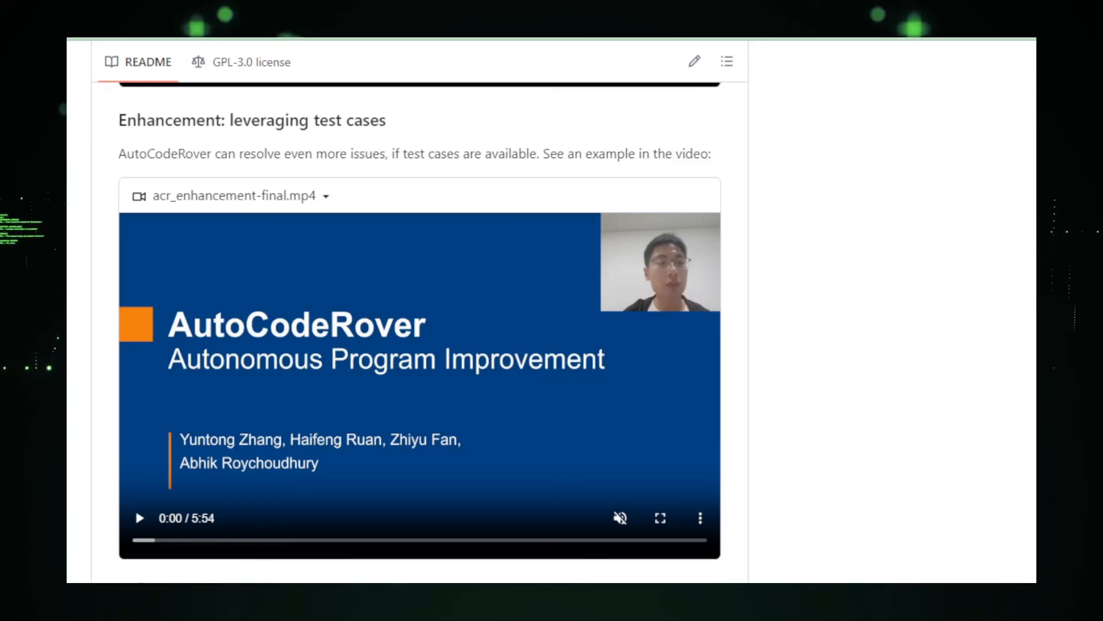
scroll("down", 3)
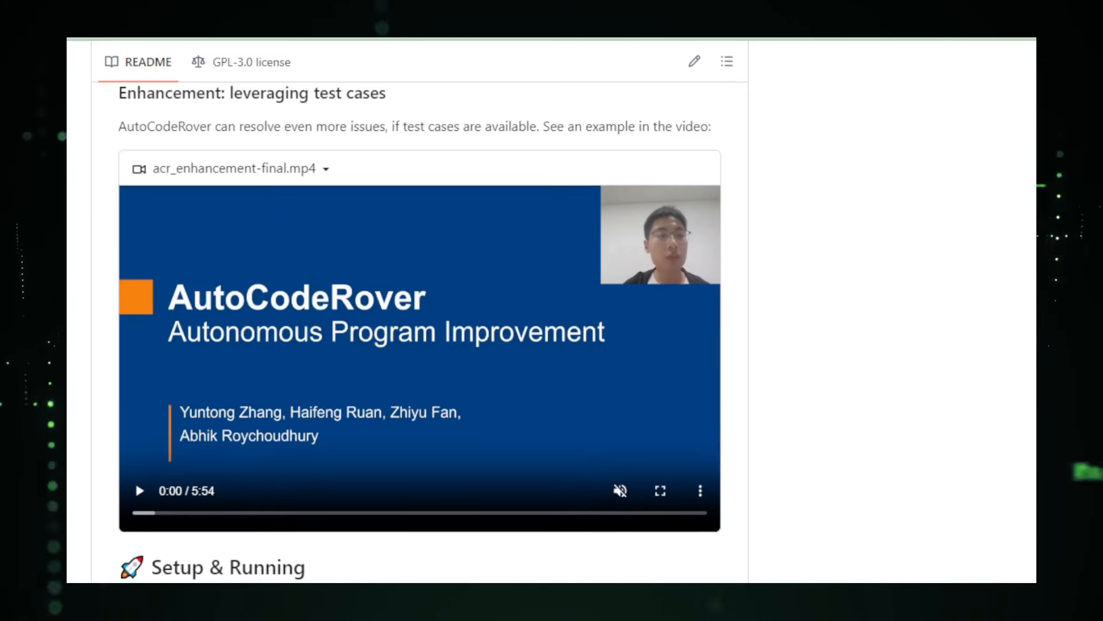
- Scroll the README through Setup & Running and the single and multiple task instructions
scroll("down", 3)
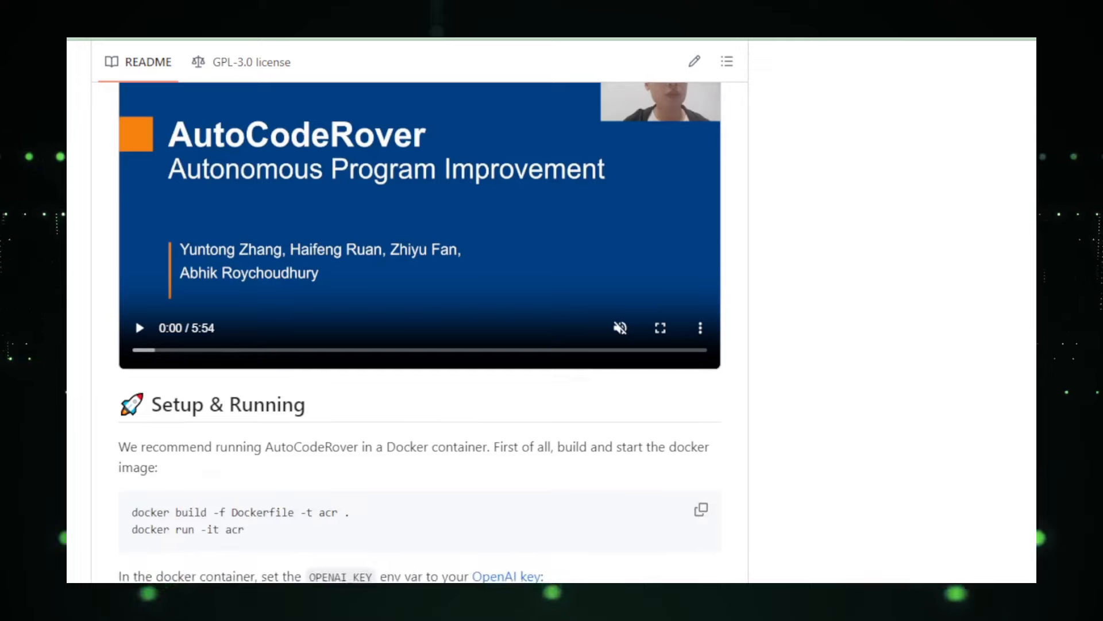
scroll("down", 3)
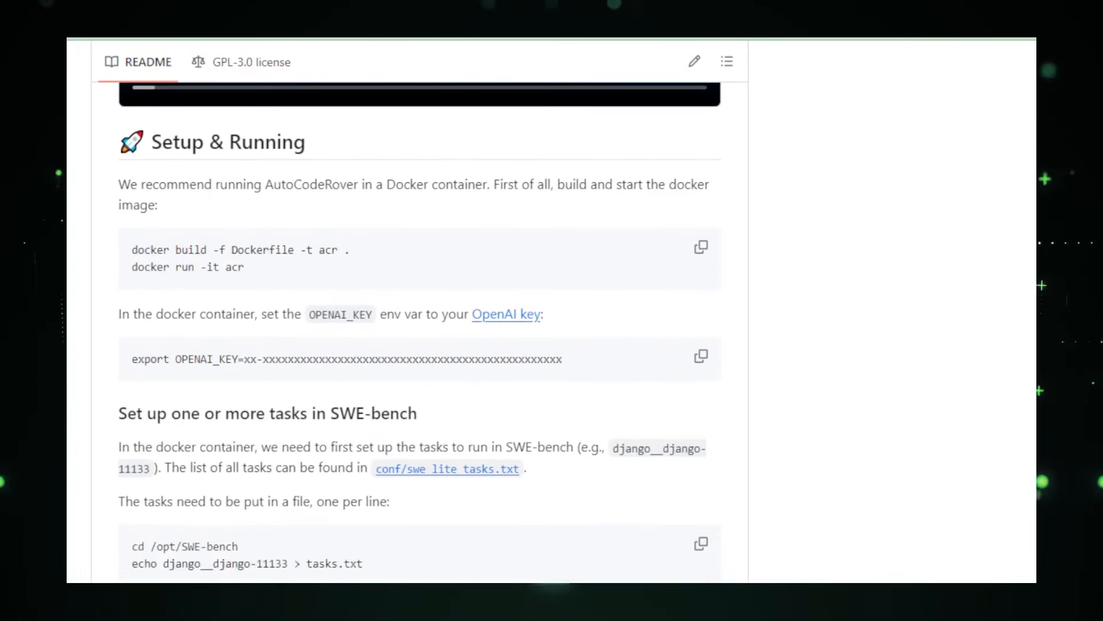
scroll("down", 3)
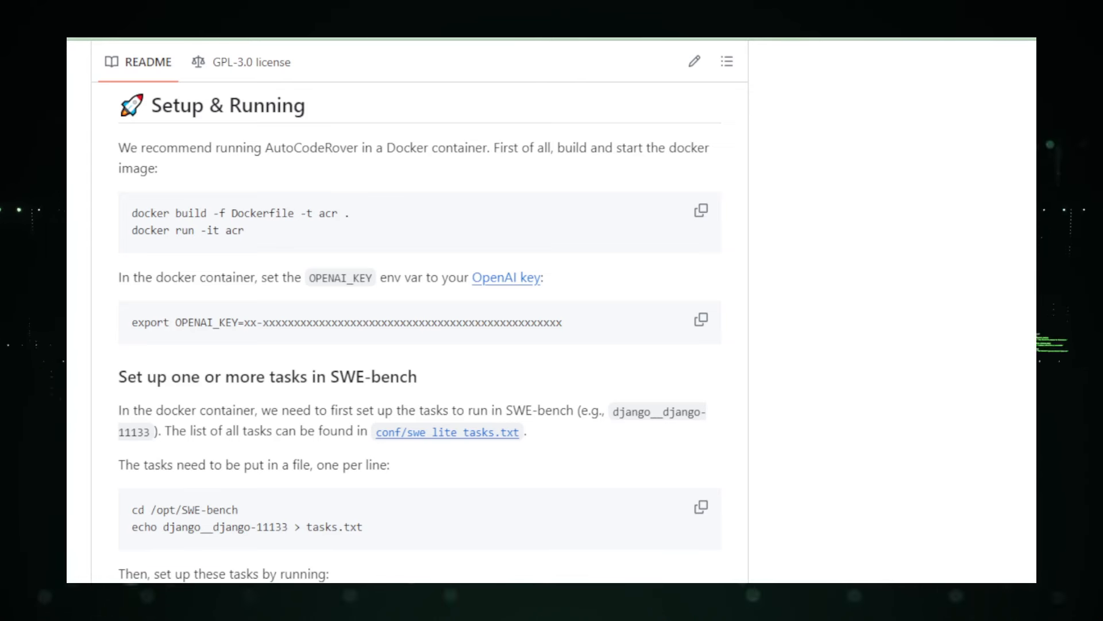
scroll("down", 3)
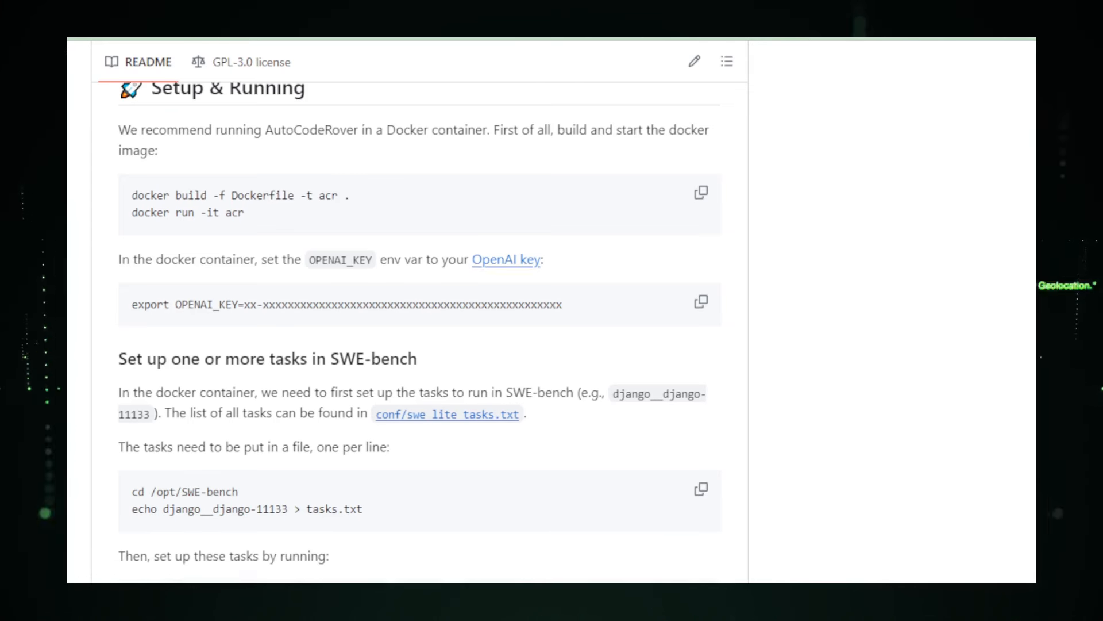
scroll("down", 3)
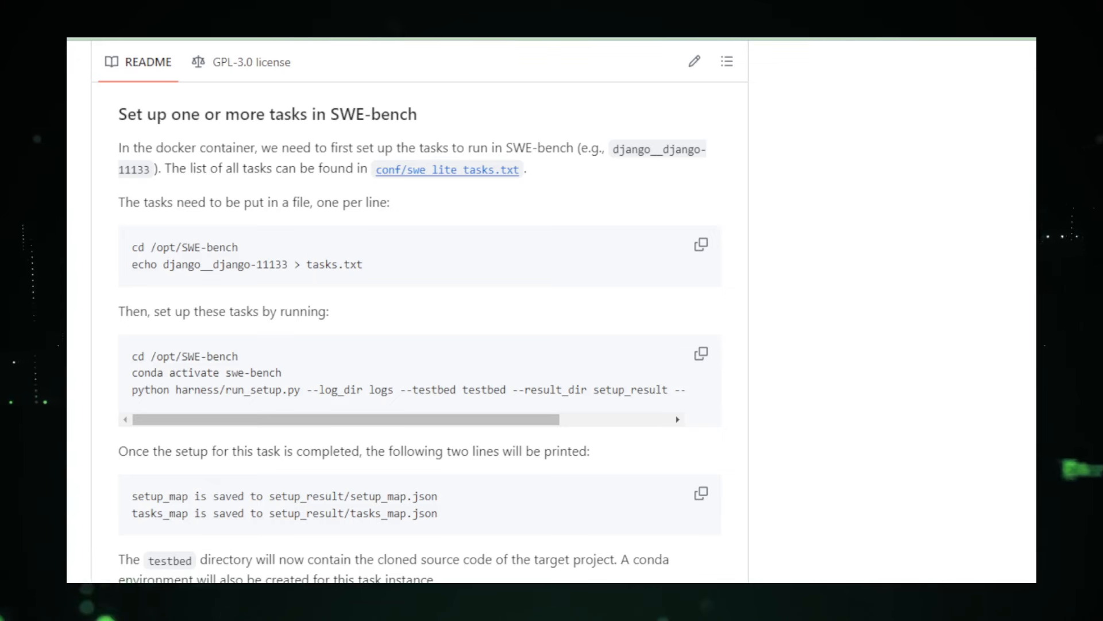
scroll("down", 3)
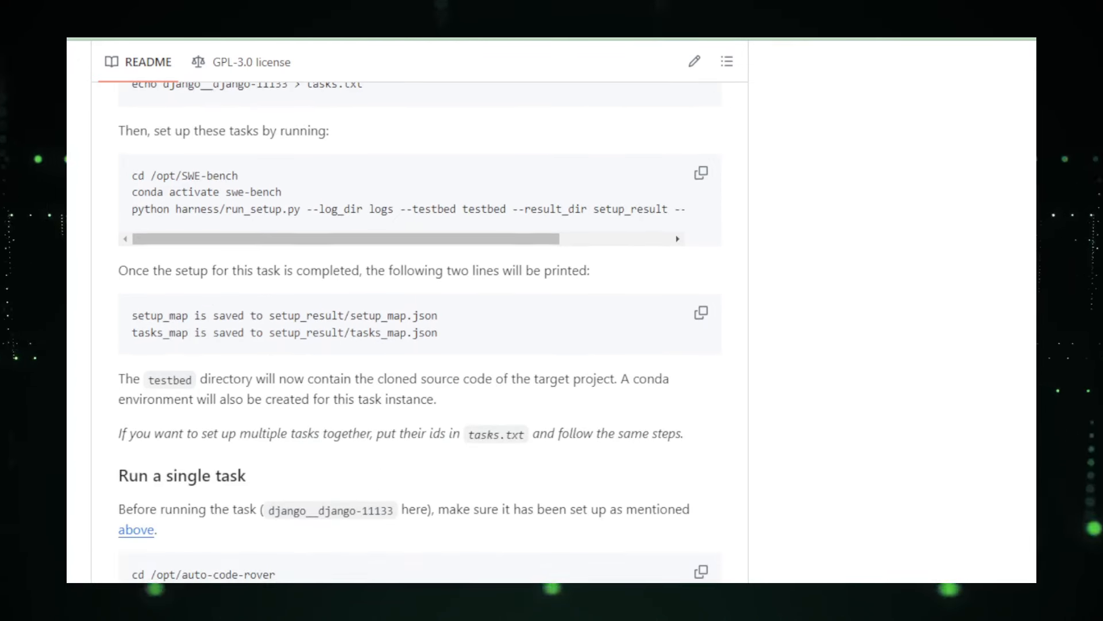
scroll("down", 3)
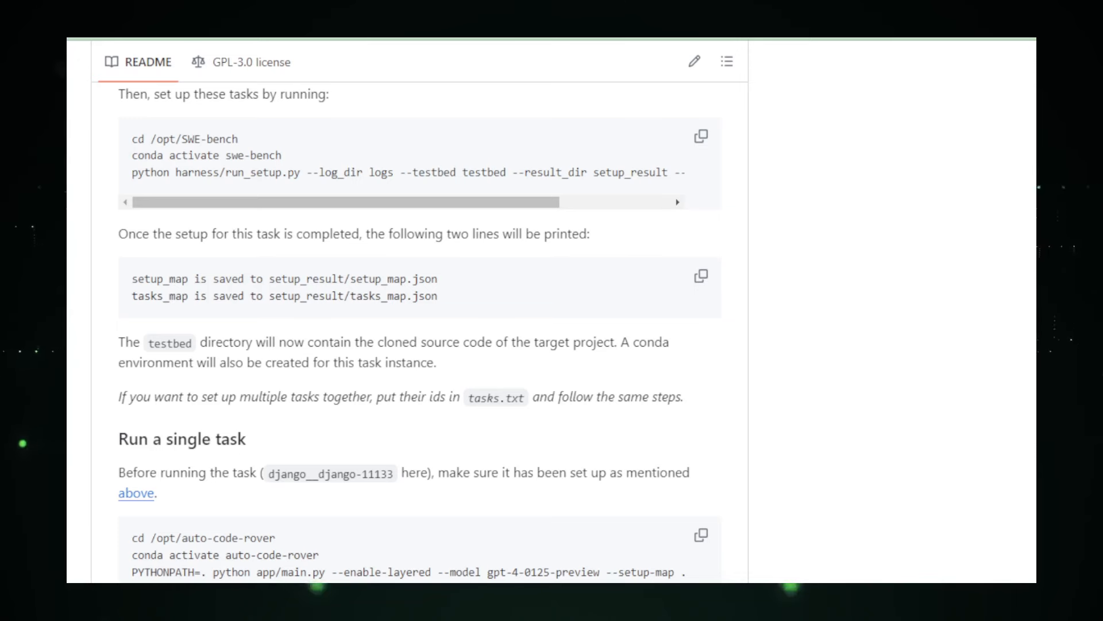
- Continue through the config file, Experiment Replication, Contacts and Acknowledgements
scroll("down", 3)
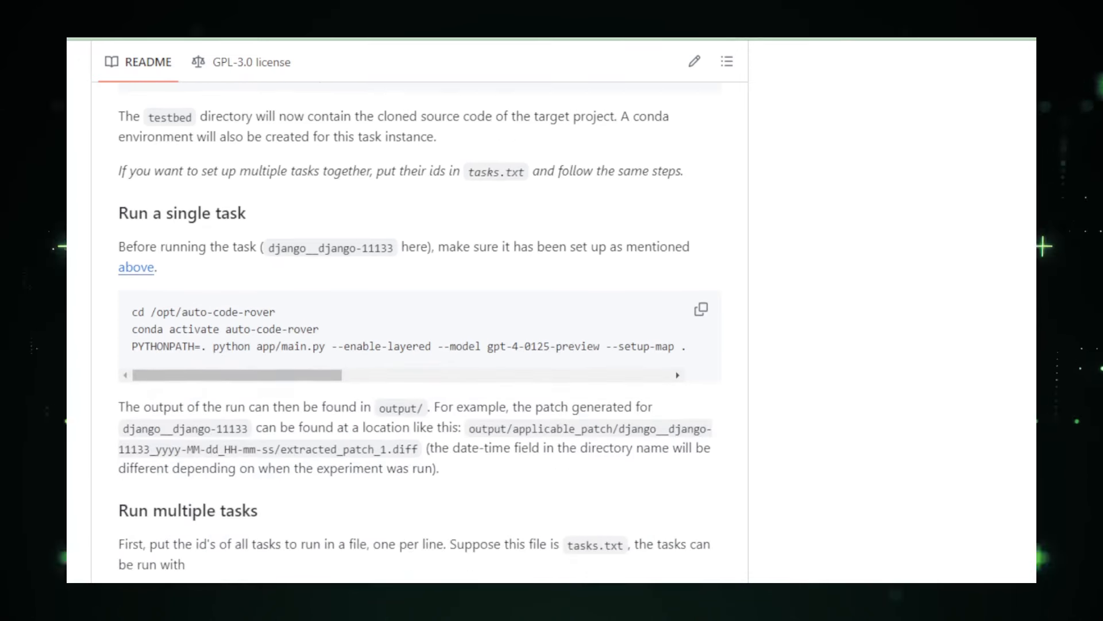
scroll("down", 3)
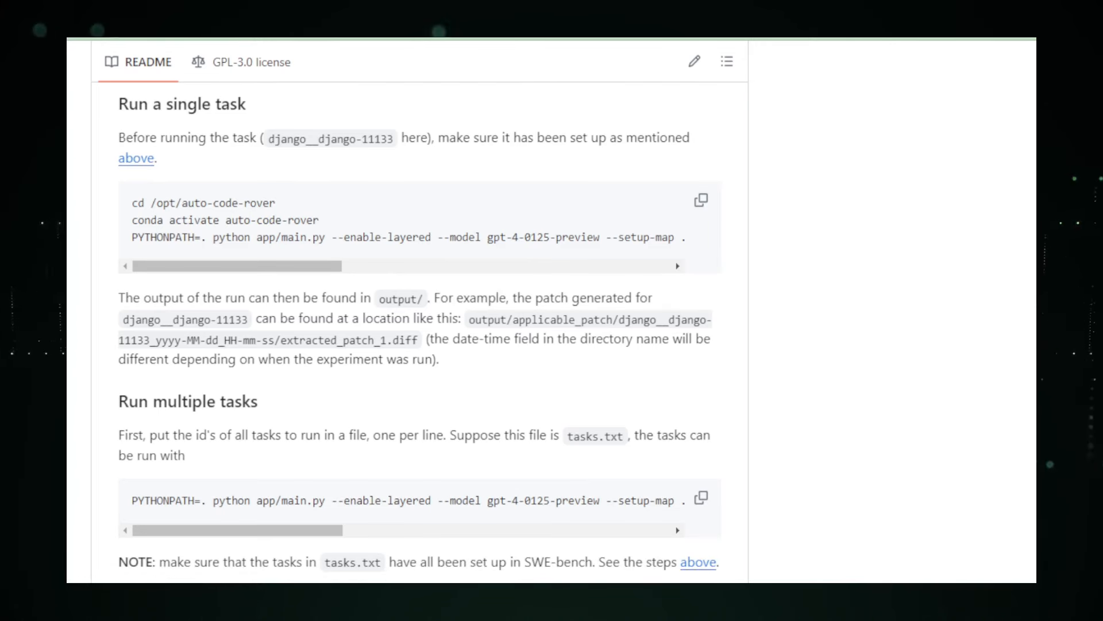
scroll("down", 3)
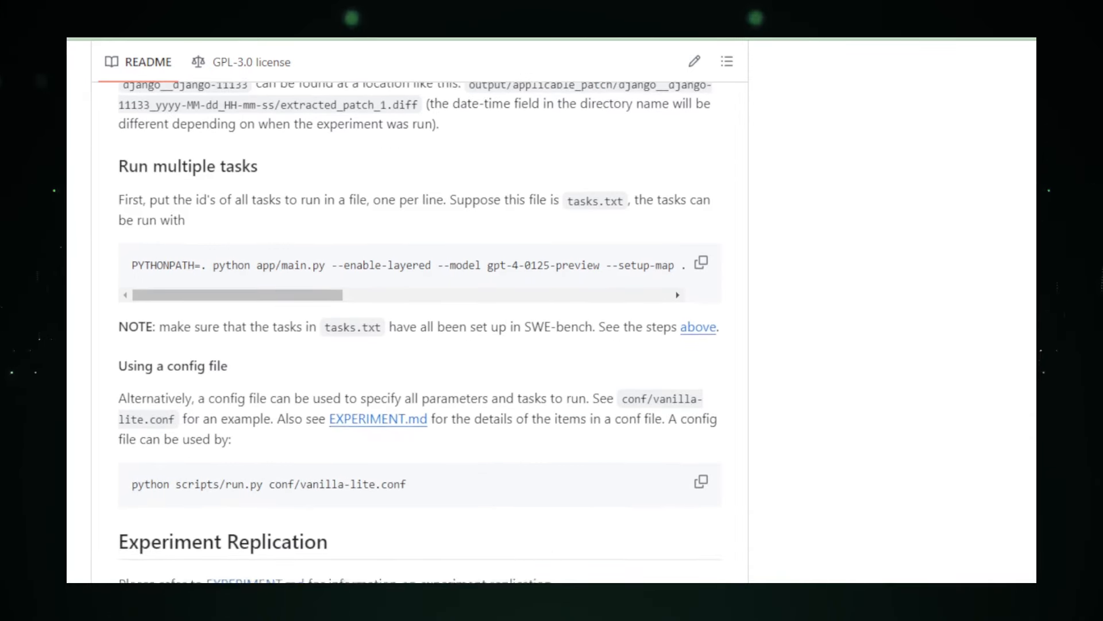
scroll("down", 3)
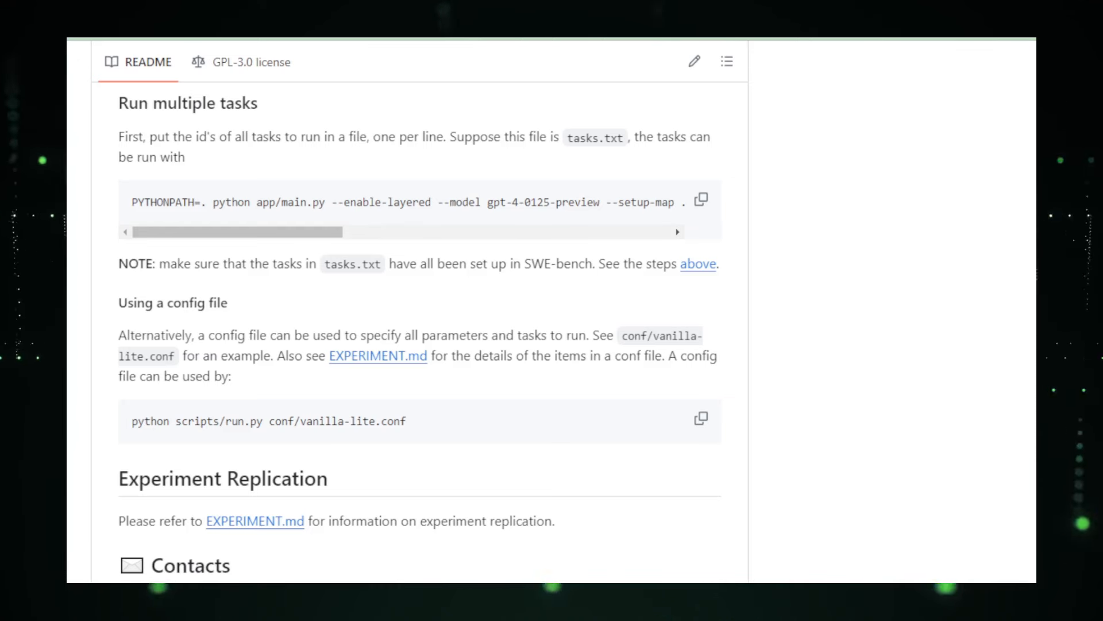
scroll("down", 3)
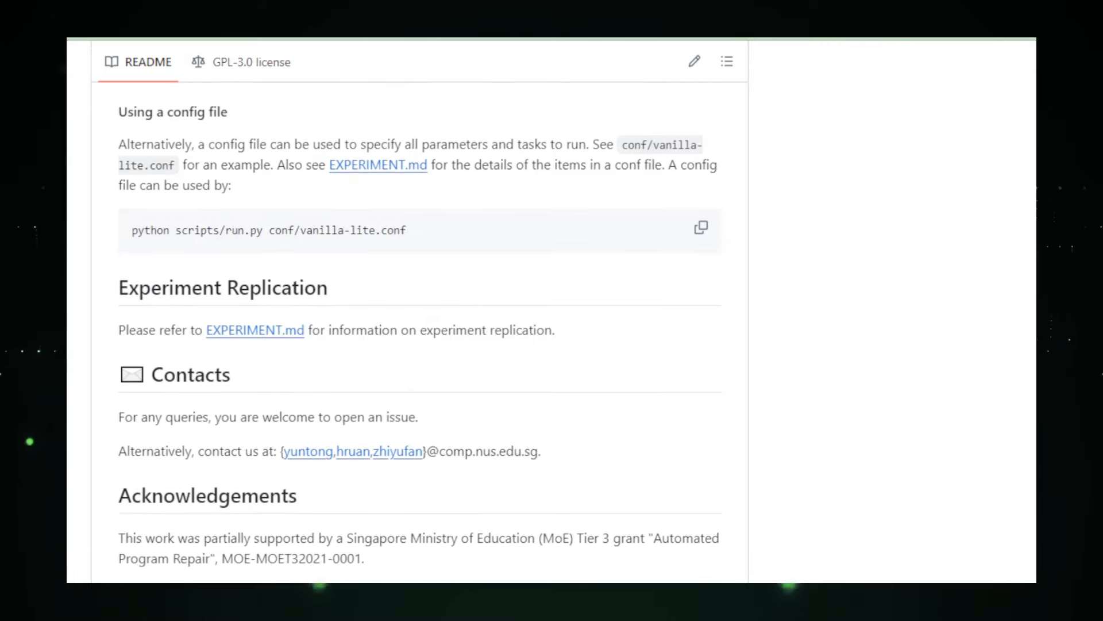
scroll("down", 3)
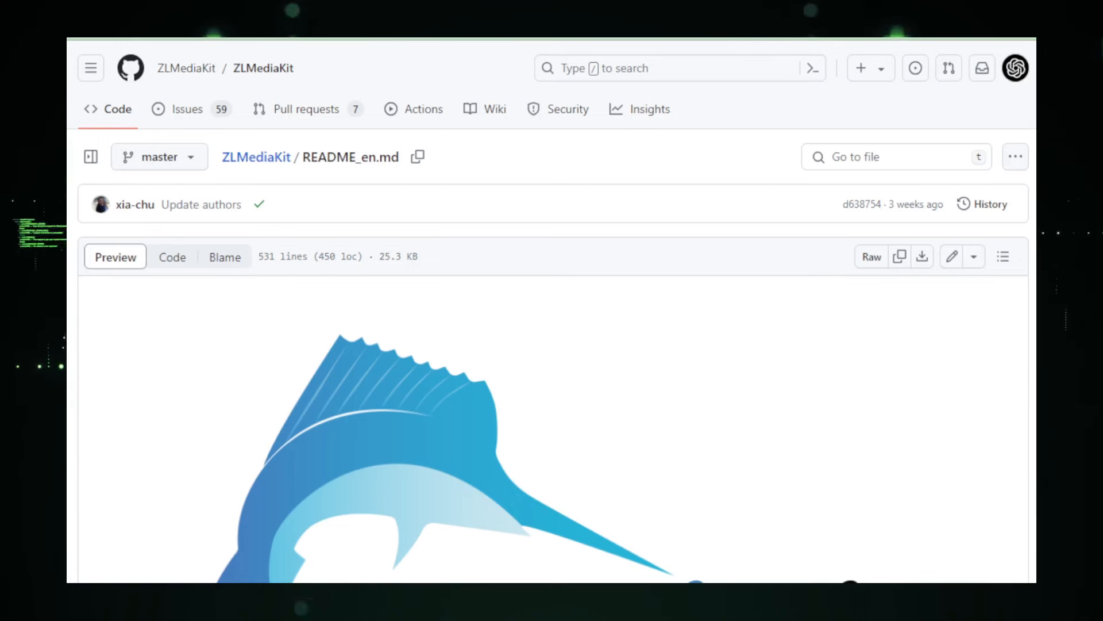
- Scroll ZLMediaKit's README_en.md past the logo, tagline and badges through Project Features
scroll("down", 3)
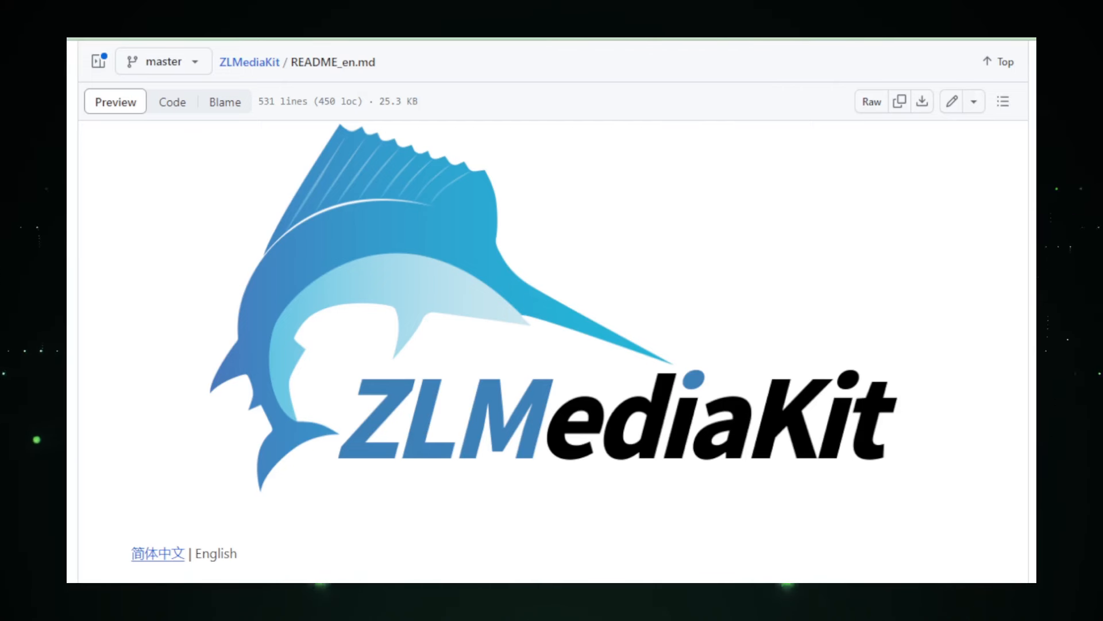
scroll("down", 3)
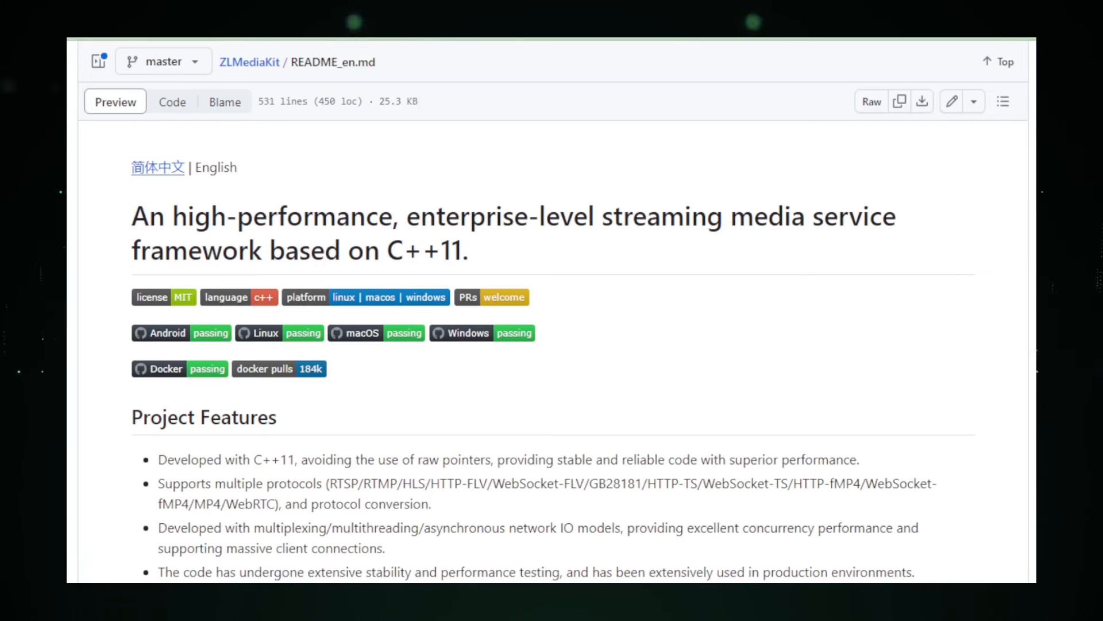
scroll("down", 3)
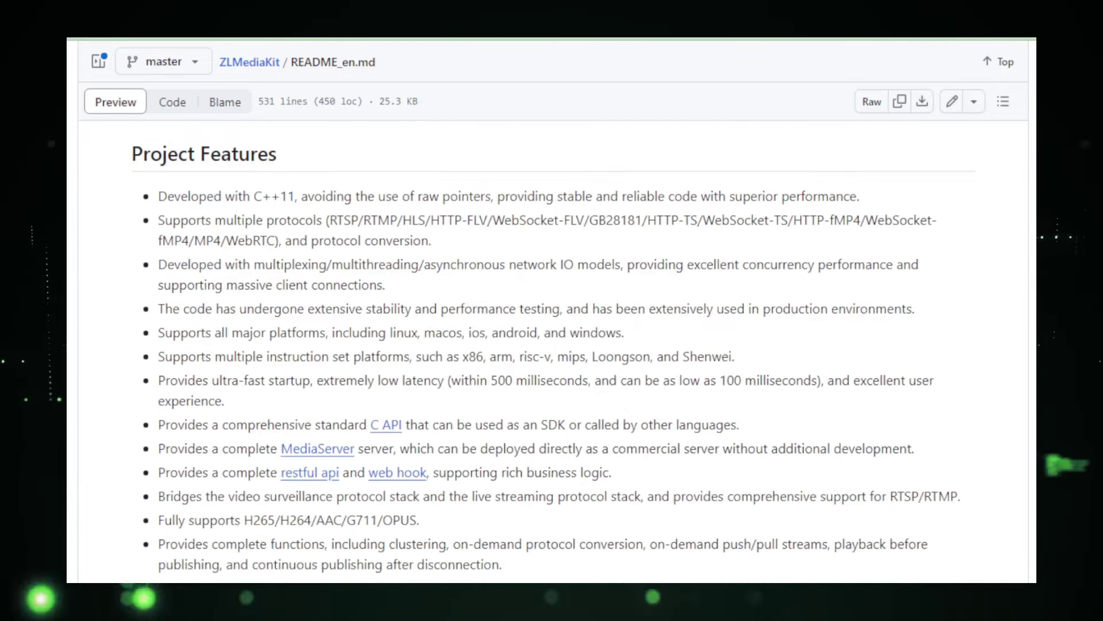
scroll("down", 3)
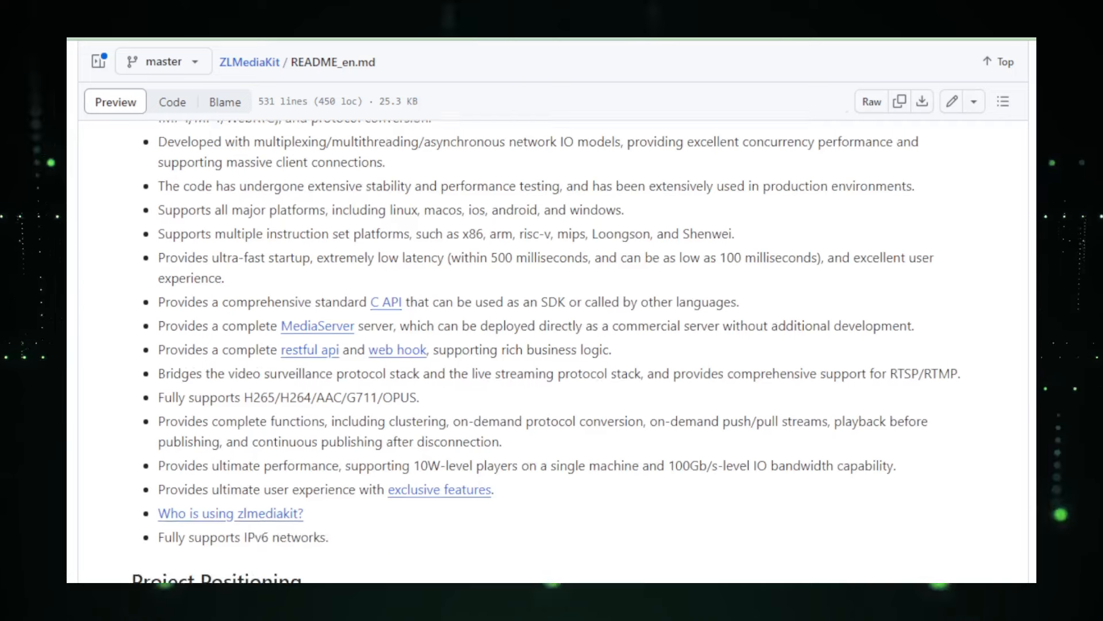
scroll("down", 3)
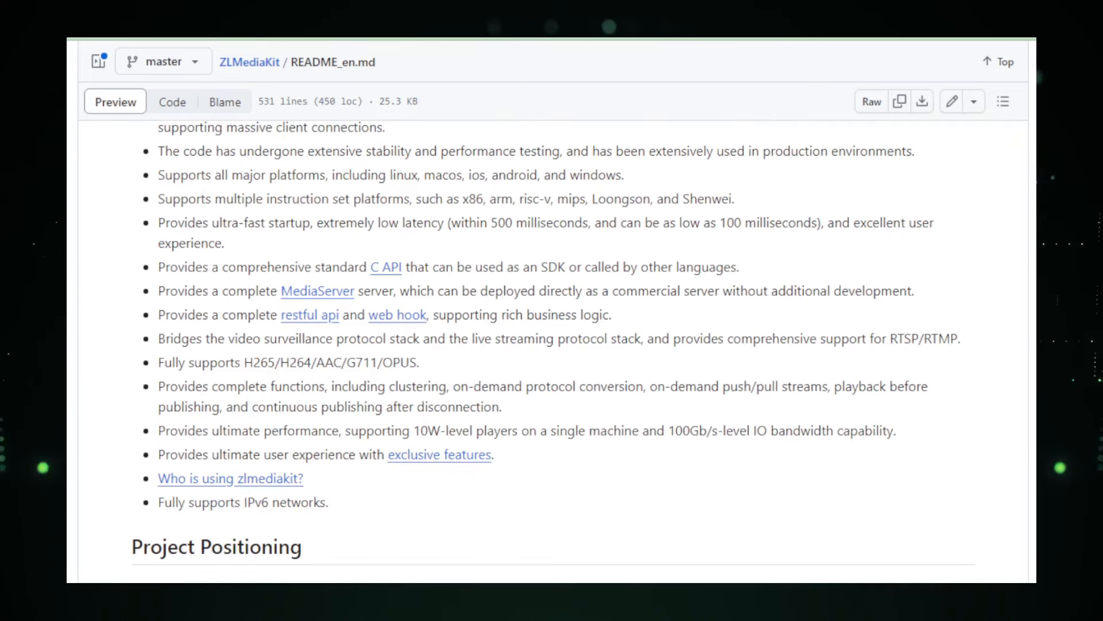
scroll("down", 3)
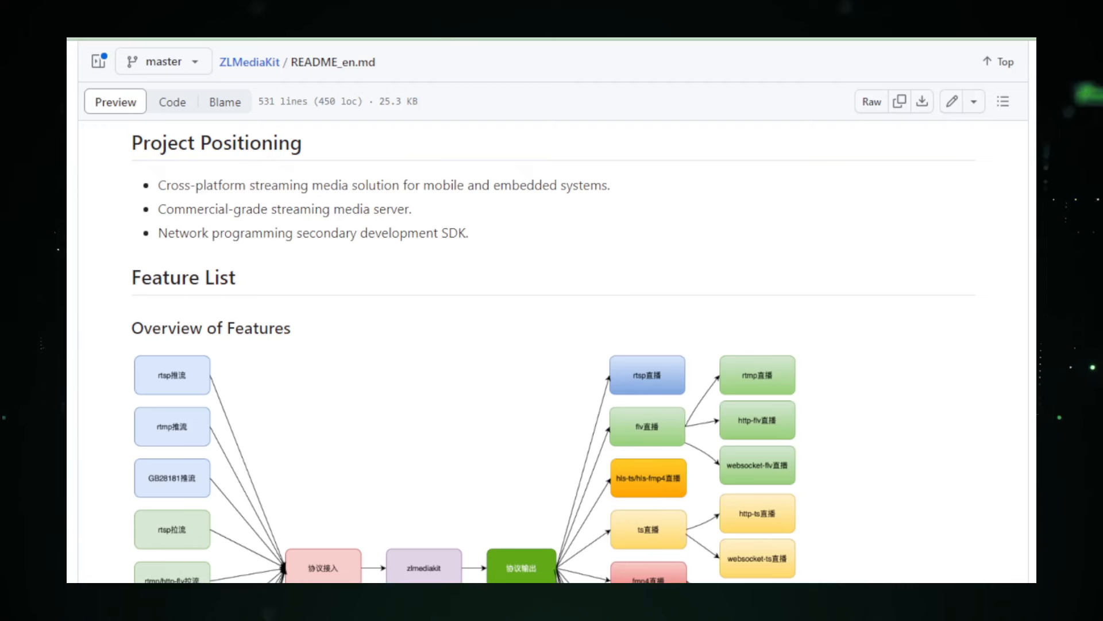
- Scroll through Project Positioning and the Overview of Features diagram down to RTSP[S]
scroll("down", 3)
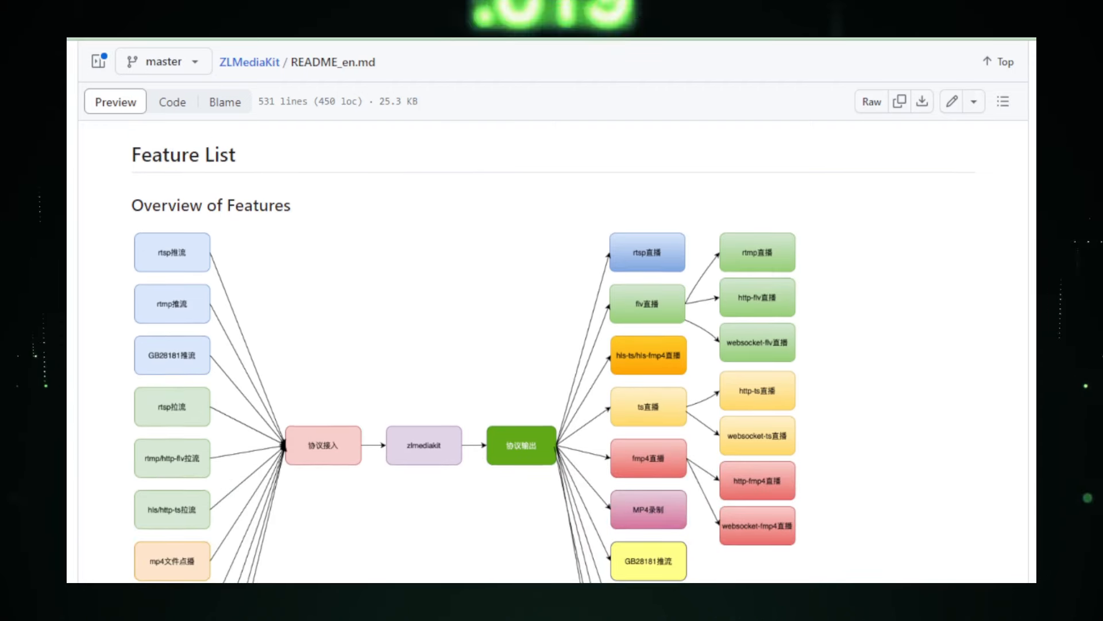
scroll("down", 3)
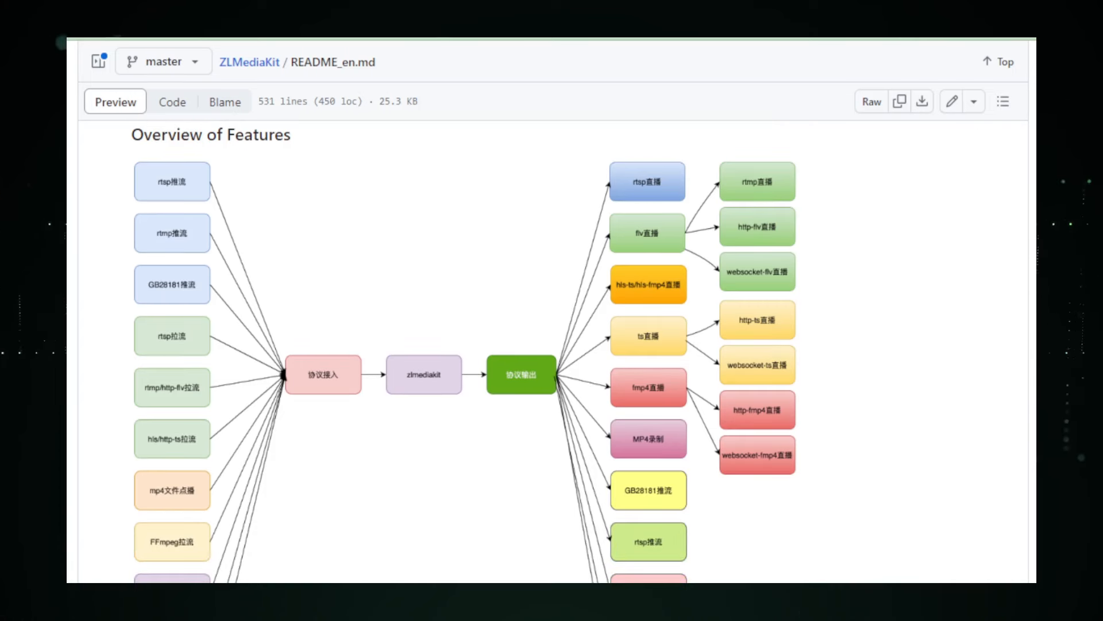
scroll("down", 3)
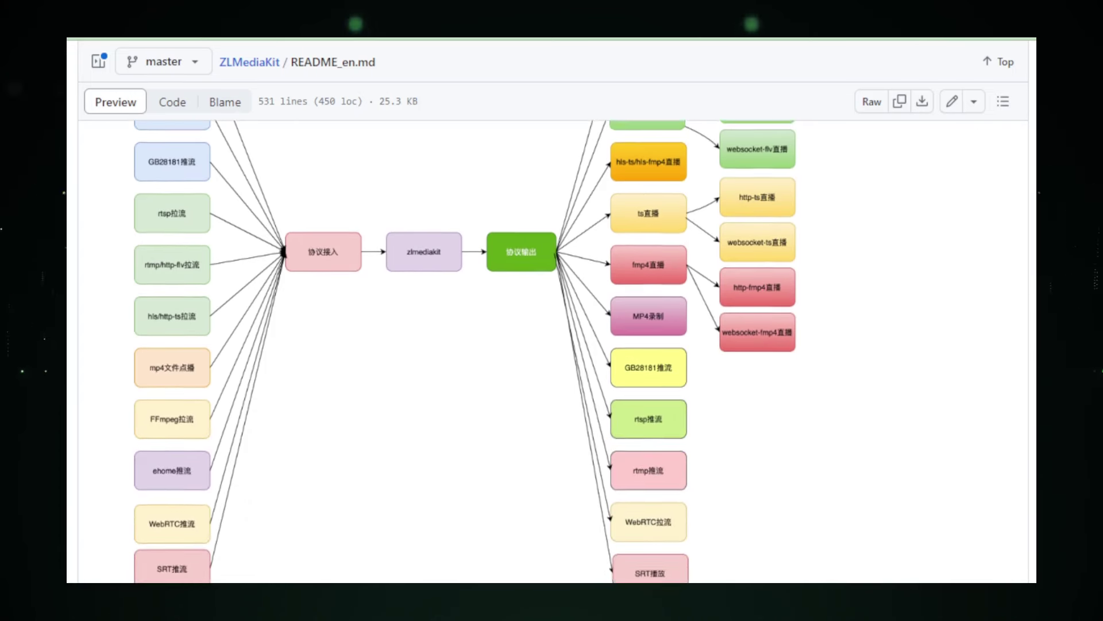
scroll("down", 3)
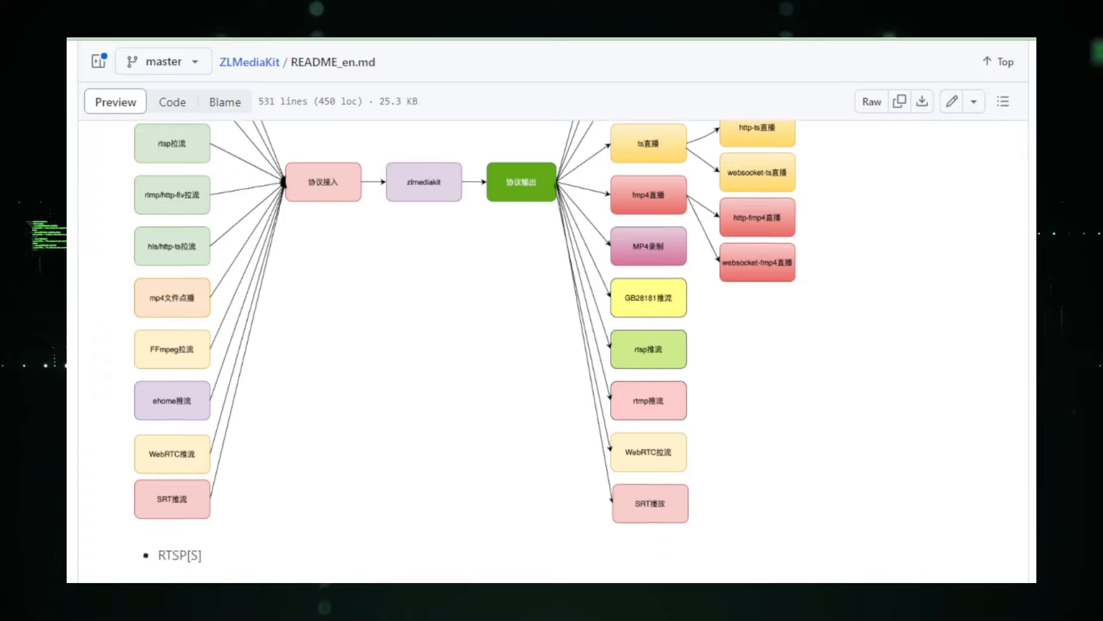
scroll("down", 3)
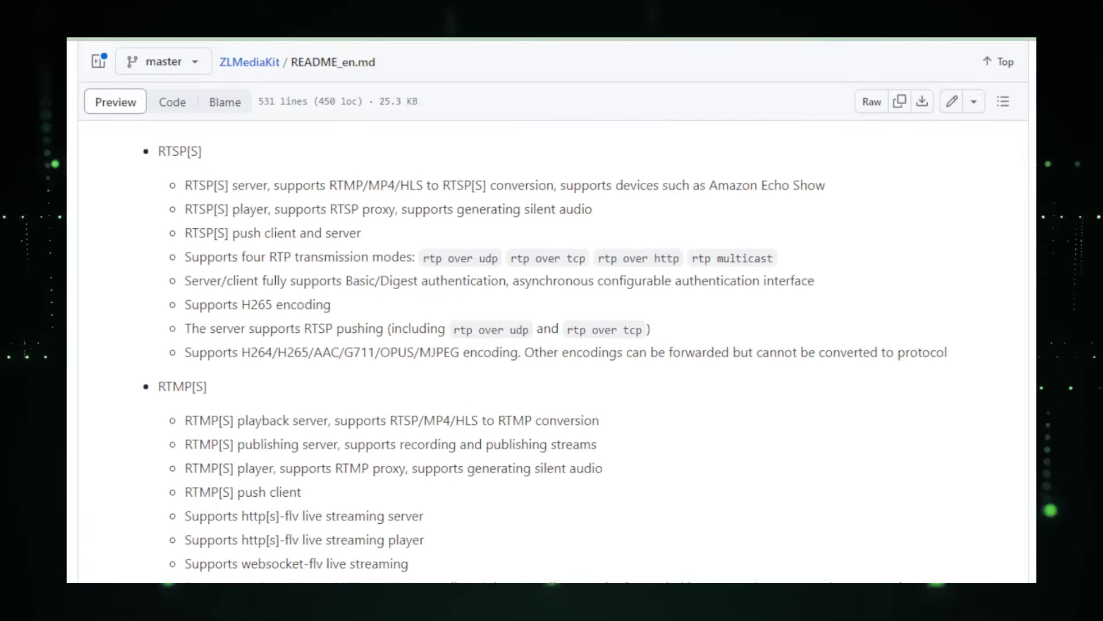
- Scroll the ZLMediaKit feature list through the HLS, TS, fMP4 and HTTP sections
scroll("down", 3)
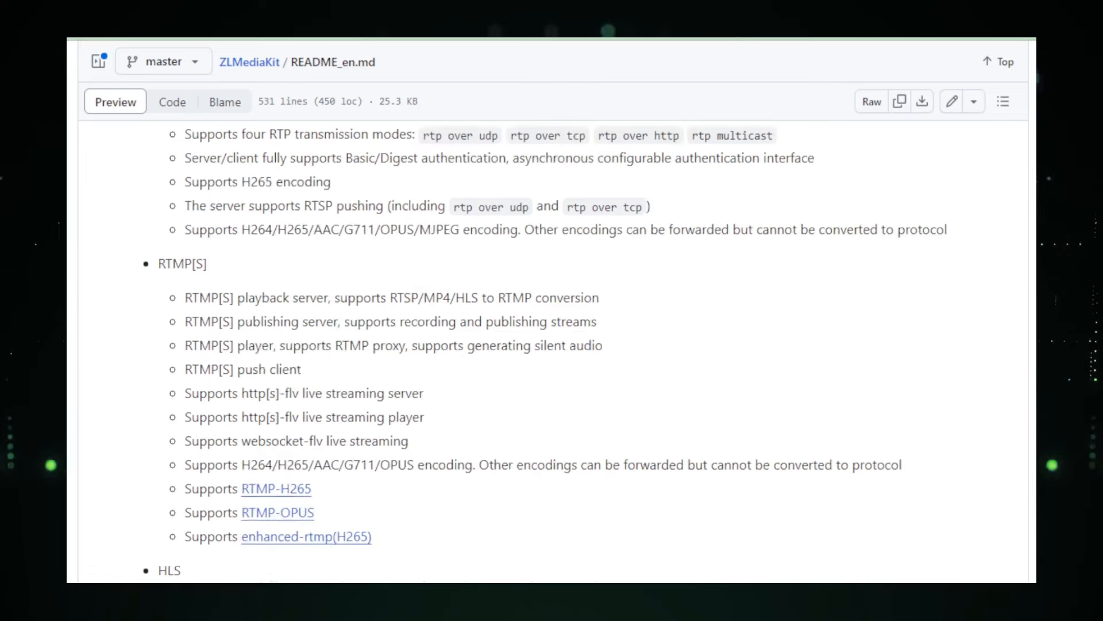
scroll("down", 3)
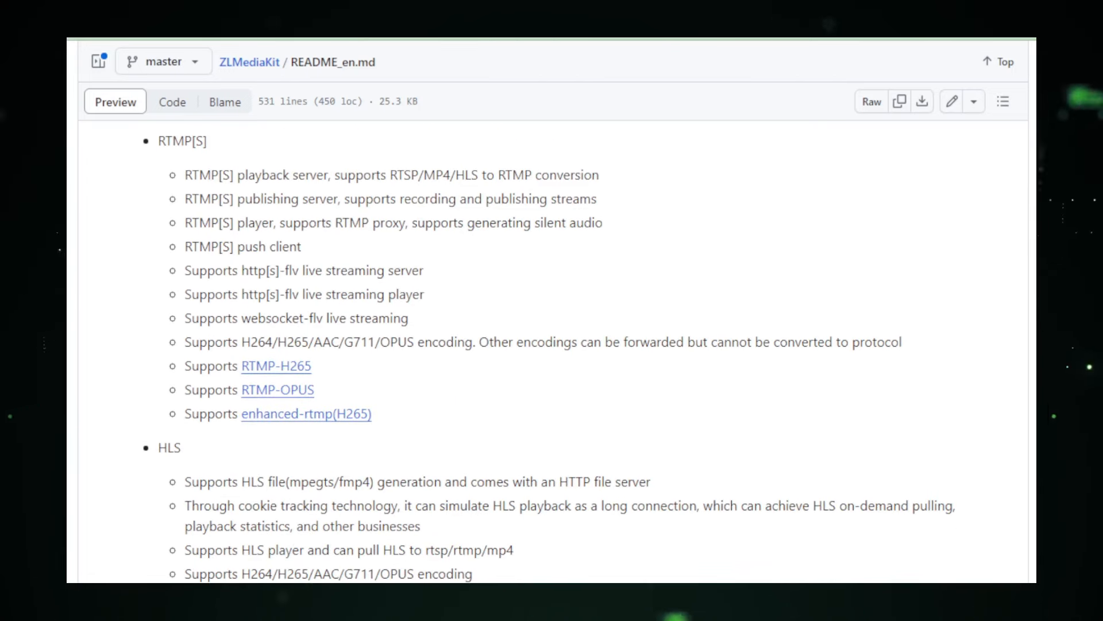
scroll("down", 3)
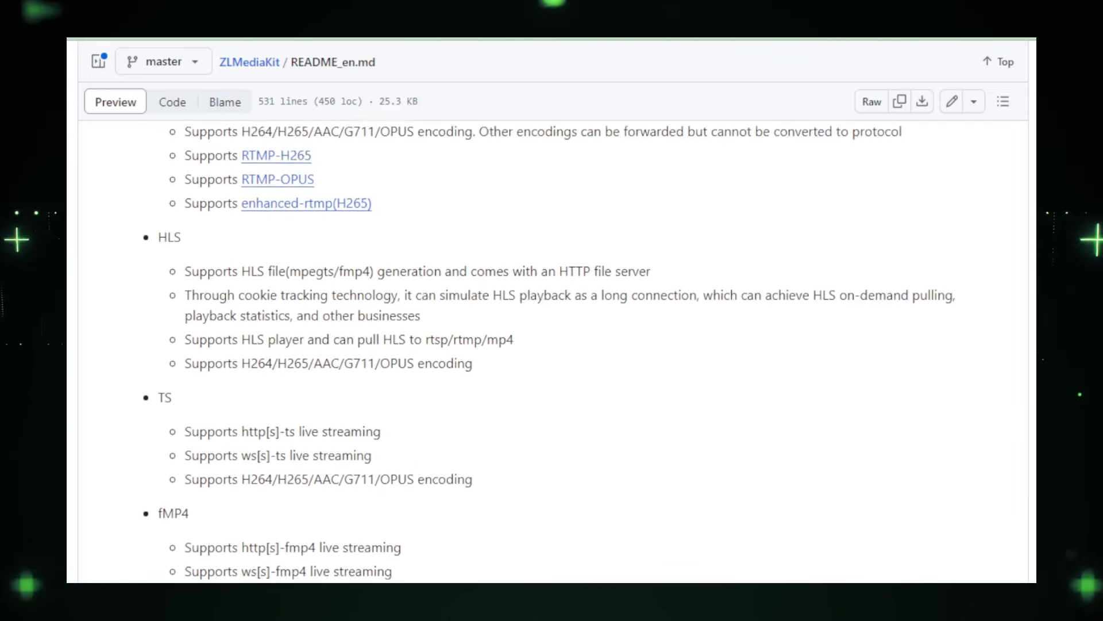
scroll("down", 3)
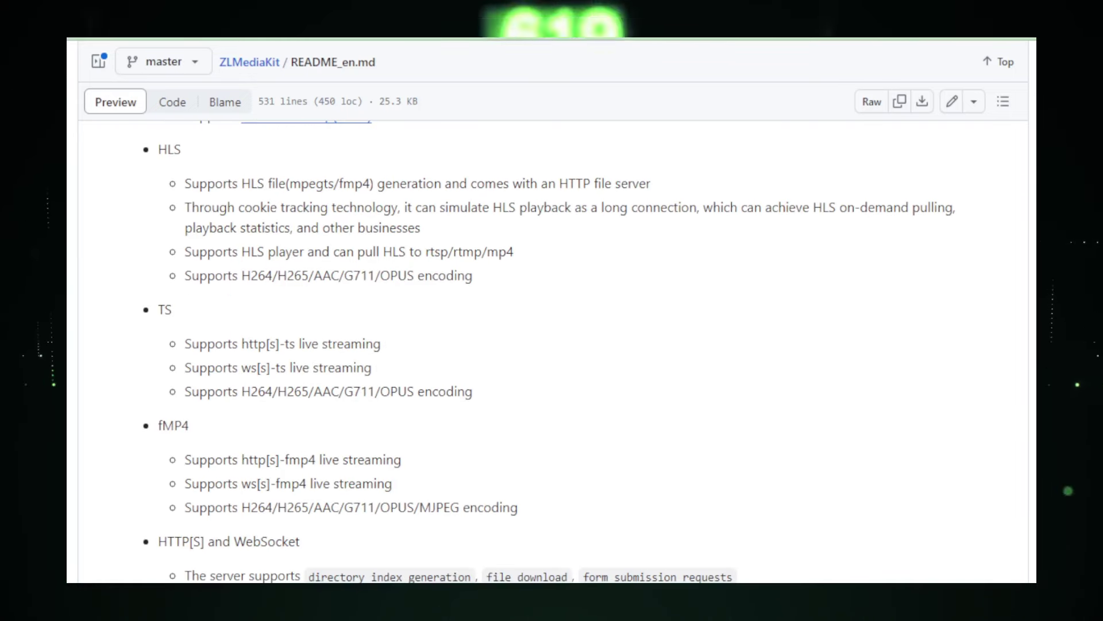
scroll("down", 3)
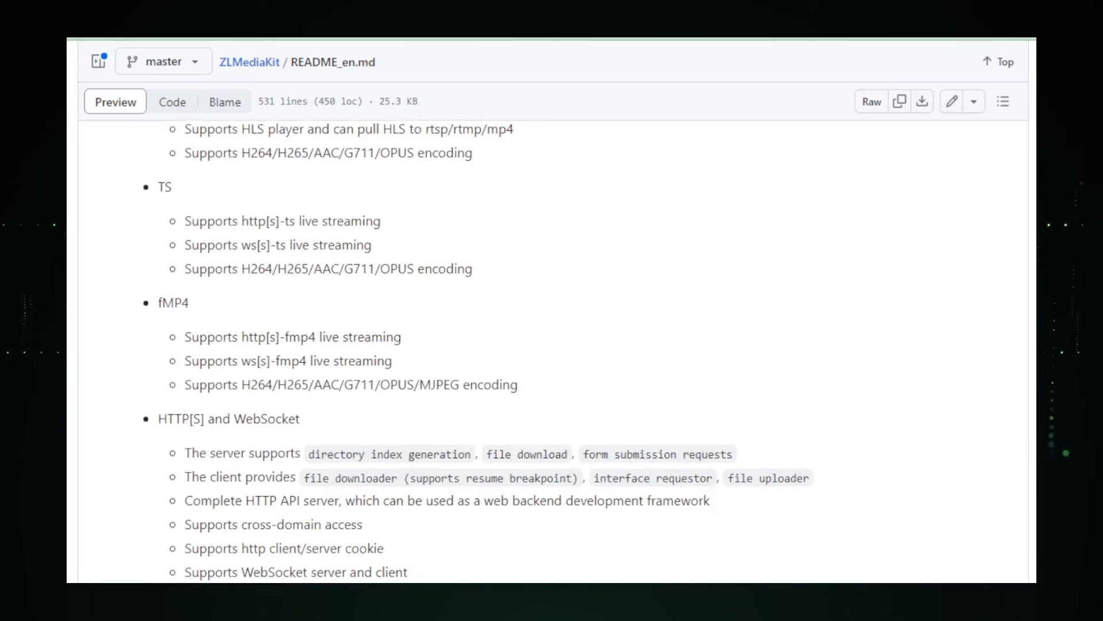
scroll("down", 3)
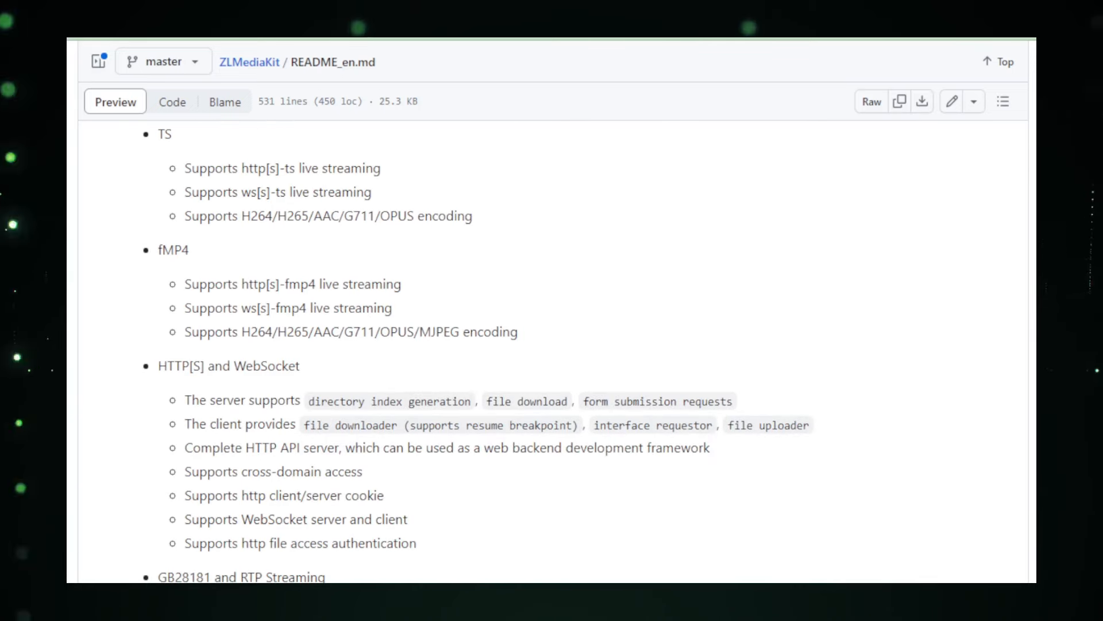
scroll("down", 3)
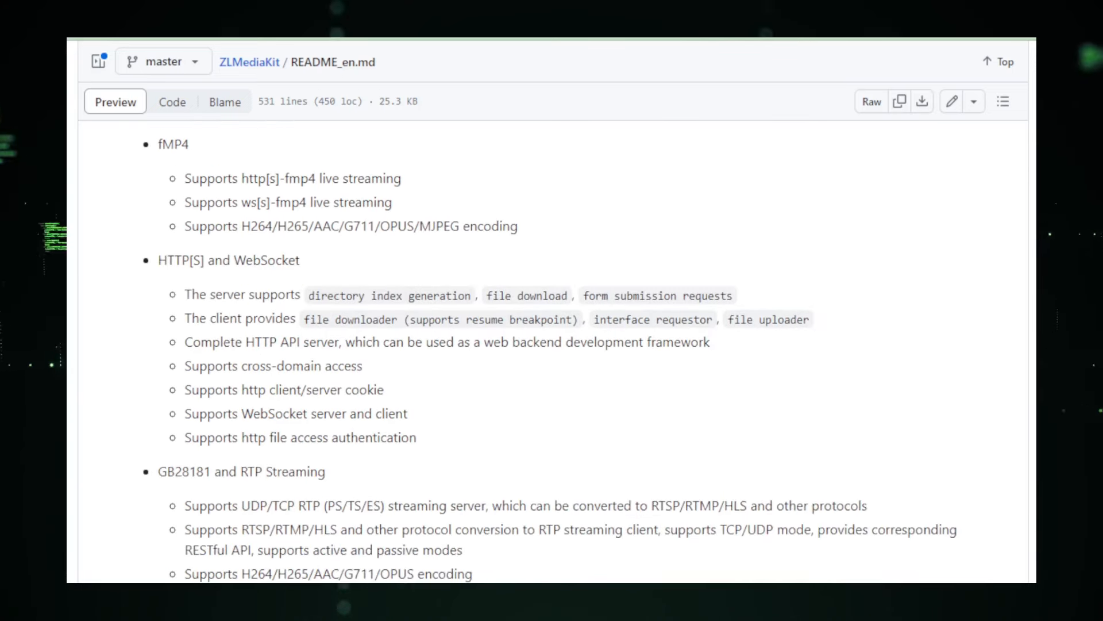
- Continue through GB28181, MP4 VOD, WebRTC and SRT to the end of Others
scroll("down", 3)
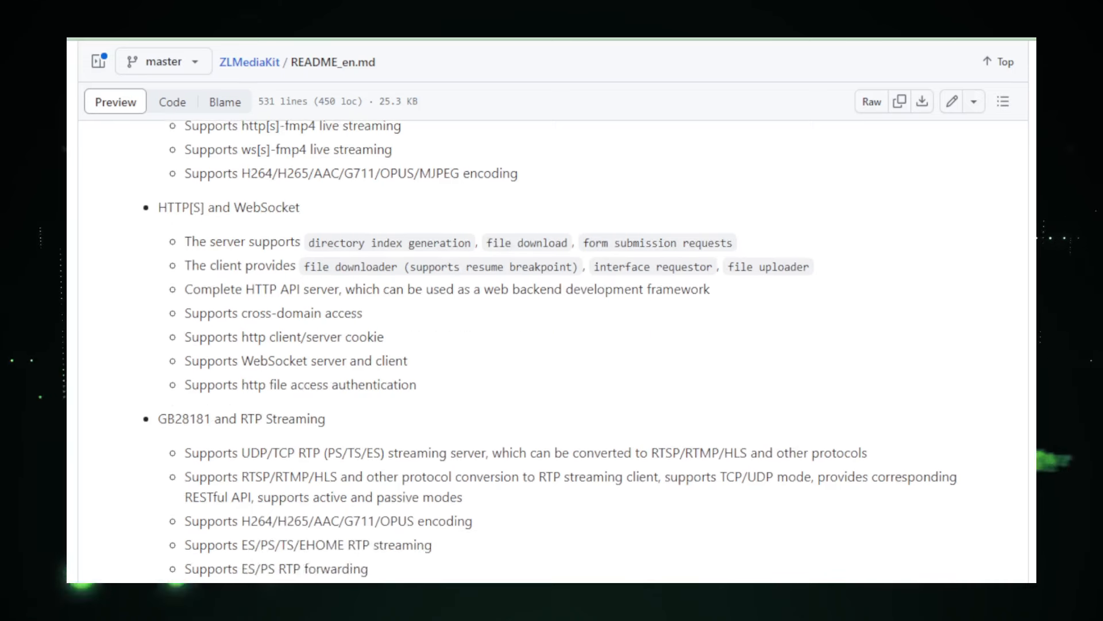
scroll("down", 3)
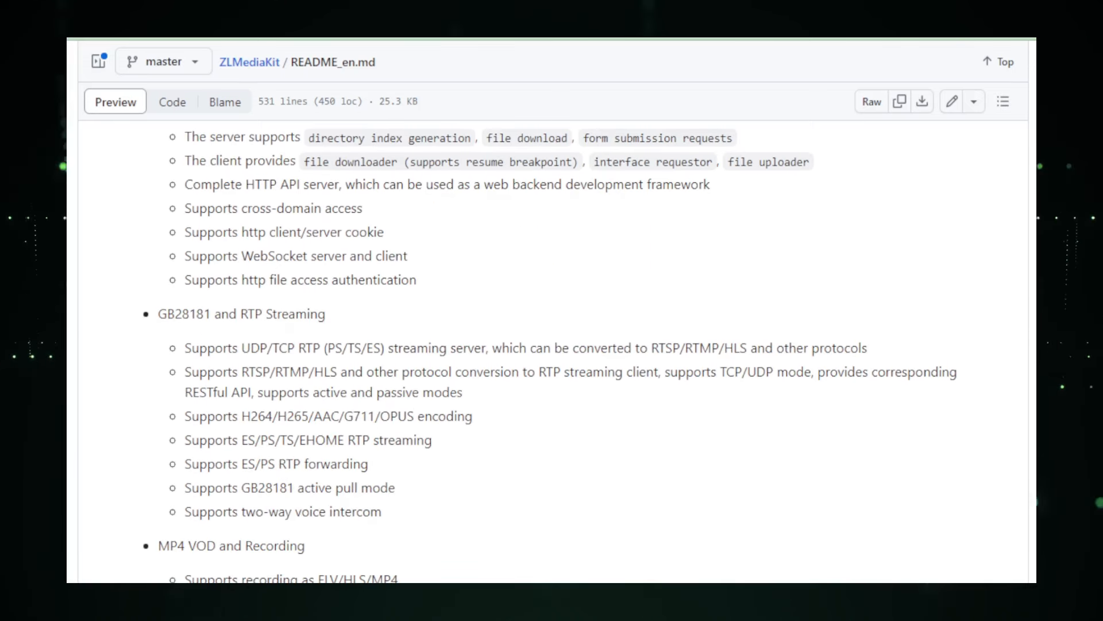
scroll("down", 3)
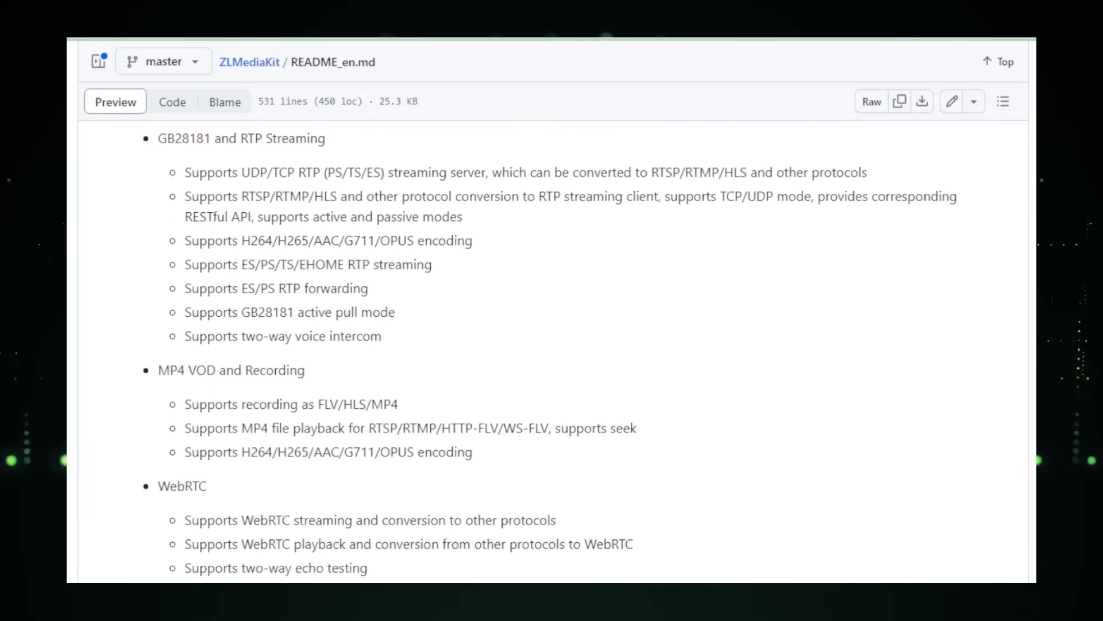
scroll("down", 3)
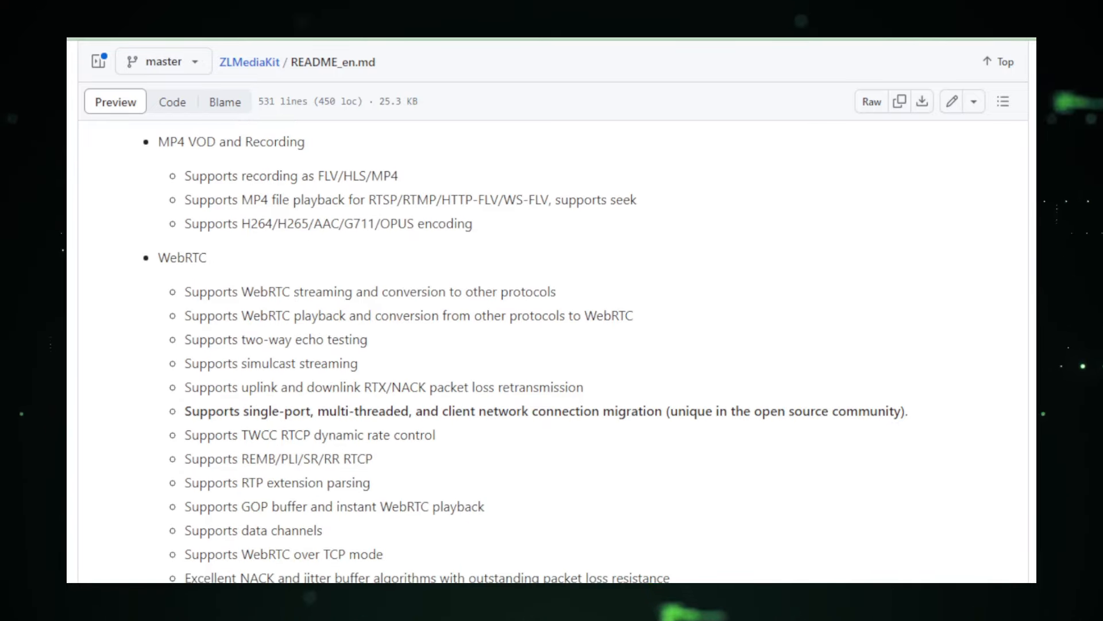
scroll("down", 3)
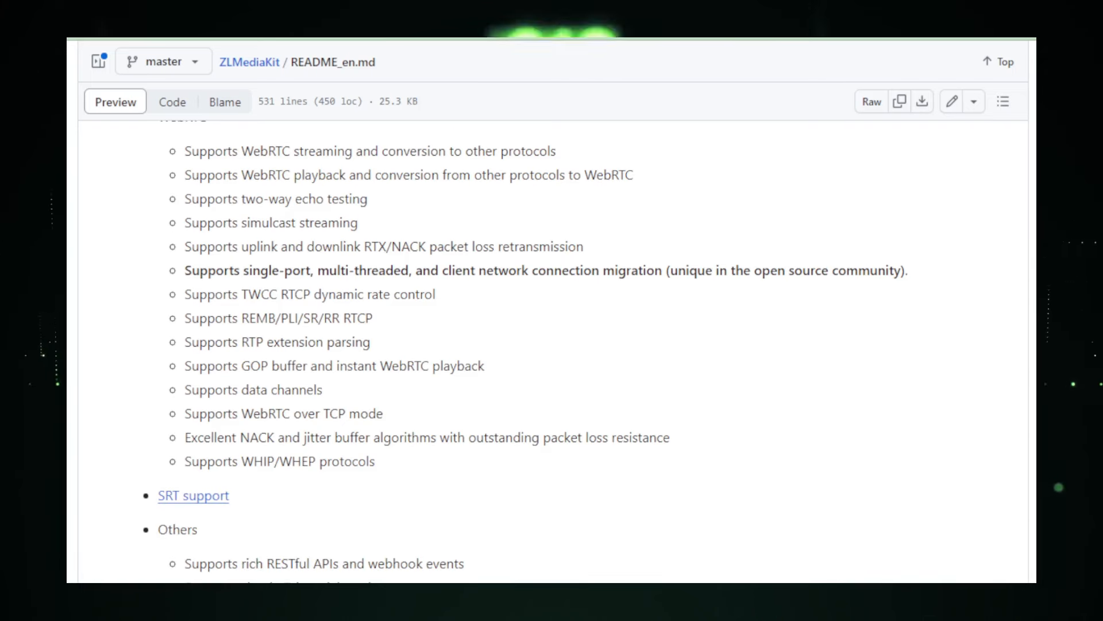
scroll("down", 3)
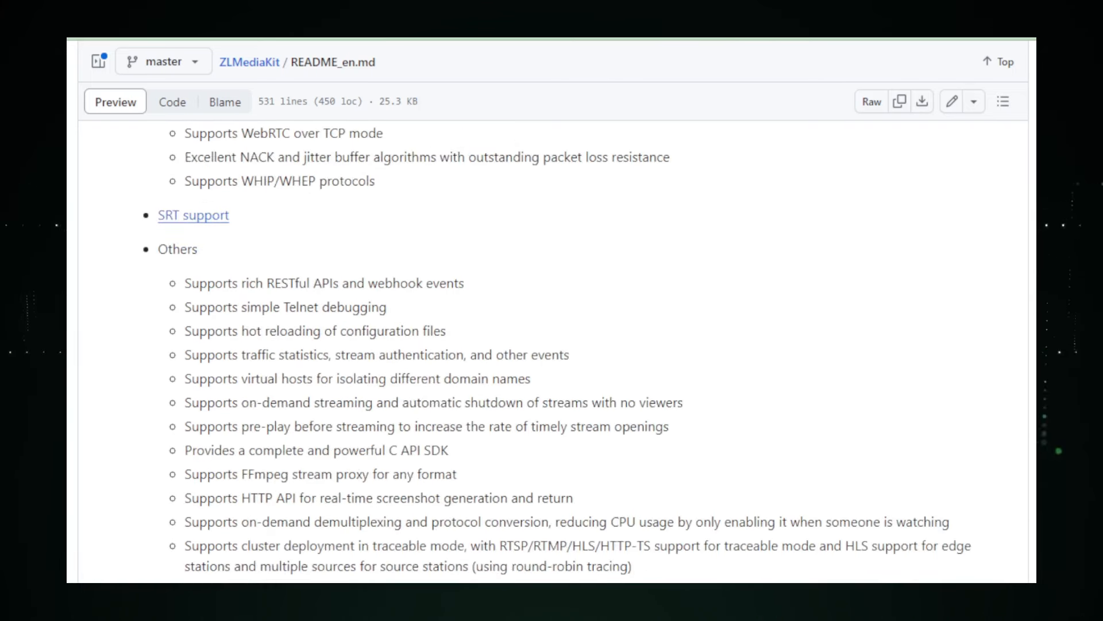
scroll("down", 3)
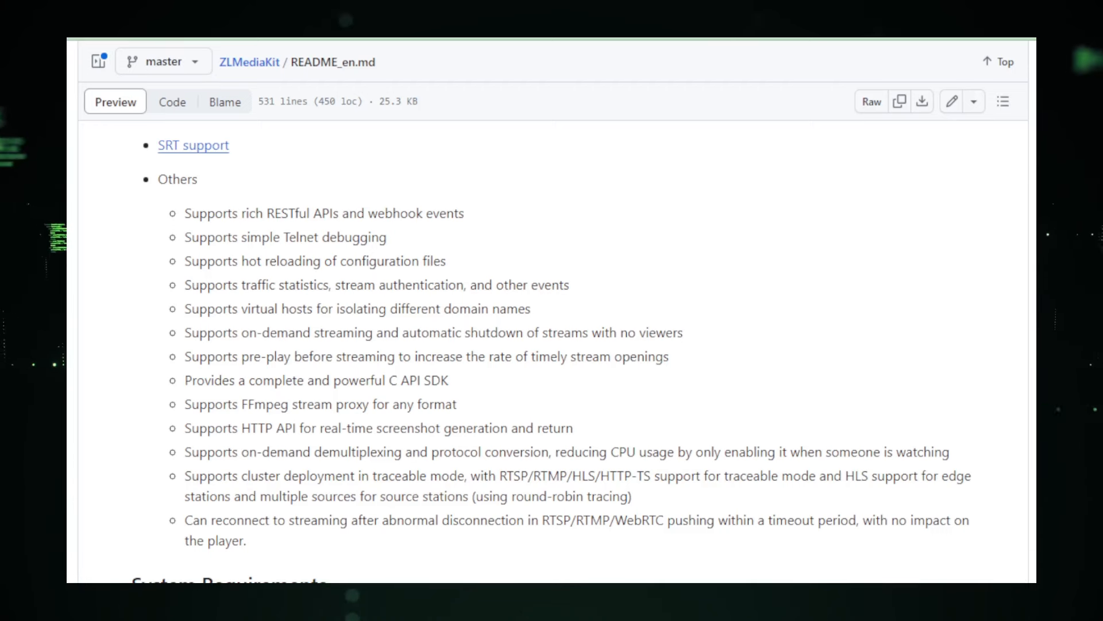
- Scroll through System Requirements and How to build, covering the Linux and macOS instructions
scroll("down", 3)
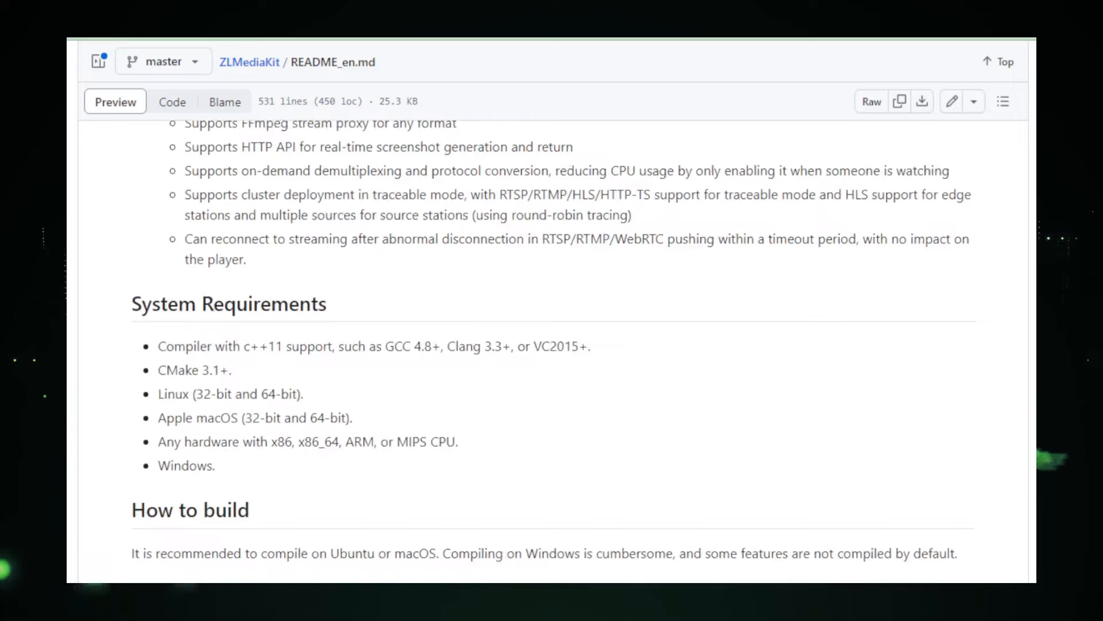
scroll("down", 3)
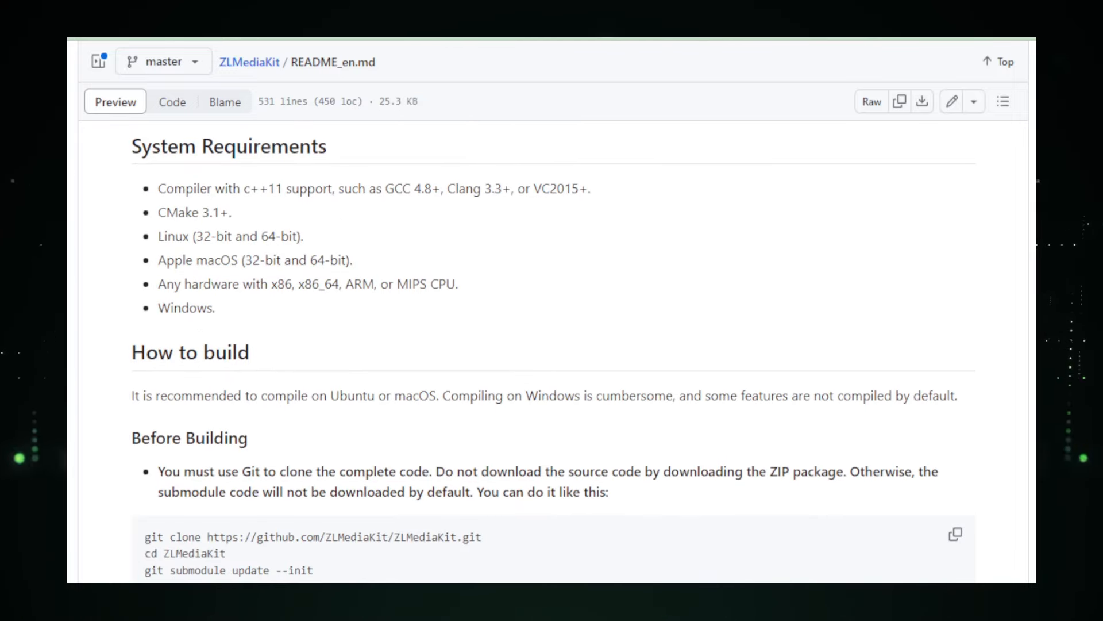
scroll("down", 3)
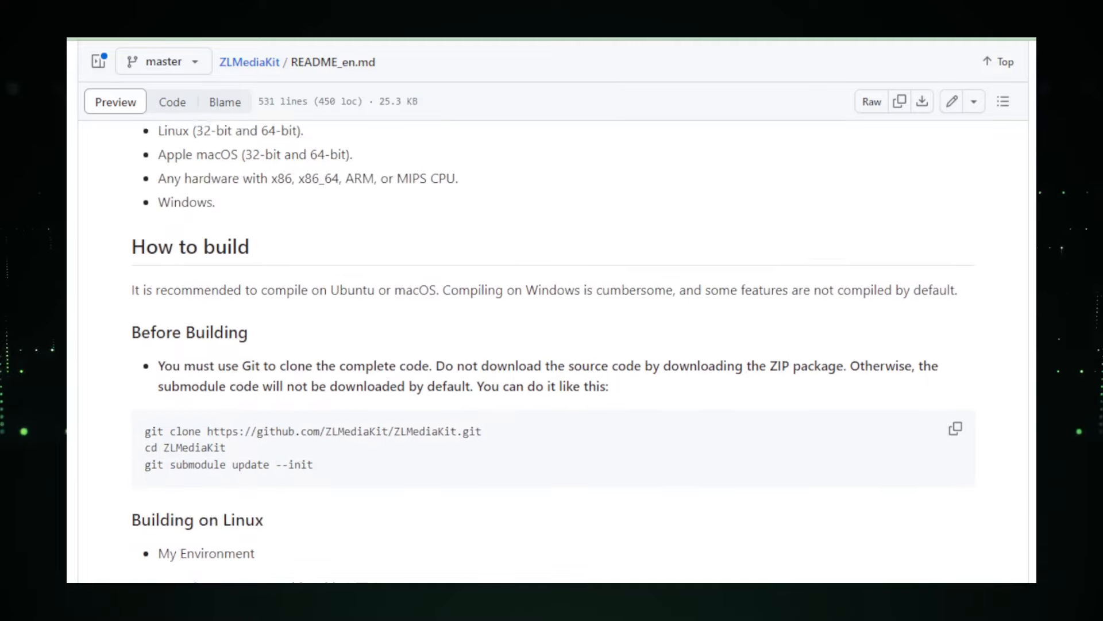
scroll("down", 3)
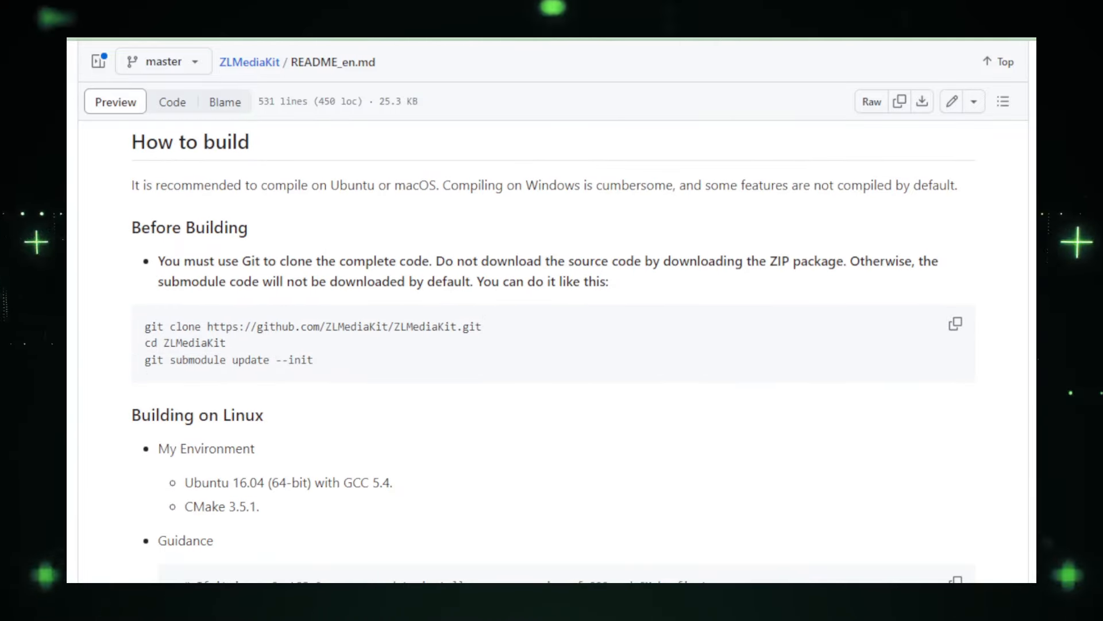
scroll("down", 3)
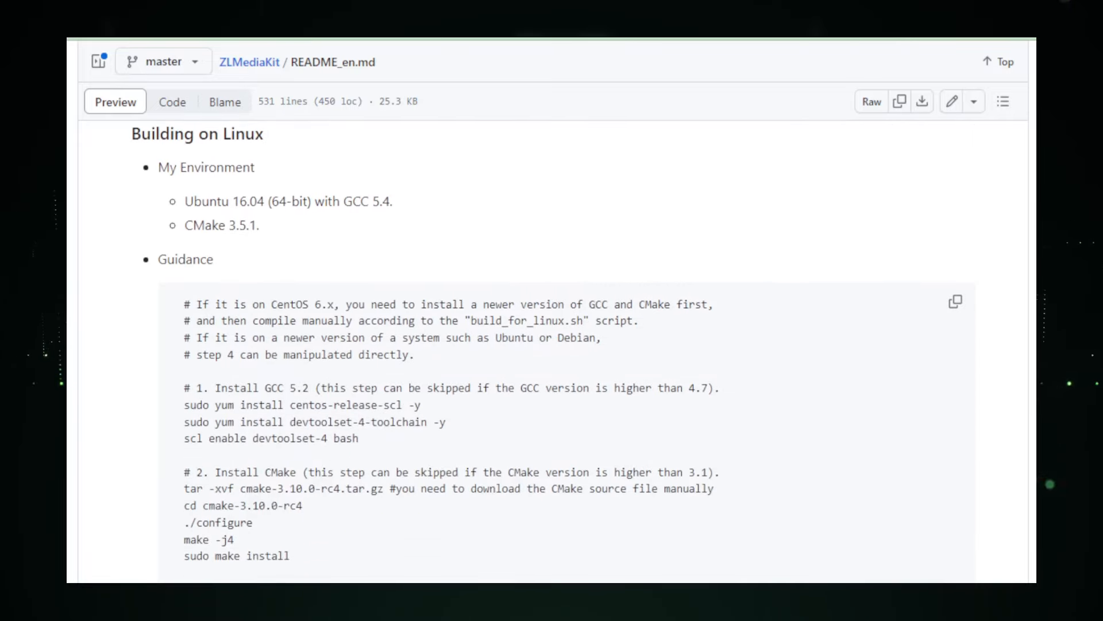
scroll("down", 3)
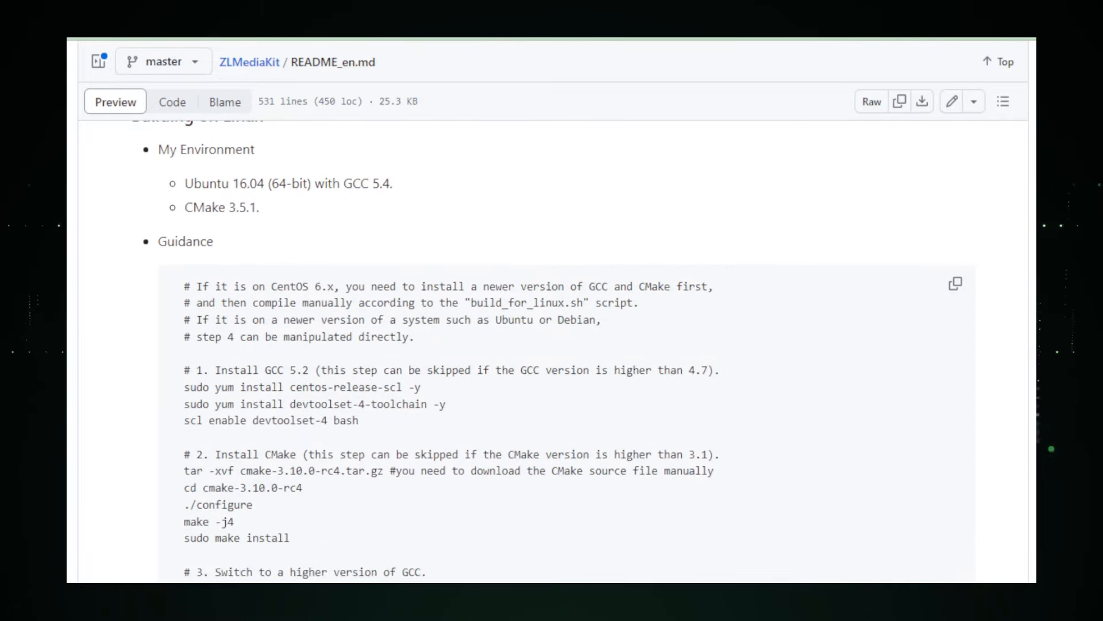
scroll("down", 3)
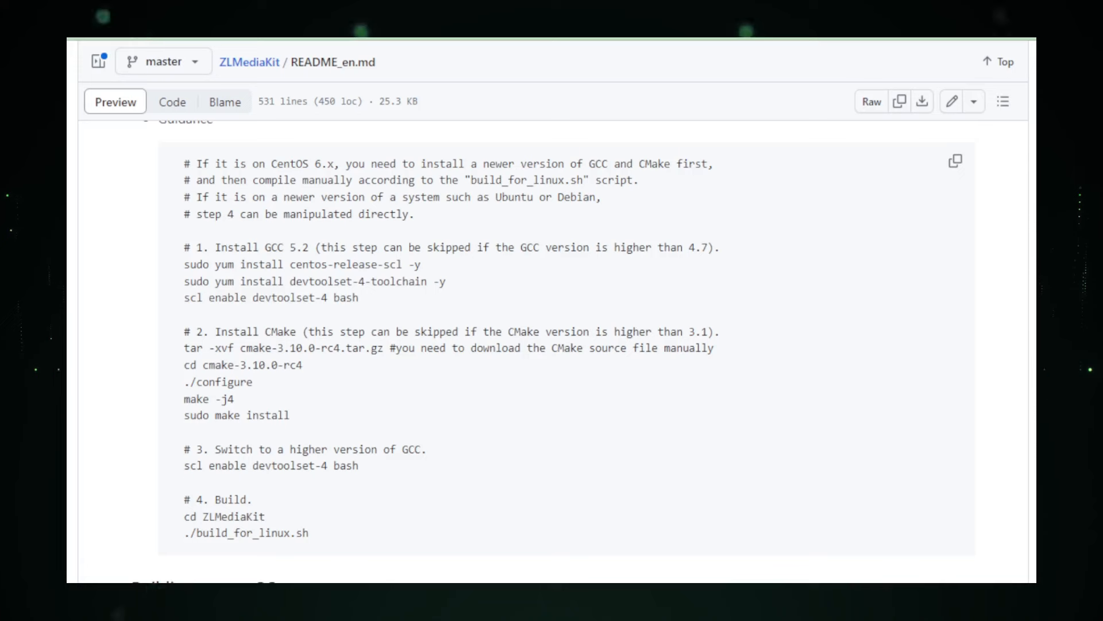
- Continue through the iOS, Android and Windows build guidance down to Usage
scroll("down", 3)
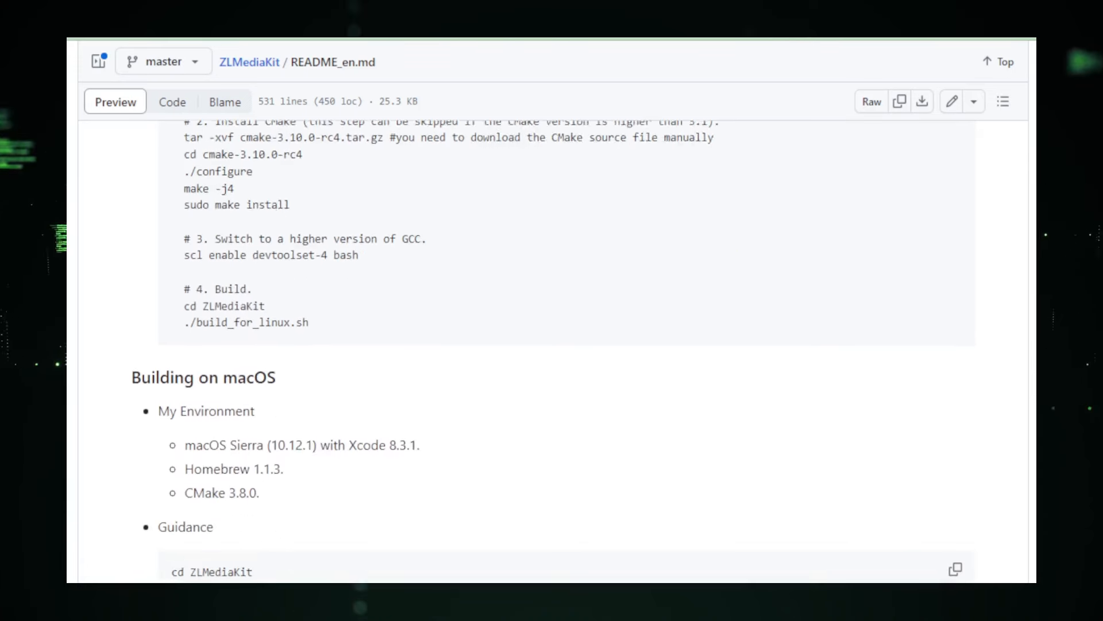
scroll("down", 3)
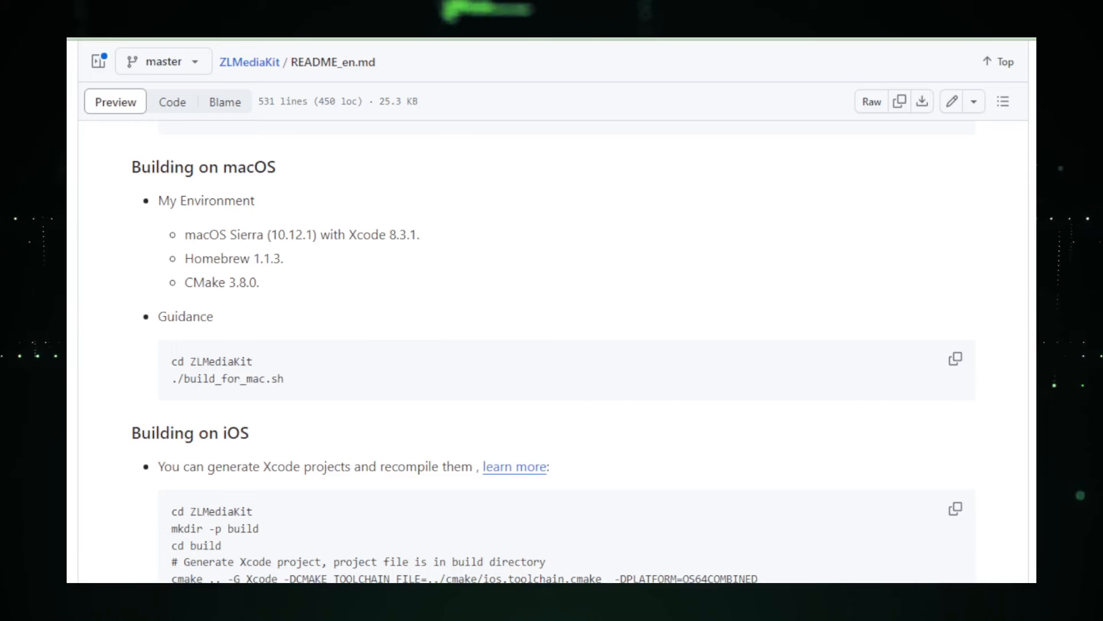
scroll("down", 3)
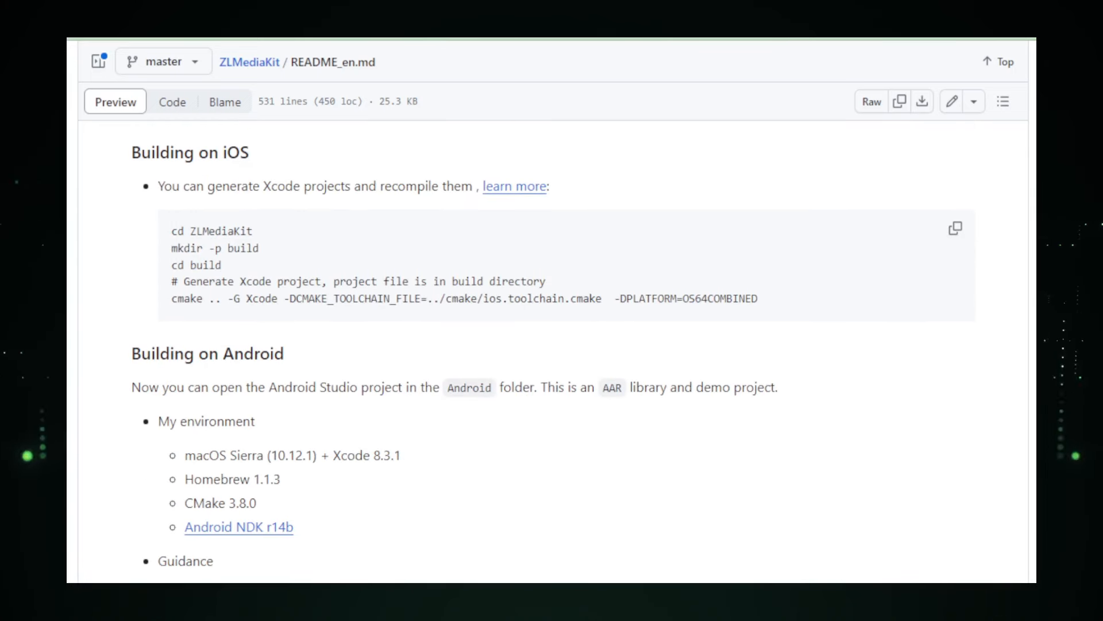
scroll("down", 3)
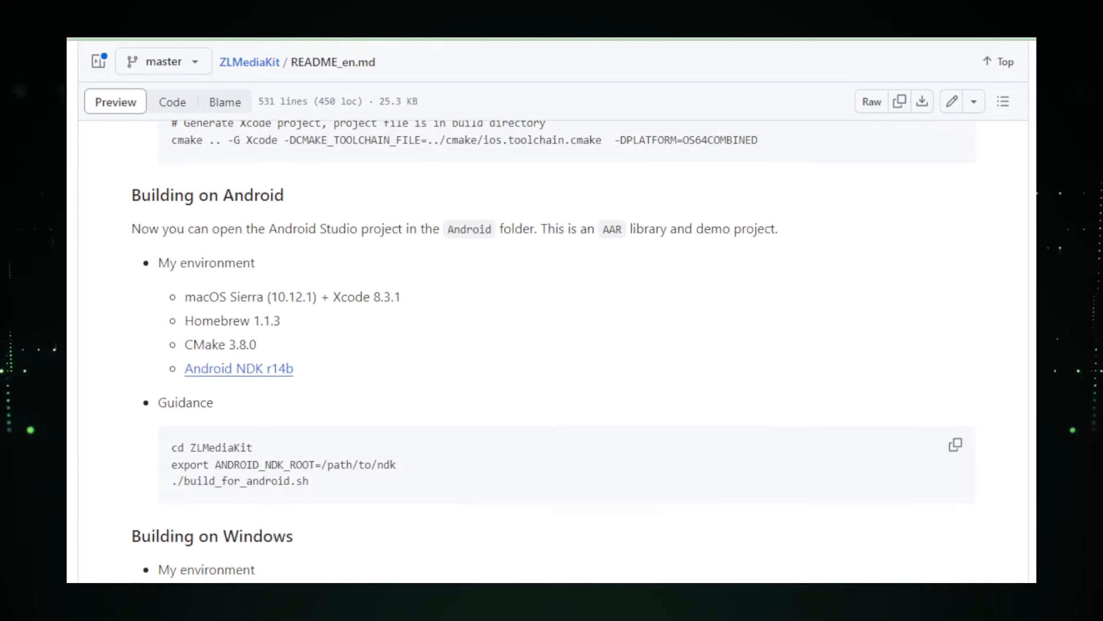
scroll("down", 3)
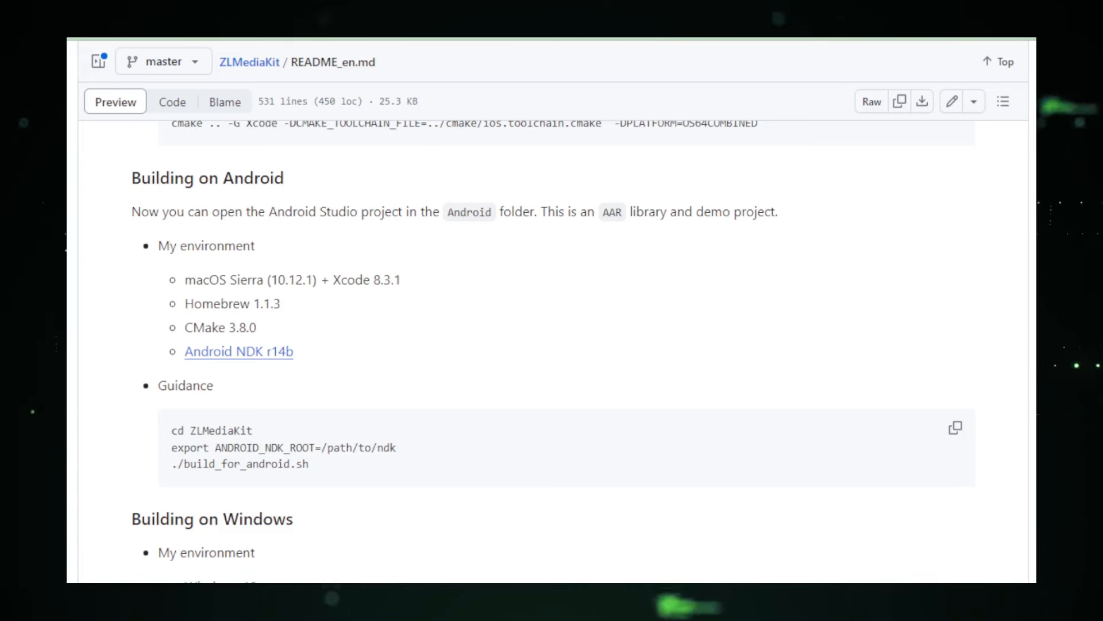
scroll("down", 3)
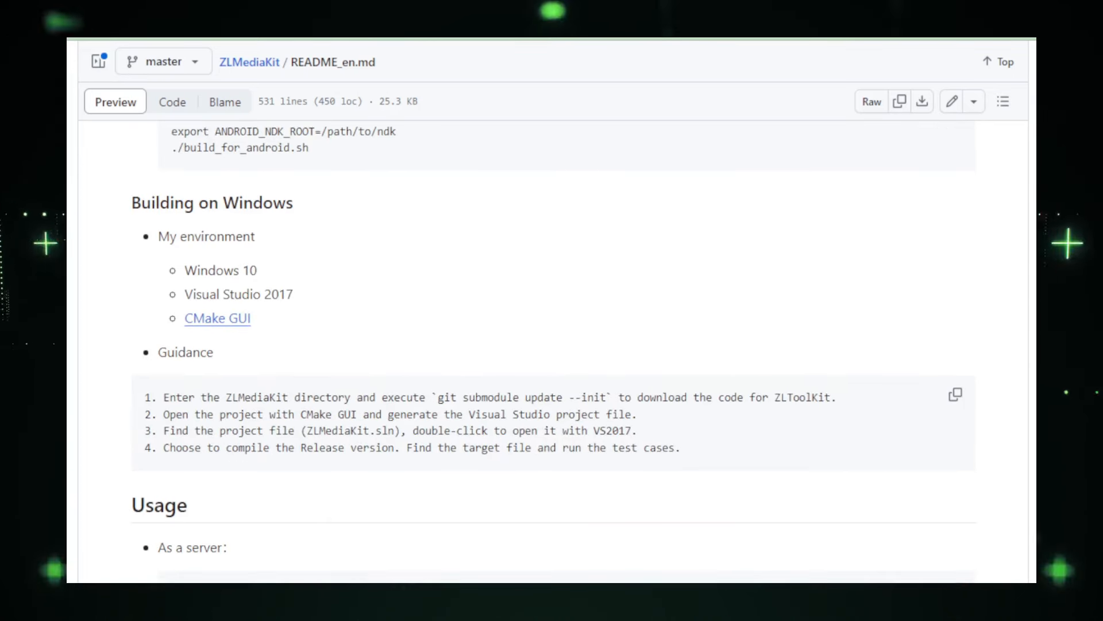
scroll("down", 3)
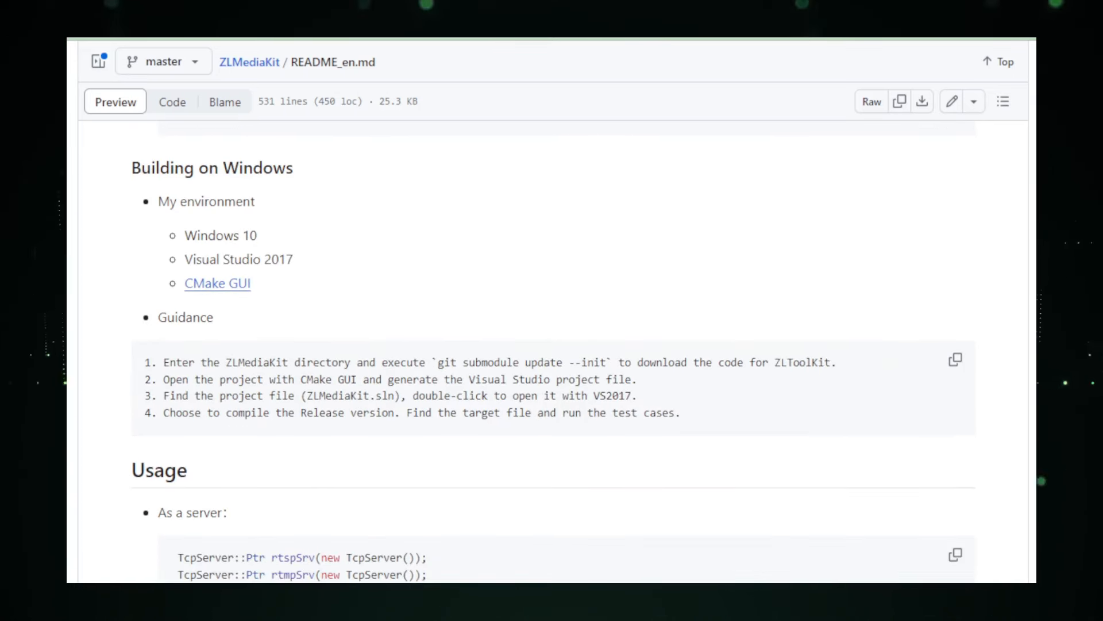
- Scroll the ZLMediaKit English README down from Docker Image through Collaborative Projects
scroll("down", 3)
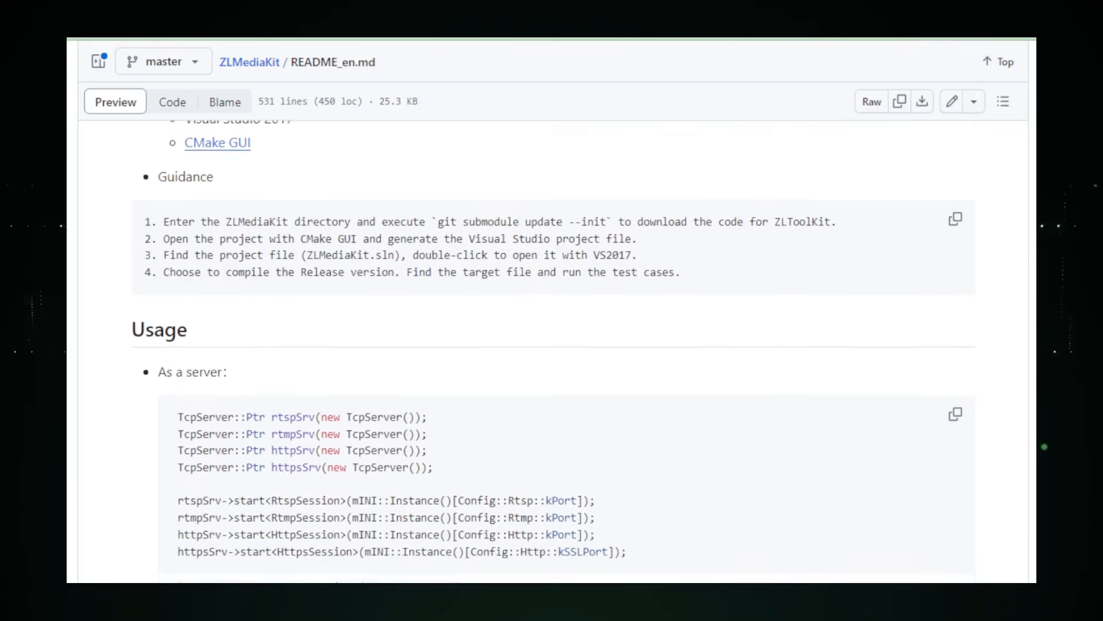
scroll("down", 3)
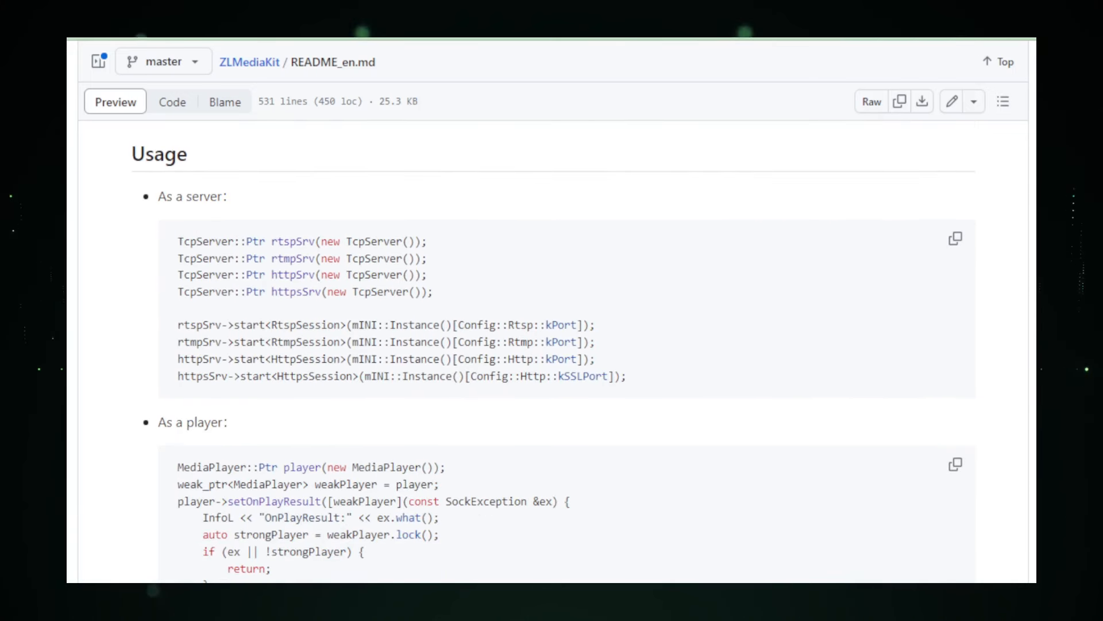
scroll("down", 3)
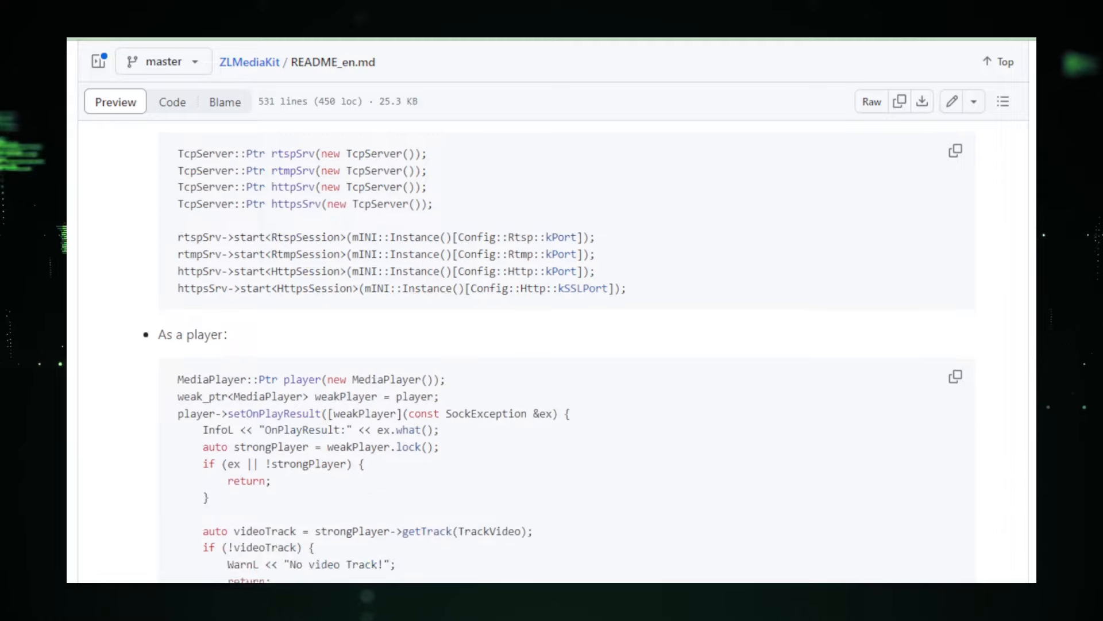
scroll("down", 3)
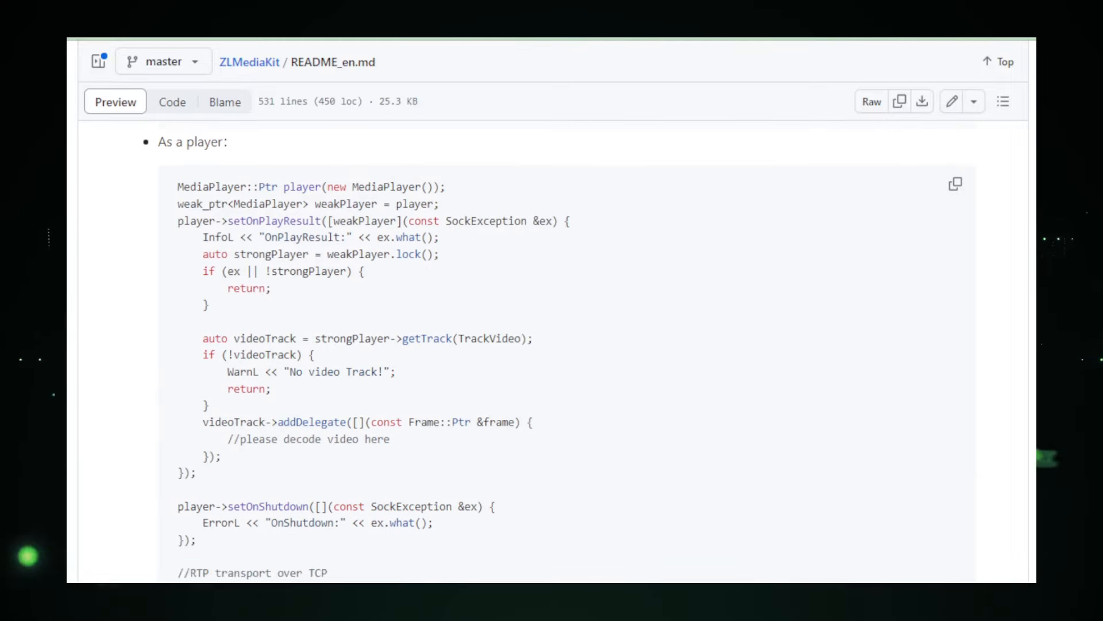
scroll("down", 3)
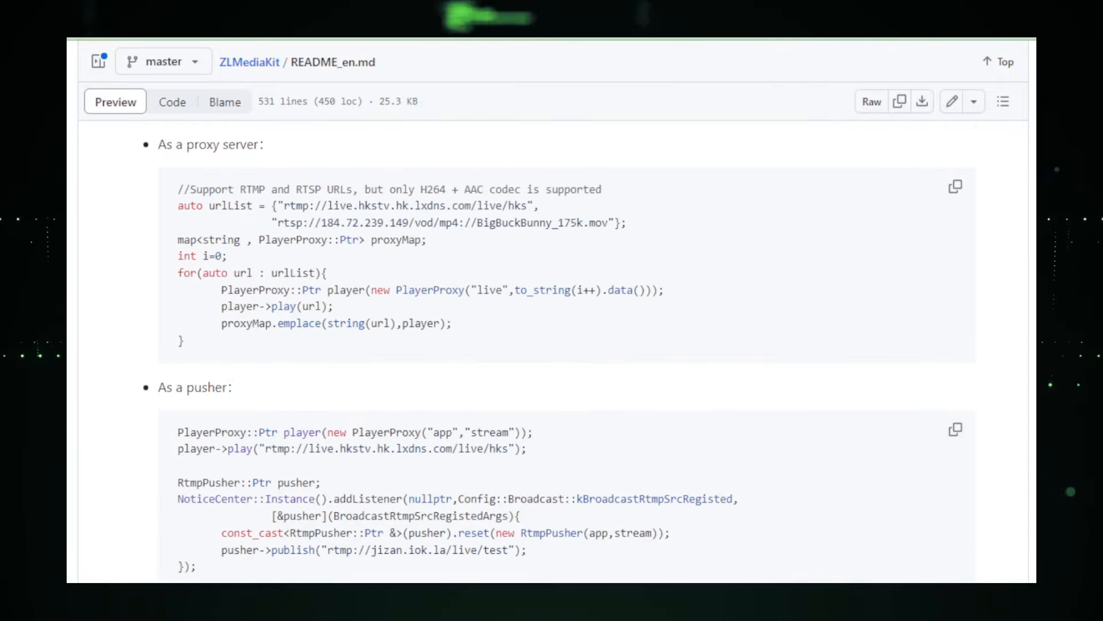
scroll("down", 3)
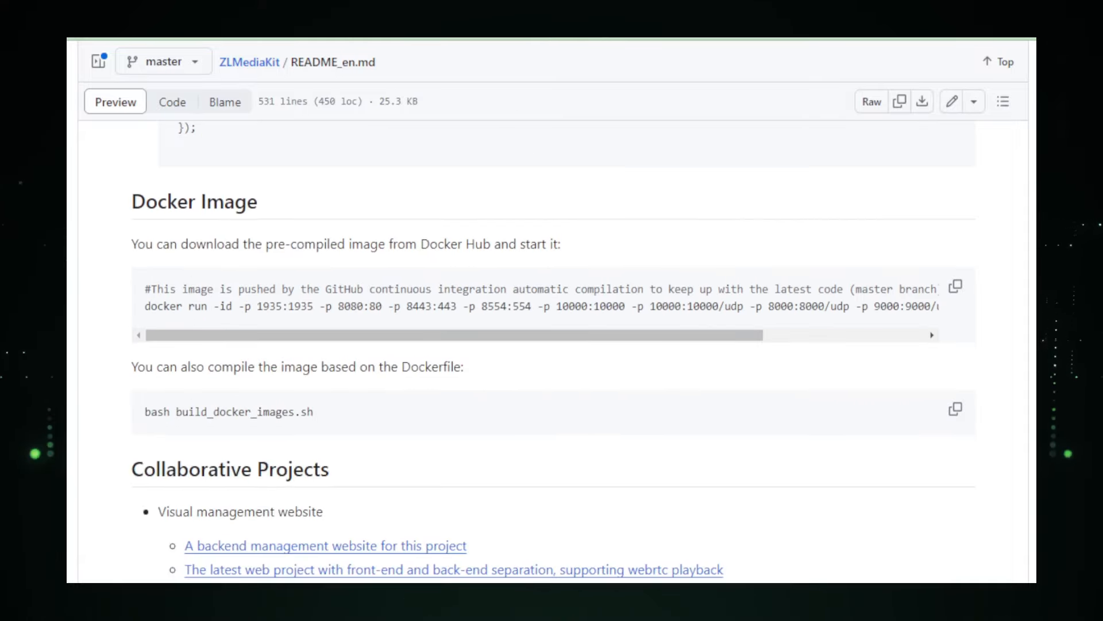
scroll("down", 3)
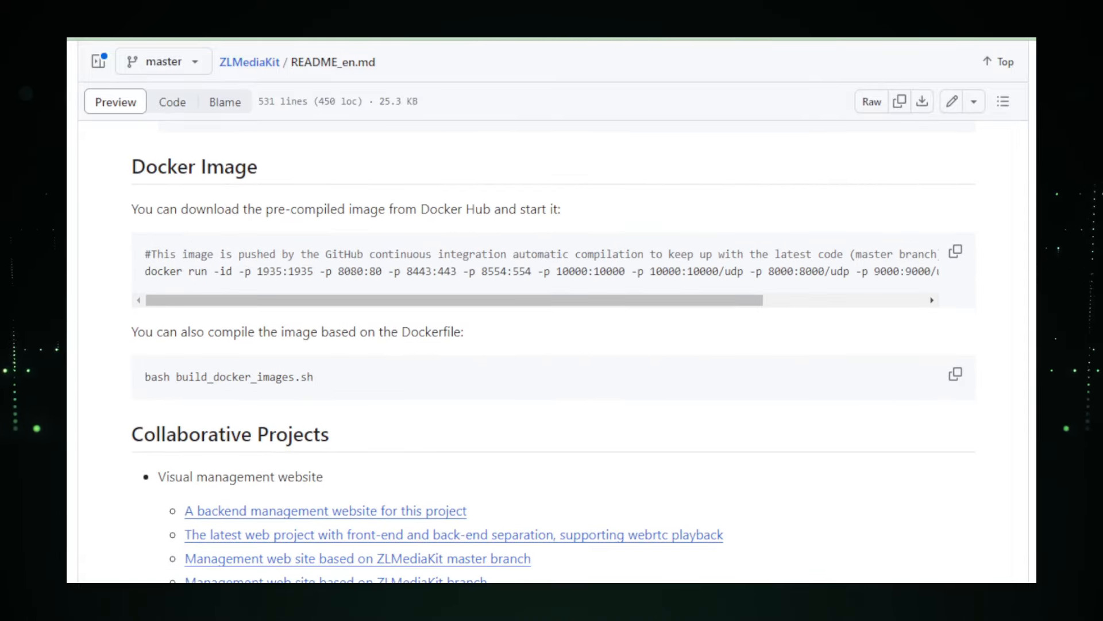
- Scroll past License and Contact Information and highlight the three question-asking tips
scroll("down", 3)
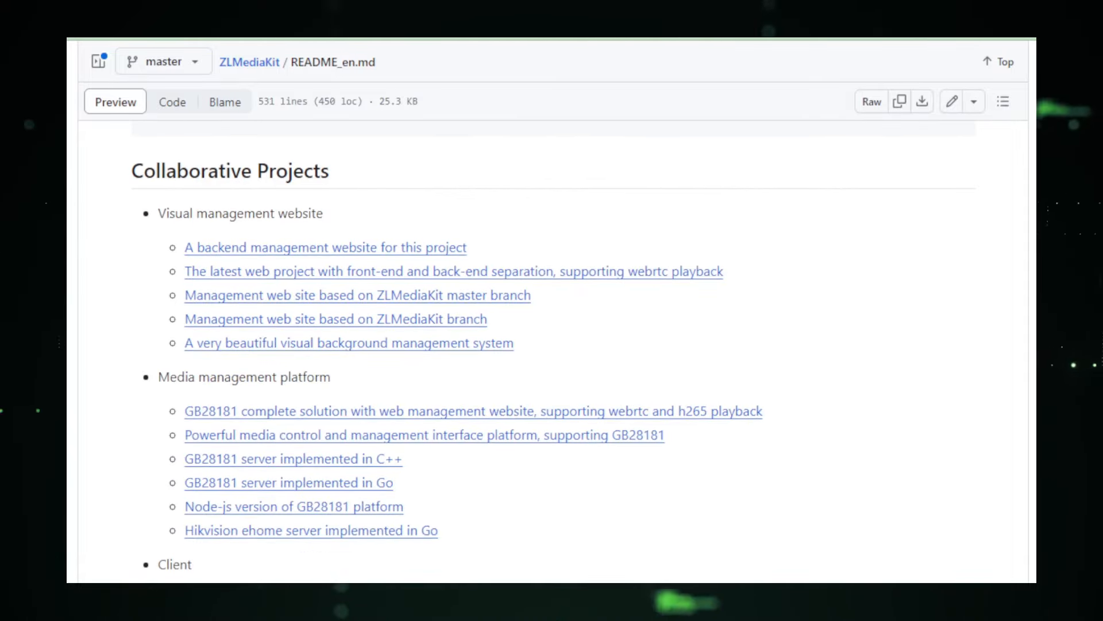
scroll("down", 3)
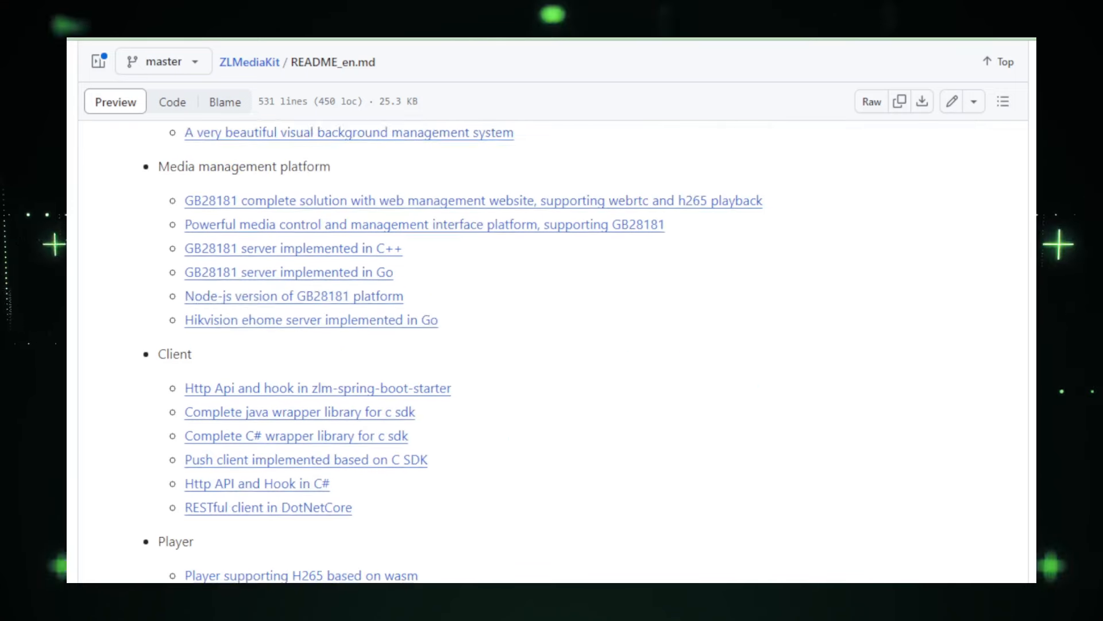
scroll("down", 3)
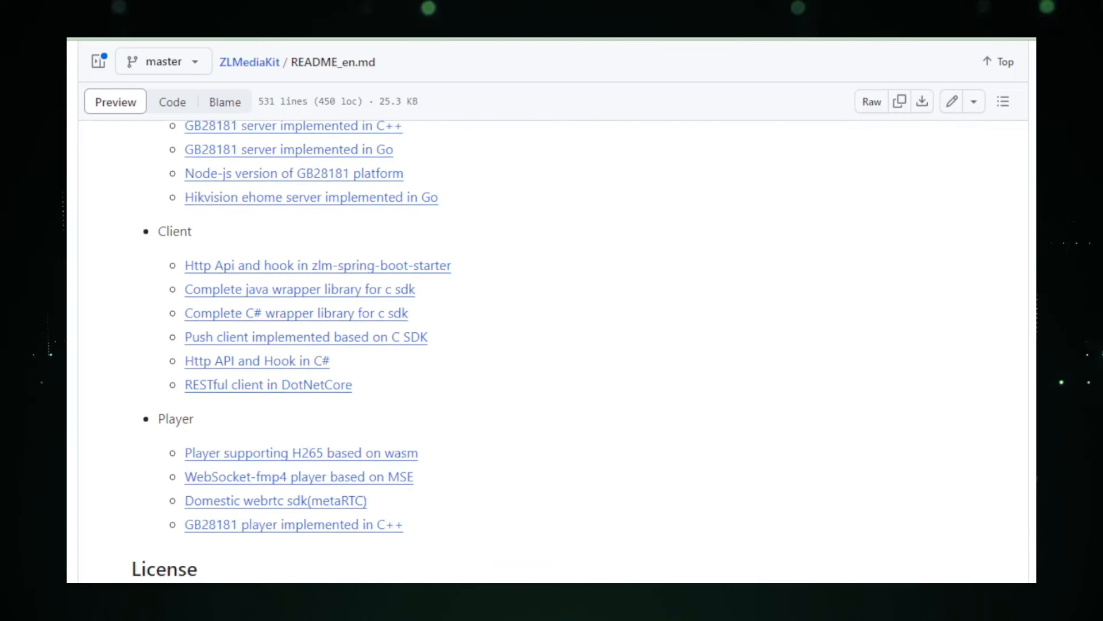
scroll("down", 3)
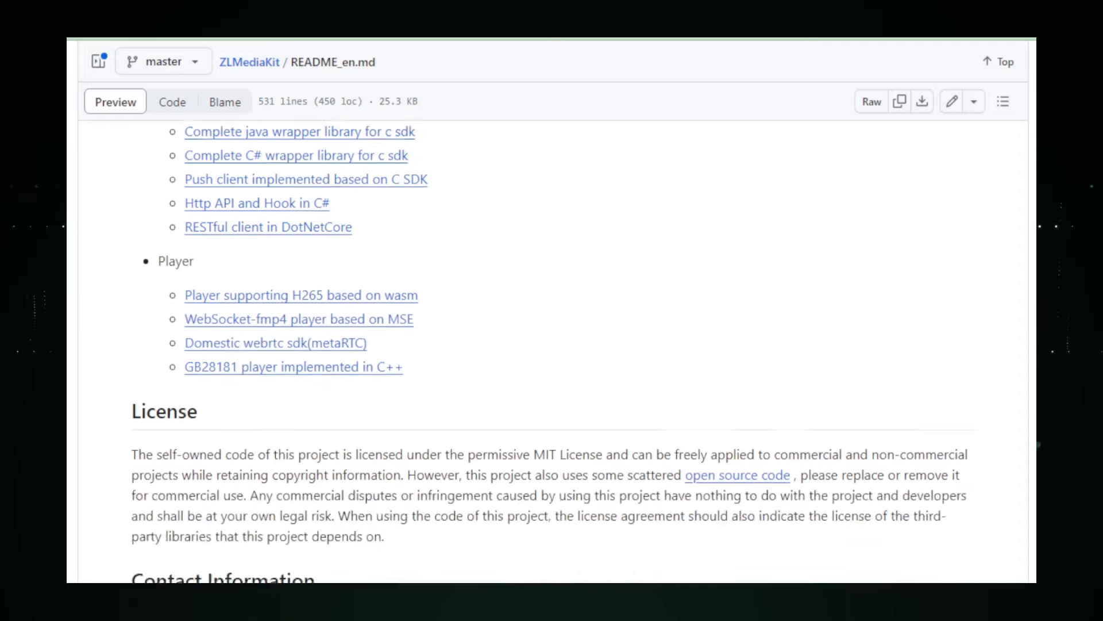
scroll("down", 3)
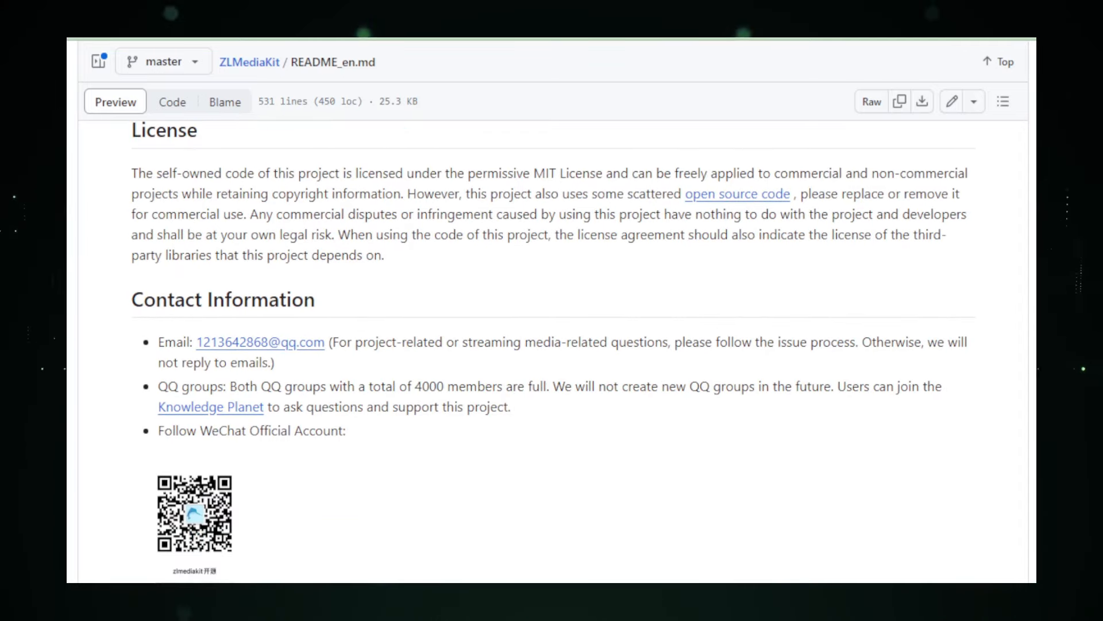
scroll("down", 3)
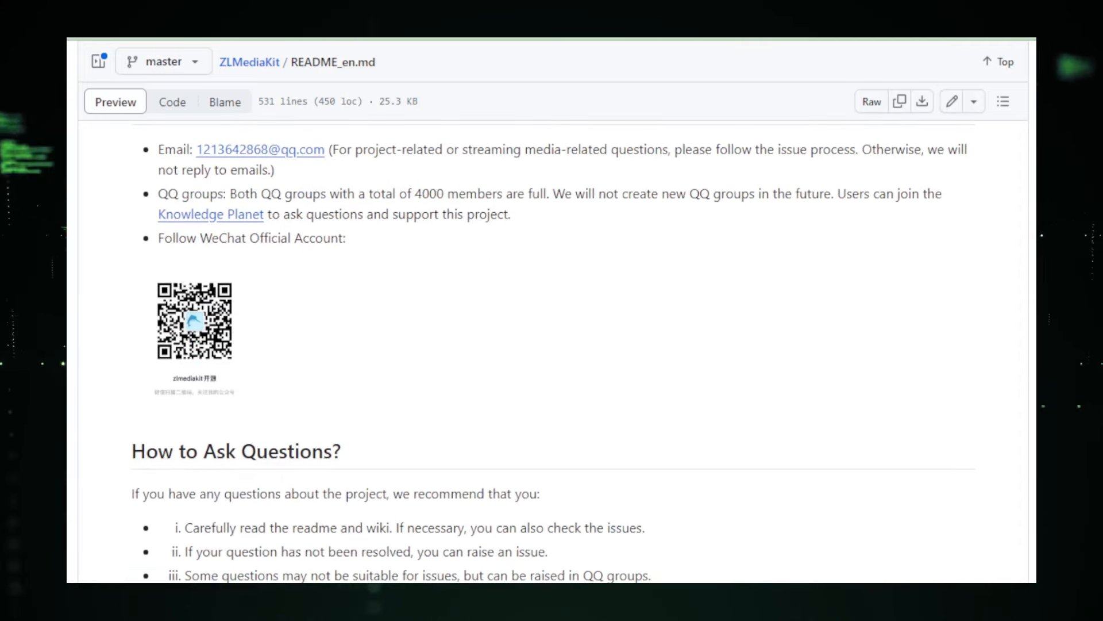
left_click_drag(185, 527, 648, 576)
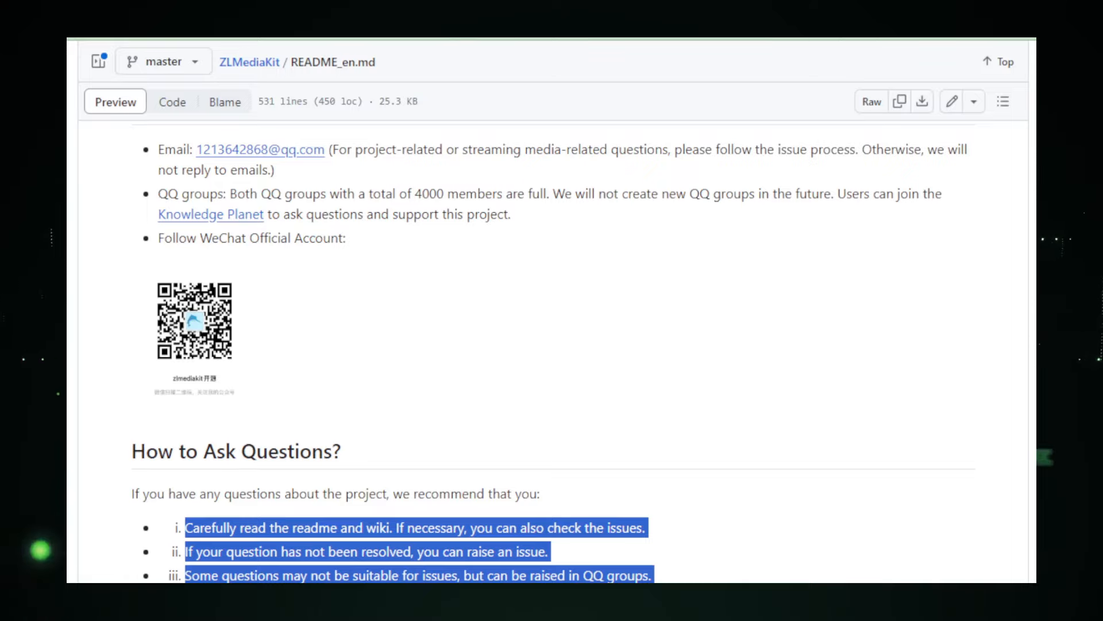
- Scroll the lichao-sun/Mora repository page to its file list, About details and README title
scroll("down", 3)
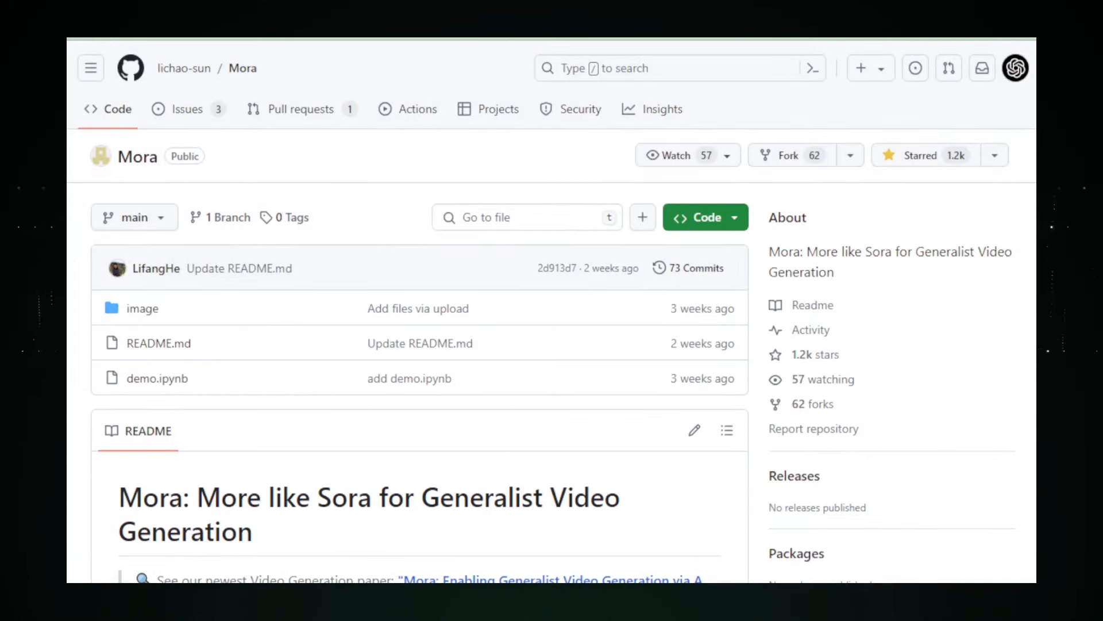
- Scroll Mora's README through News, What is Mora, the comparison table and the demo clips
scroll("down", 3)
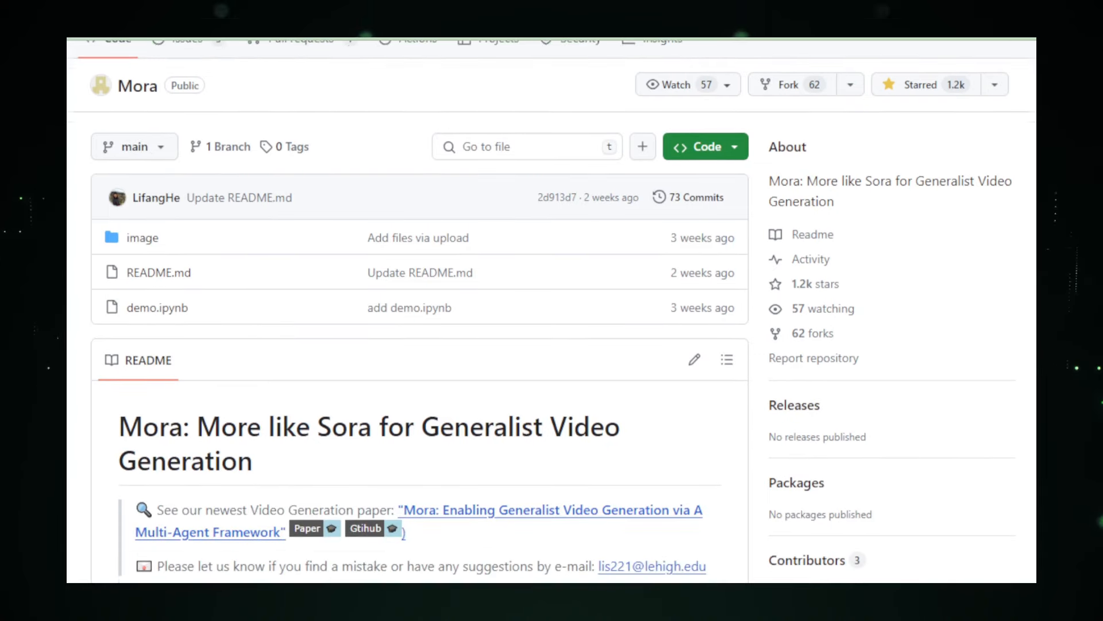
scroll("down", 3)
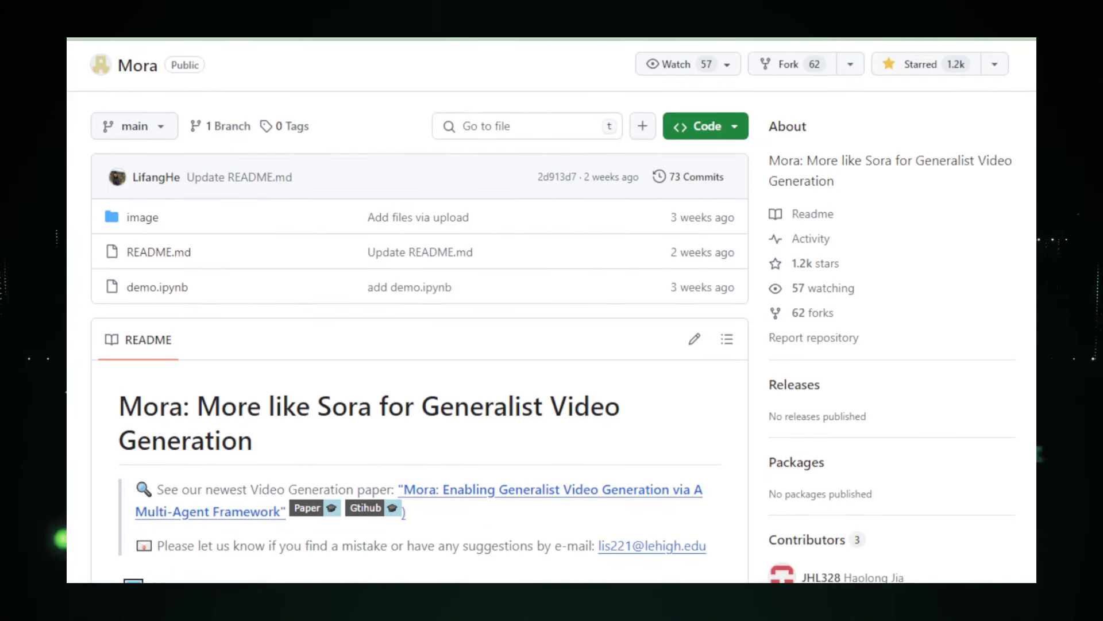
scroll("down", 3)
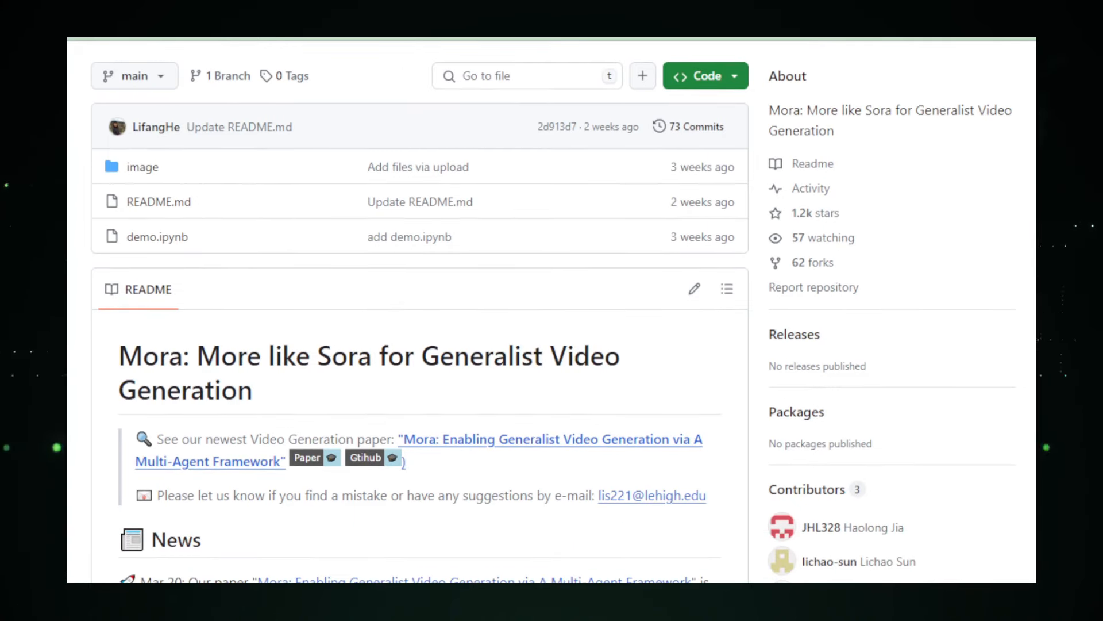
scroll("down", 3)
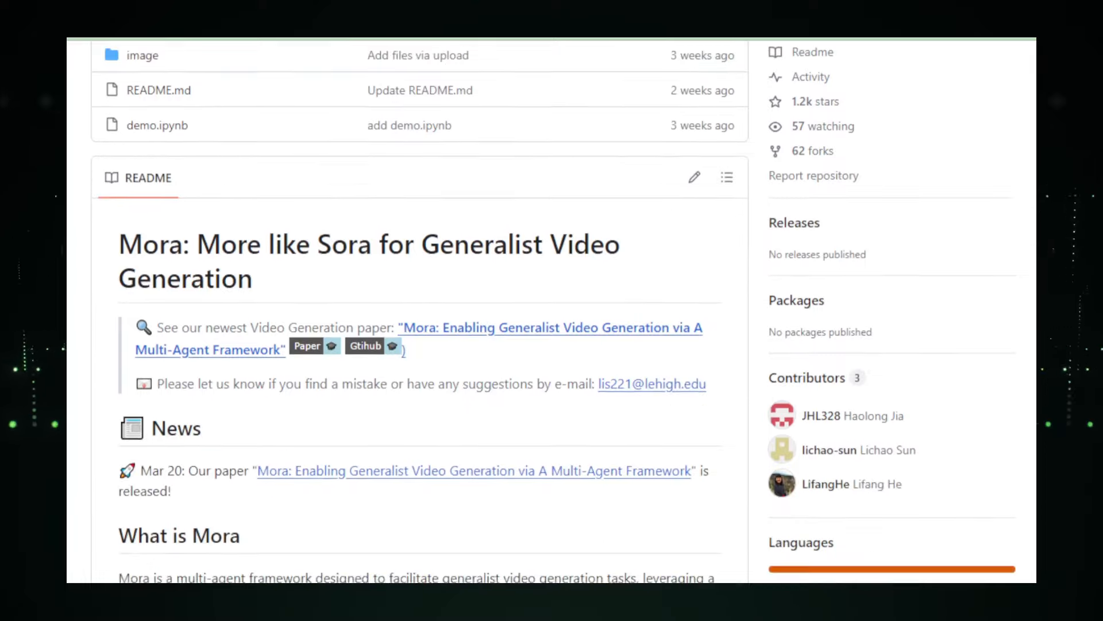
scroll("down", 3)
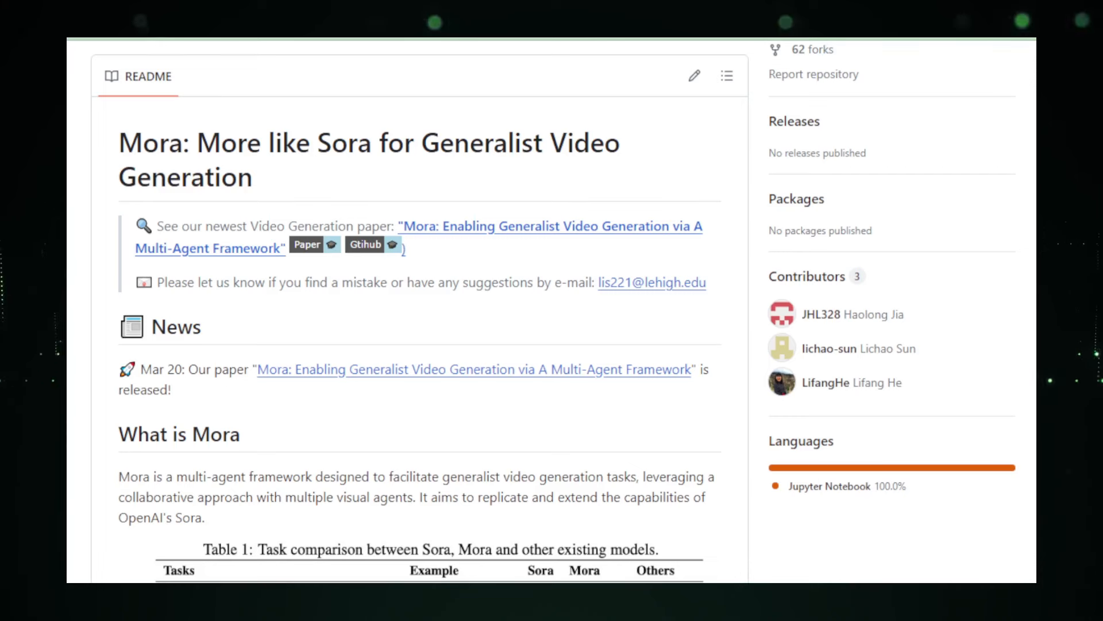
scroll("down", 3)
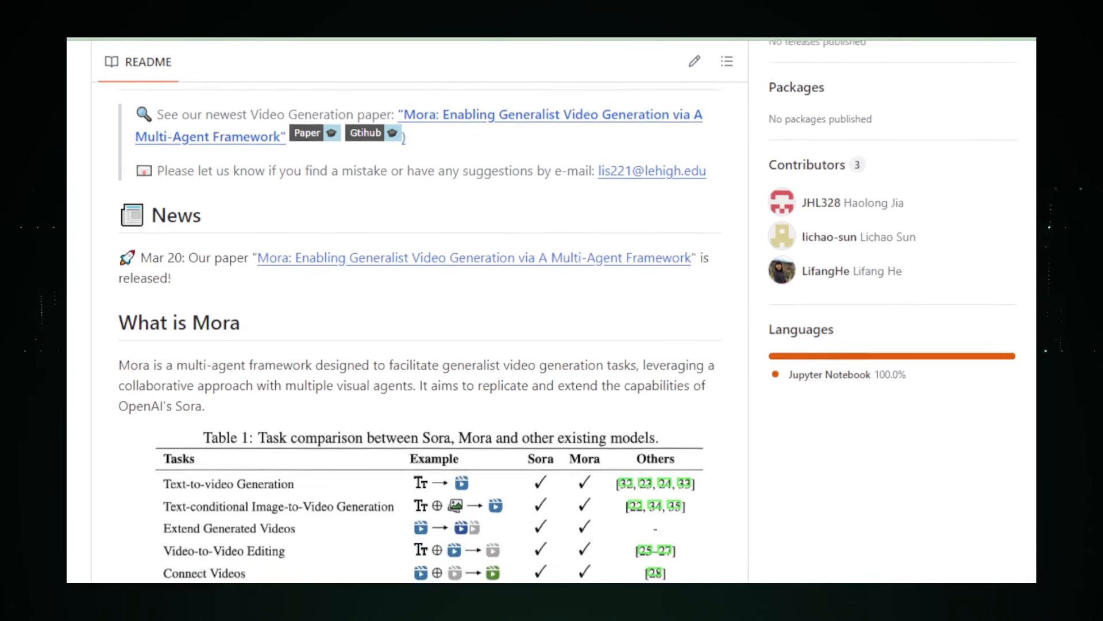
scroll("down", 3)
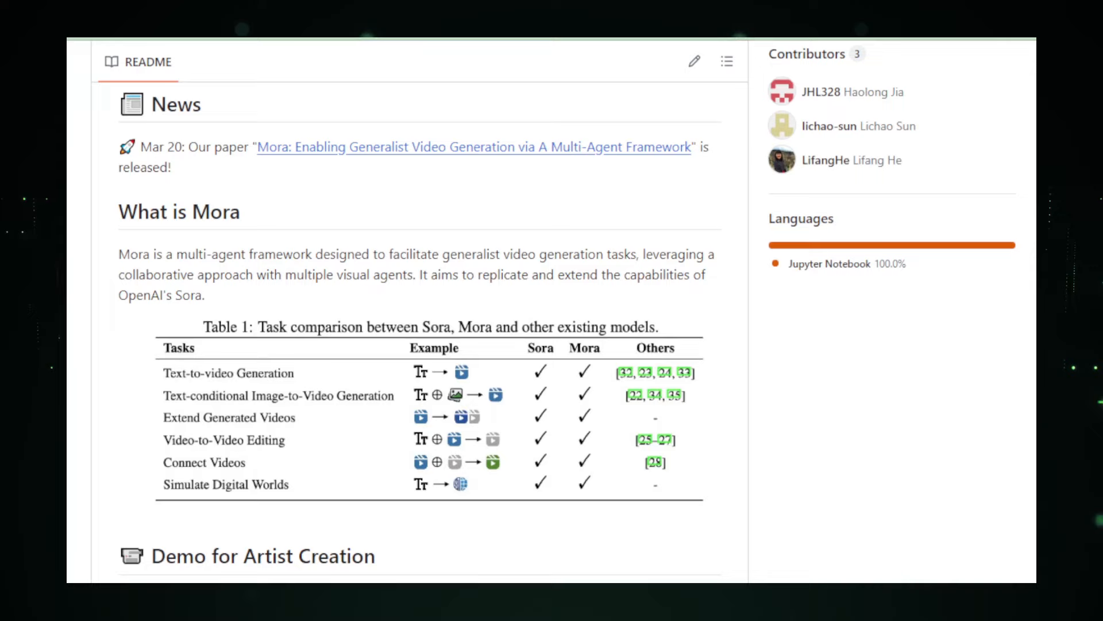
scroll("down", 3)
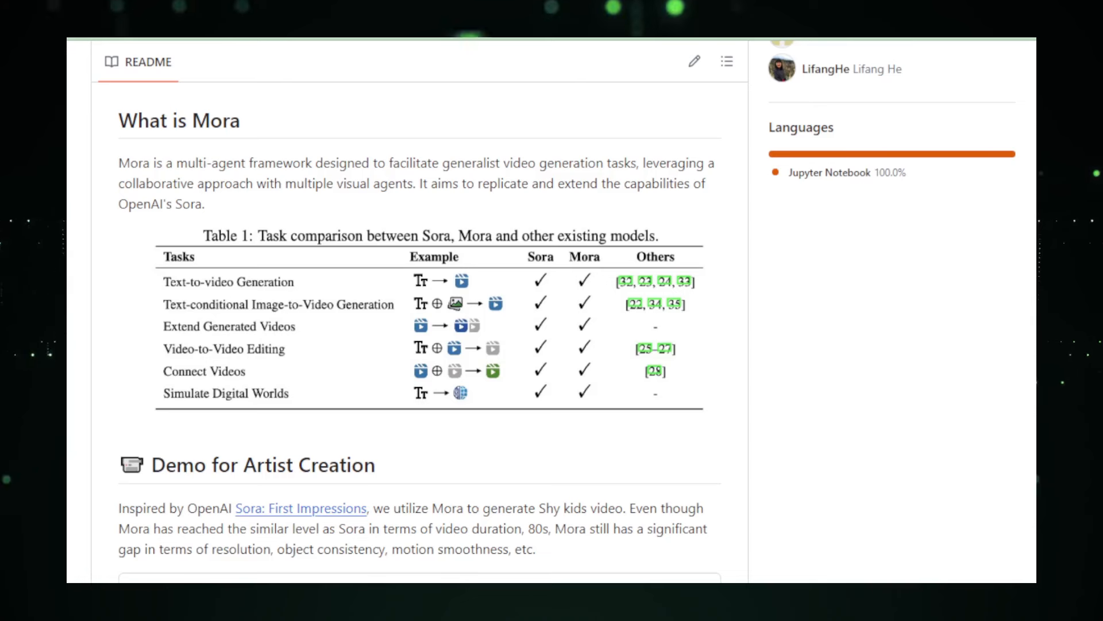
scroll("down", 3)
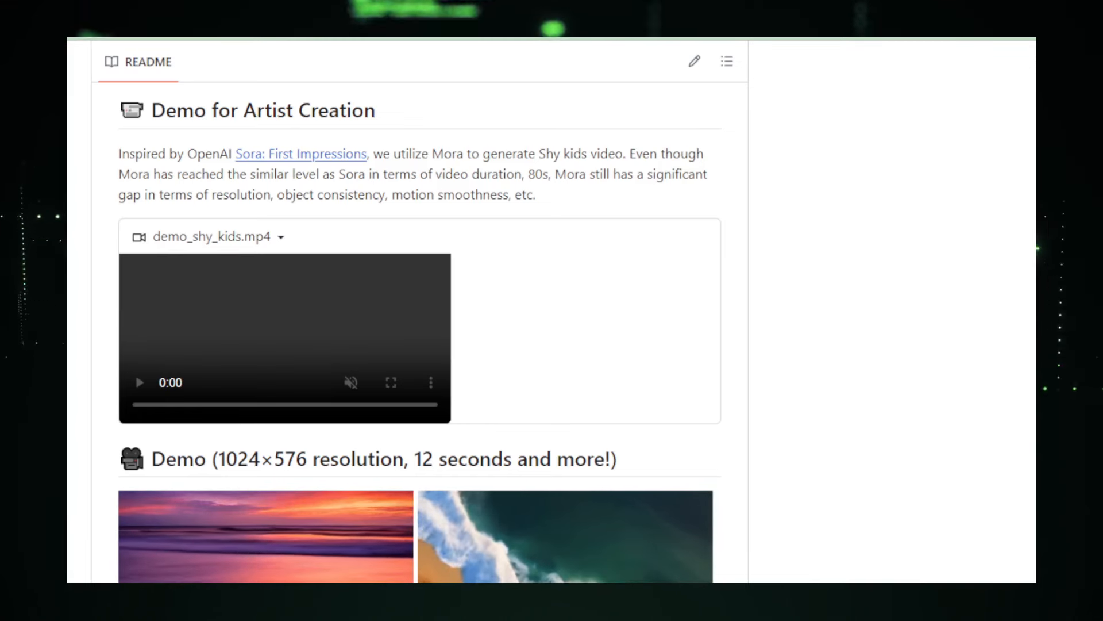
scroll("down", 3)
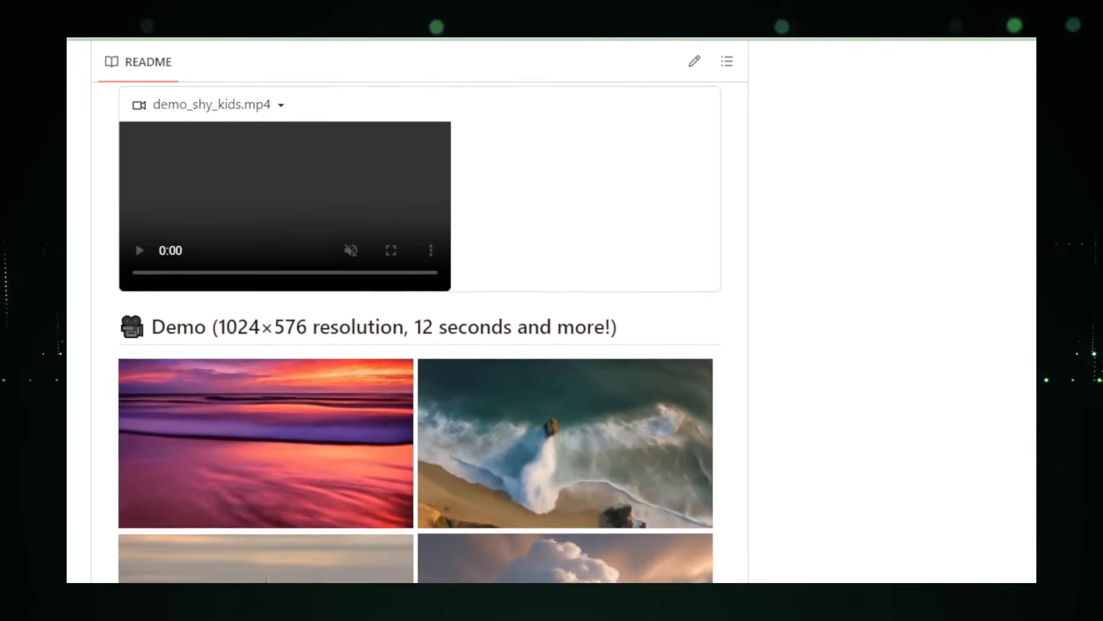
scroll("down", 3)
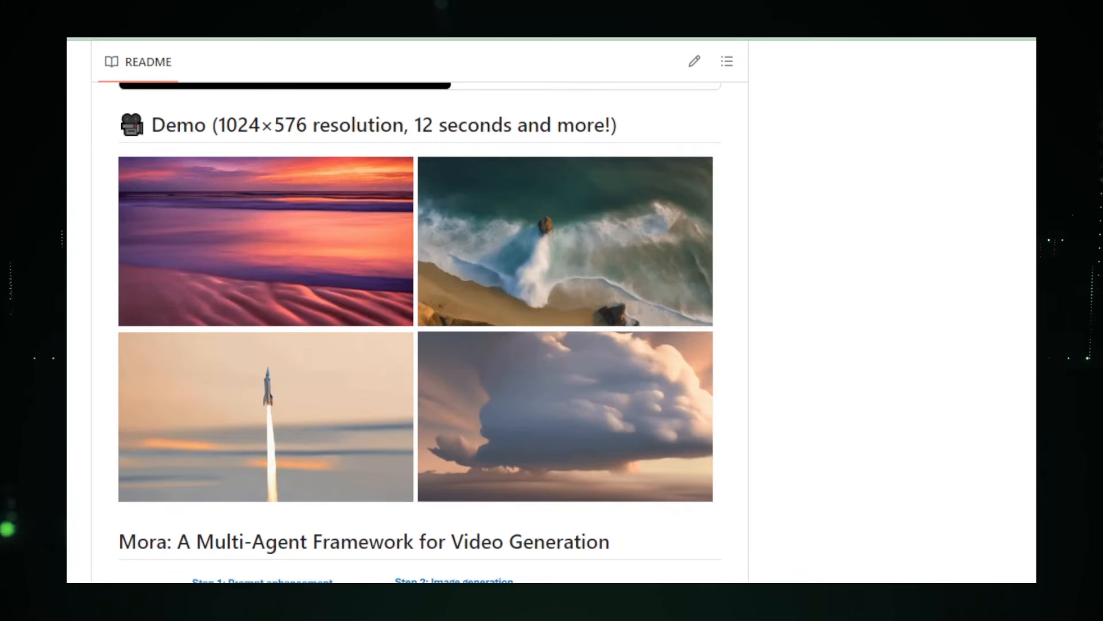
- Scroll past the Multi-Agent Framework diagram, feature bullets and three text-to-video results
scroll("down", 3)
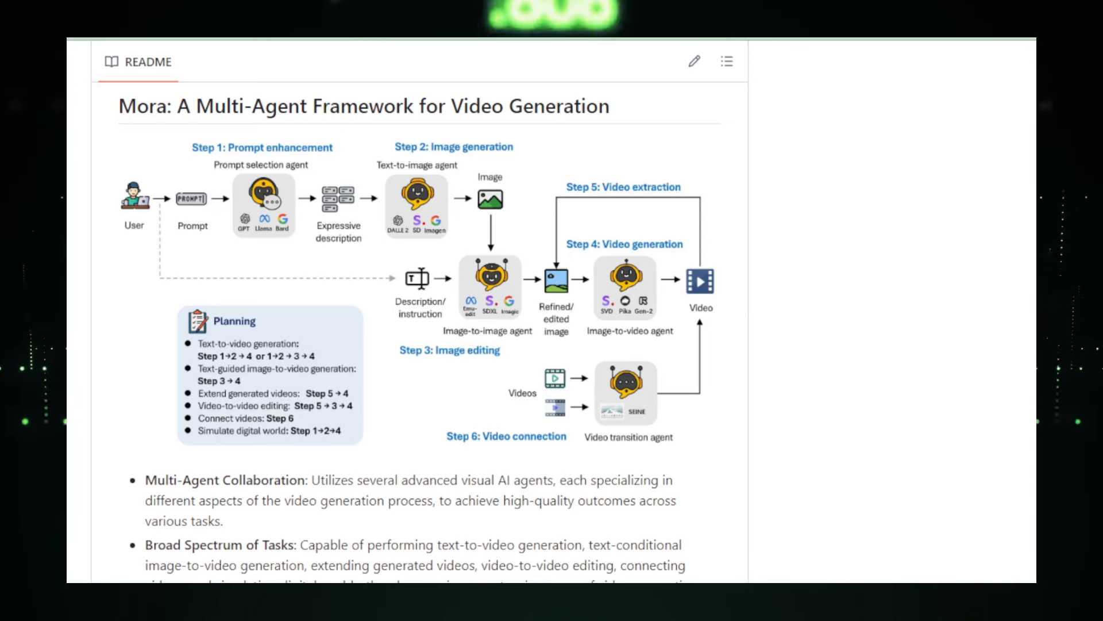
scroll("down", 3)
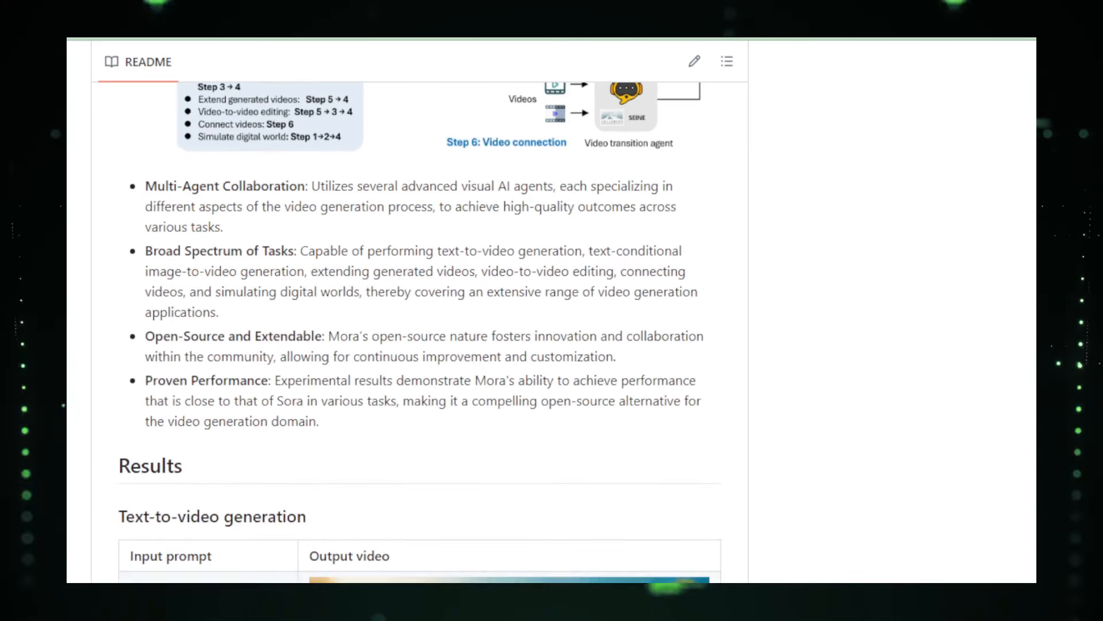
scroll("down", 3)
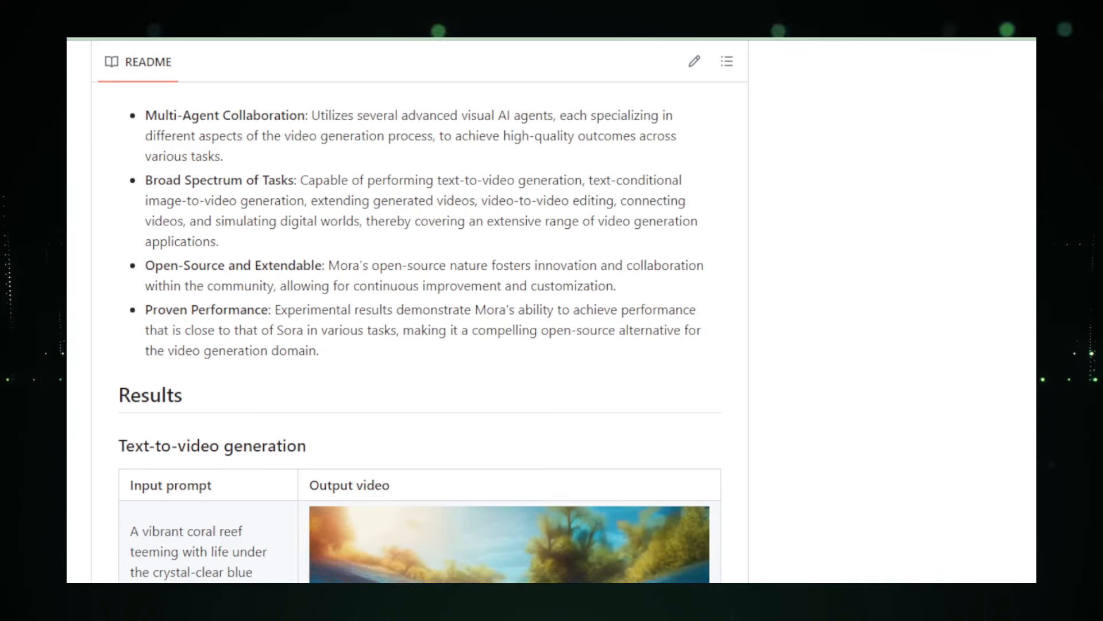
scroll("down", 3)
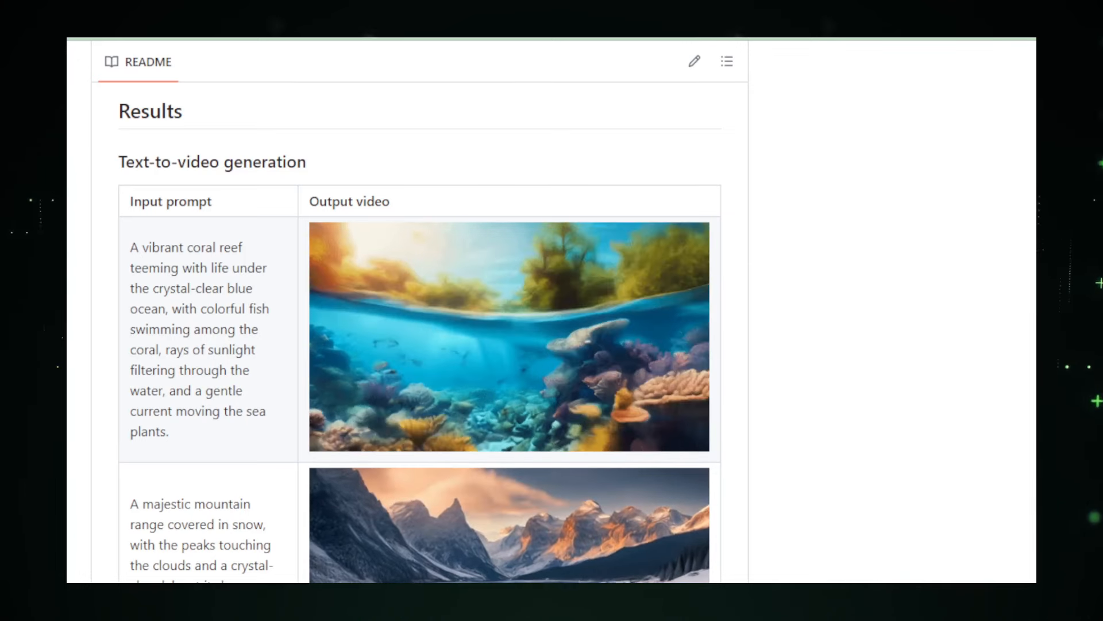
scroll("down", 3)
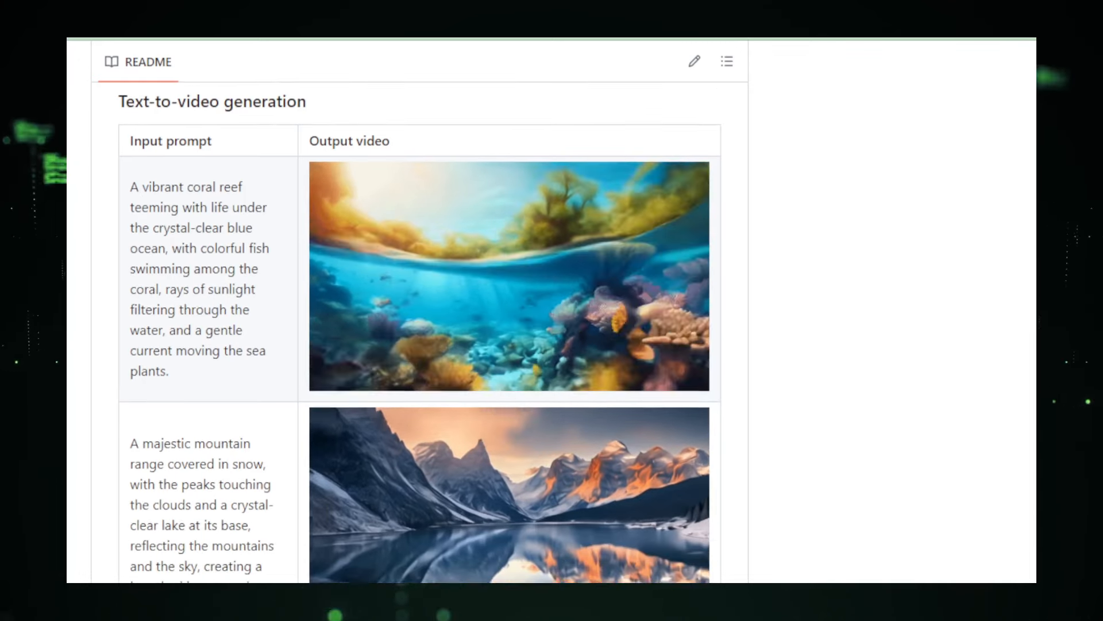
scroll("down", 3)
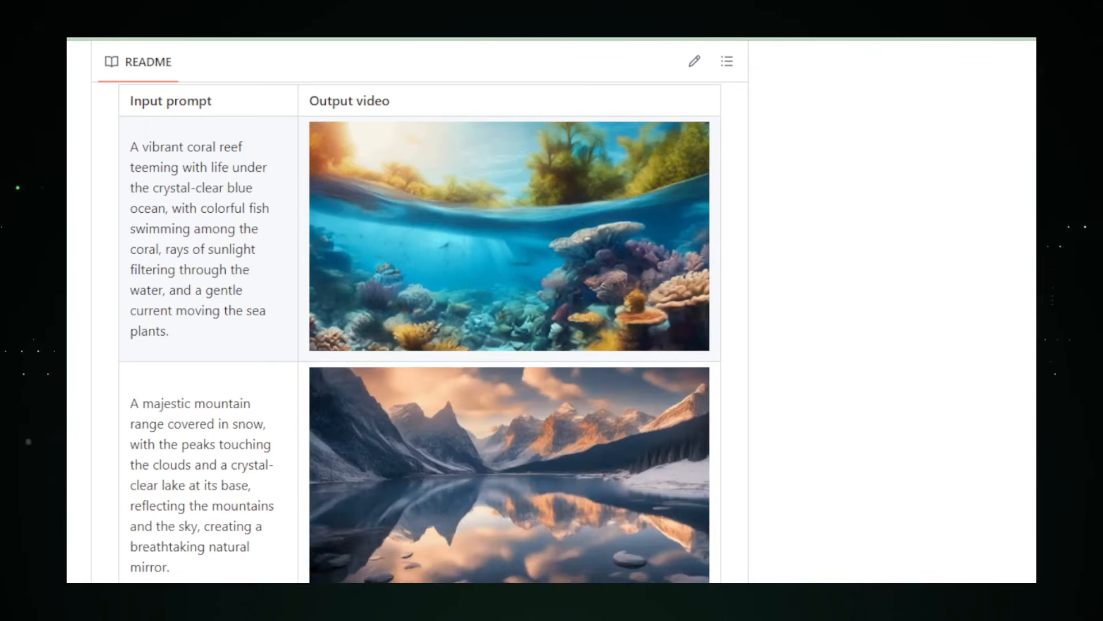
scroll("down", 3)
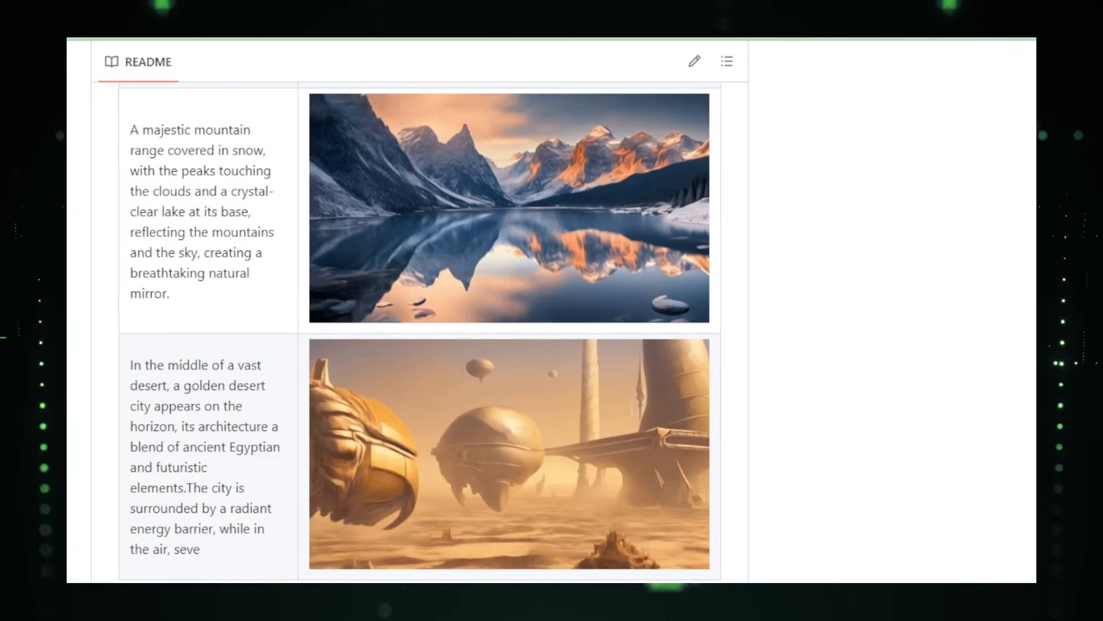
scroll("down", 3)
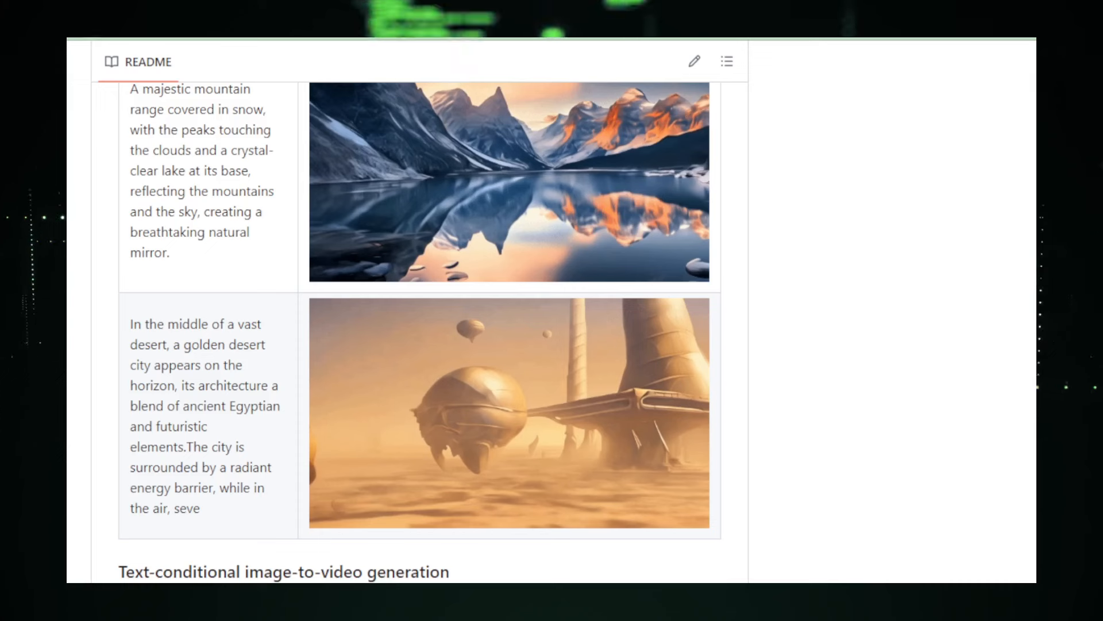
scroll("down", 3)
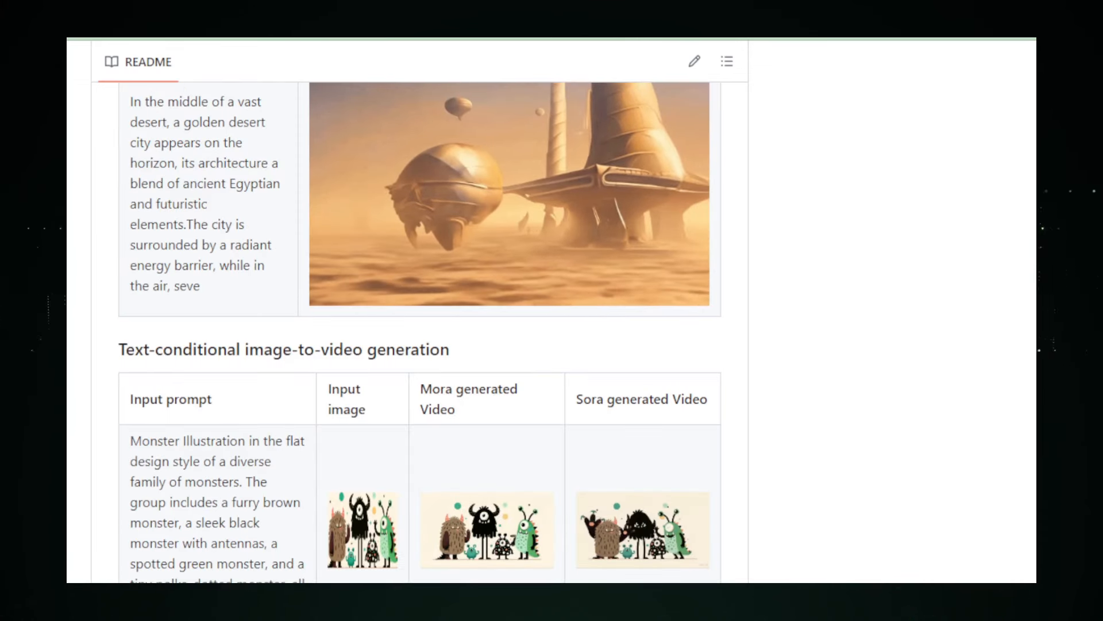
- Scroll past the video editing, connect videos and digital worlds tables to Mora's Citation
scroll("down", 3)
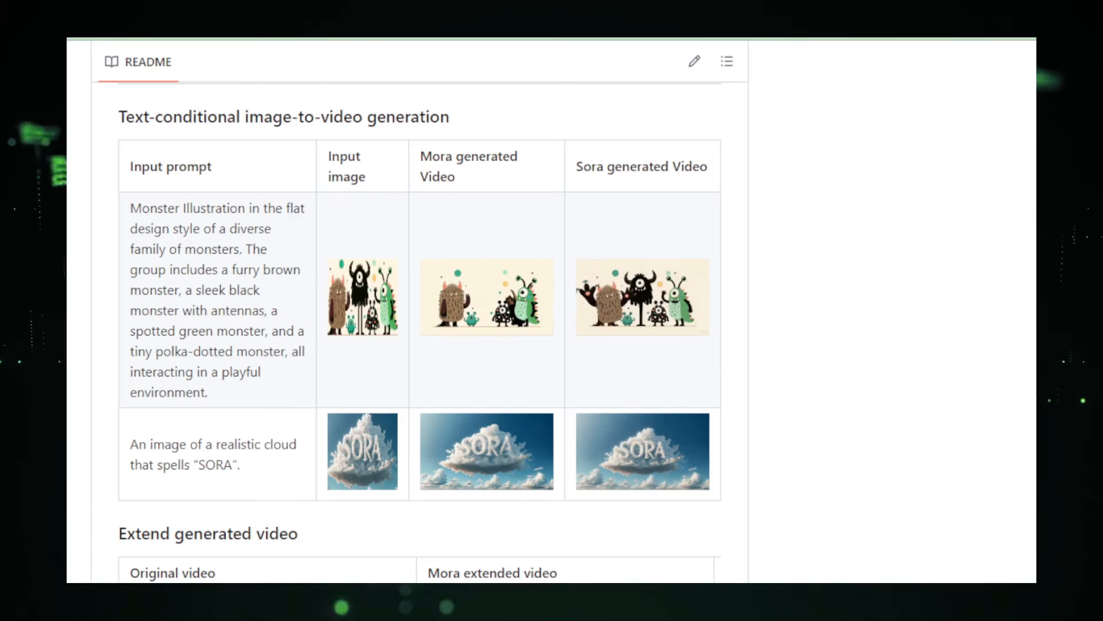
scroll("down", 3)
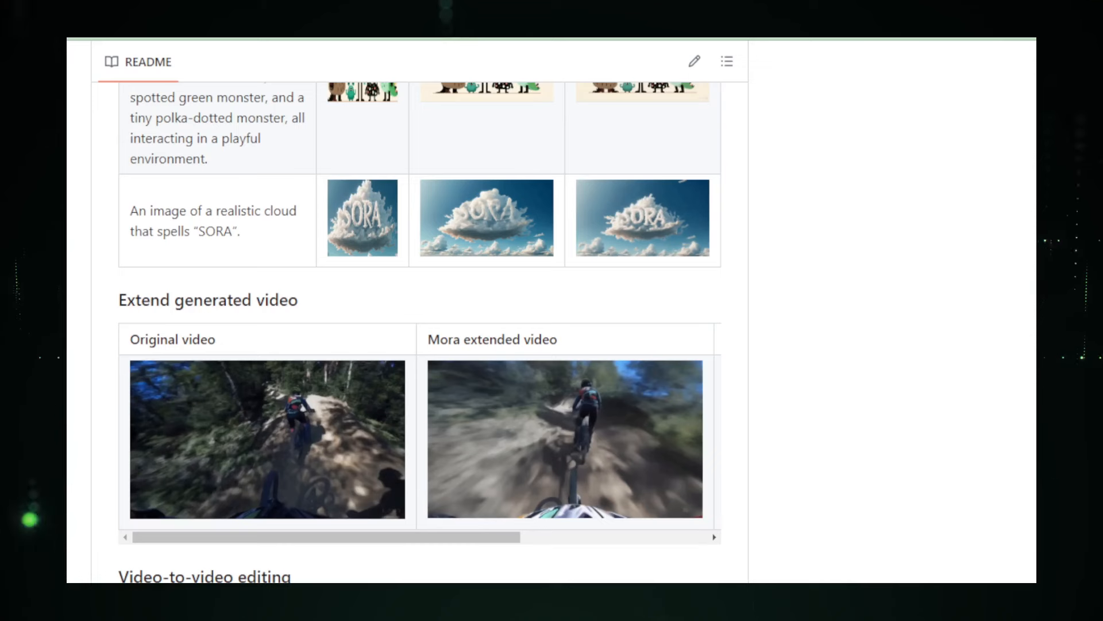
scroll("down", 3)
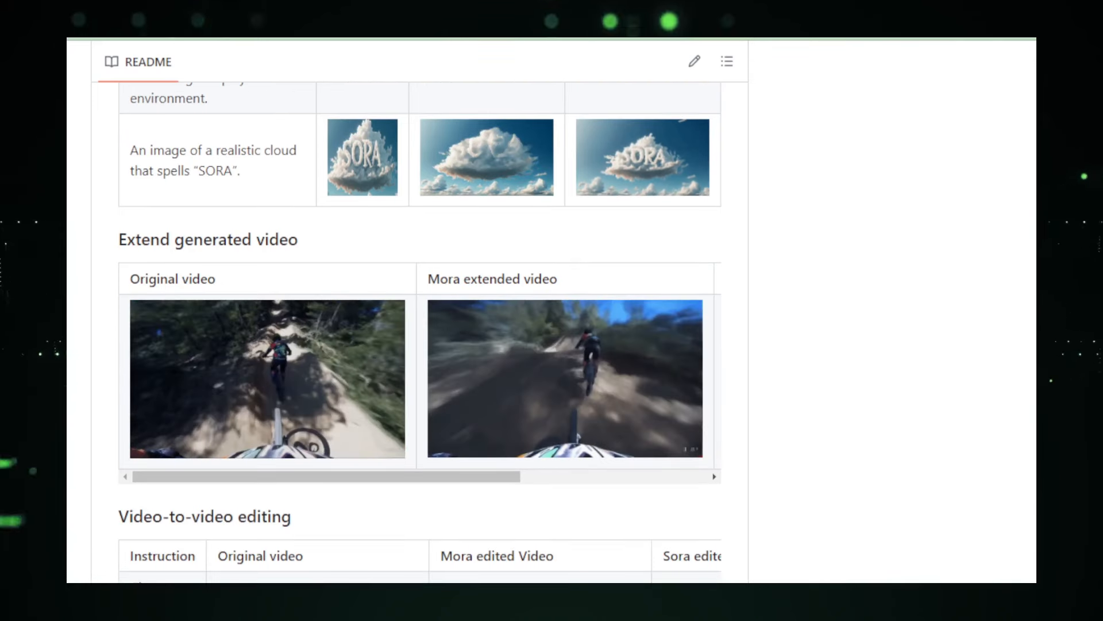
scroll("down", 3)
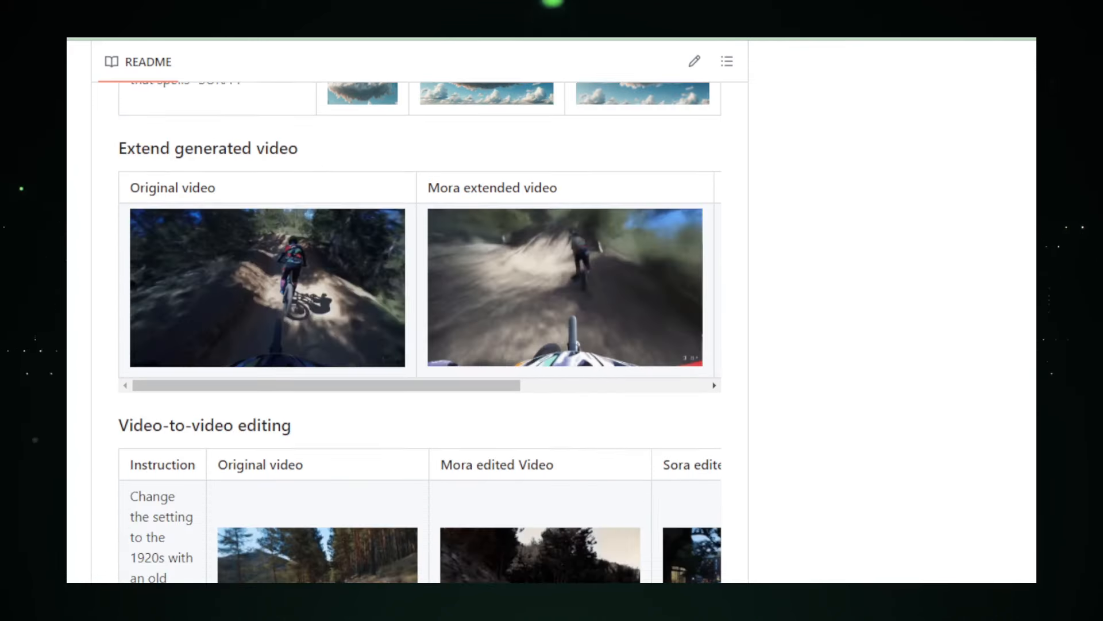
scroll("down", 3)
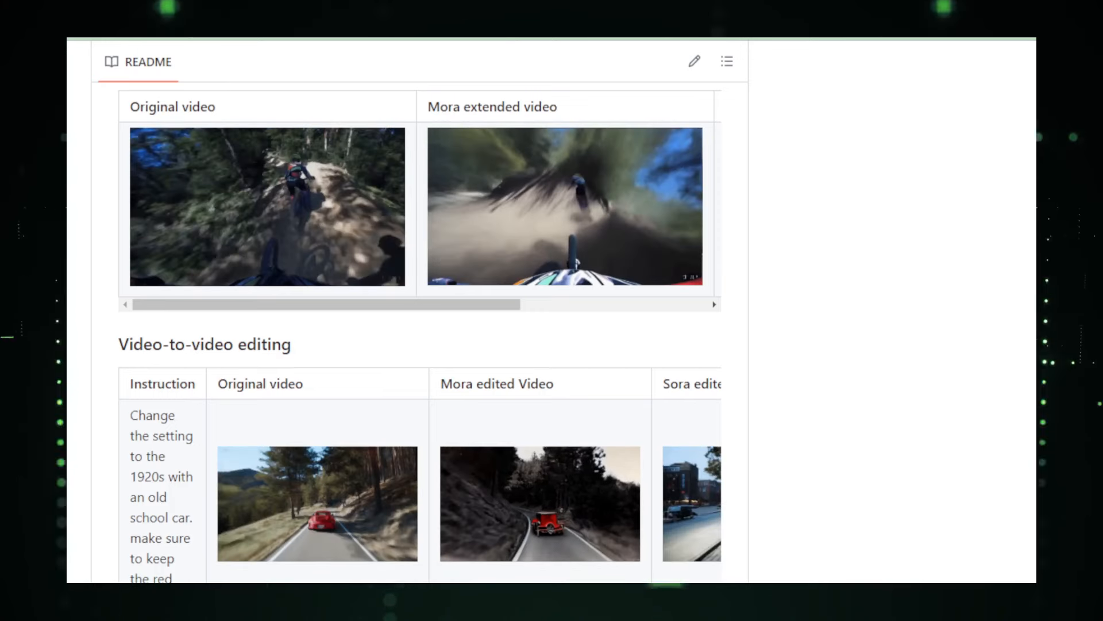
scroll("down", 3)
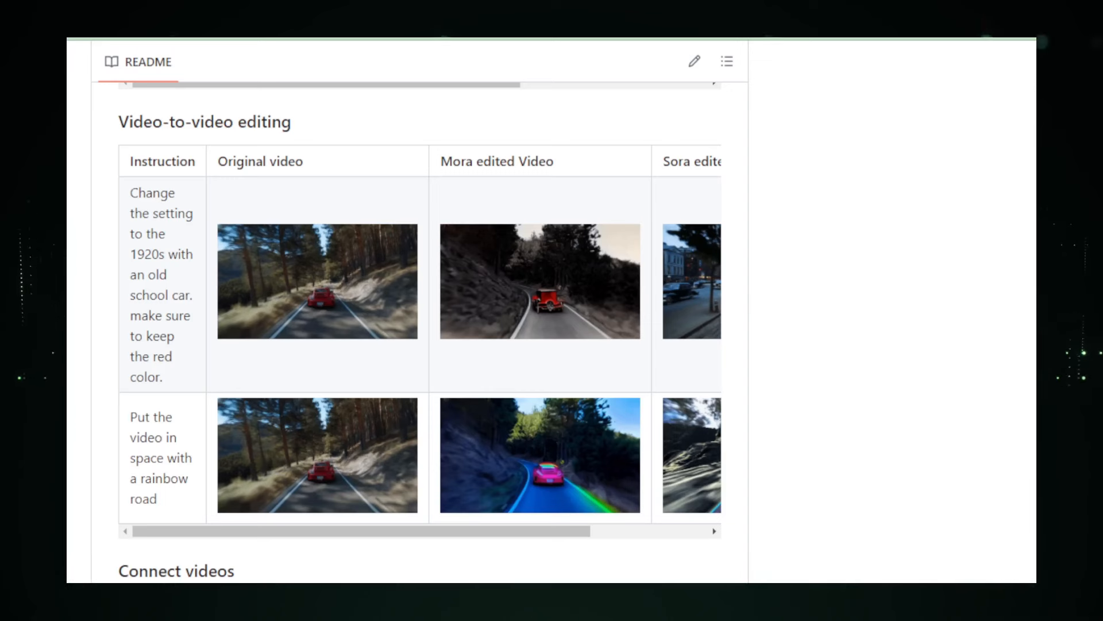
scroll("down", 3)
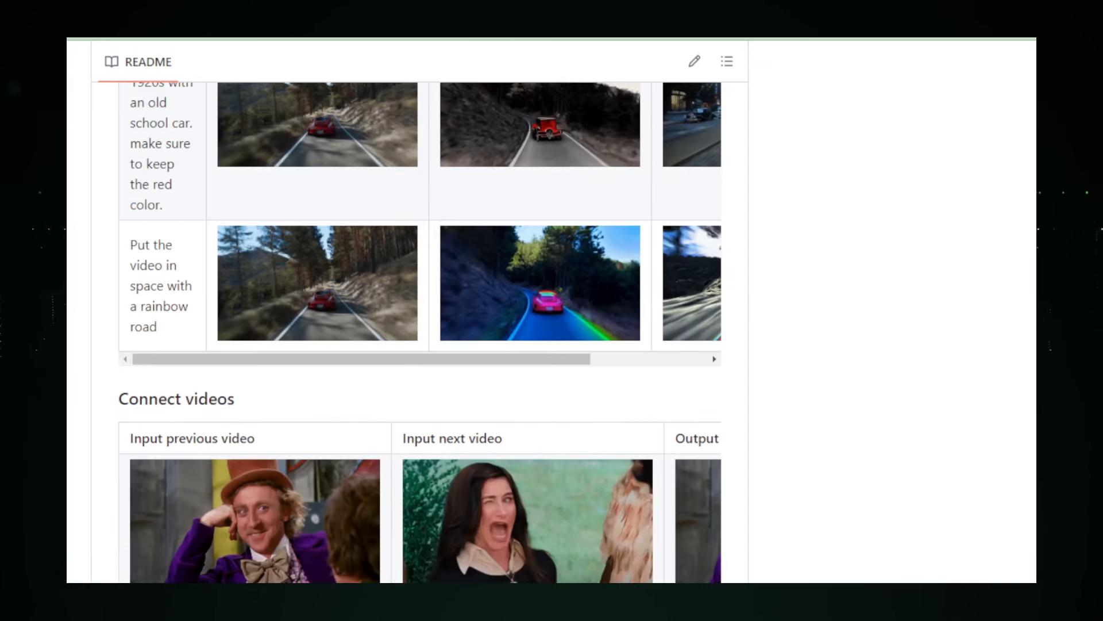
scroll("down", 3)
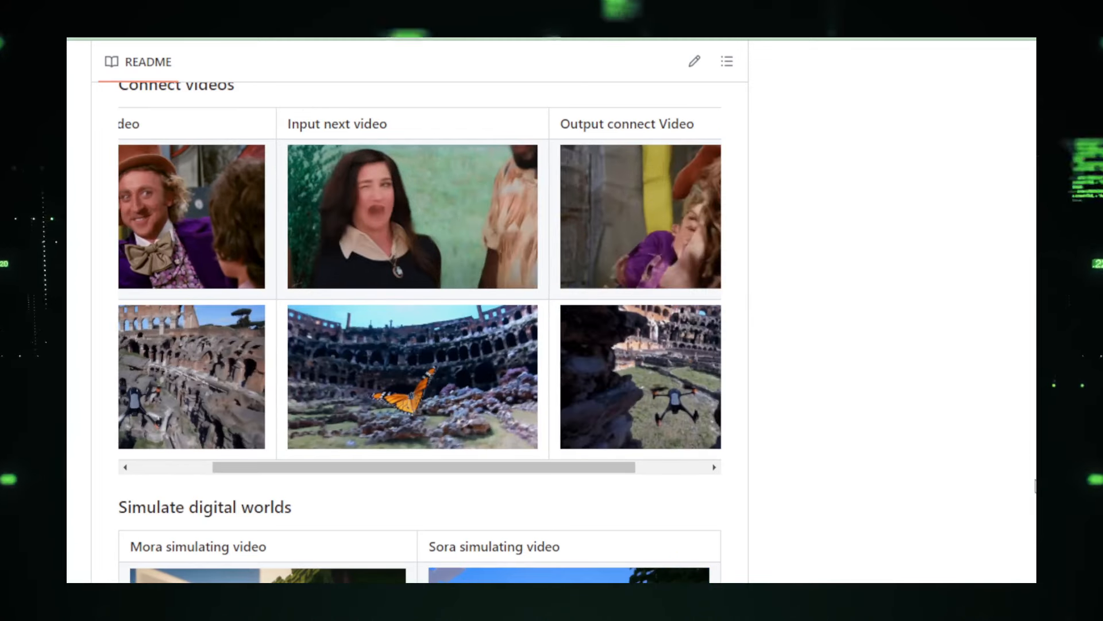
scroll("down", 3)
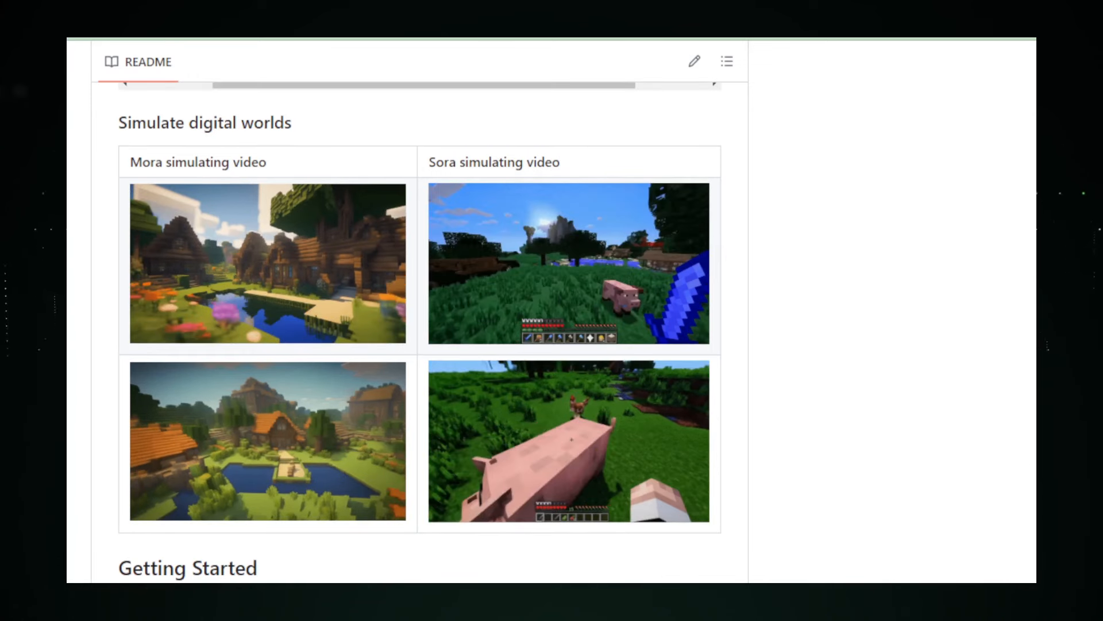
scroll("down", 3)
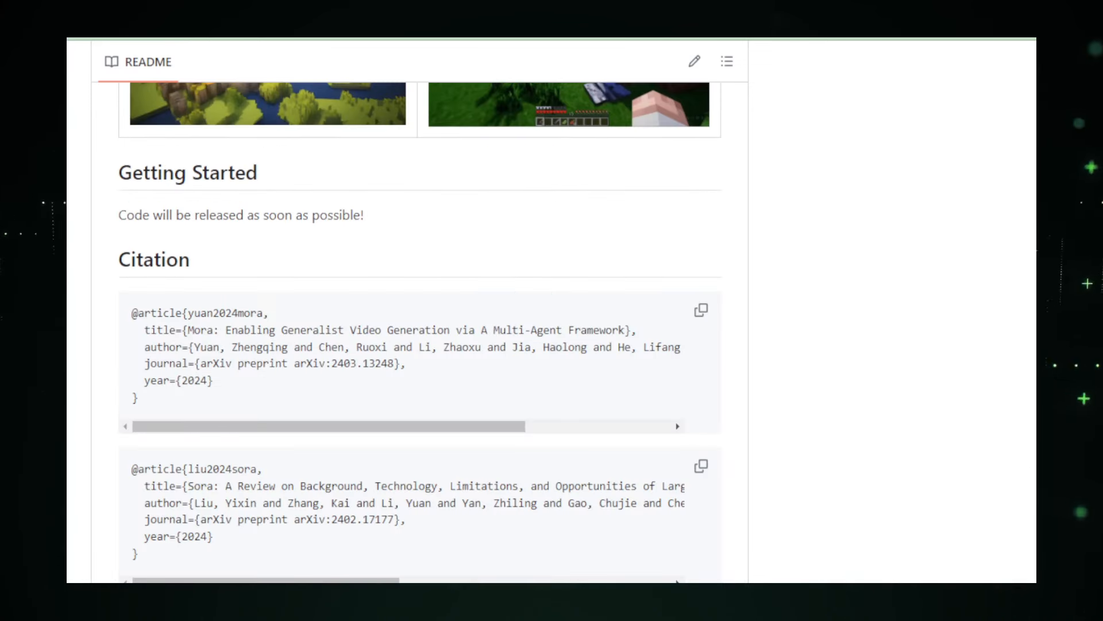
scroll("down", 3)
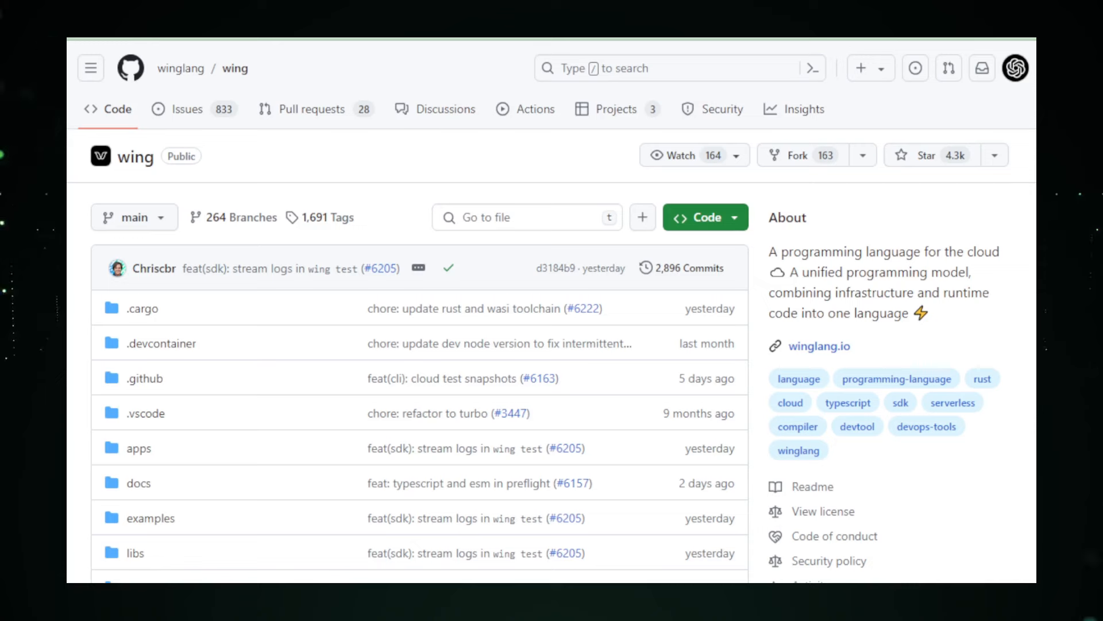
- Scroll the winglang/wing file list down to the README's Wing logo and welcome heading
scroll("down", 3)
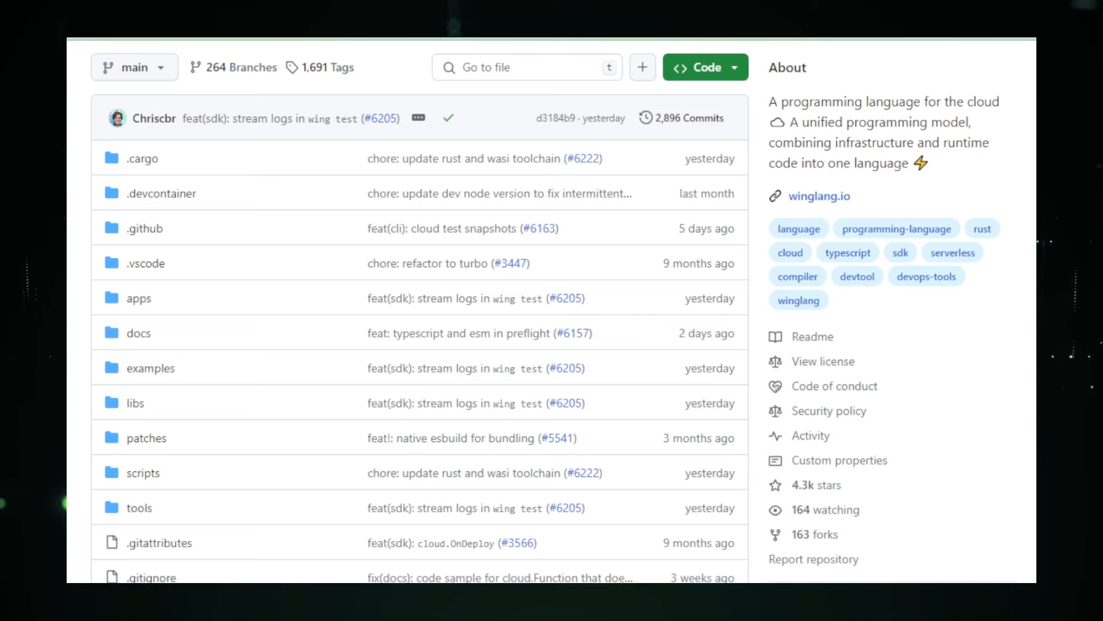
scroll("down", 3)
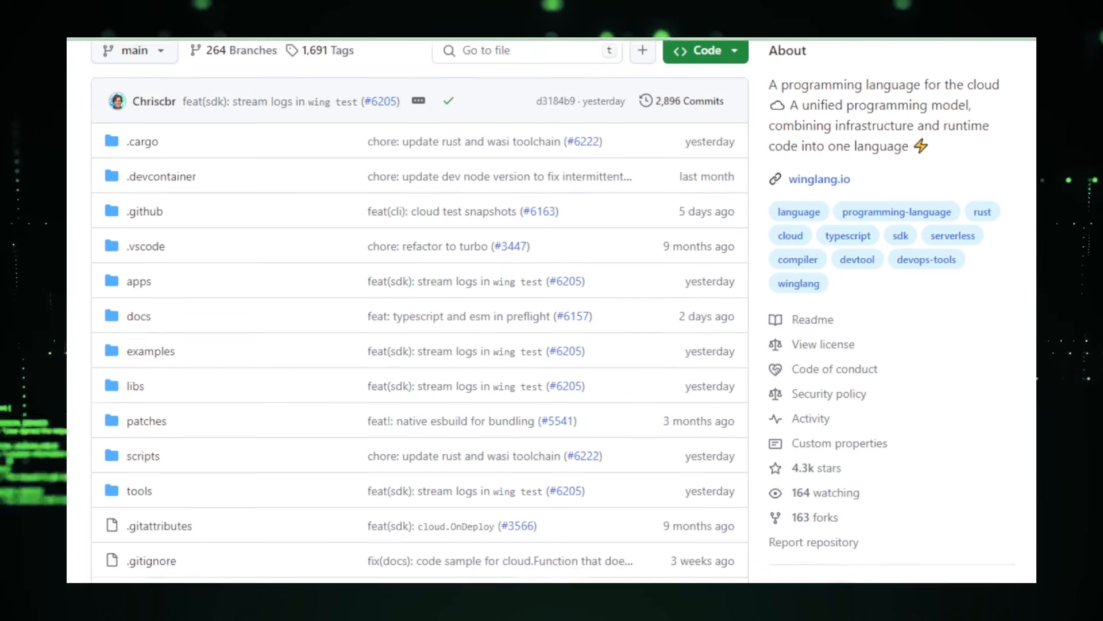
scroll("down", 3)
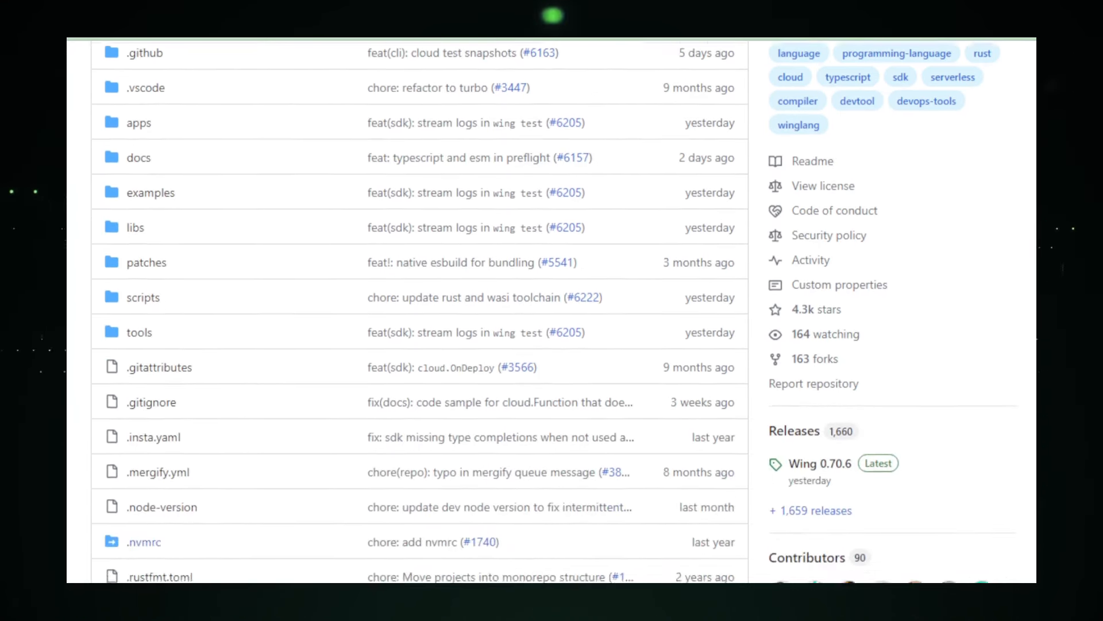
scroll("down", 3)
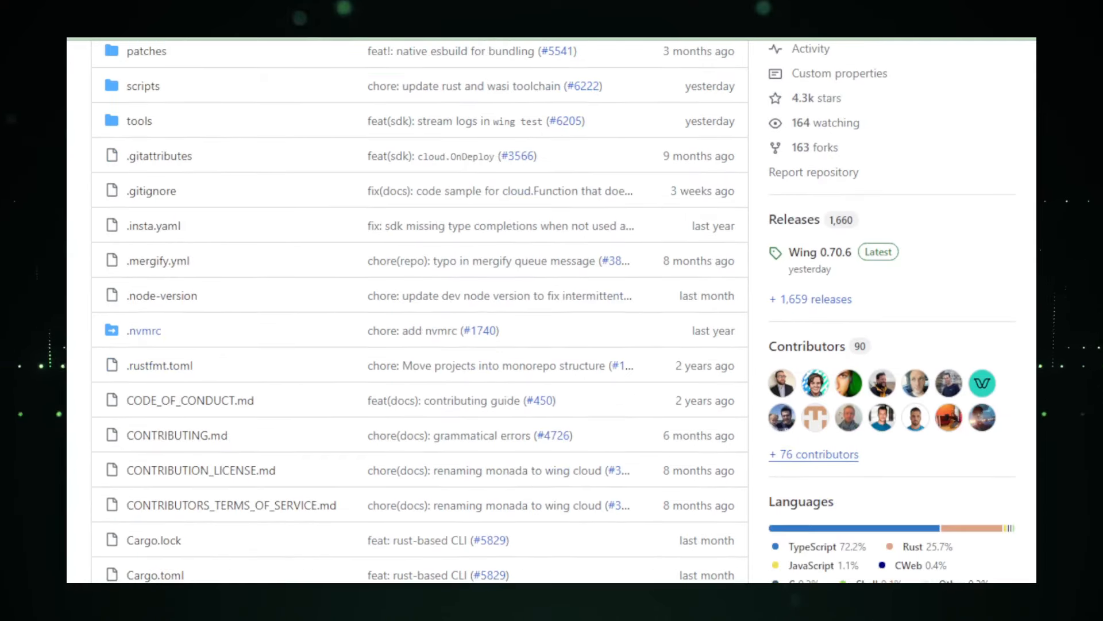
scroll("down", 3)
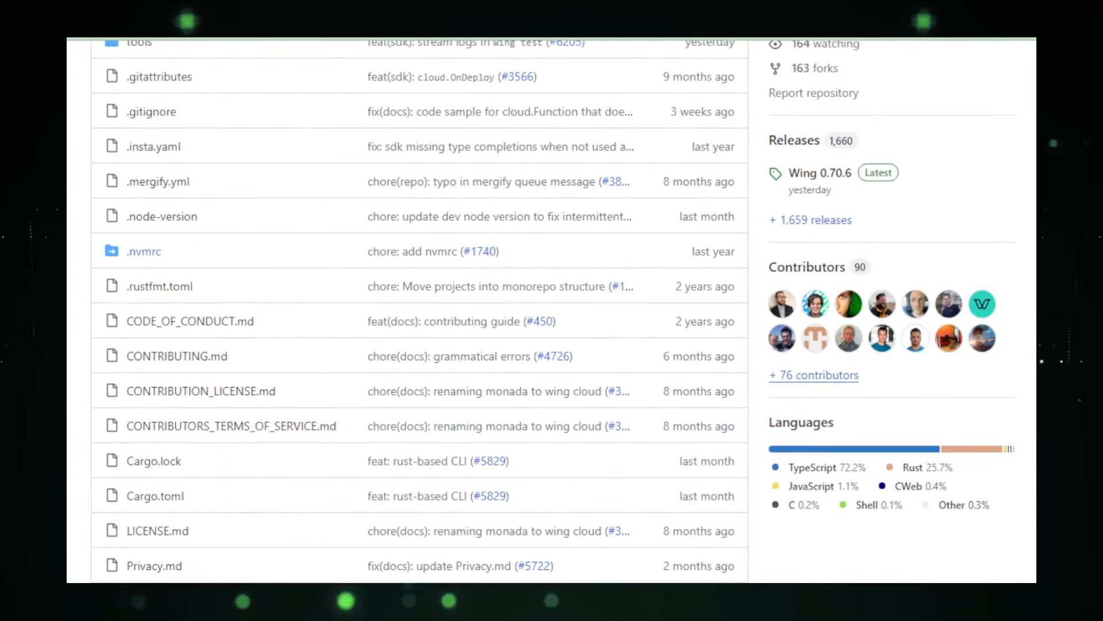
scroll("down", 3)
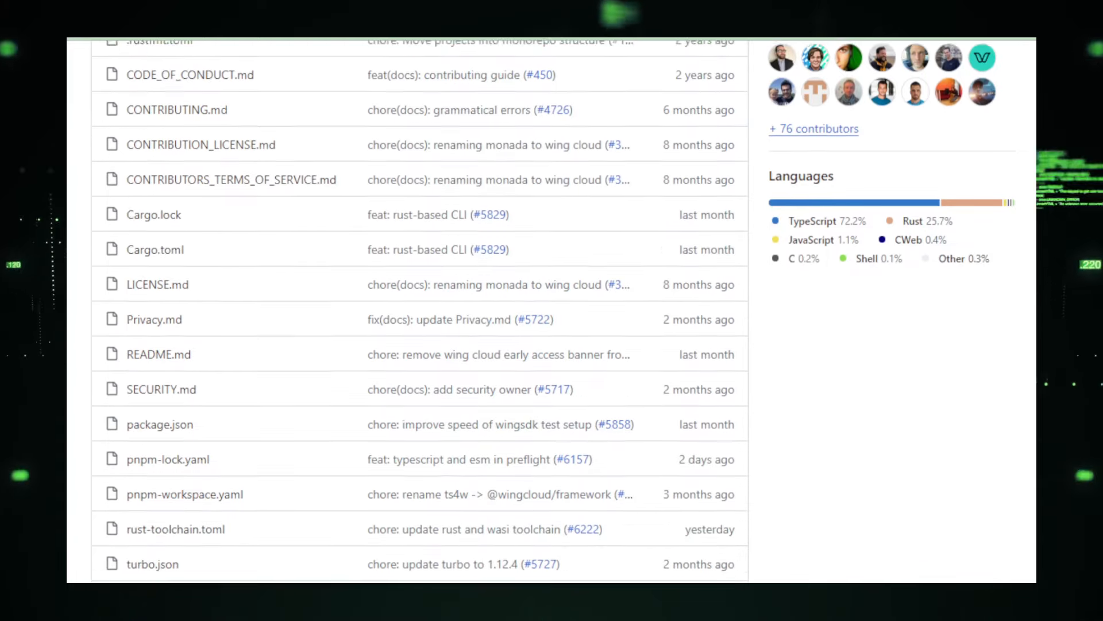
scroll("down", 3)
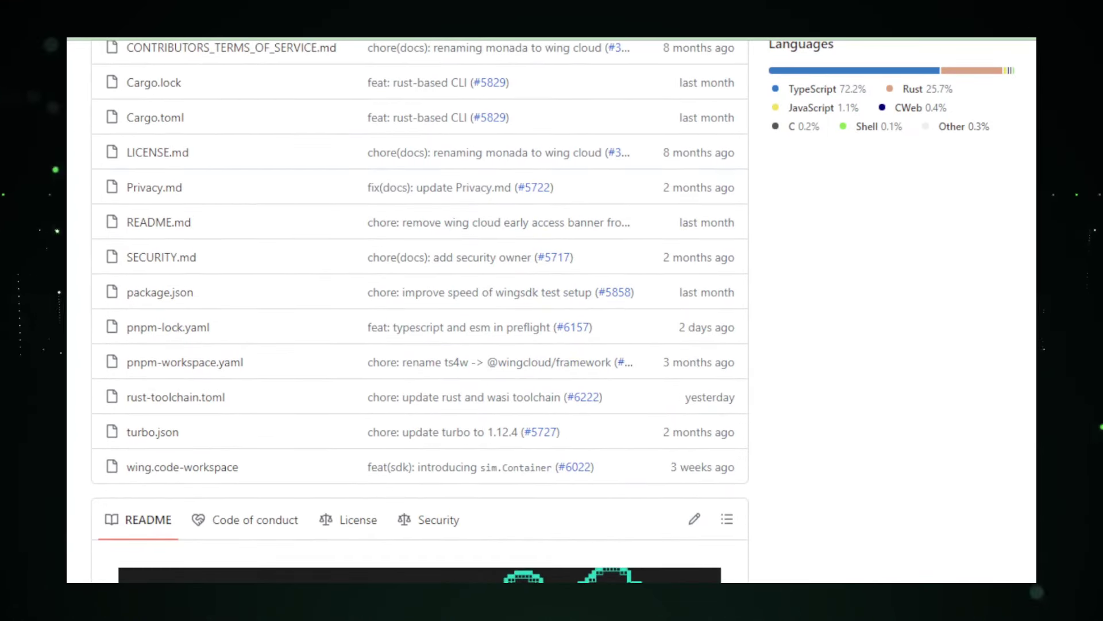
scroll("down", 3)
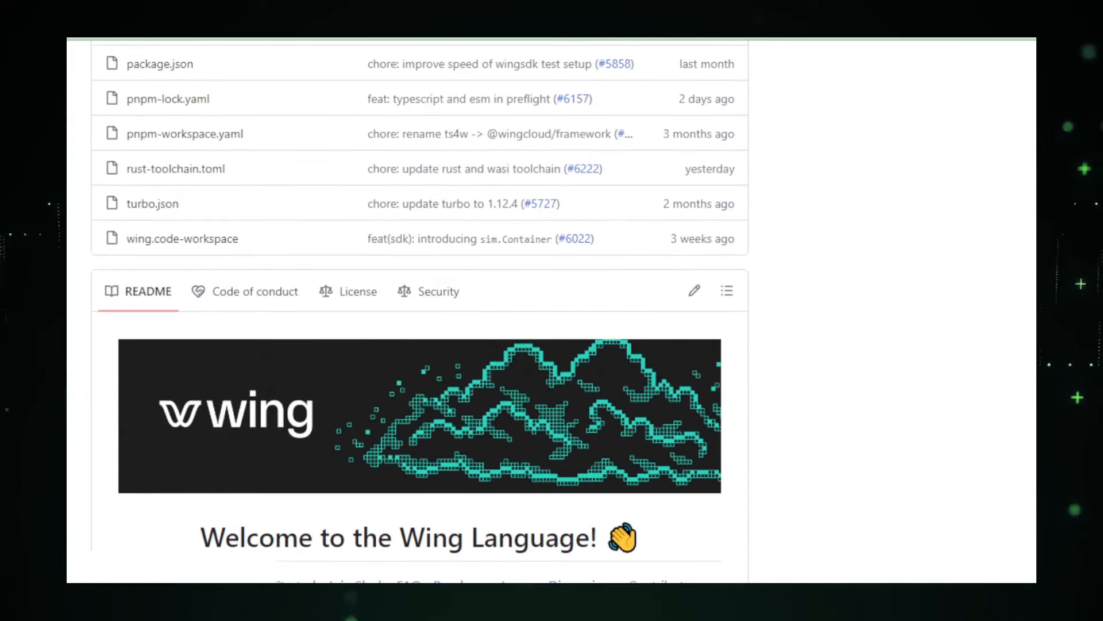
- Scroll the Wing README through its mission, Instant Local Simulation demo and preflight/inflight code example
scroll("down", 3)
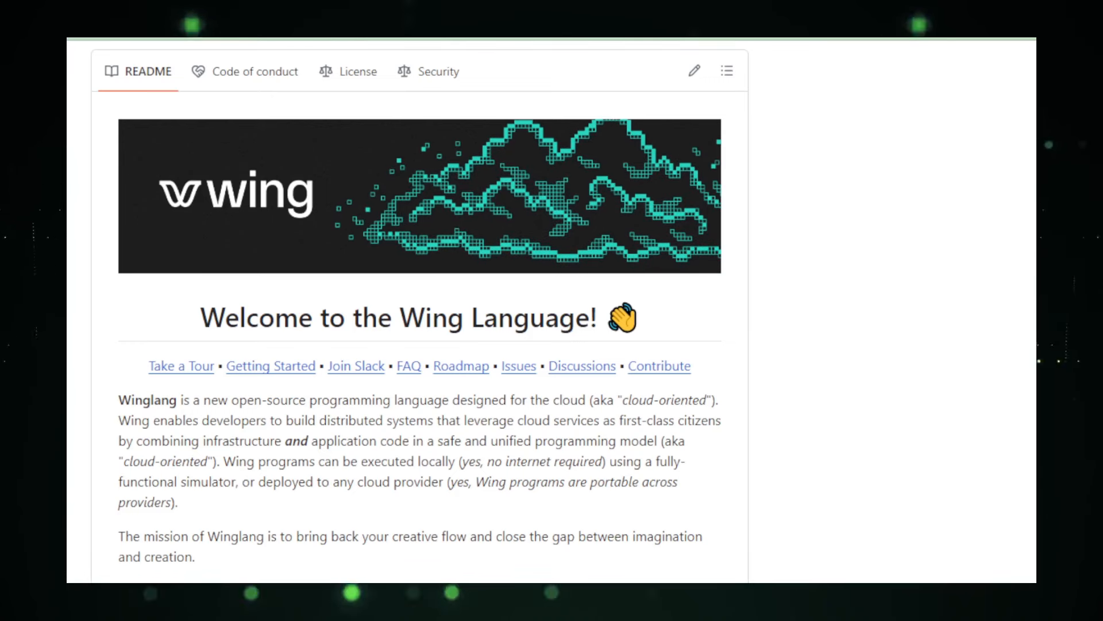
scroll("down", 3)
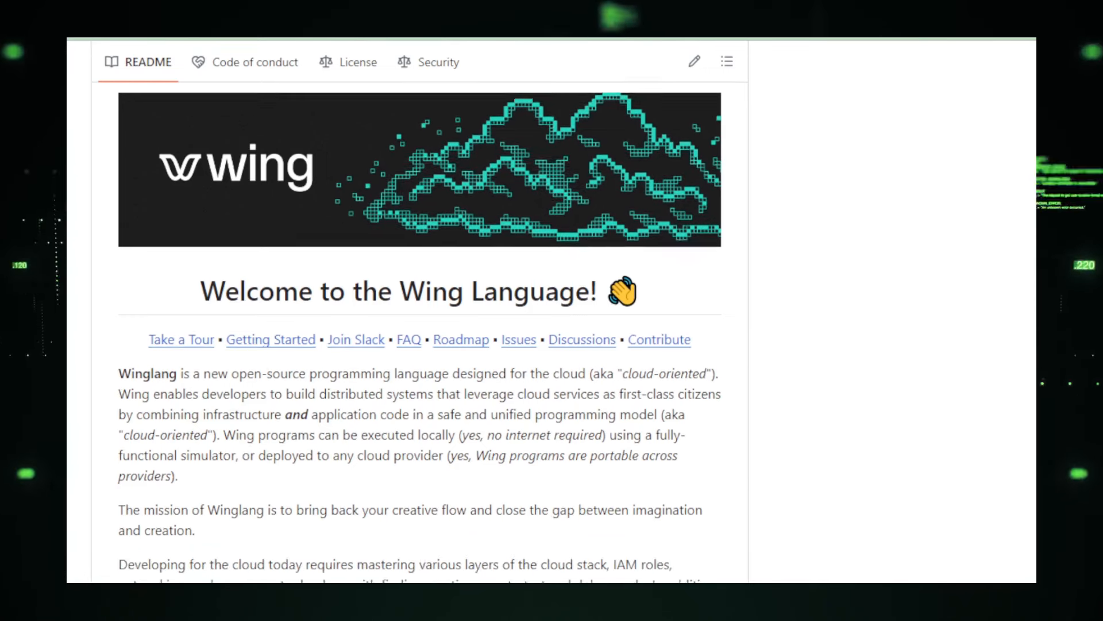
scroll("down", 3)
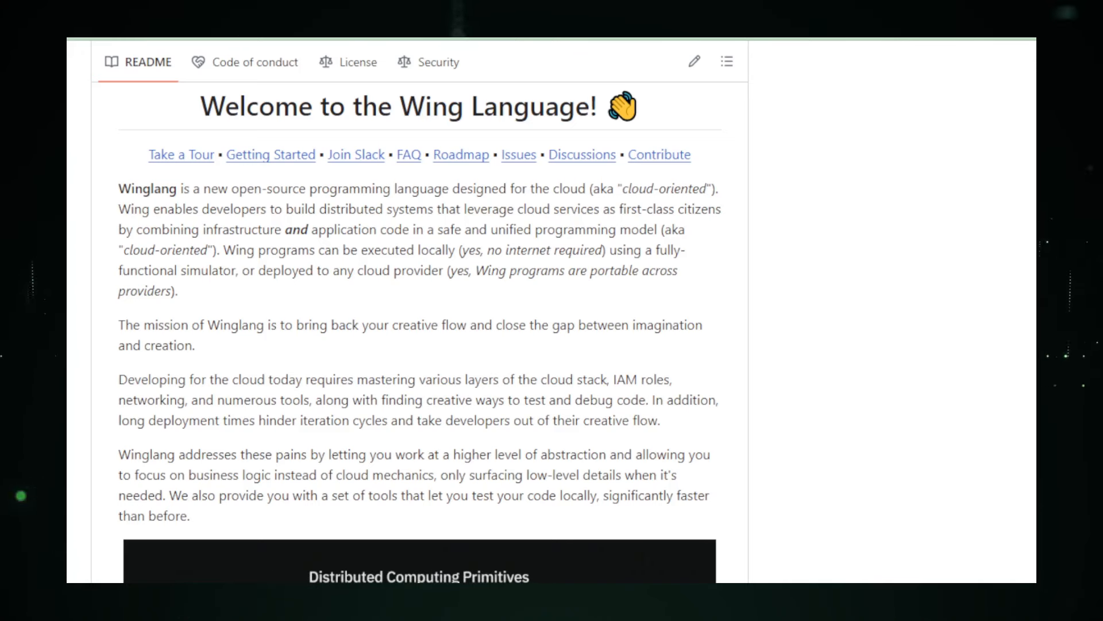
scroll("down", 3)
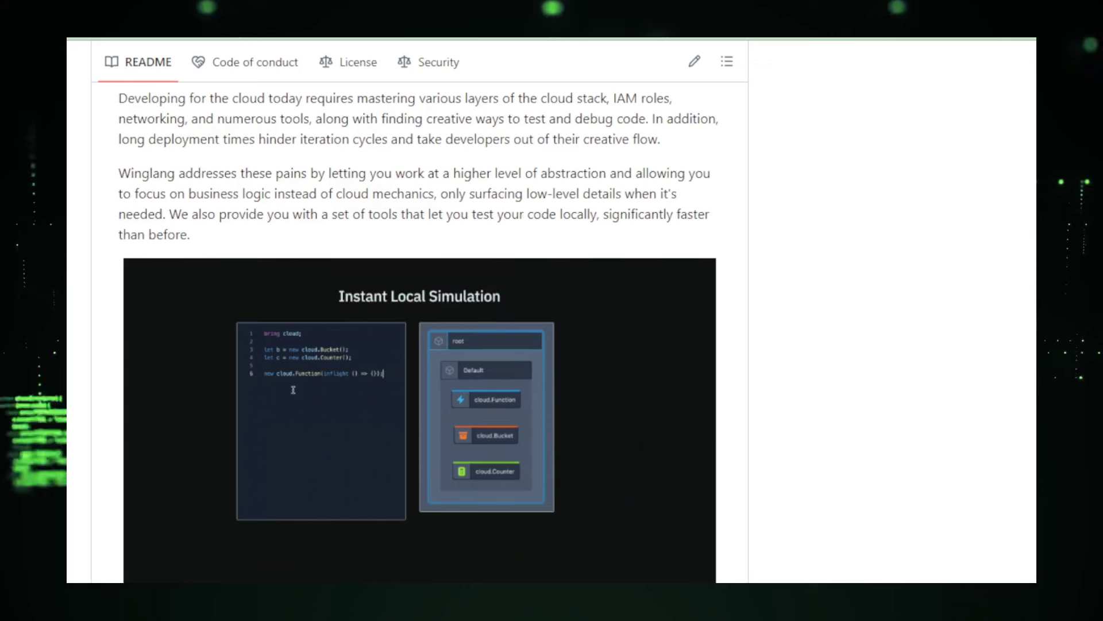
scroll("down", 3)
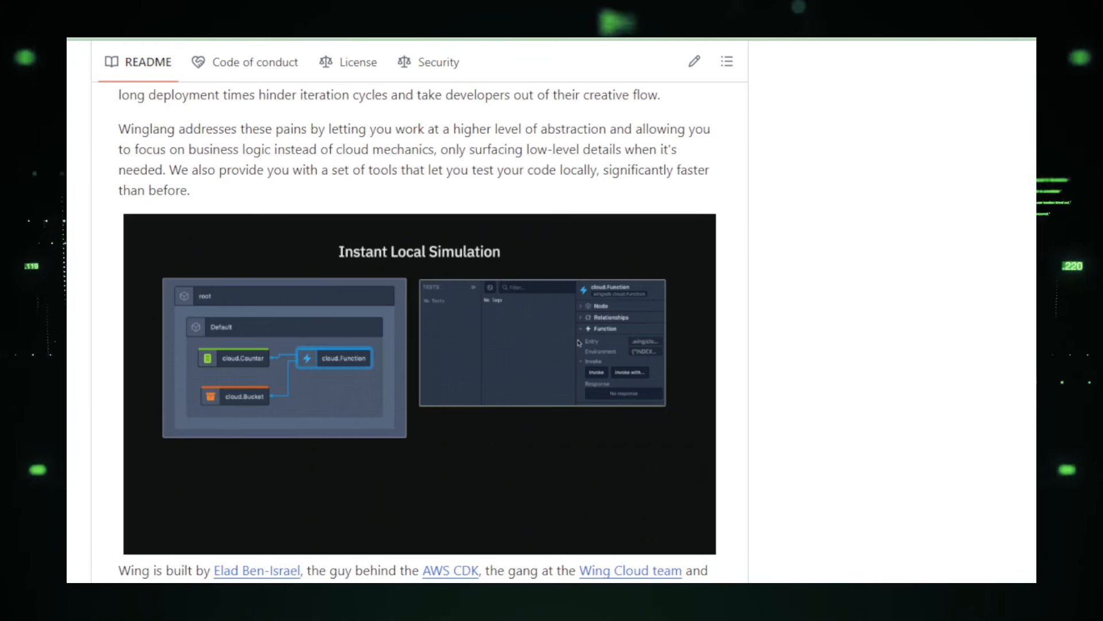
scroll("down", 3)
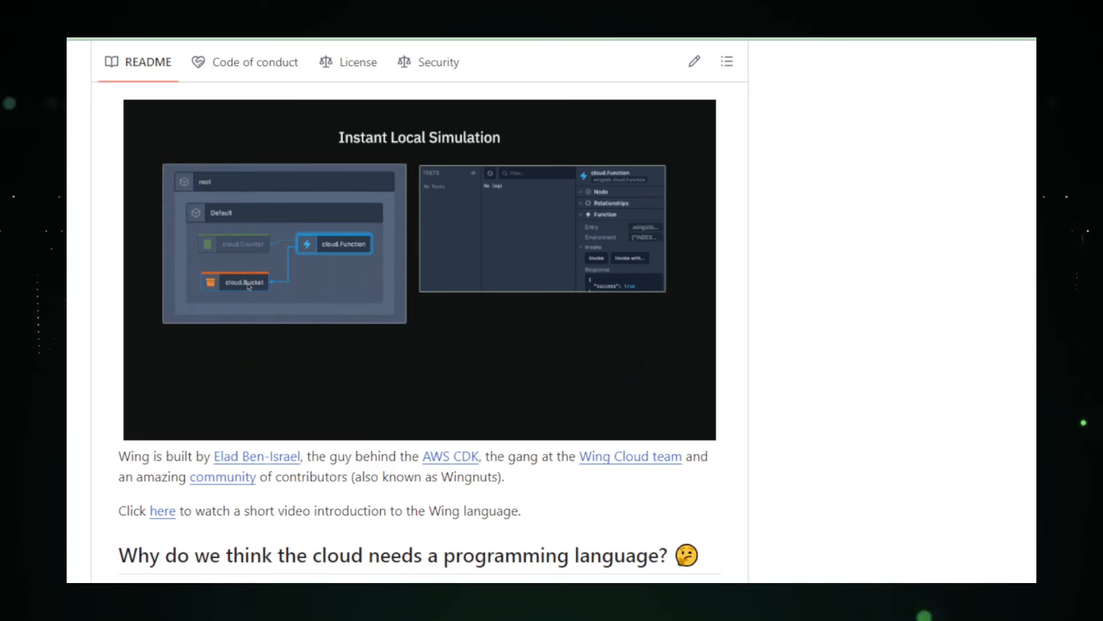
scroll("down", 3)
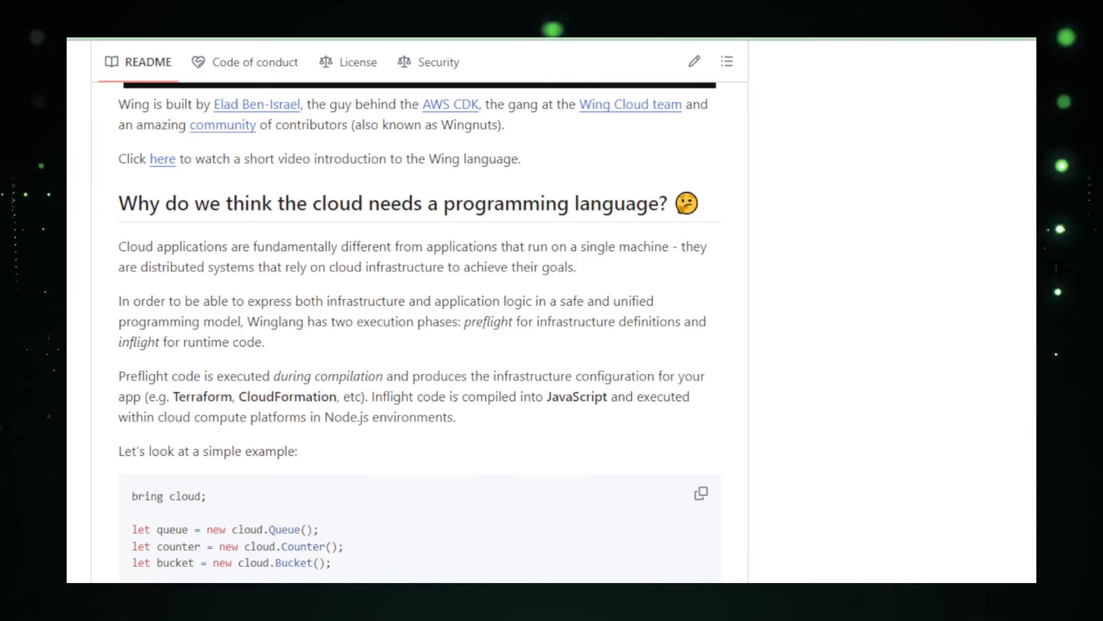
- Scroll past the library-versus-language question and feature list to Getting Started and FAQs
scroll("down", 3)
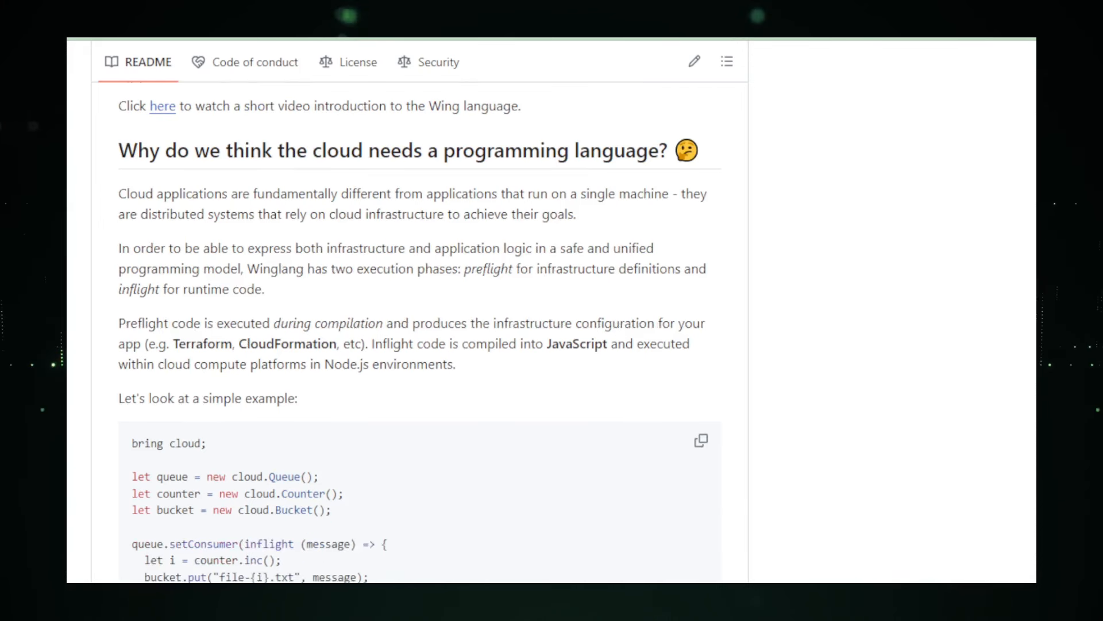
scroll("down", 3)
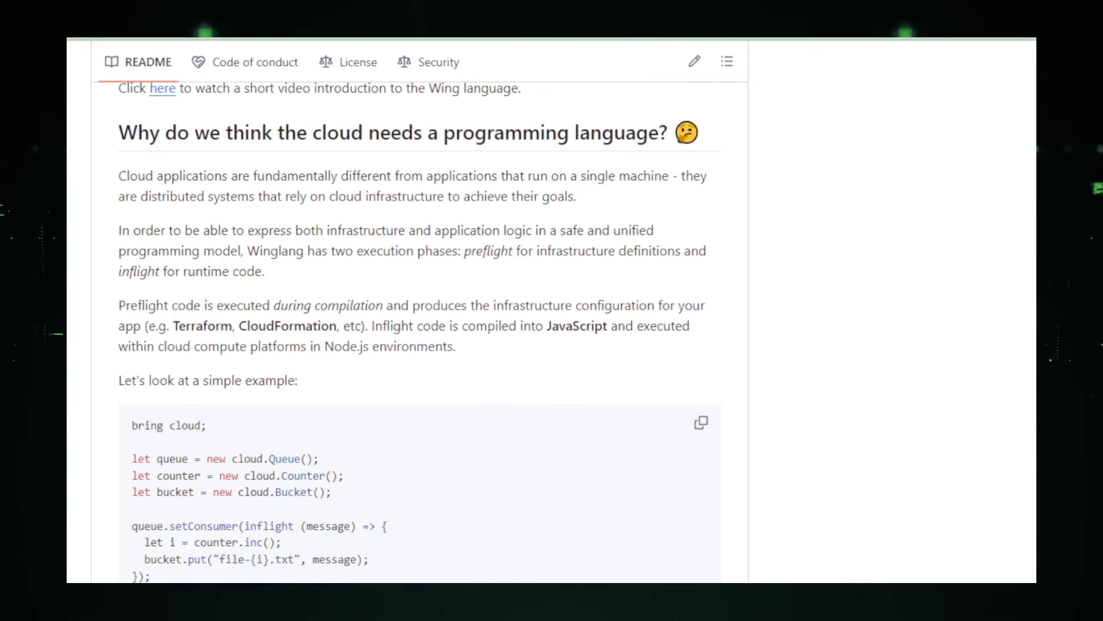
scroll("down", 3)
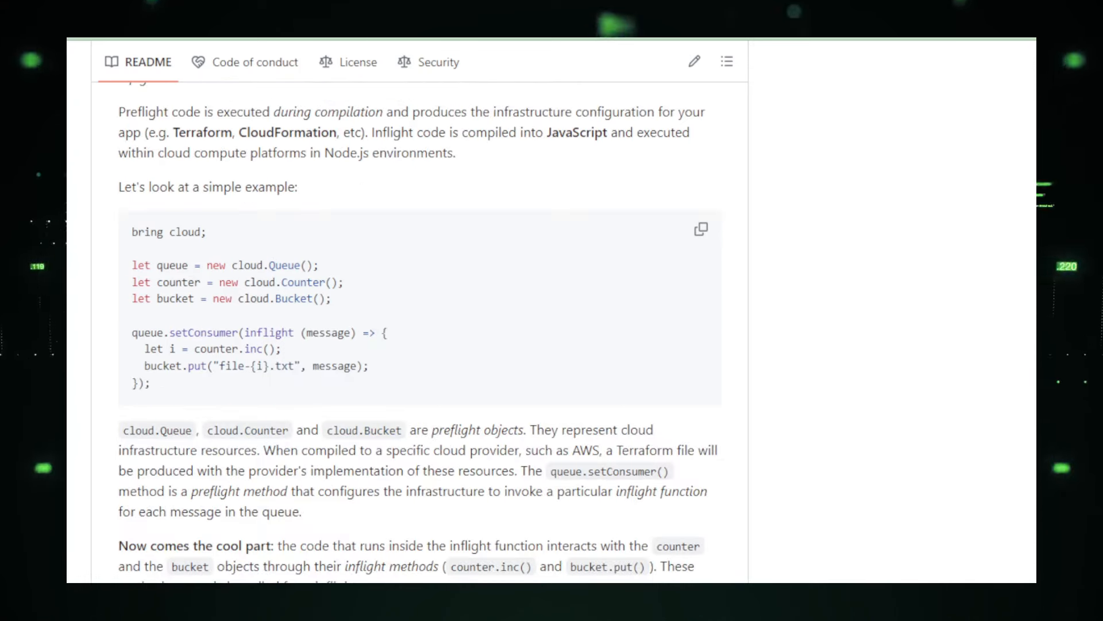
scroll("down", 3)
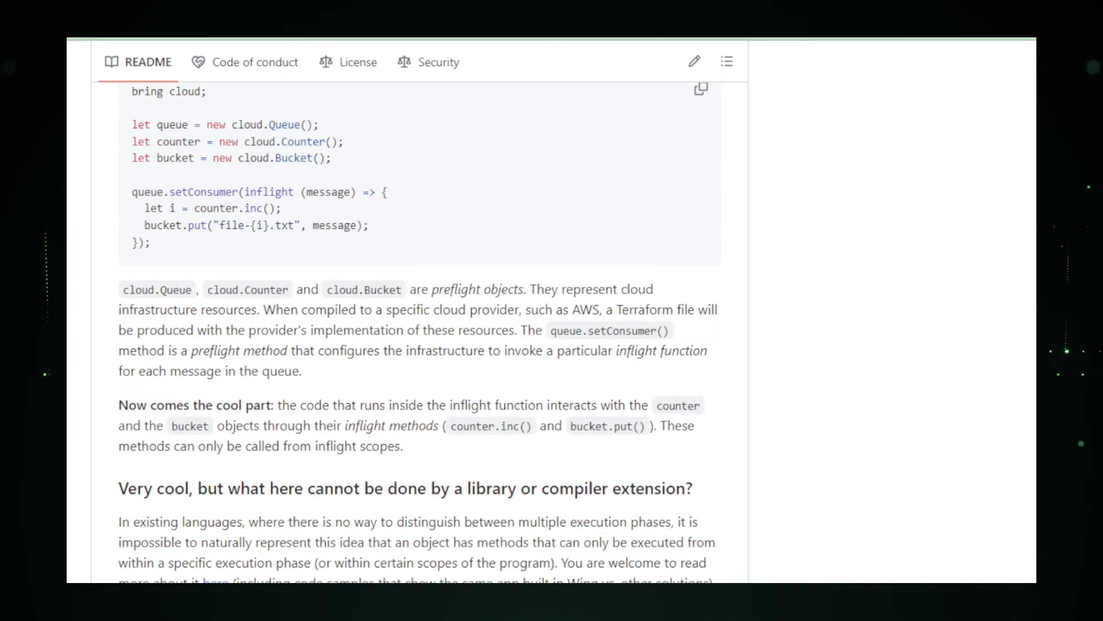
scroll("down", 3)
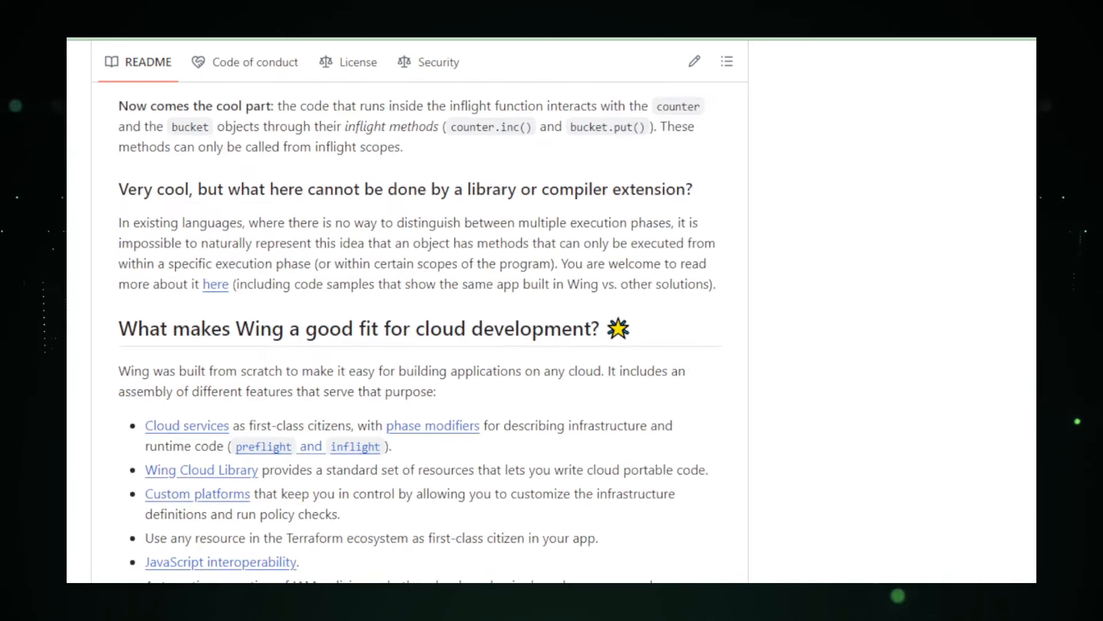
scroll("down", 3)
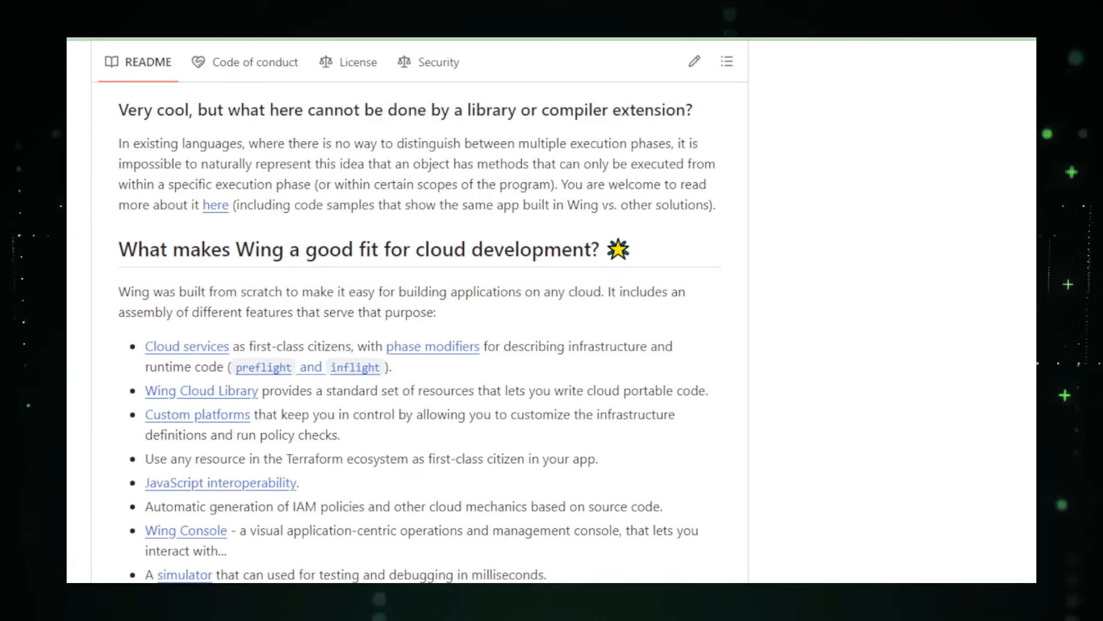
scroll("down", 3)
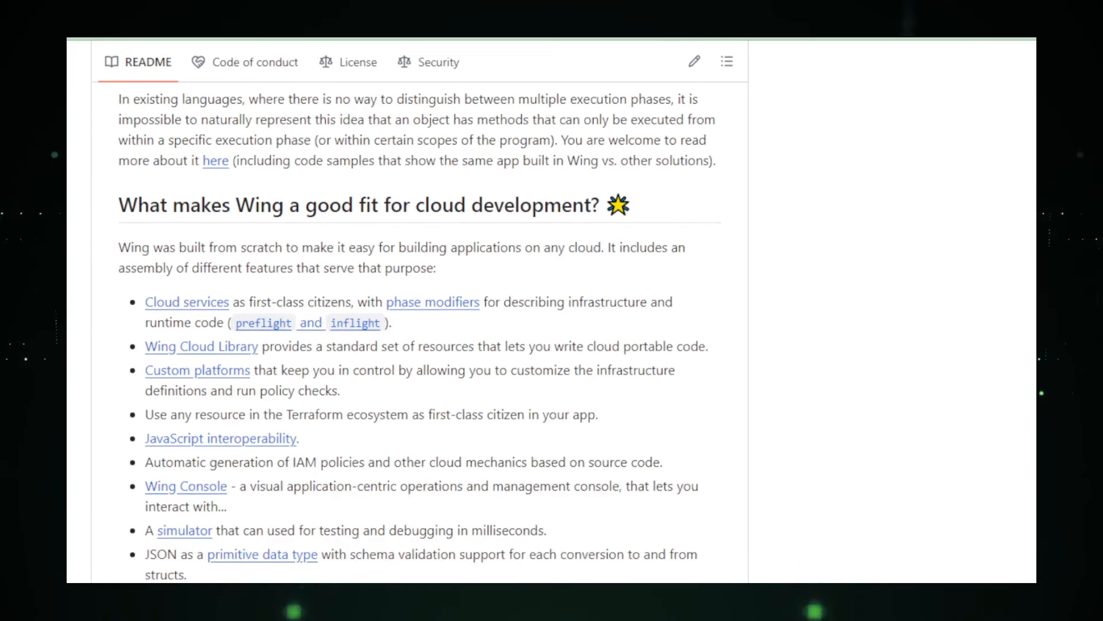
scroll("down", 3)
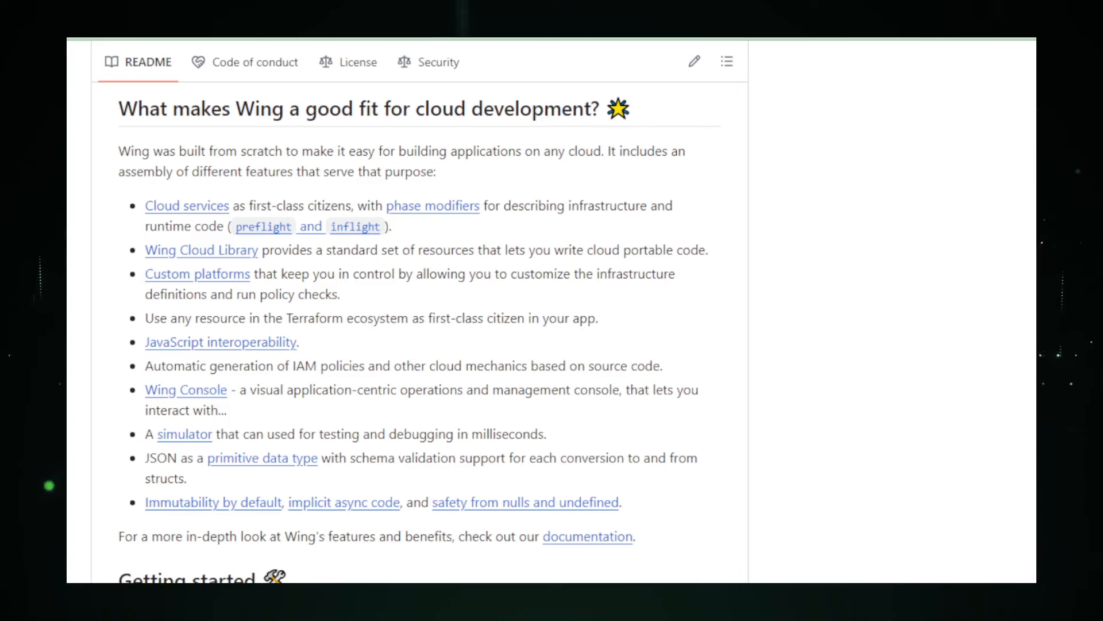
scroll("down", 3)
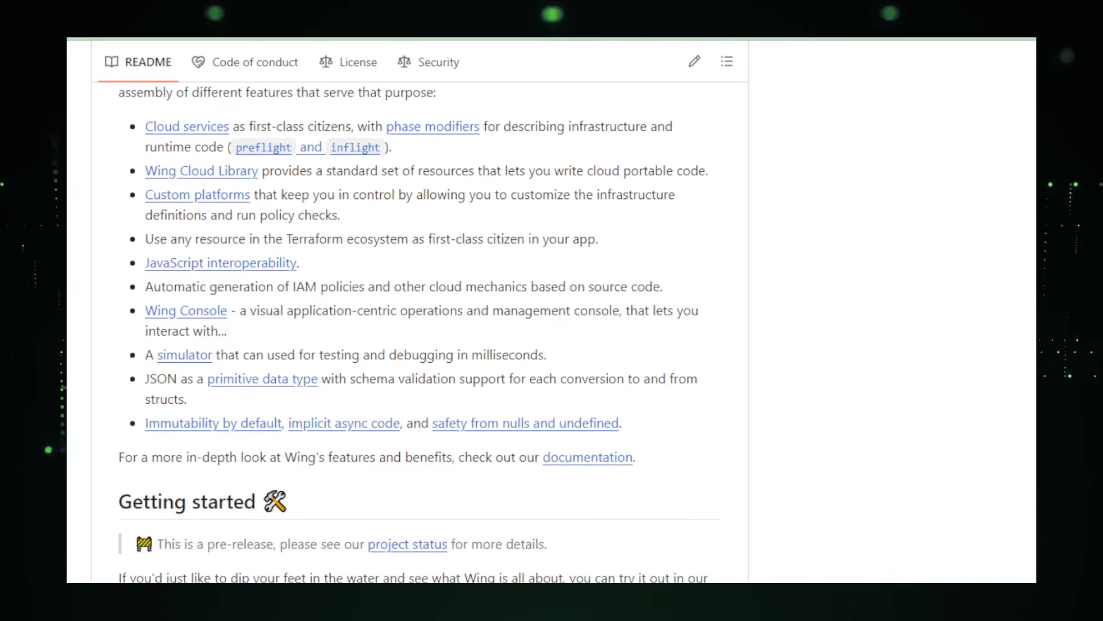
scroll("down", 3)
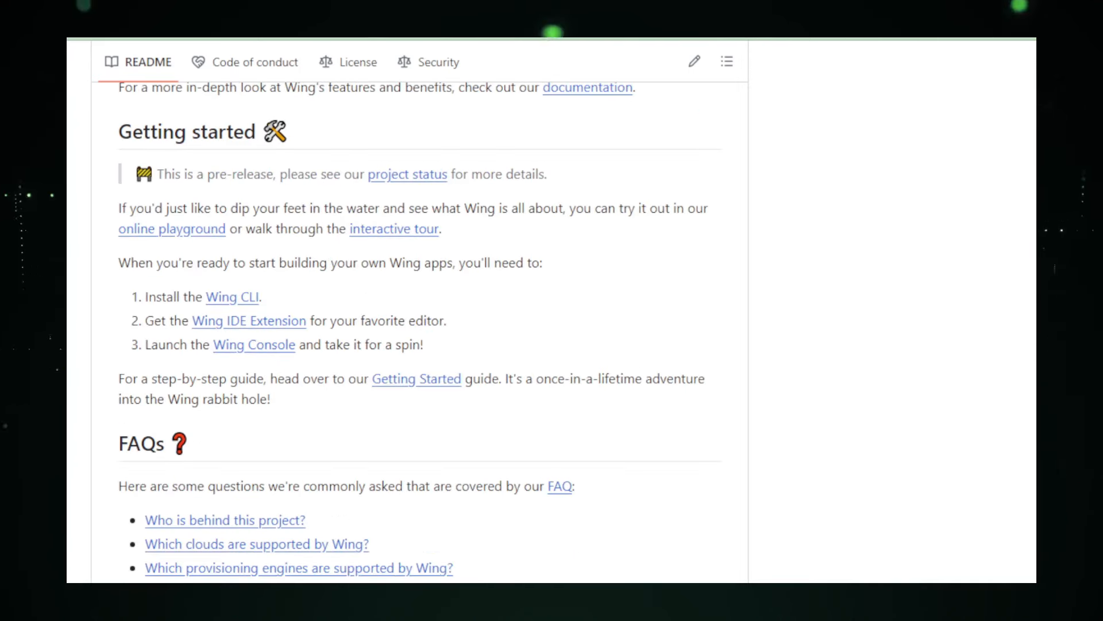
- Scroll the Wing README past Community and Contributing to the contributor avatars
scroll("down", 3)
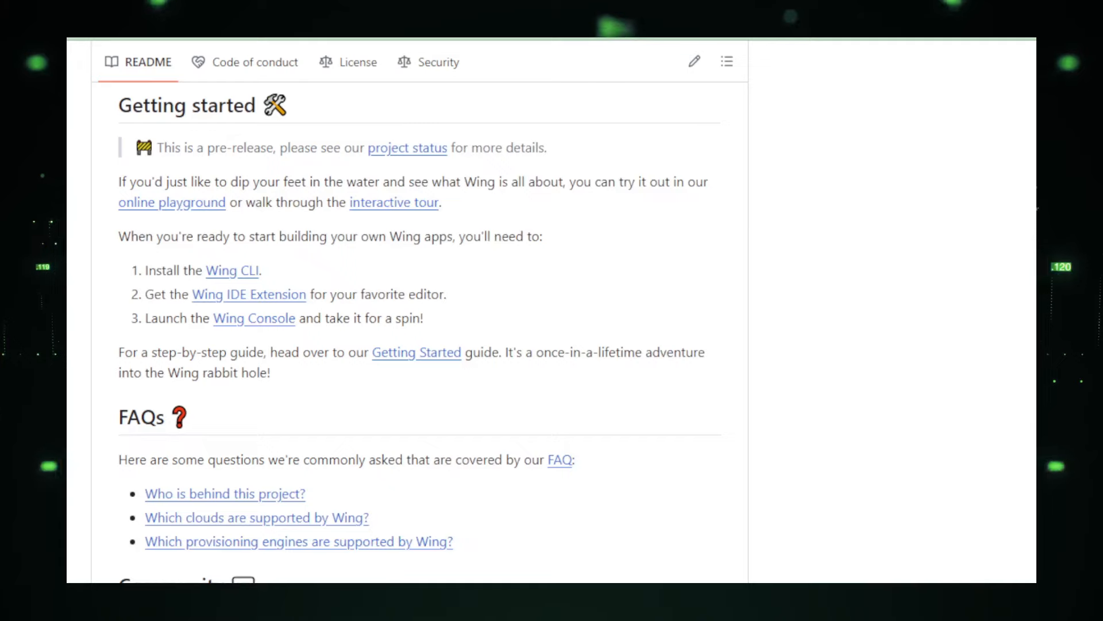
scroll("down", 3)
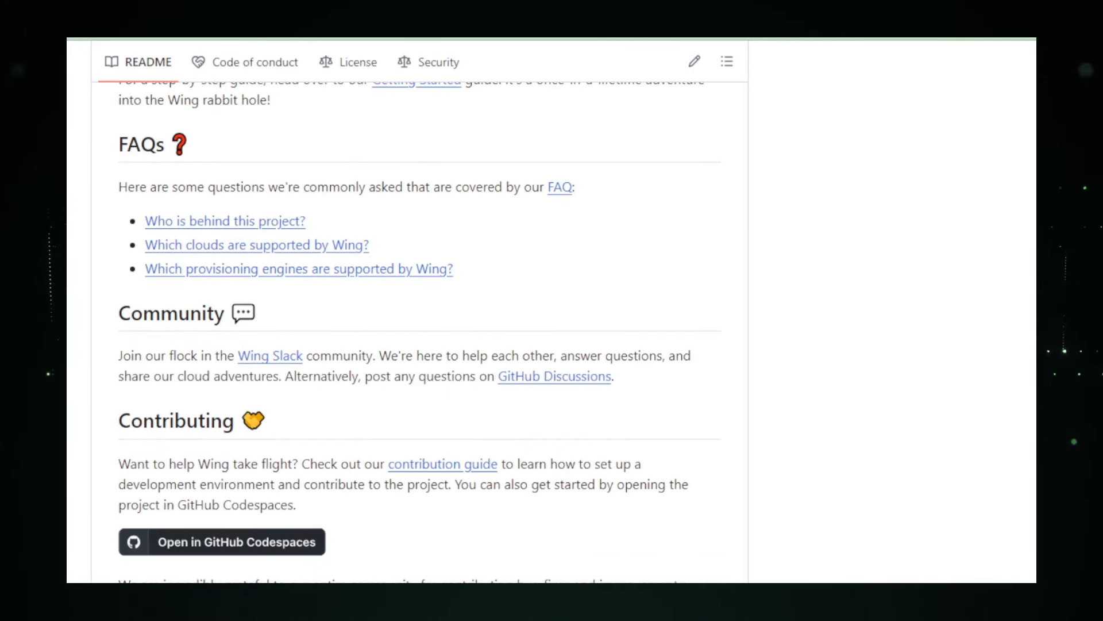
scroll("down", 3)
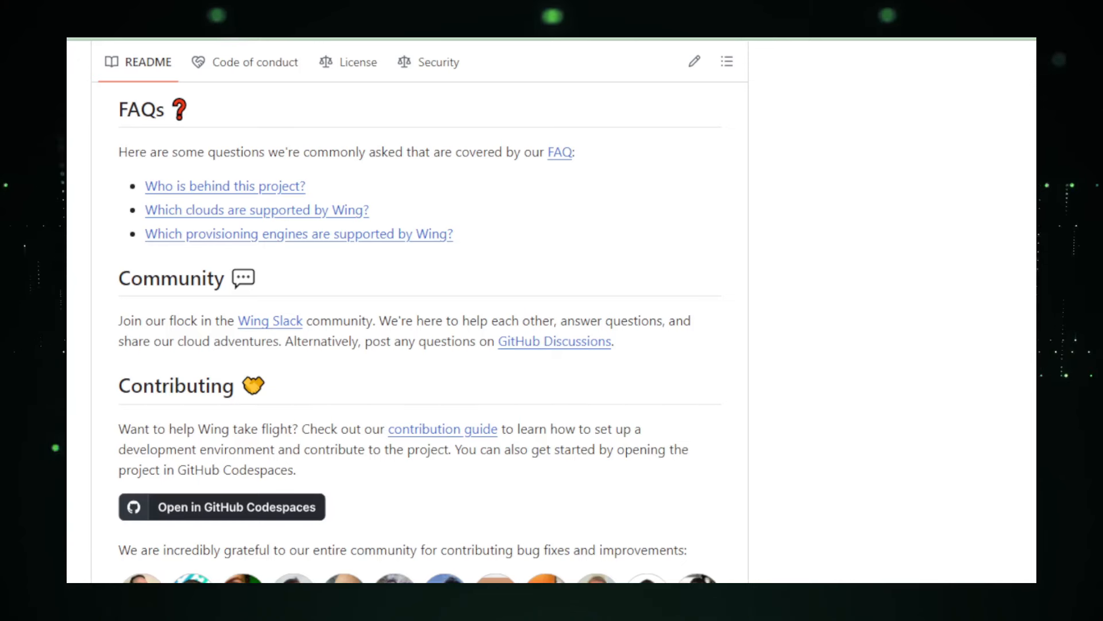
scroll("down", 3)
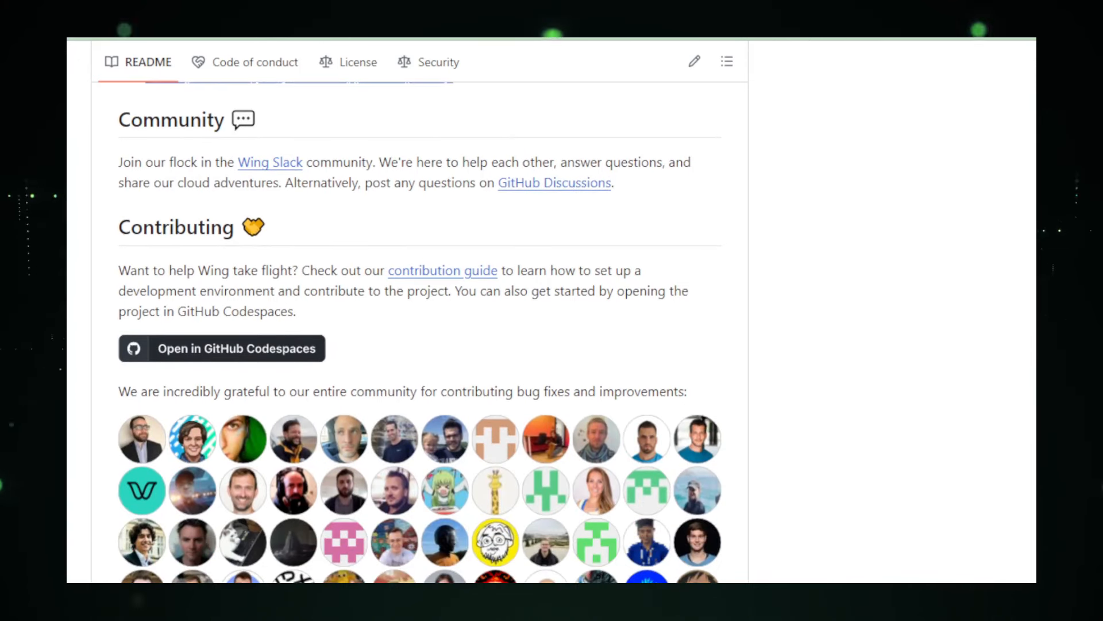
scroll("down", 3)
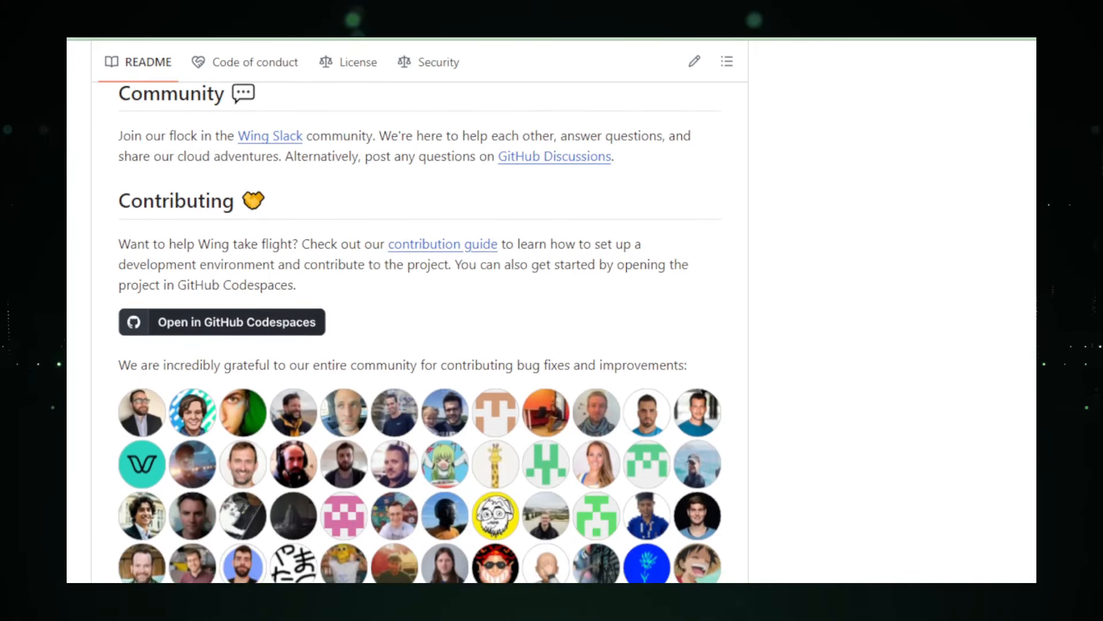
scroll("down", 3)
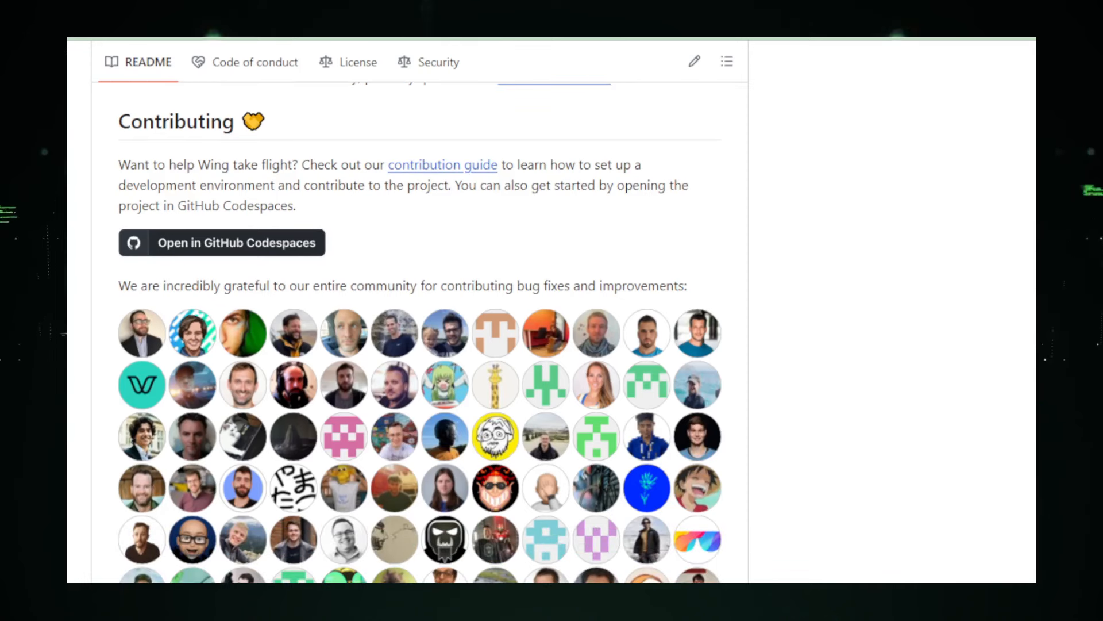
scroll("down", 3)
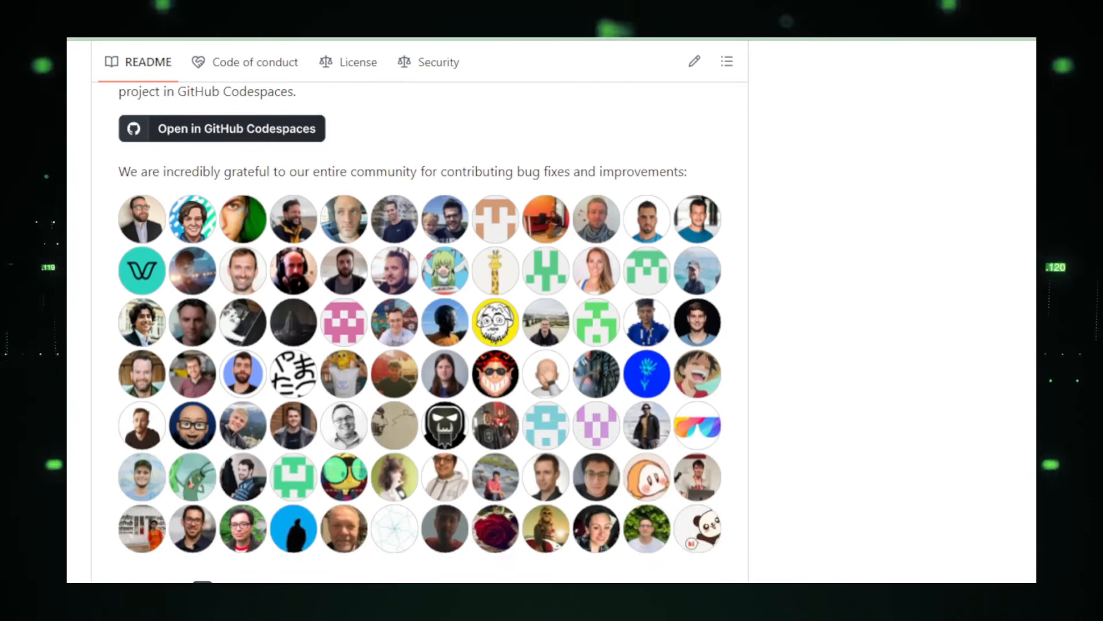
scroll("down", 3)
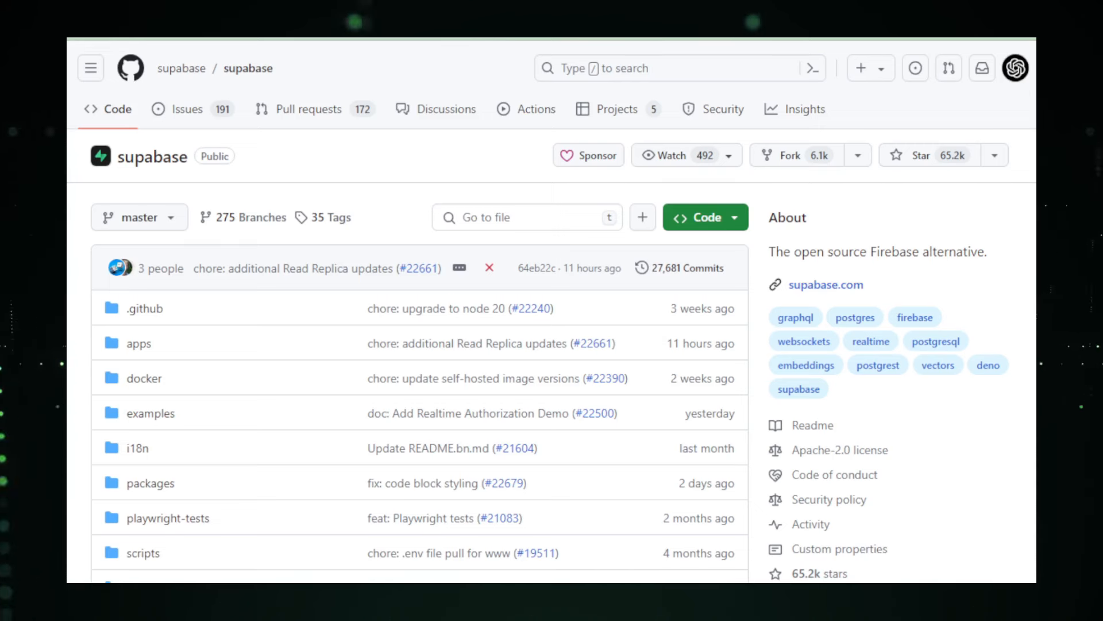
- Scroll the supabase page past files, About details and languages to the Supabase README heading
scroll("down", 3)
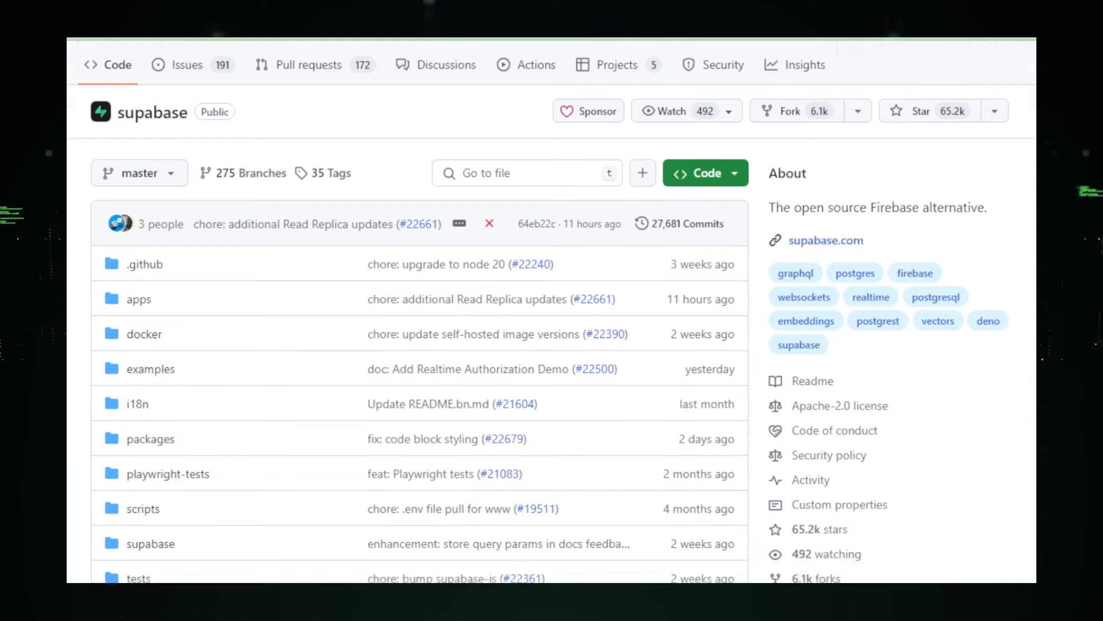
scroll("down", 3)
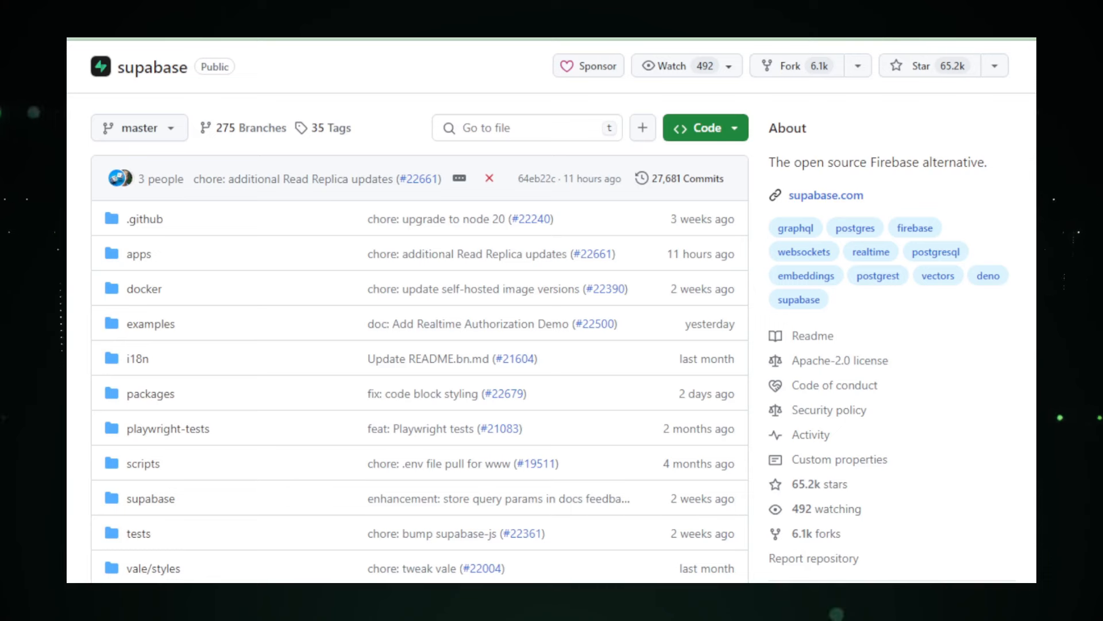
scroll("down", 3)
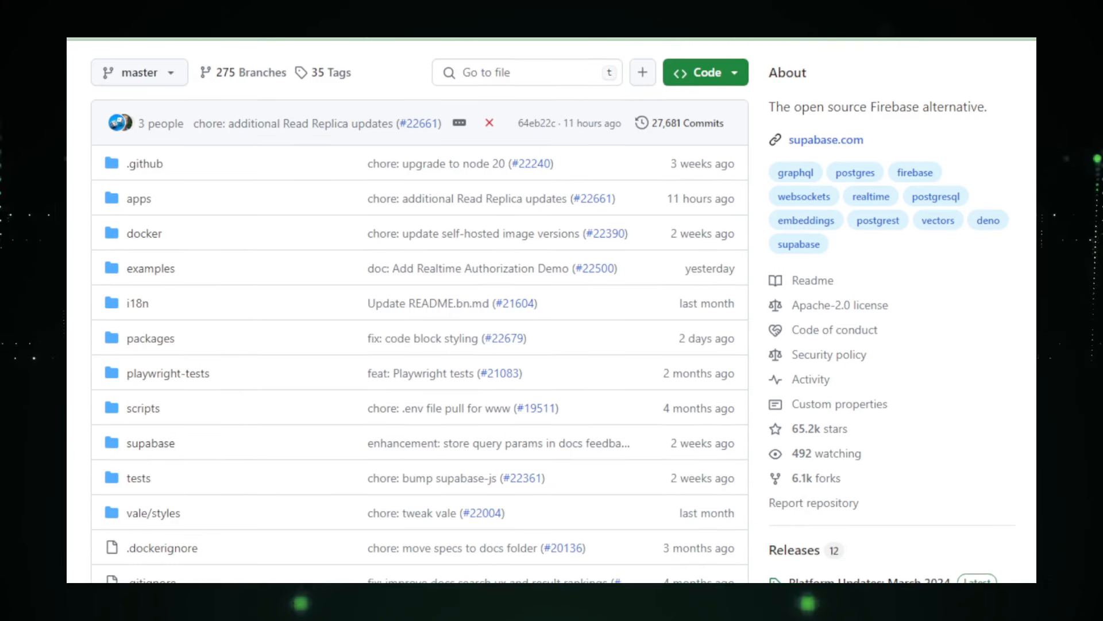
scroll("down", 3)
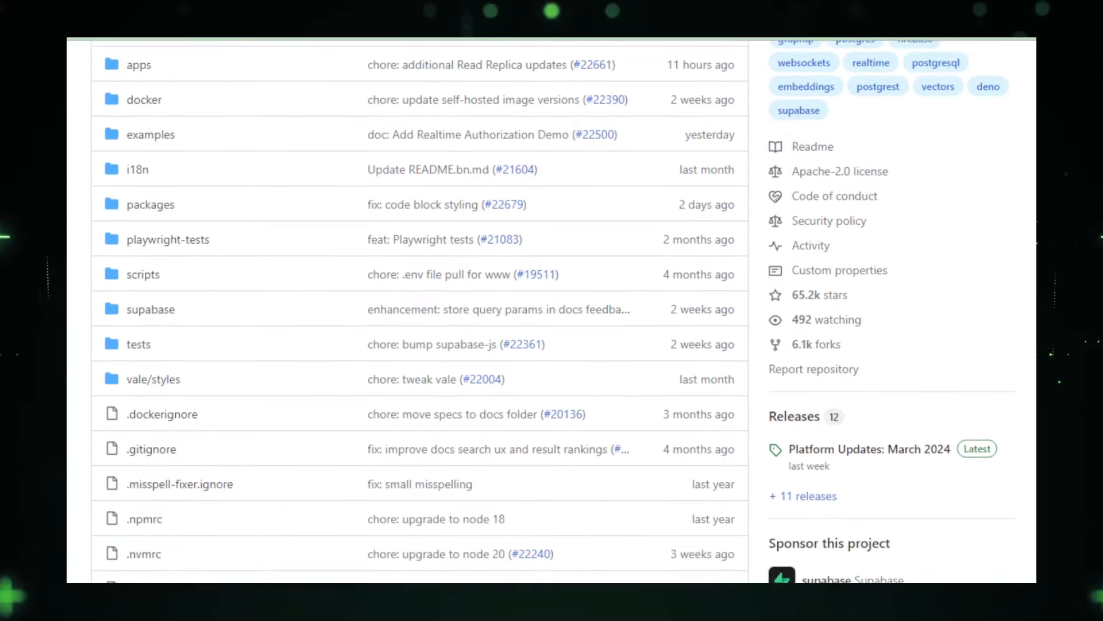
scroll("down", 3)
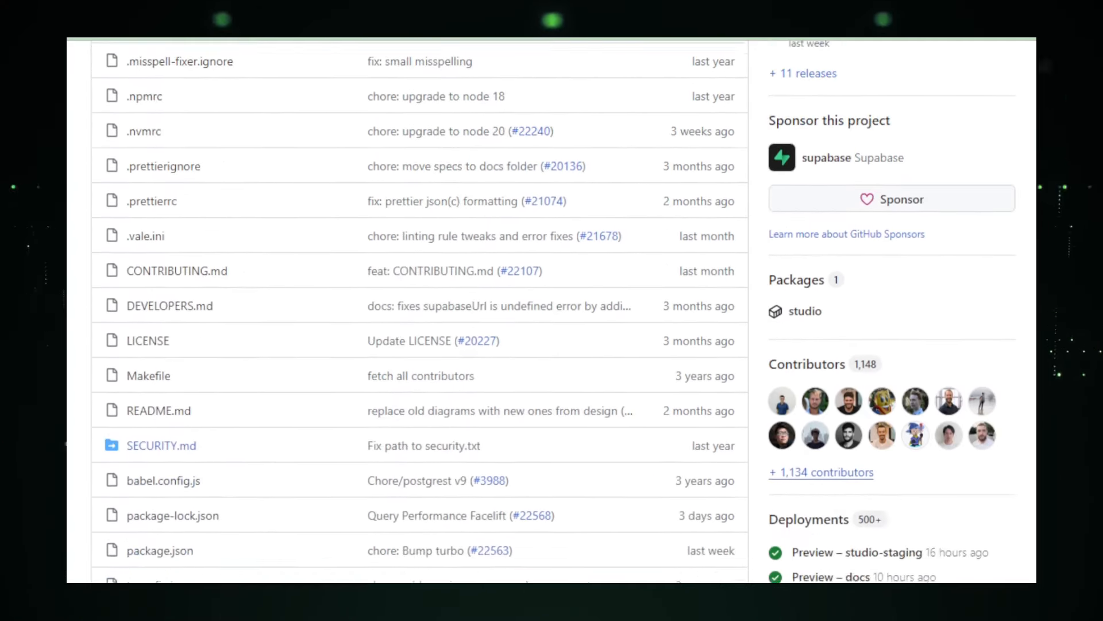
scroll("down", 3)
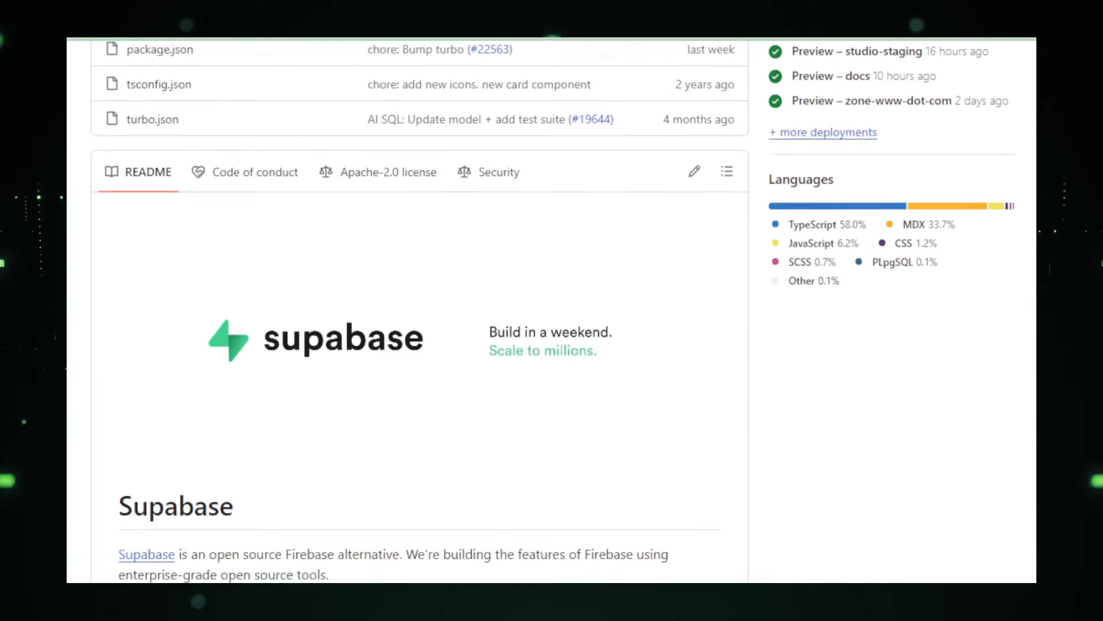
- Scroll the supabase README past the feature checklist and dashboard screenshot to Documentation
scroll("down", 3)
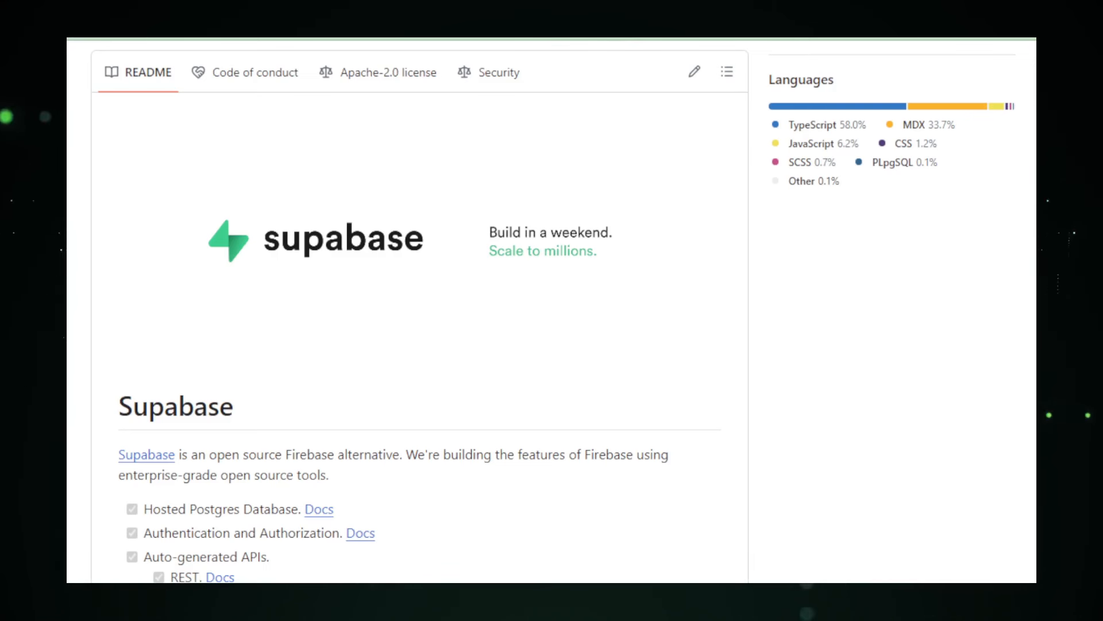
scroll("down", 3)
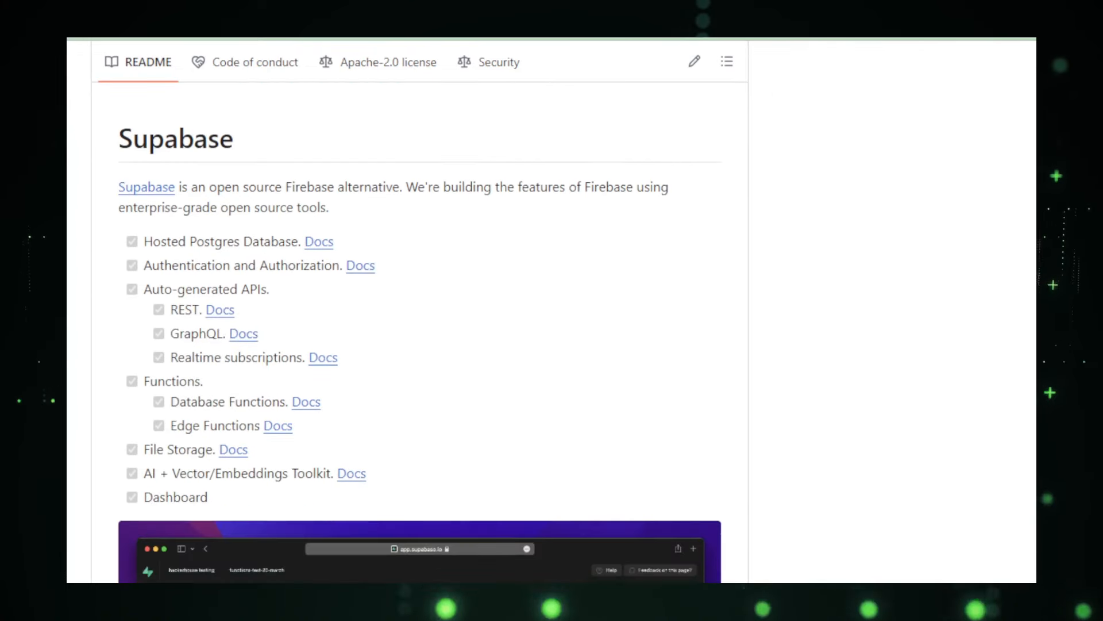
scroll("down", 3)
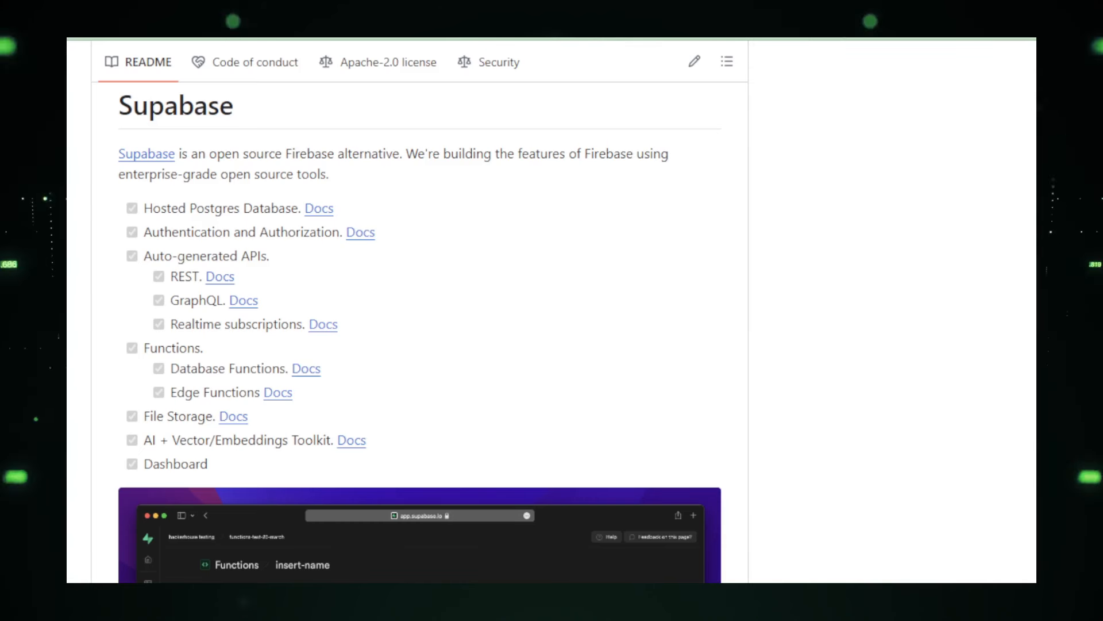
scroll("down", 3)
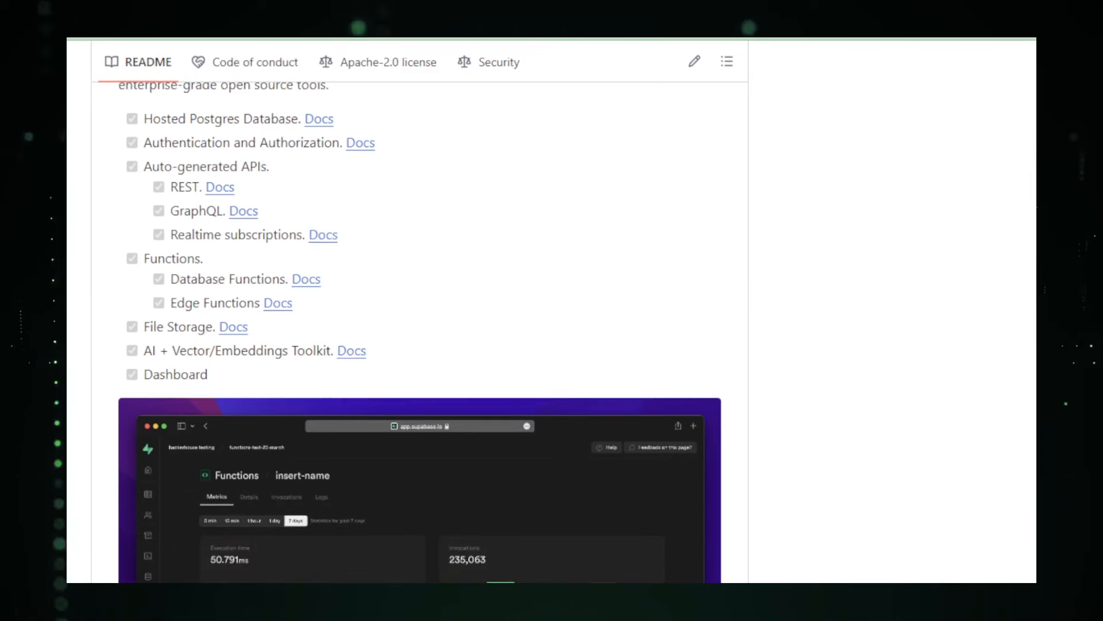
scroll("down", 3)
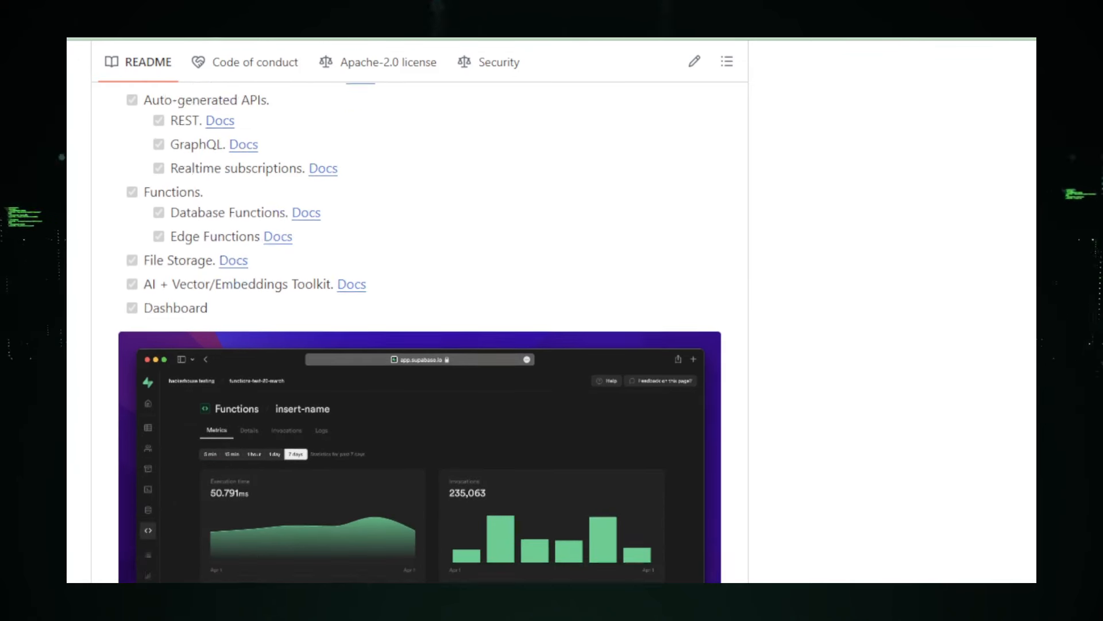
scroll("down", 3)
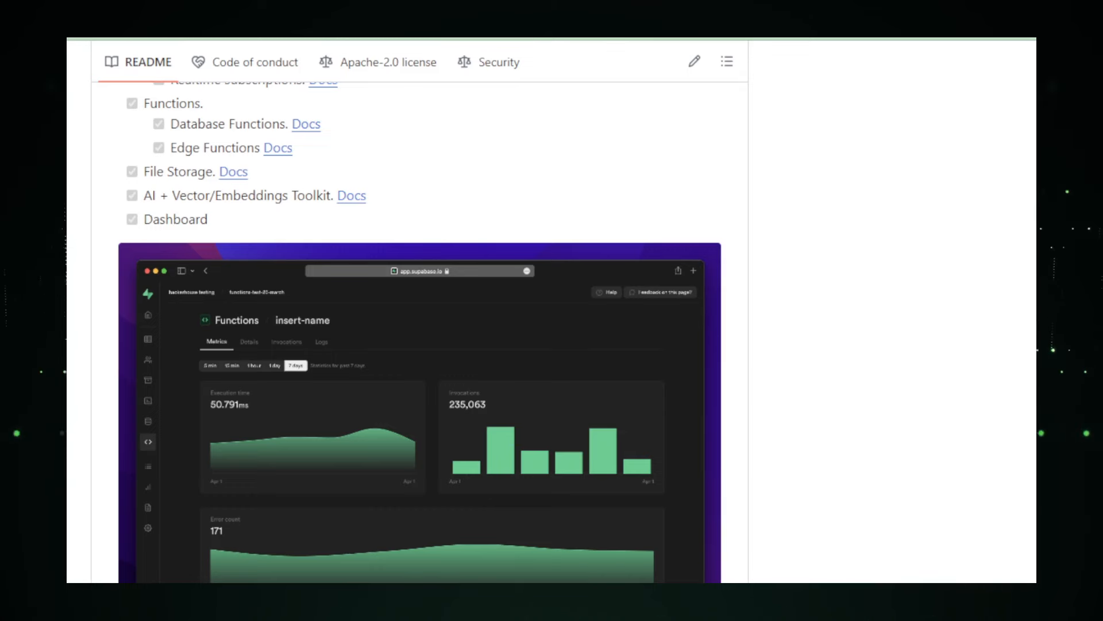
scroll("down", 3)
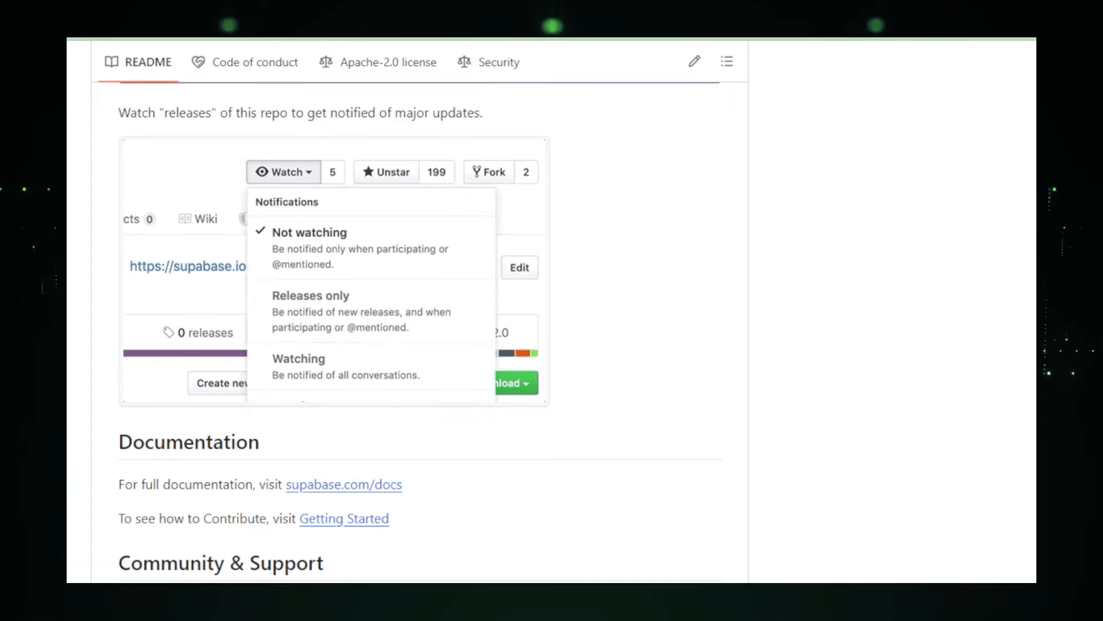
- Scroll past Community & Support and How it works to the architecture diagram
left_click(283, 172)
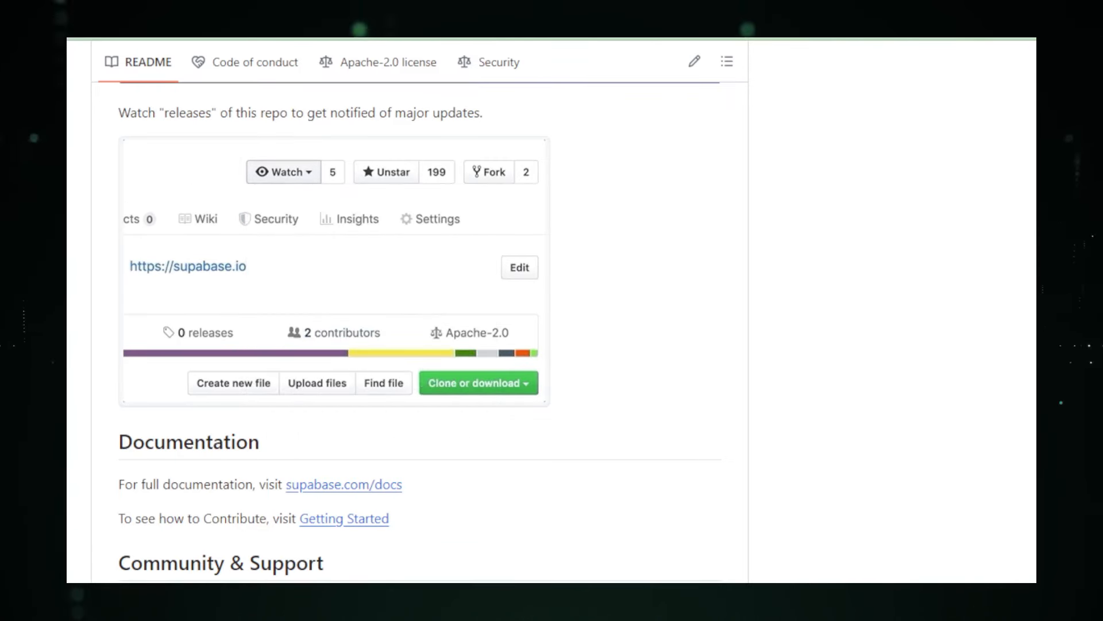
scroll("down", 3)
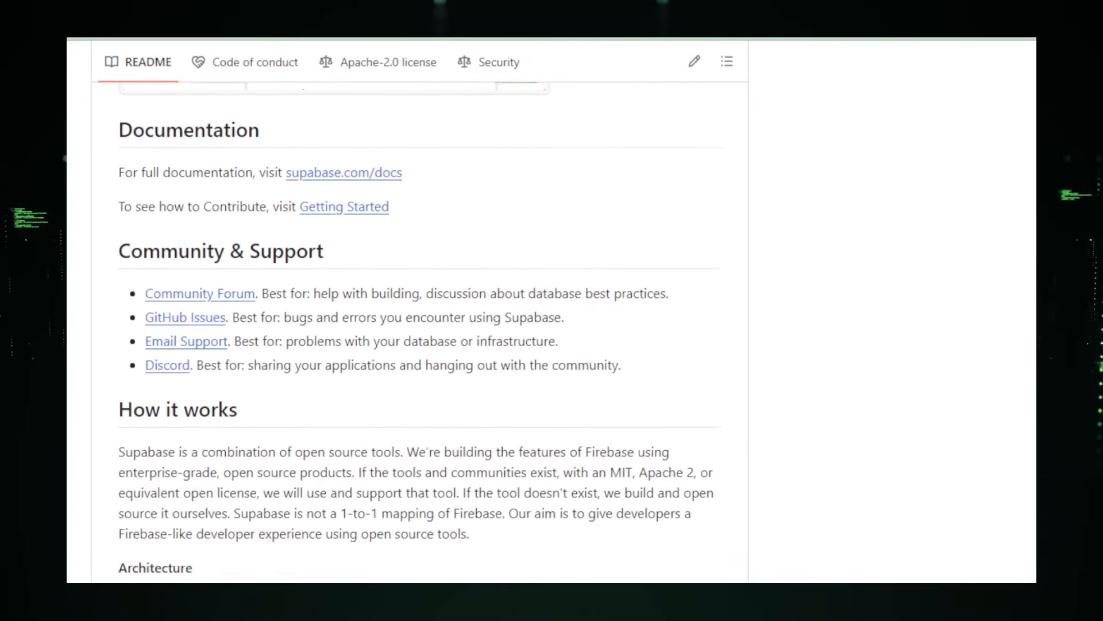
scroll("down", 3)
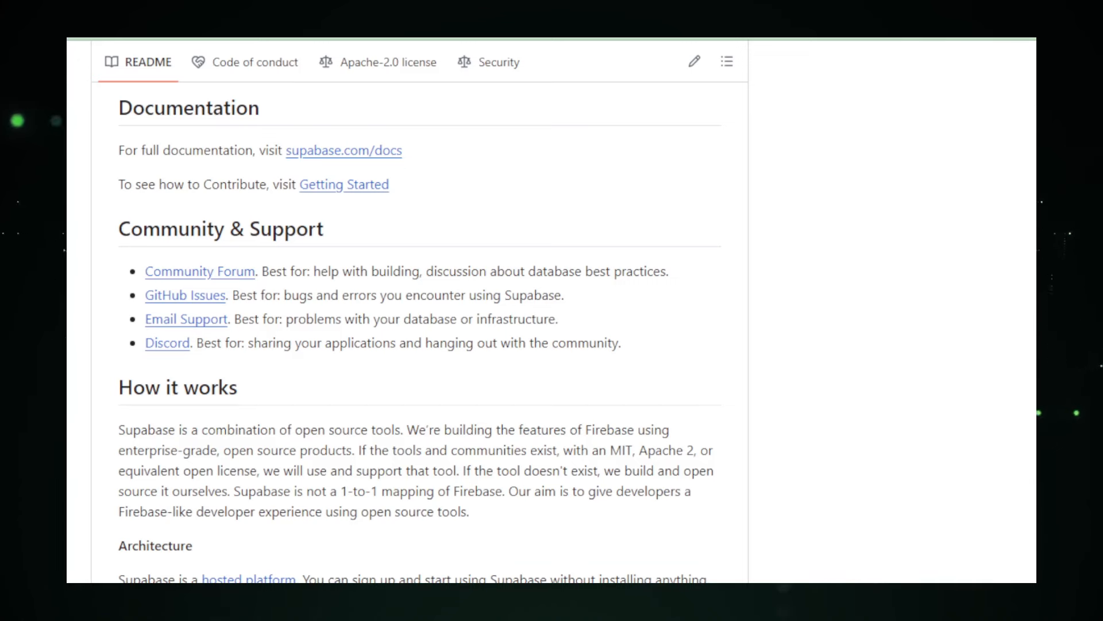
scroll("down", 3)
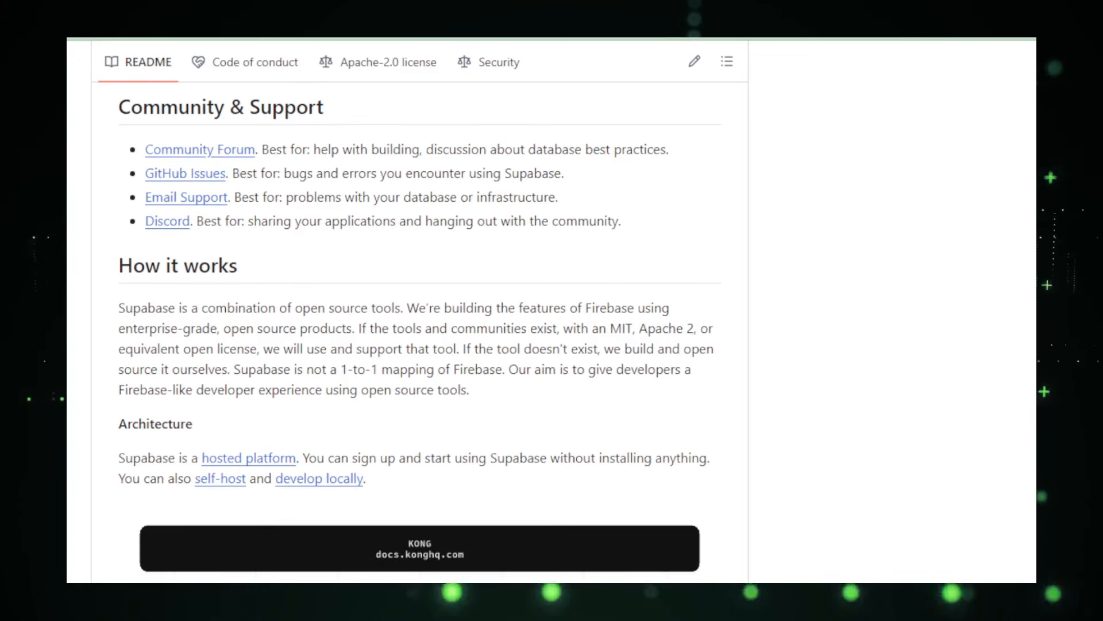
scroll("down", 3)
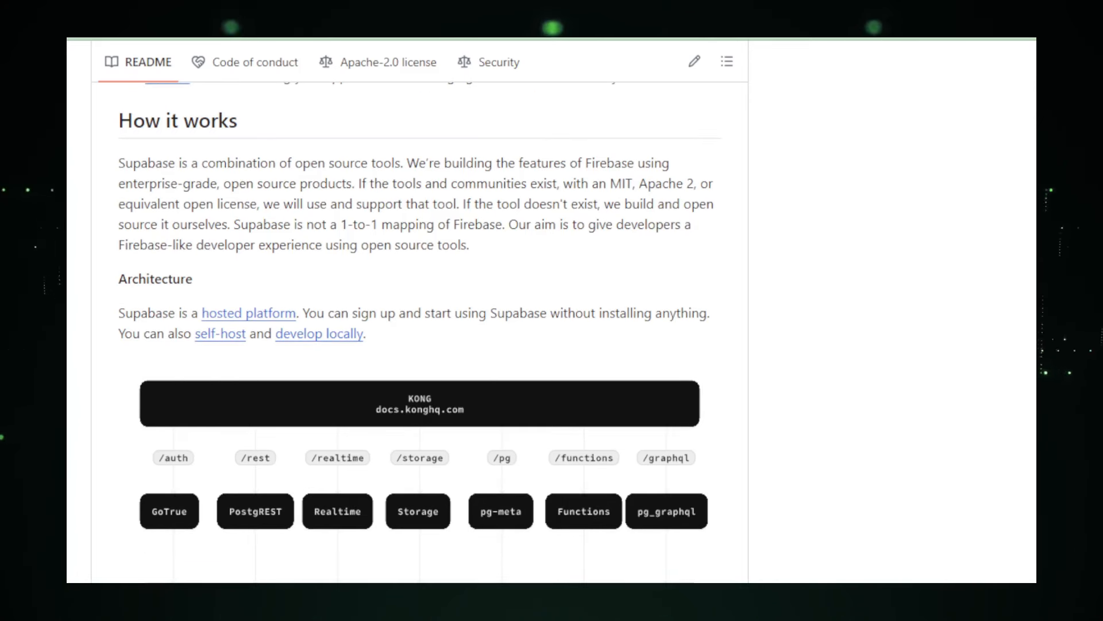
scroll("down", 3)
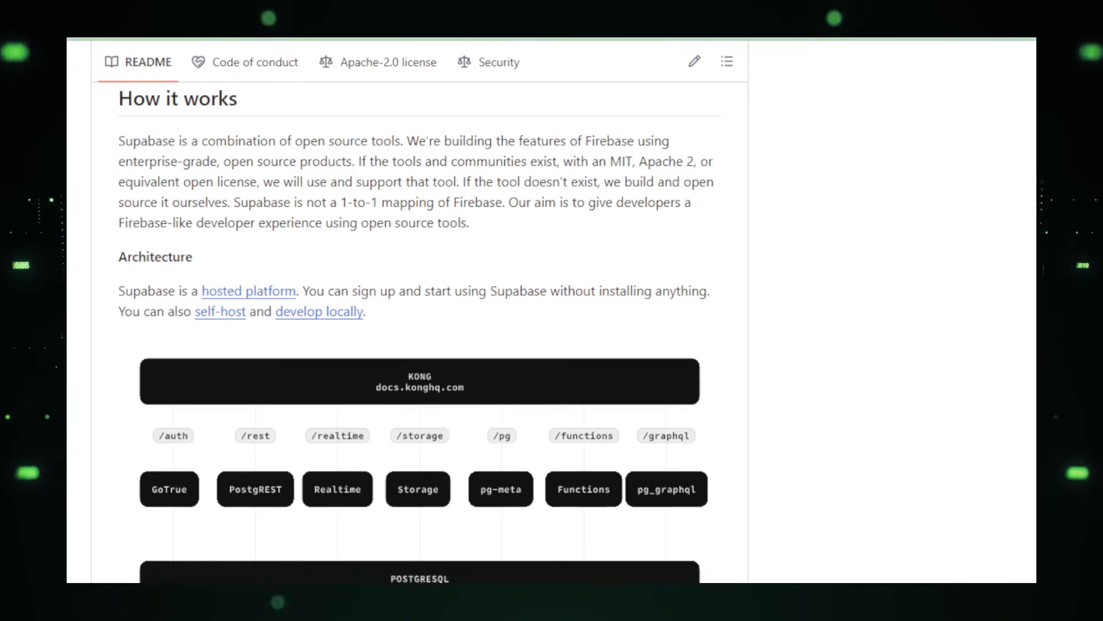
- Scroll through the official and community client libraries table until the Badges heading appears
scroll("down", 3)
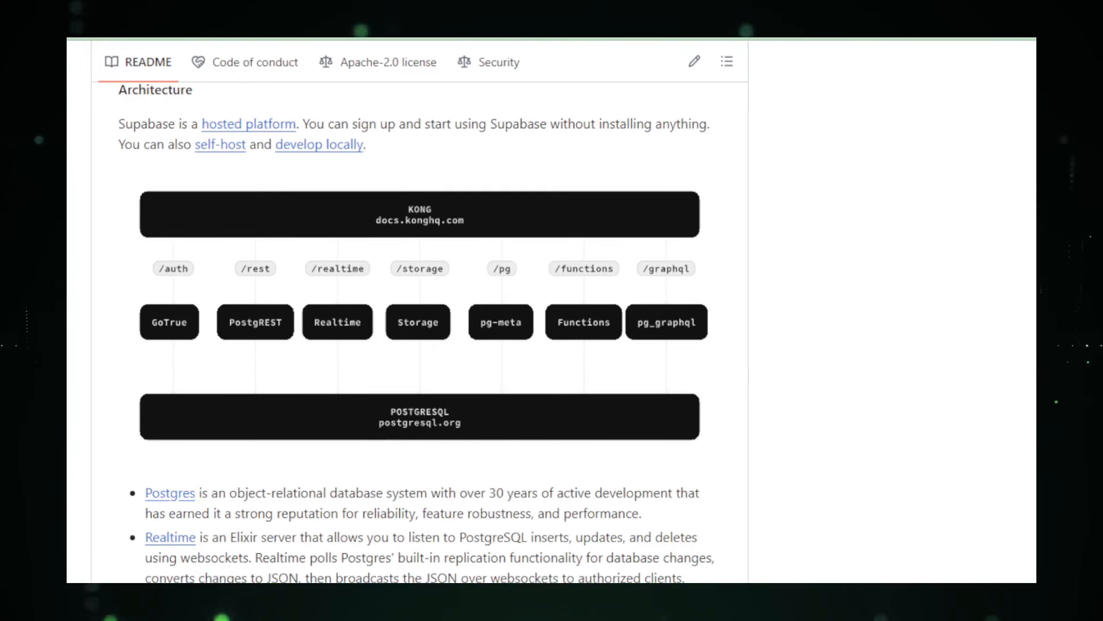
scroll("down", 3)
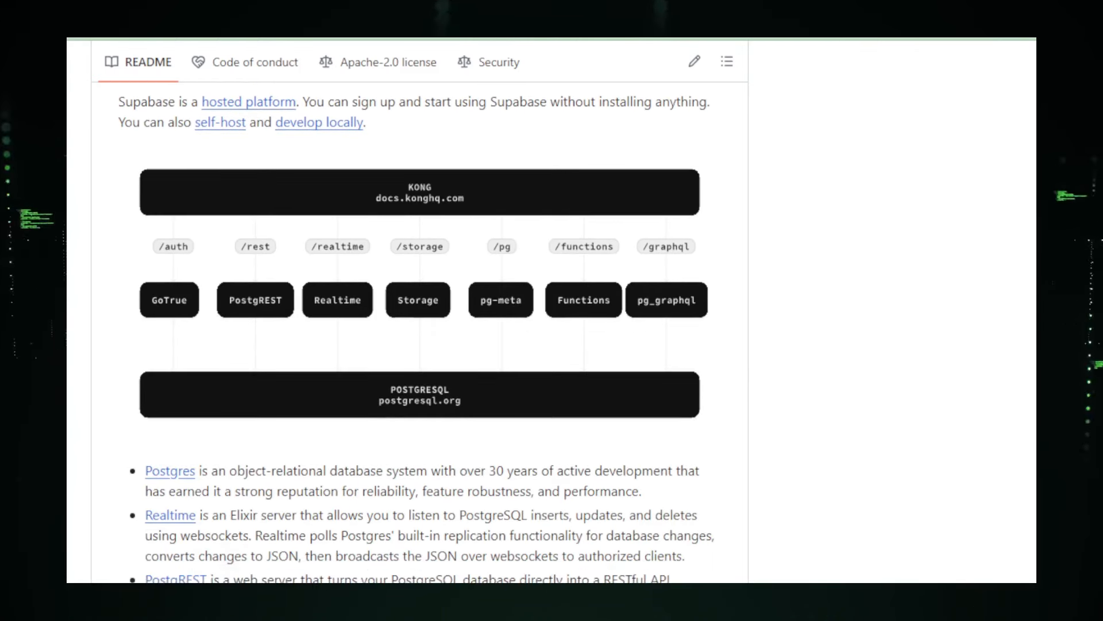
scroll("down", 3)
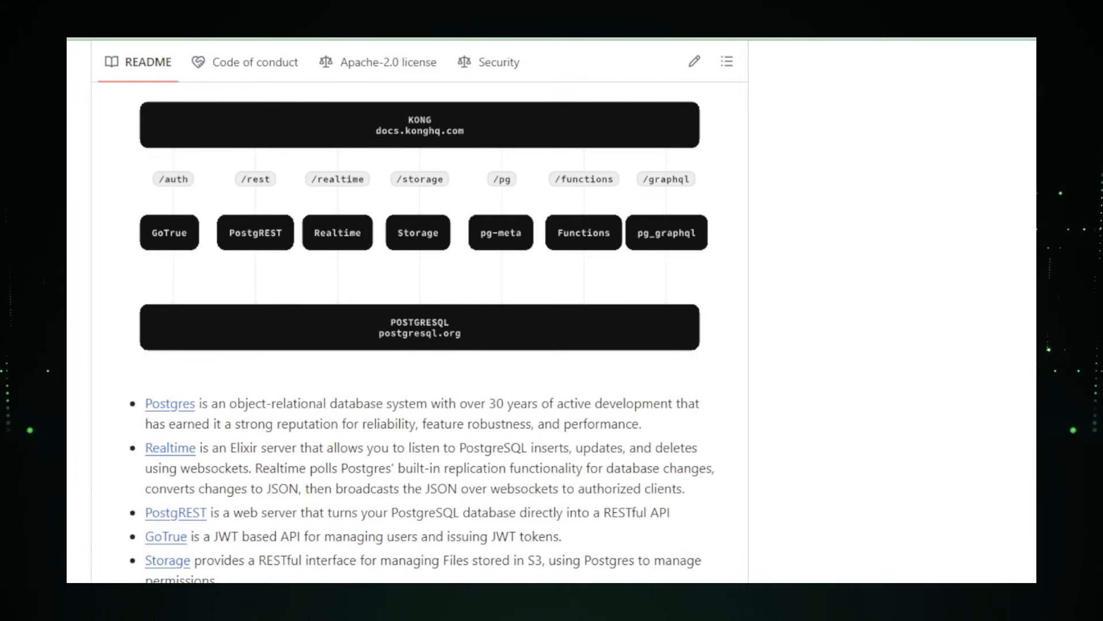
scroll("down", 3)
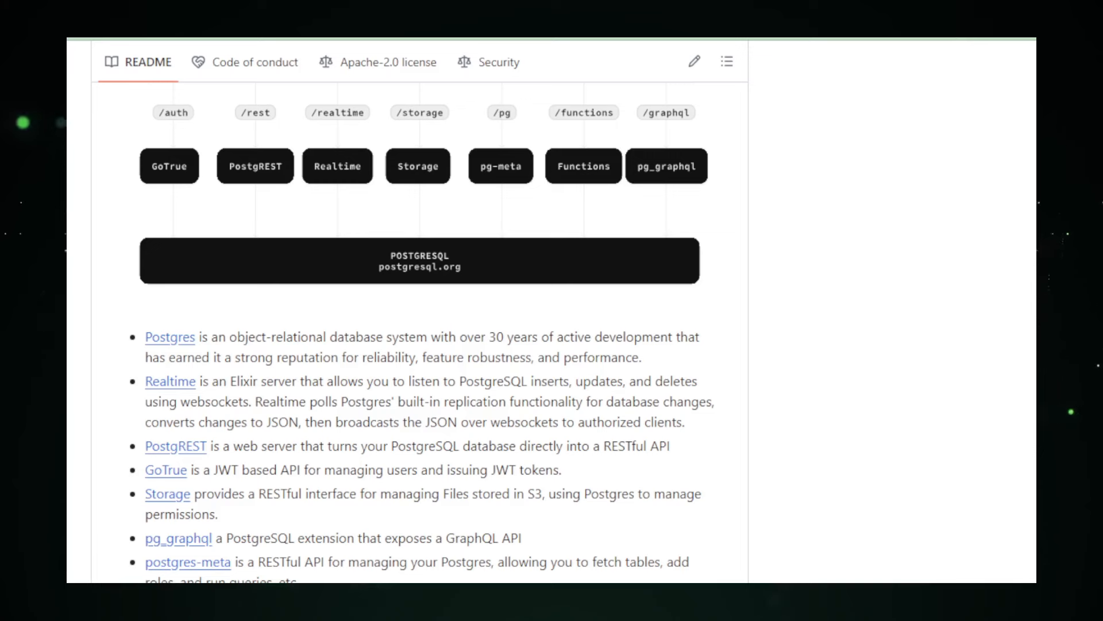
scroll("down", 3)
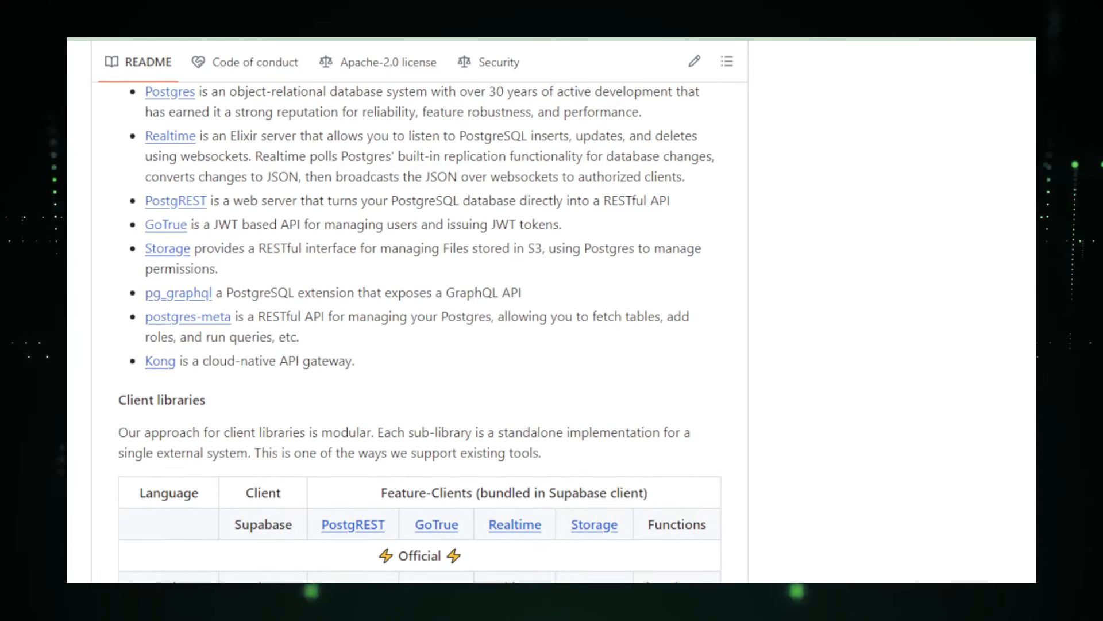
scroll("down", 3)
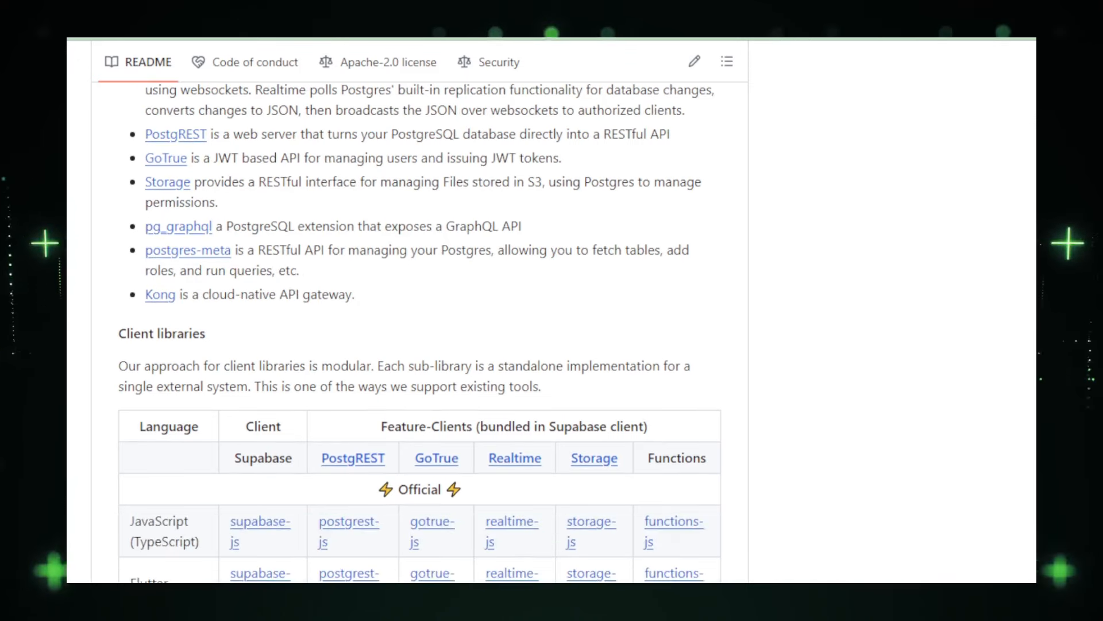
scroll("down", 3)
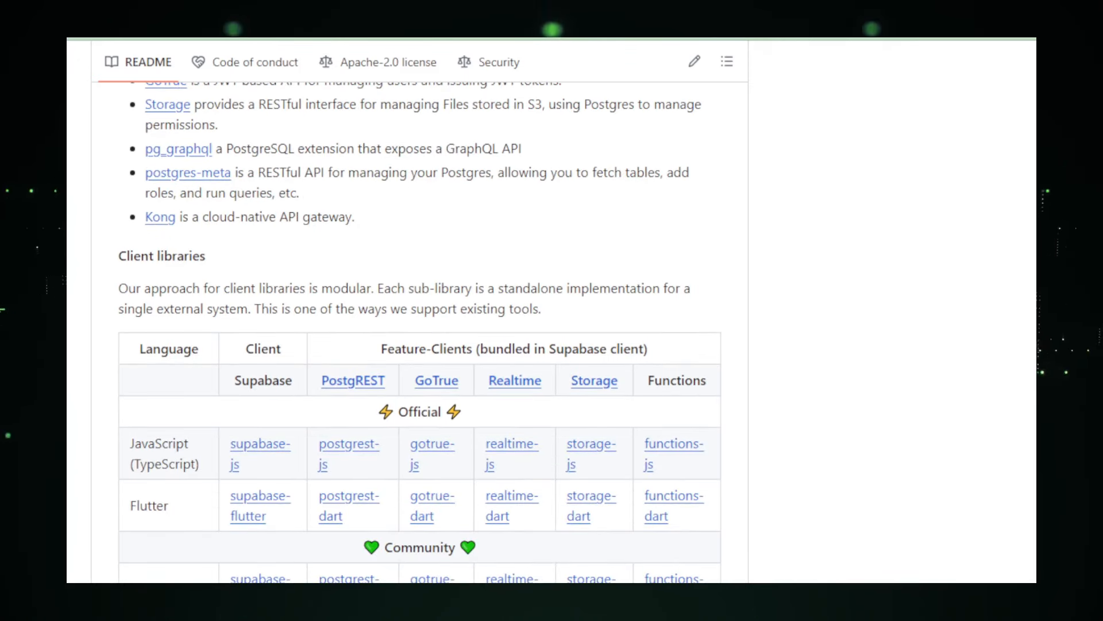
scroll("down", 3)
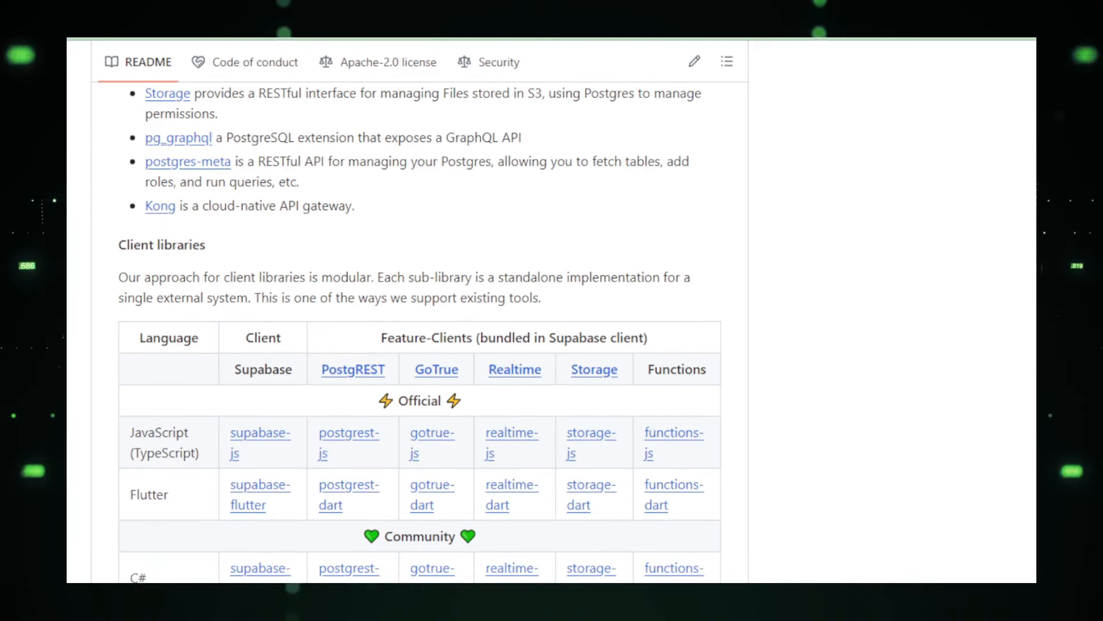
scroll("down", 3)
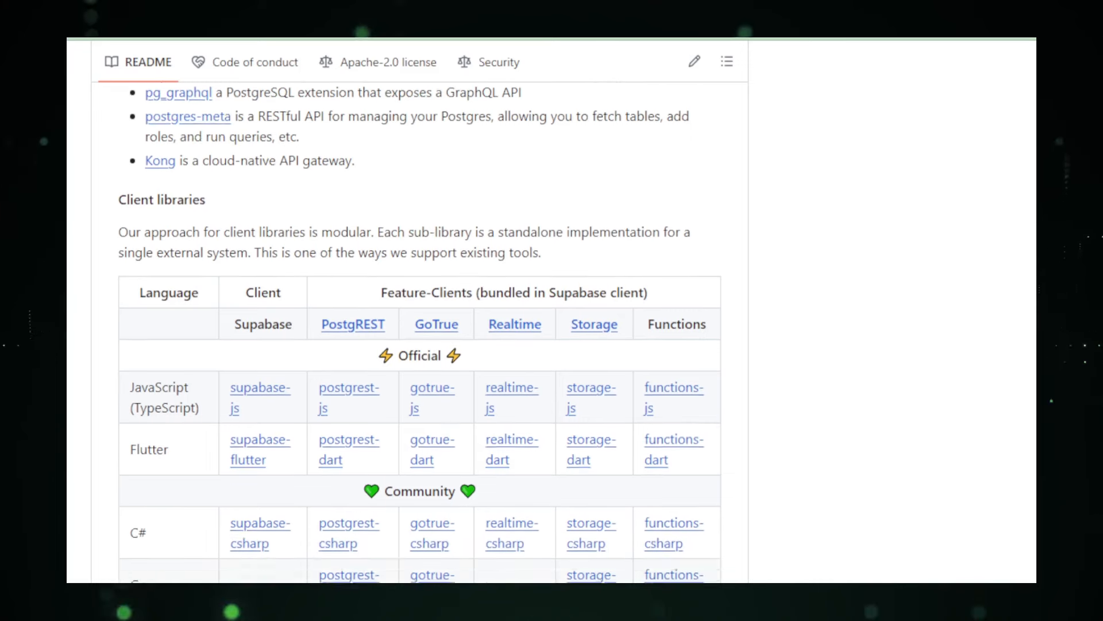
scroll("down", 3)
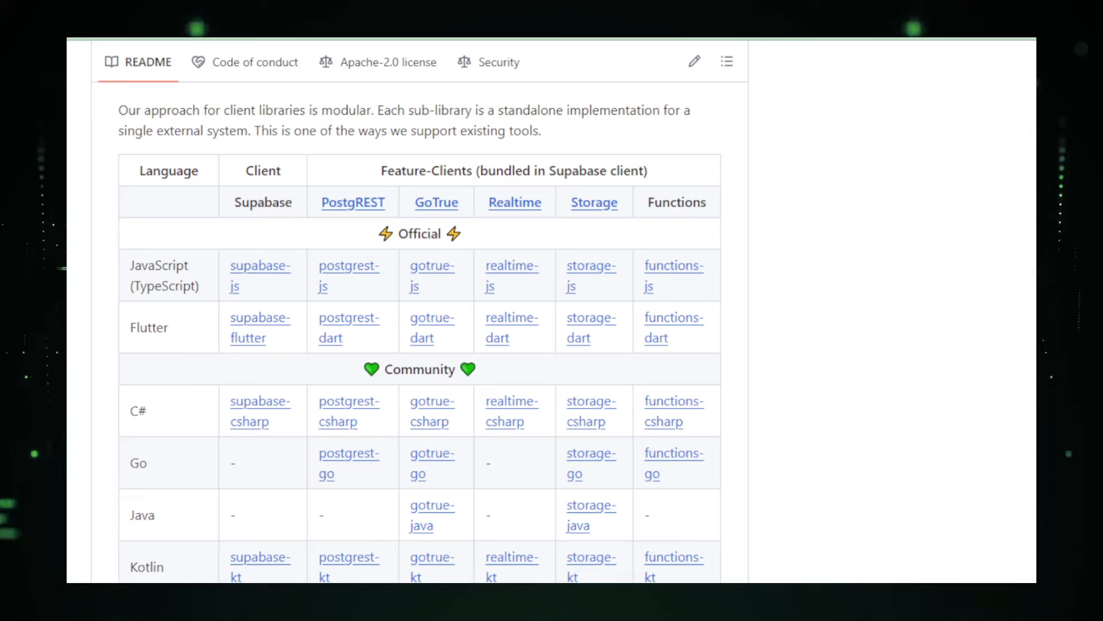
scroll("down", 3)
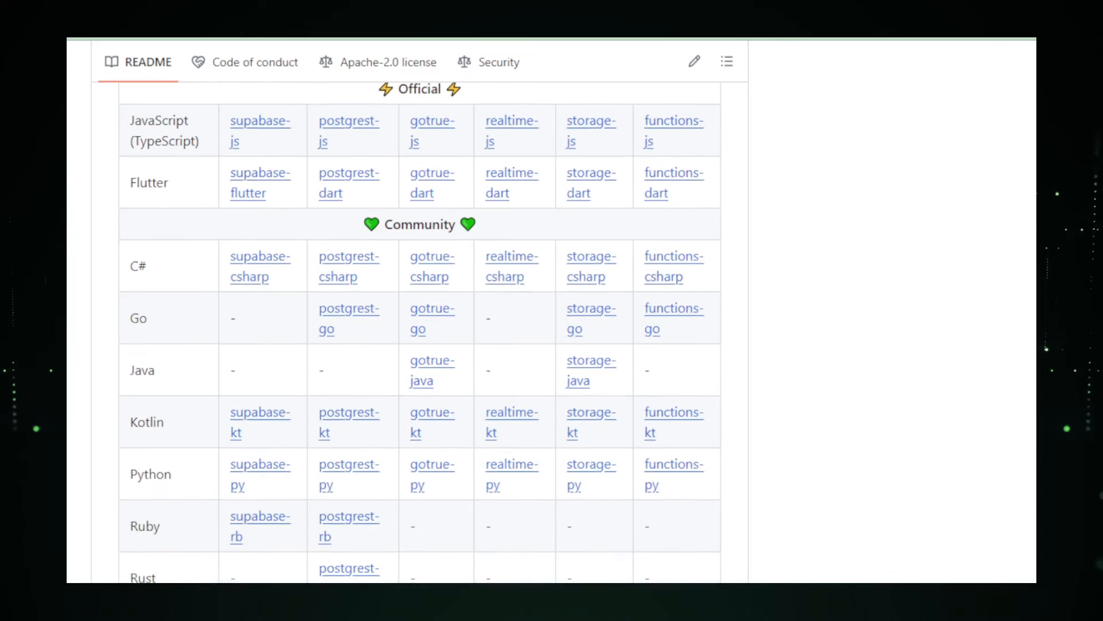
scroll("down", 3)
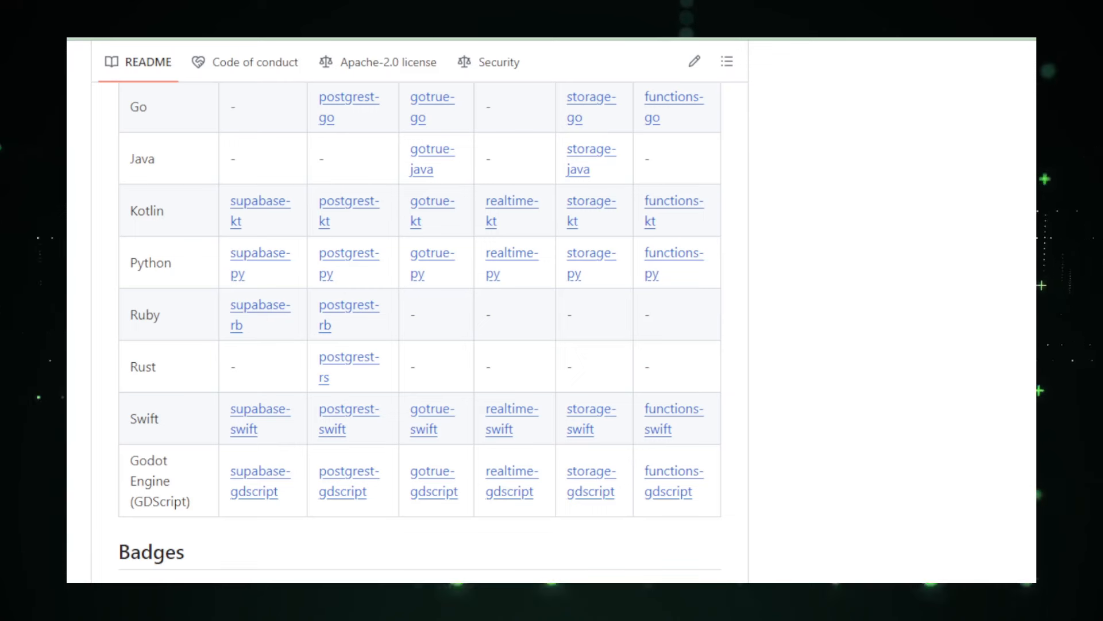
- Scroll past the Badges code snippets into the Translations list of languages
scroll("down", 3)
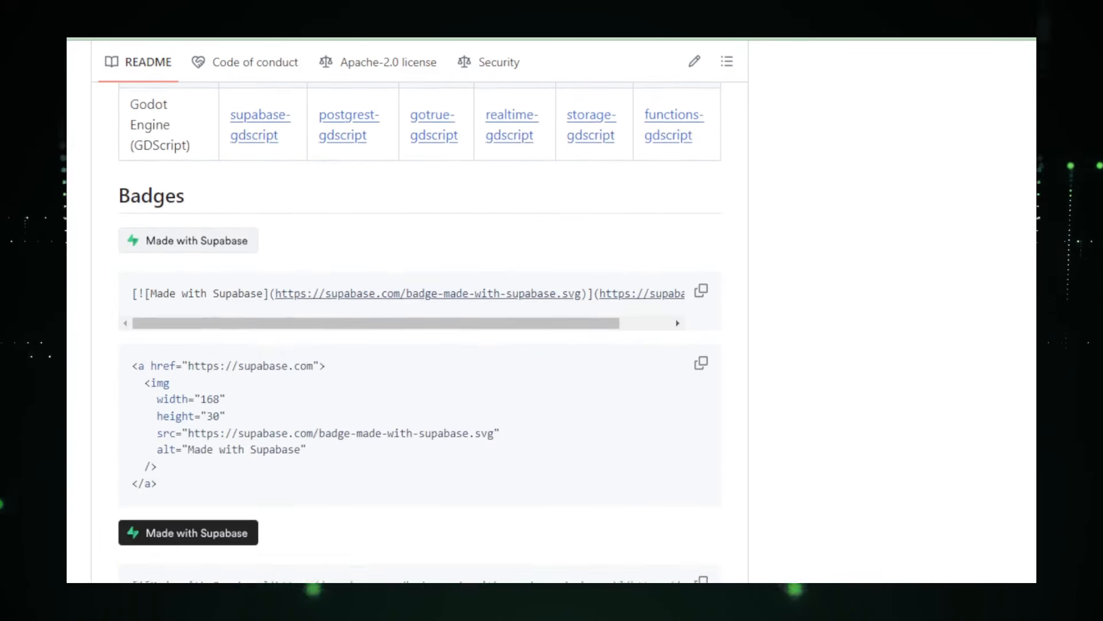
scroll("down", 3)
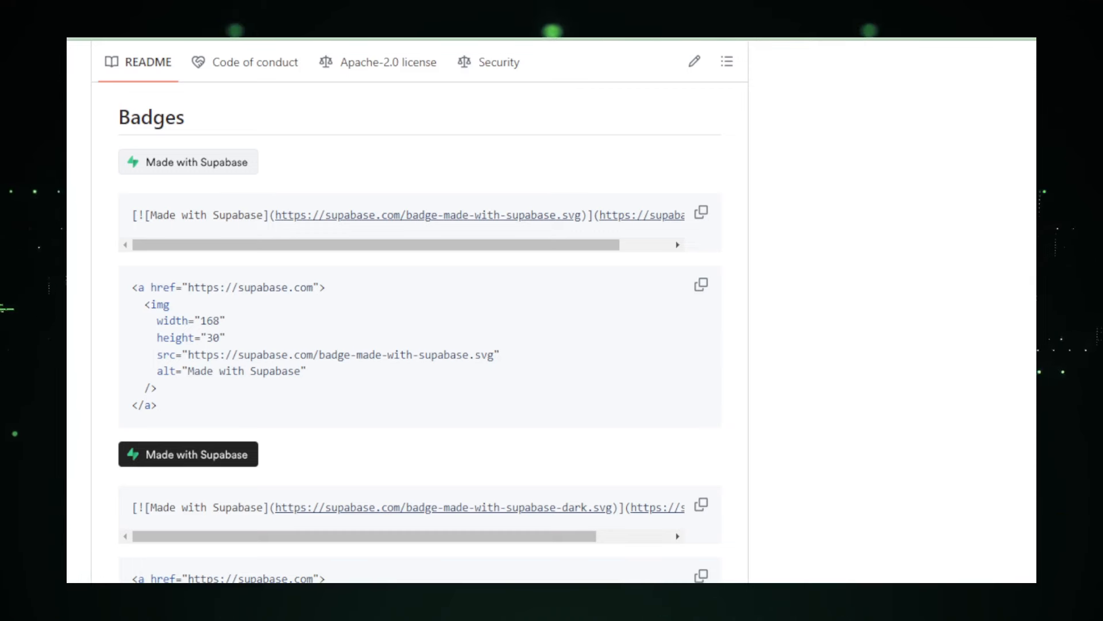
scroll("down", 3)
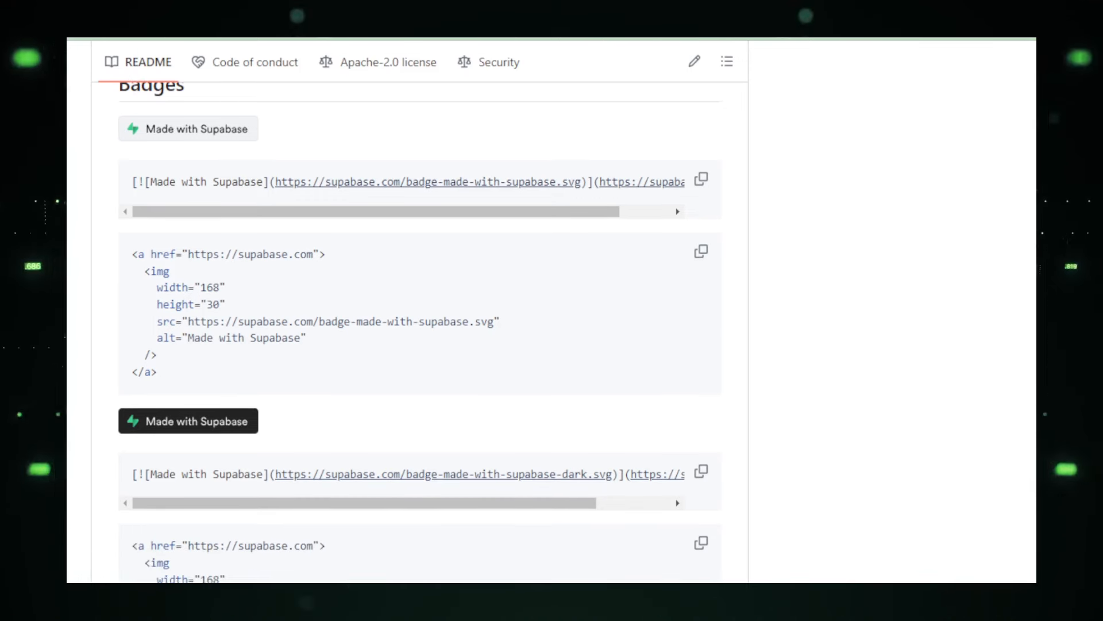
scroll("down", 3)
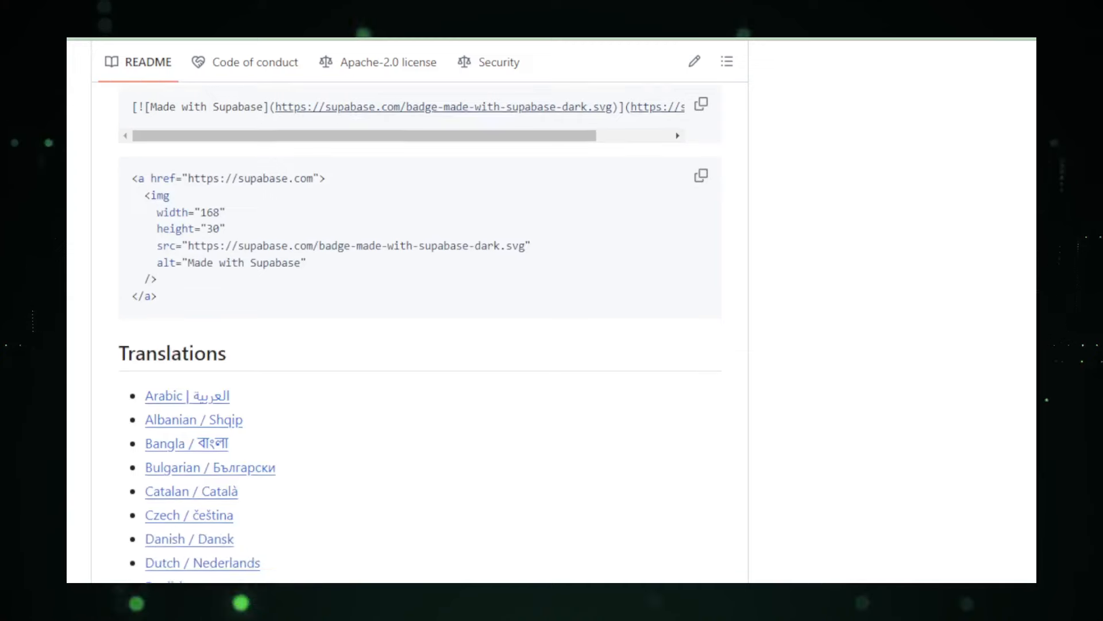
scroll("down", 3)
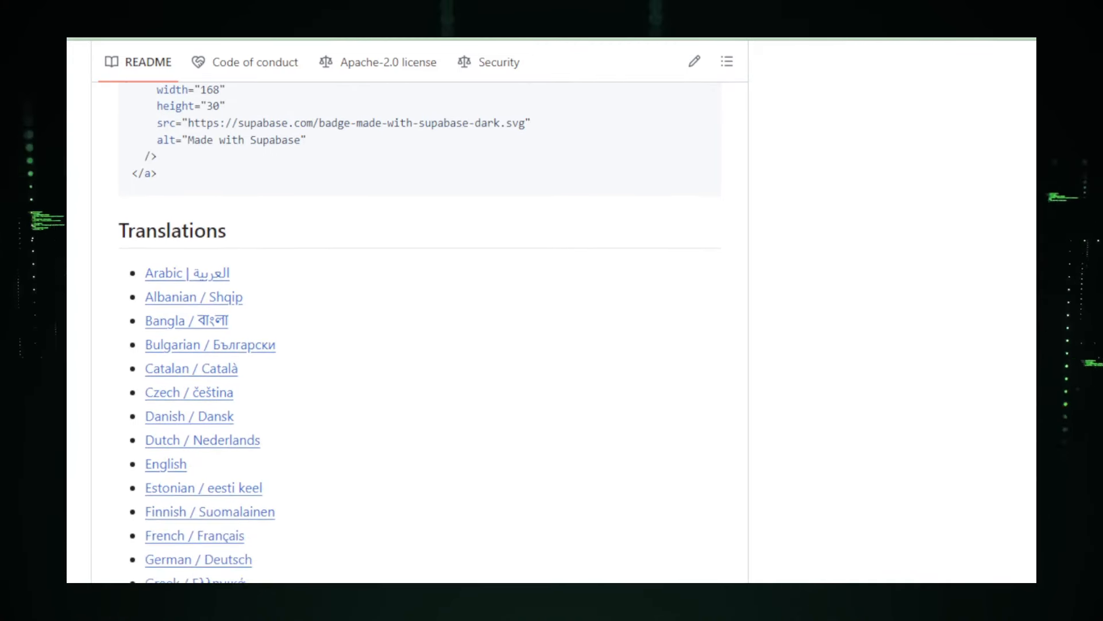
scroll("down", 3)
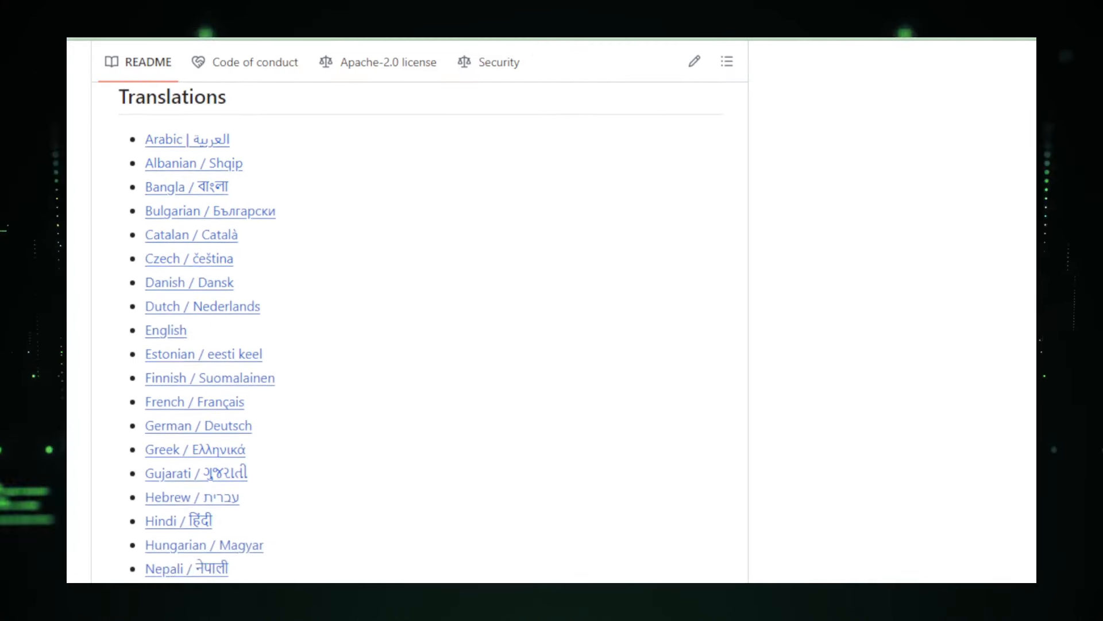
scroll("down", 3)
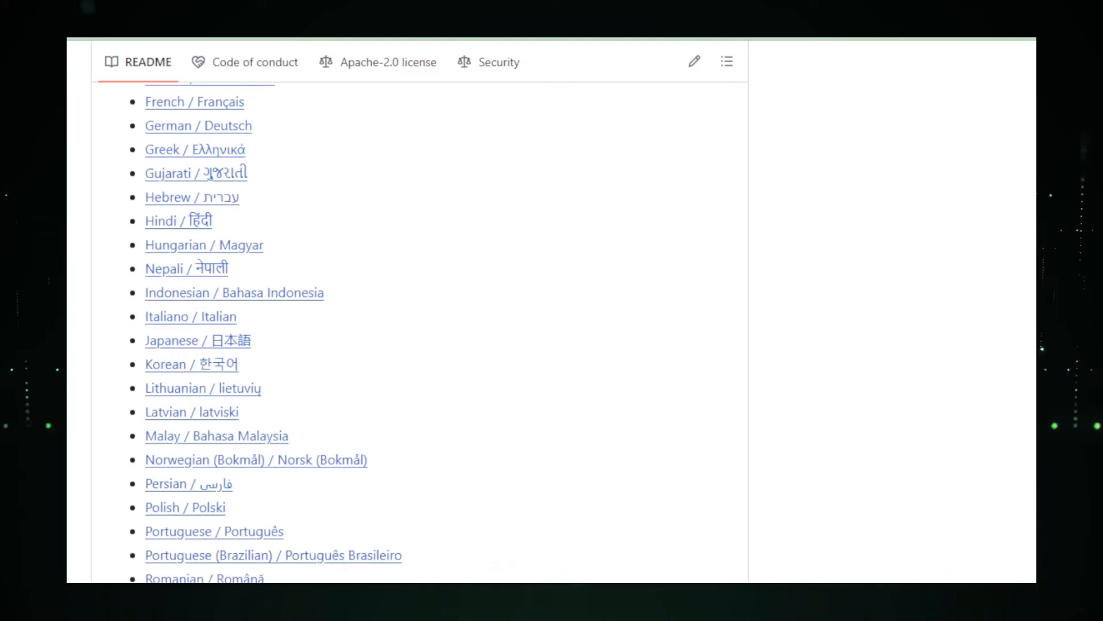
scroll("down", 3)
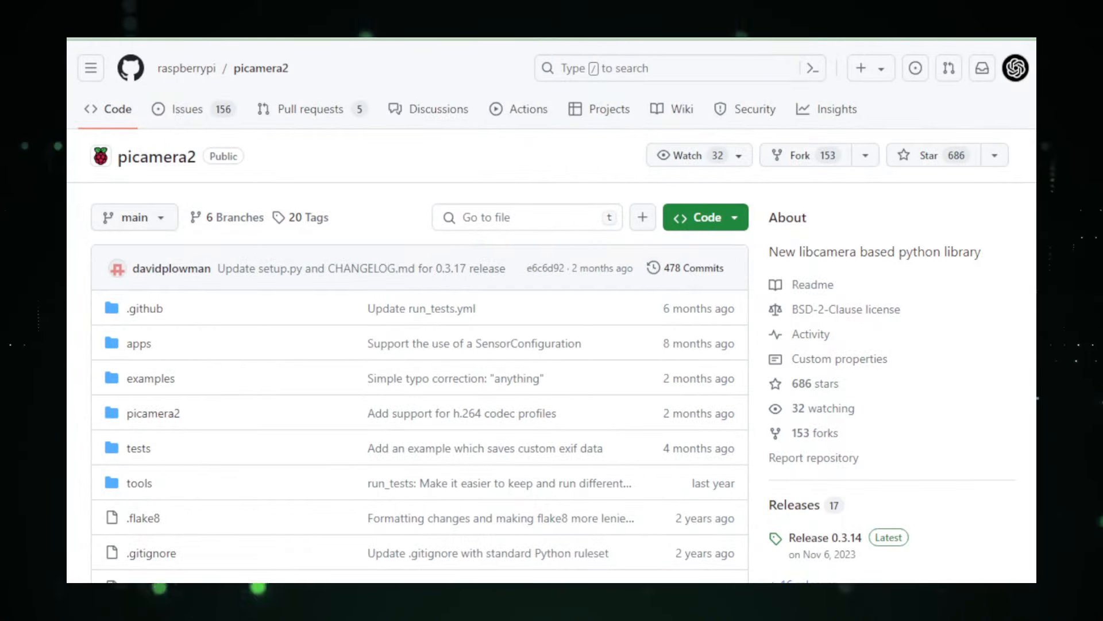
- Scroll the picamera2 file list down to setup.py, where the README begins
scroll("down", 3)
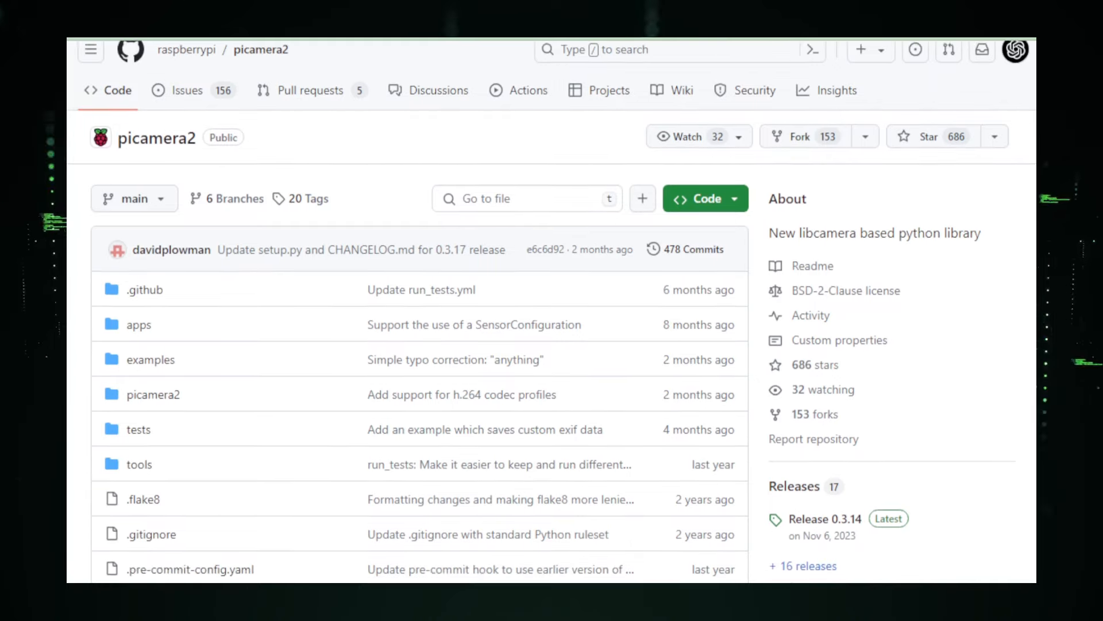
scroll("down", 3)
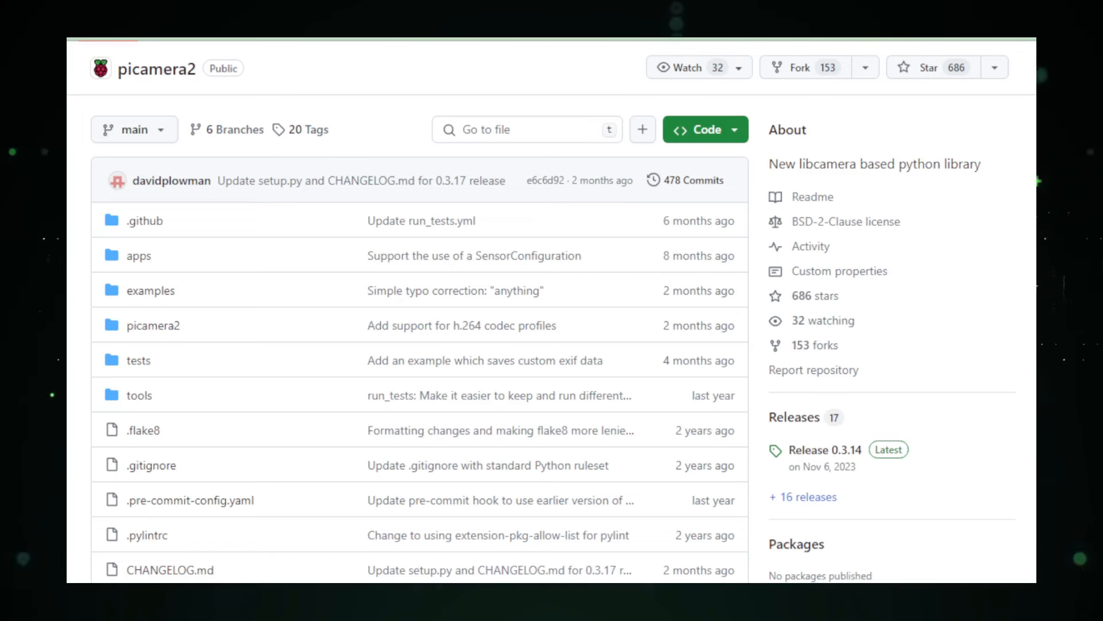
scroll("down", 3)
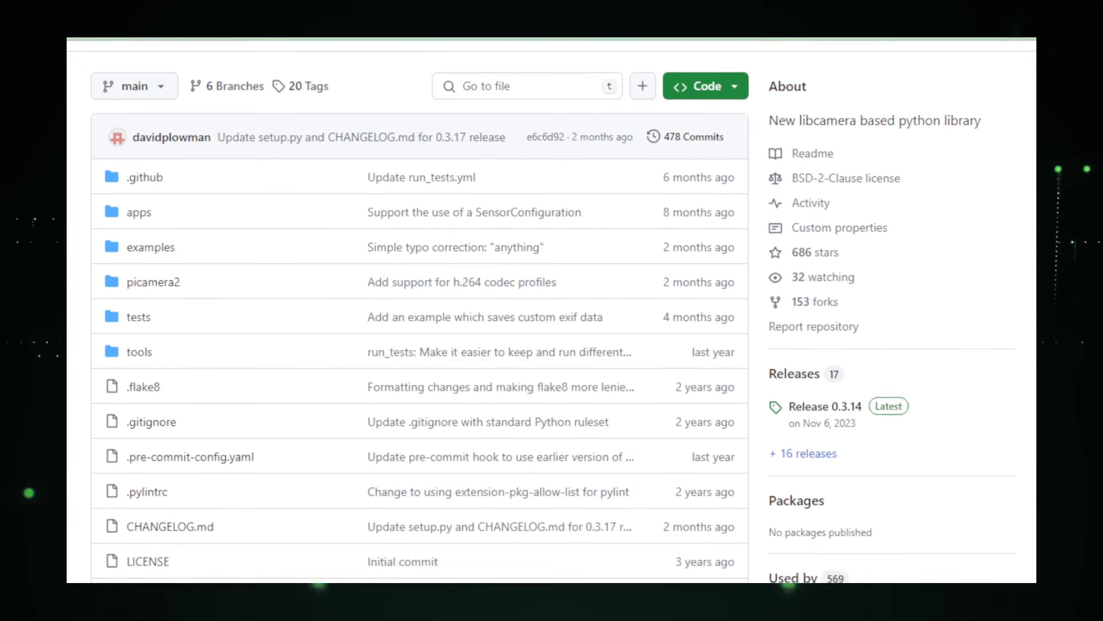
scroll("down", 3)
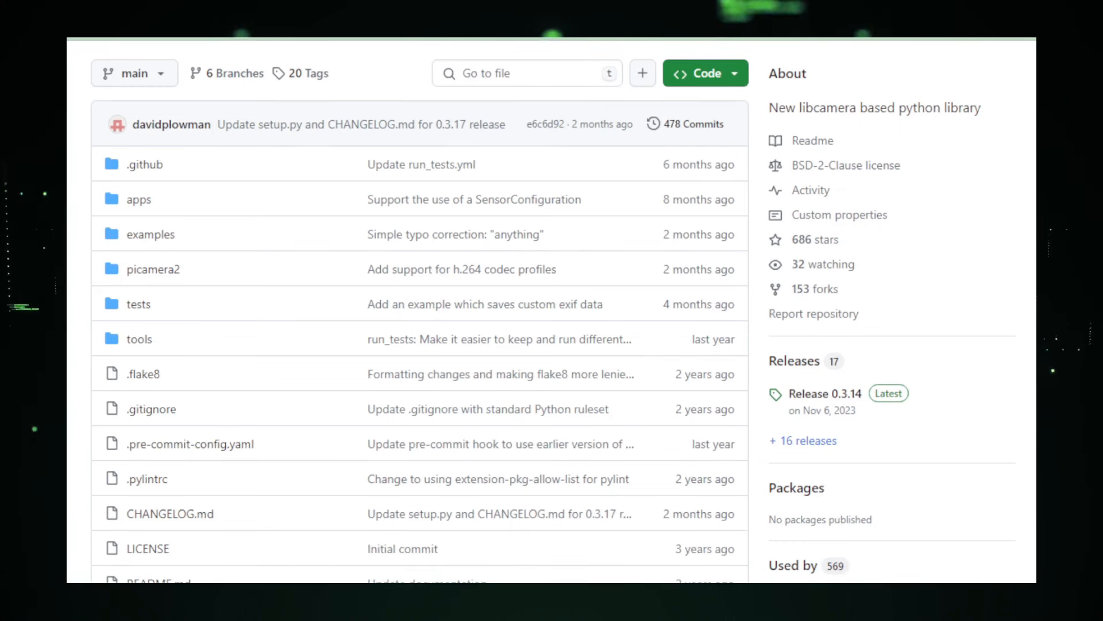
scroll("down", 3)
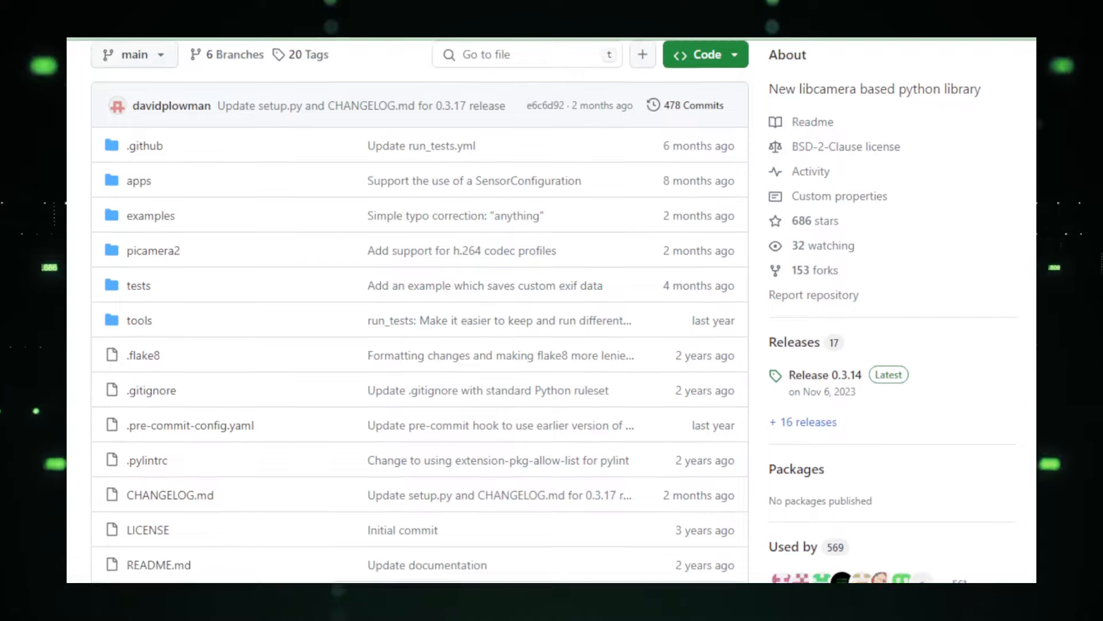
scroll("down", 3)
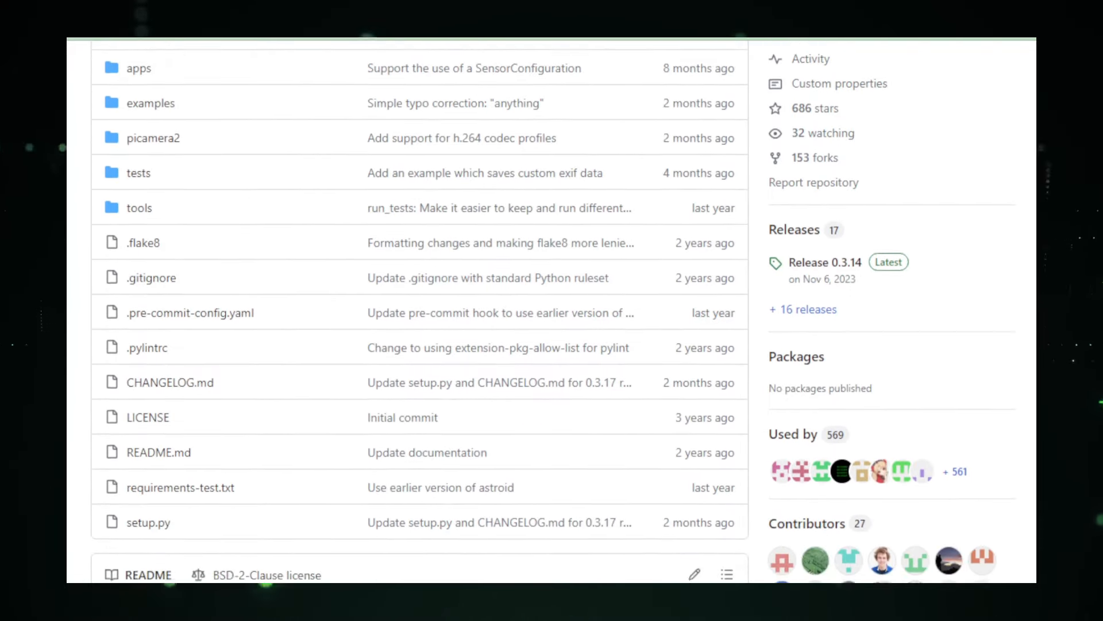
- Read the beta-release note and introduction down to Installation and its unsupported images list
scroll("down", 3)
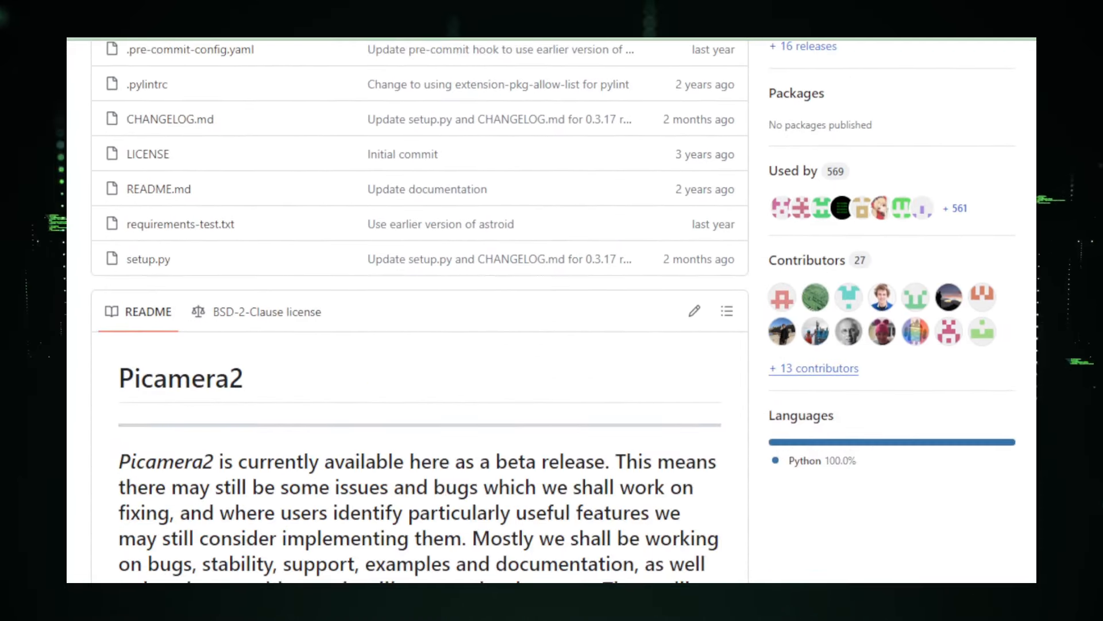
scroll("down", 3)
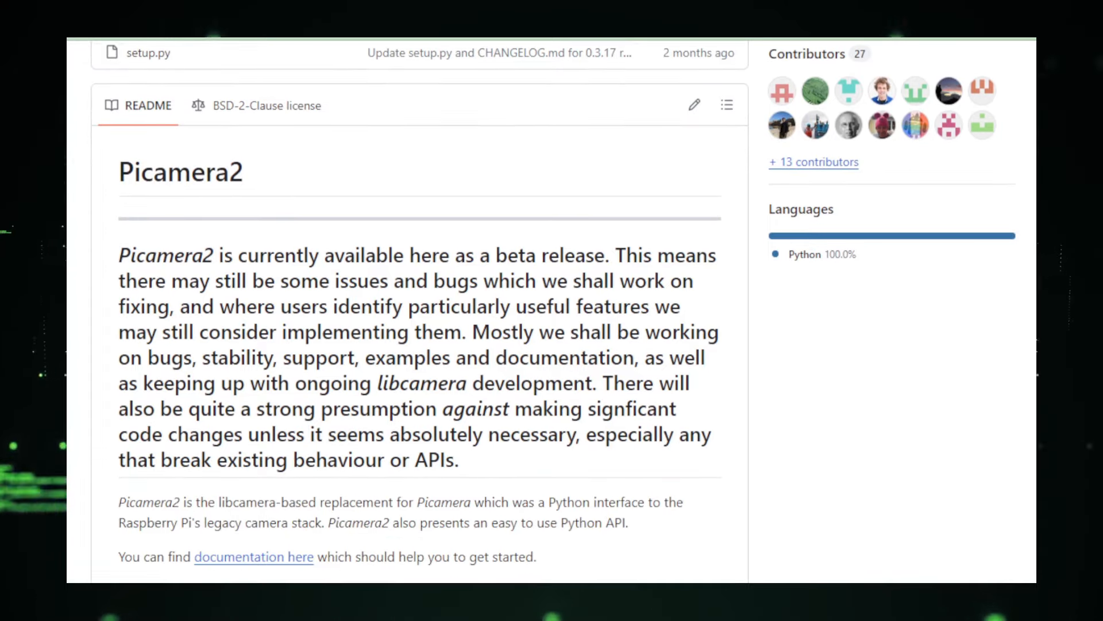
scroll("down", 3)
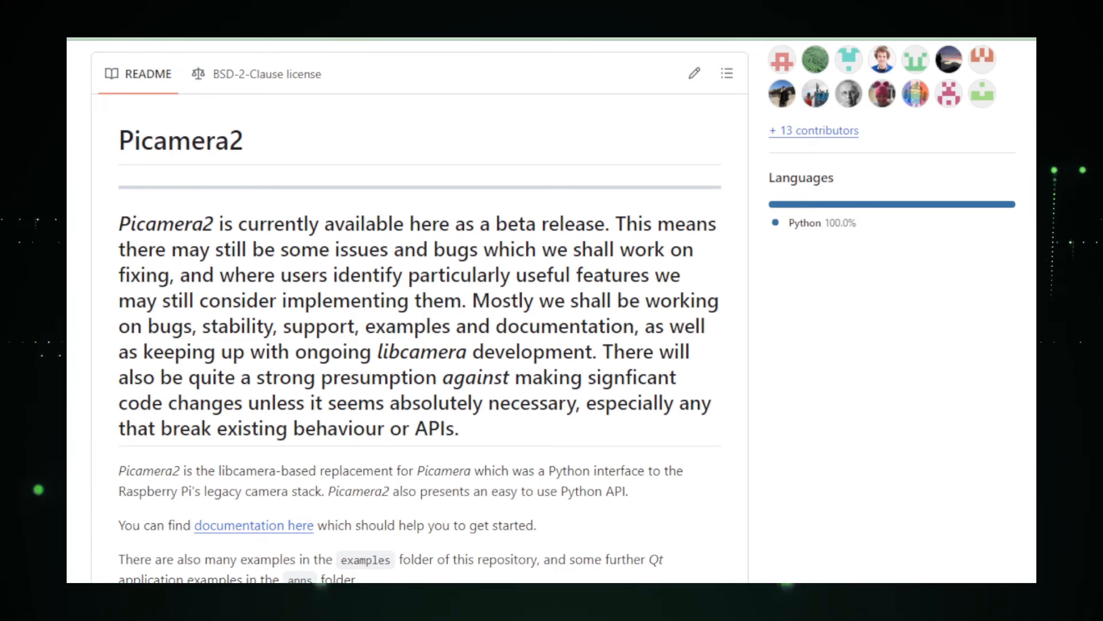
scroll("down", 3)
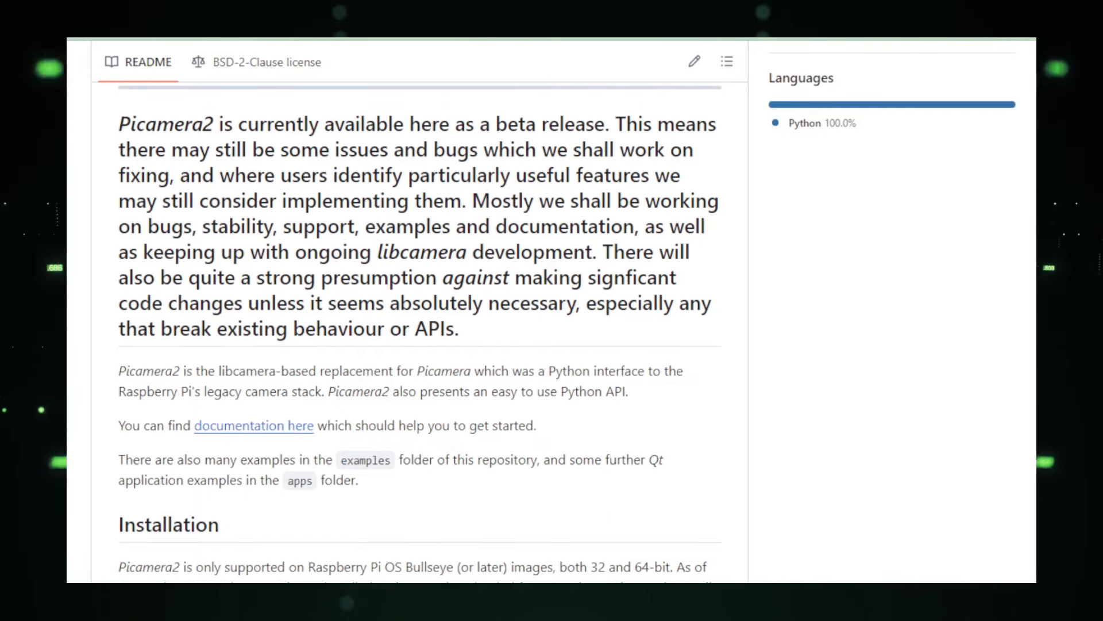
scroll("down", 3)
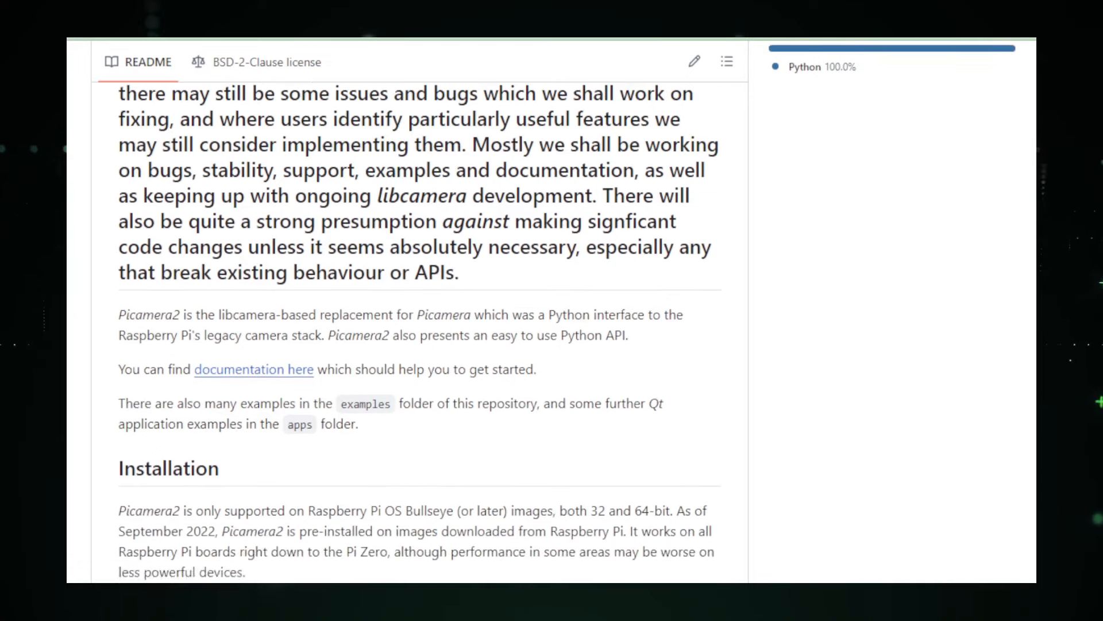
scroll("down", 3)
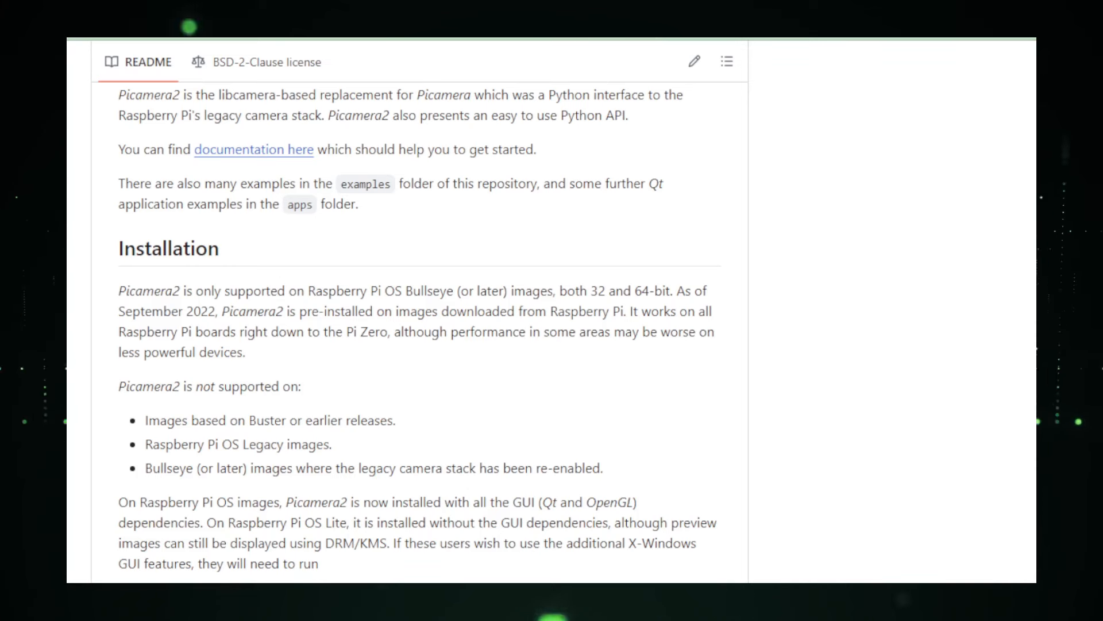
scroll("down", 3)
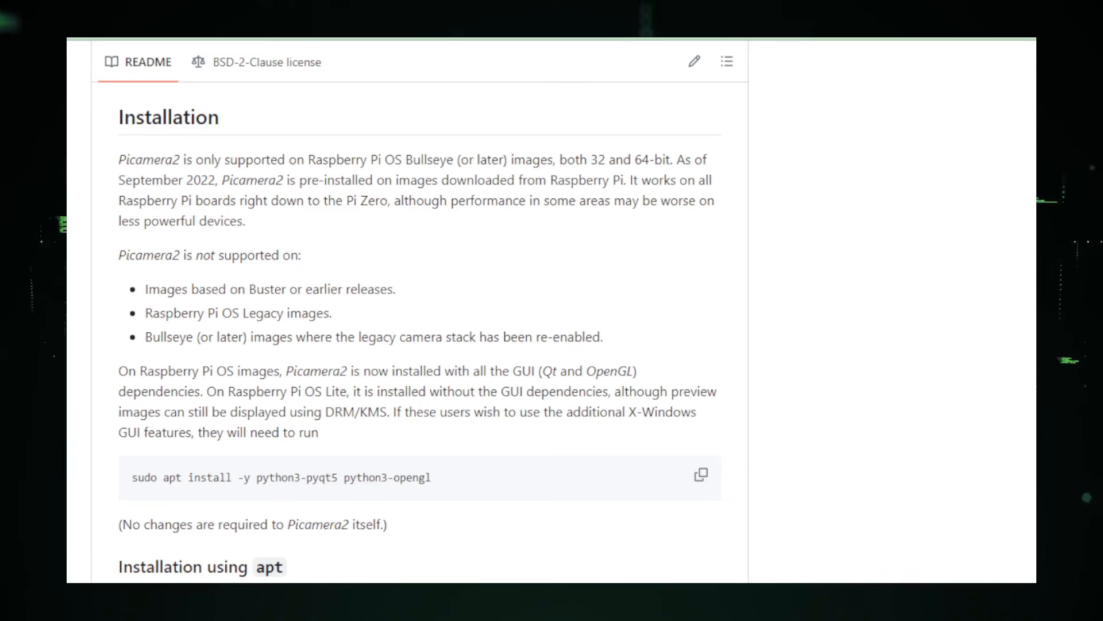
- Read the 'Installation using apt' instructions down to the 'Installation using pip' heading
scroll("down", 3)
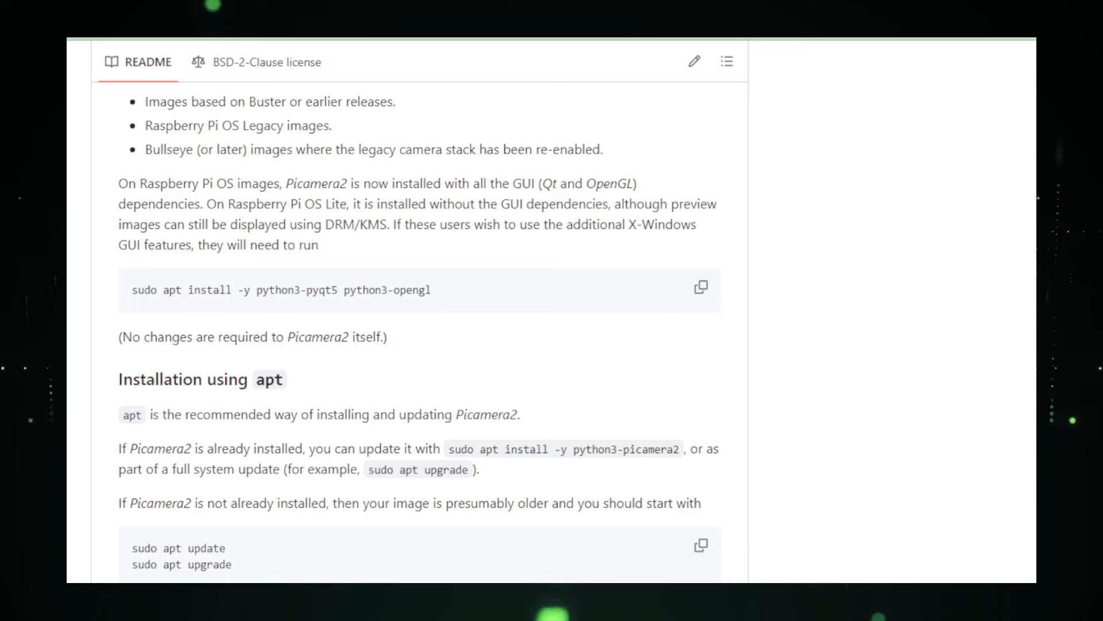
scroll("down", 3)
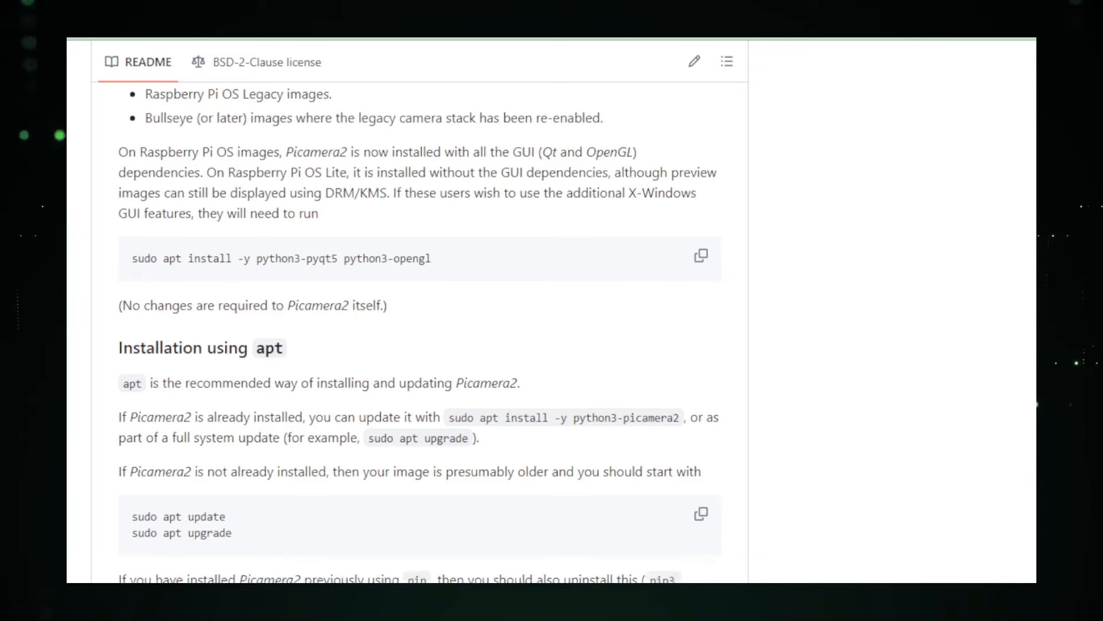
scroll("down", 3)
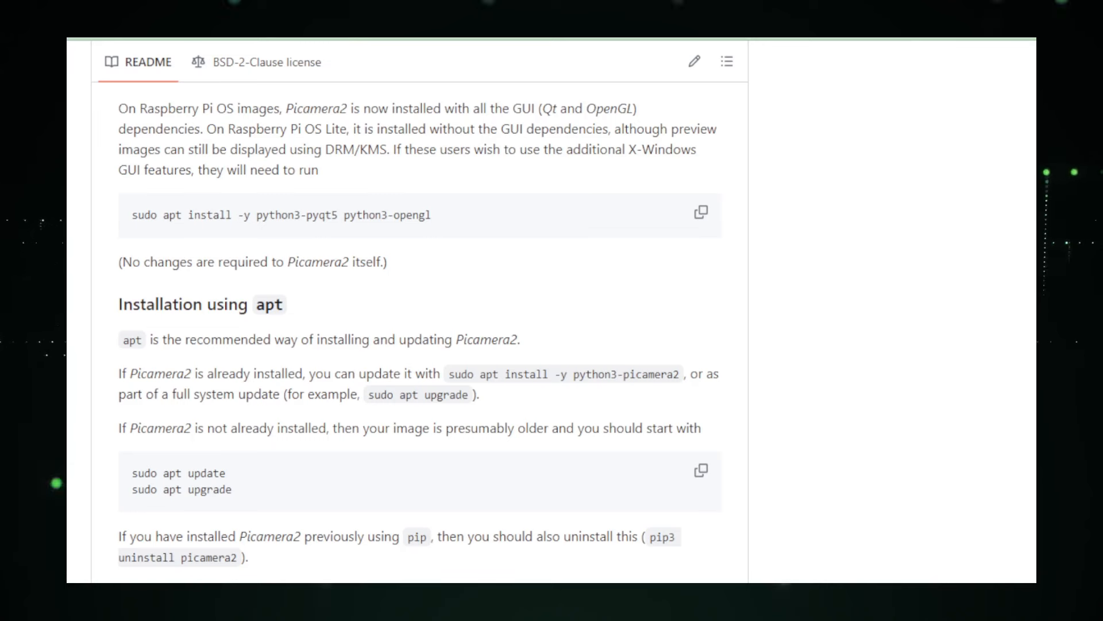
scroll("down", 3)
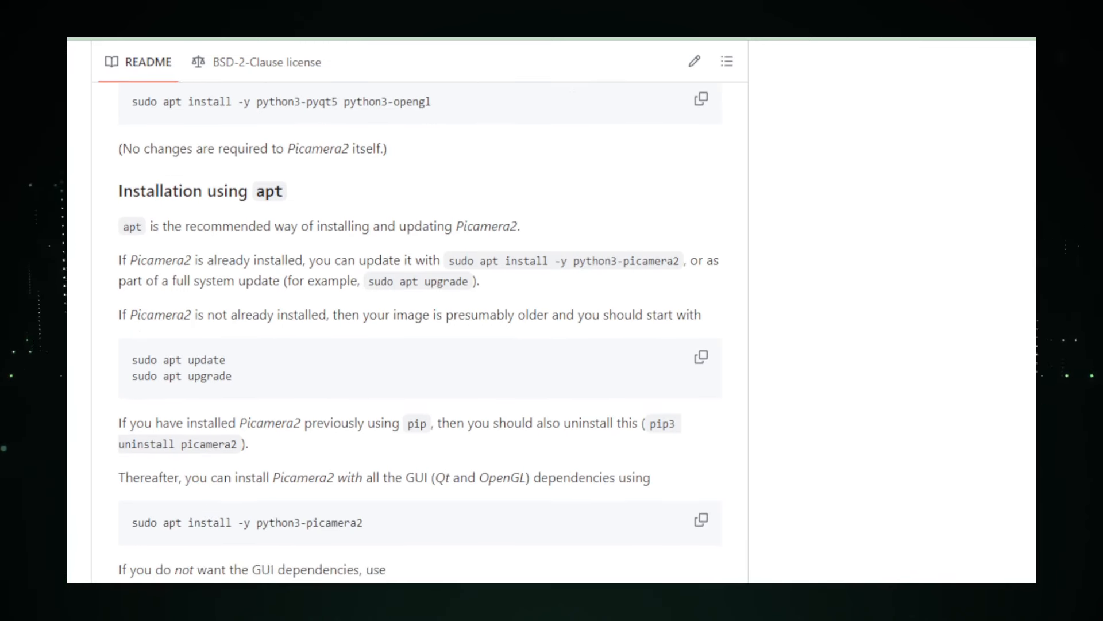
scroll("down", 3)
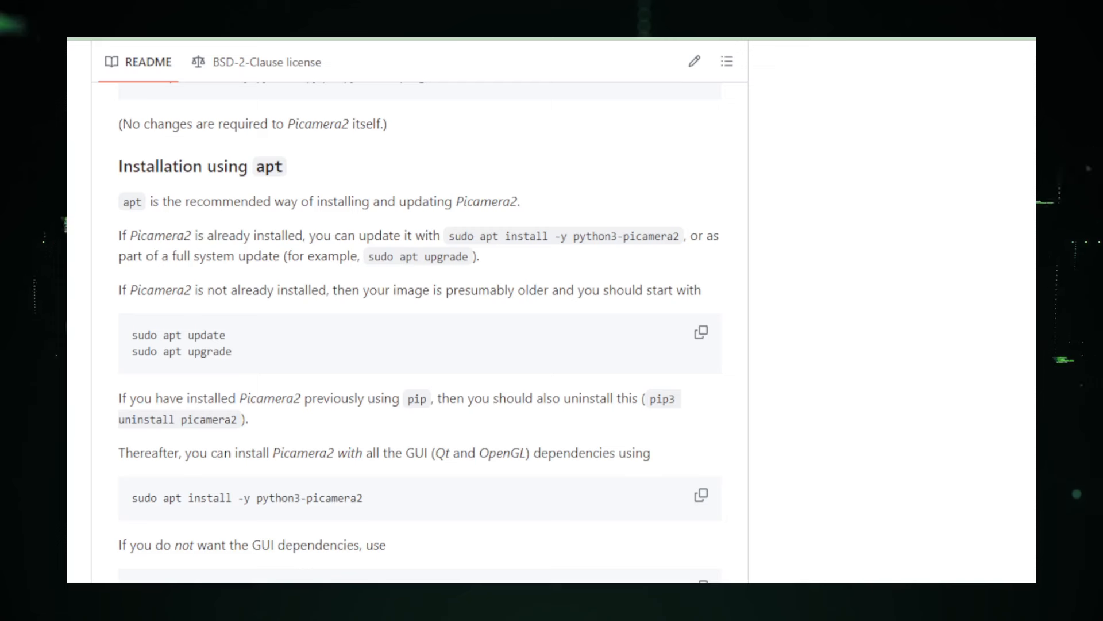
scroll("down", 3)
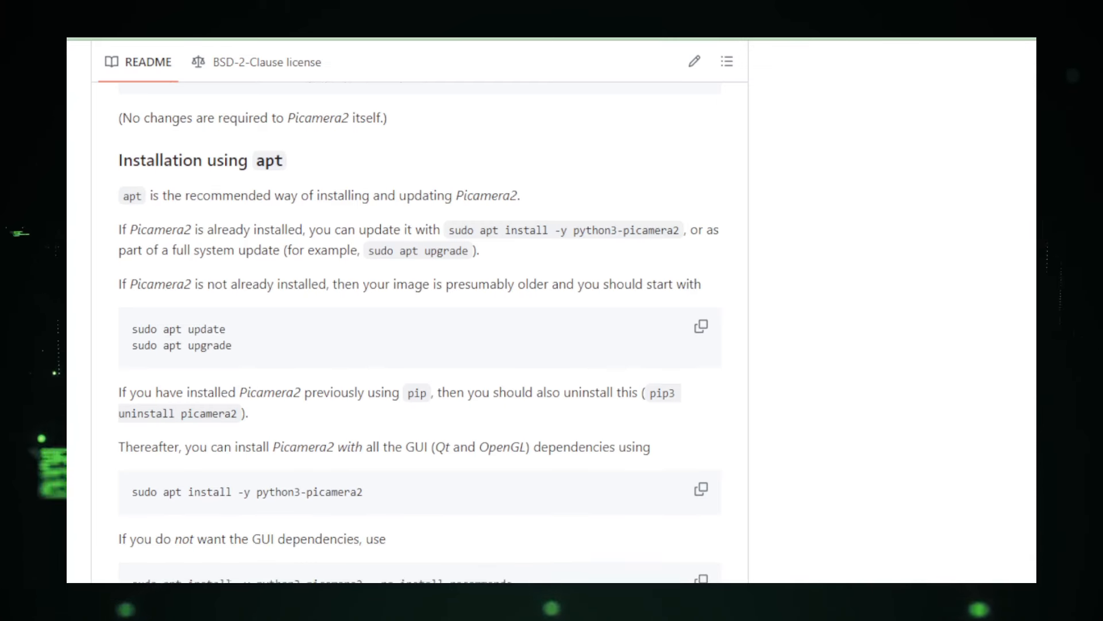
scroll("down", 3)
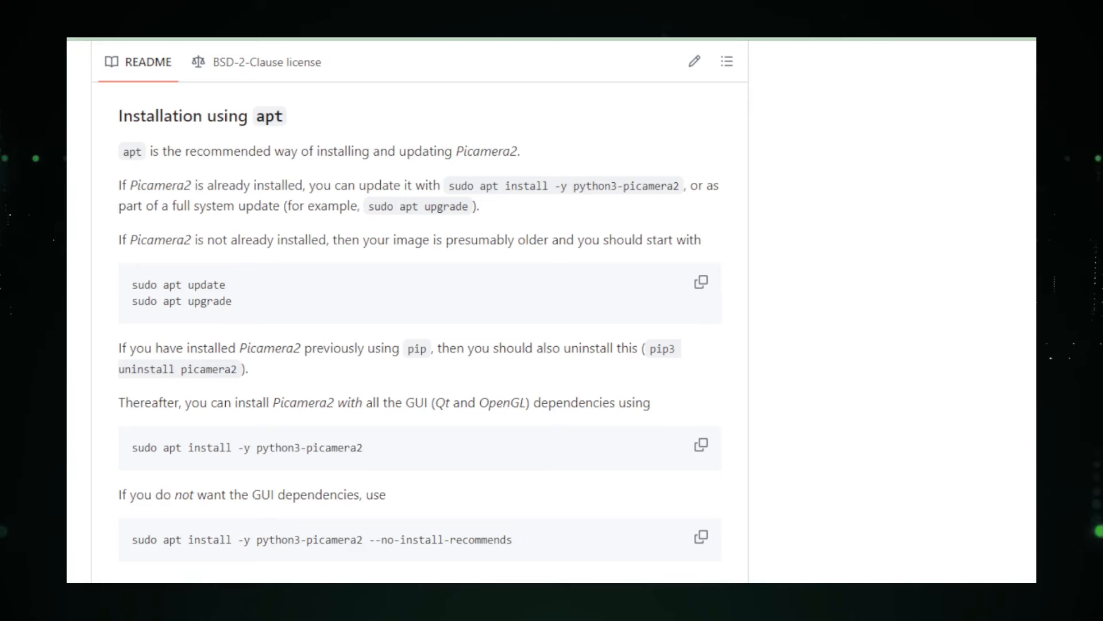
scroll("down", 3)
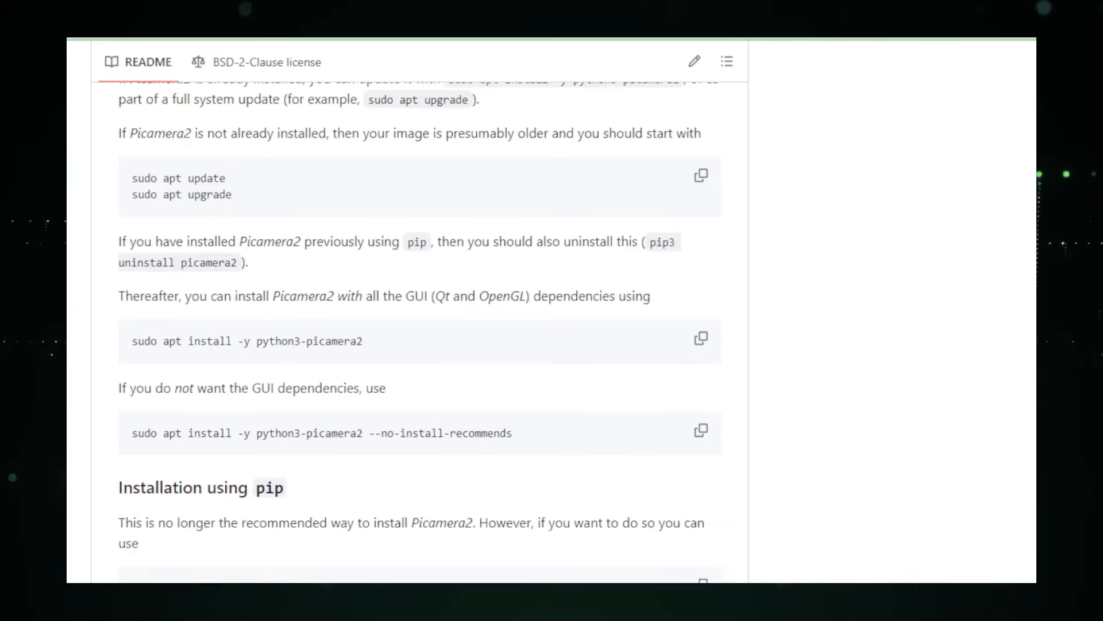
scroll("down", 3)
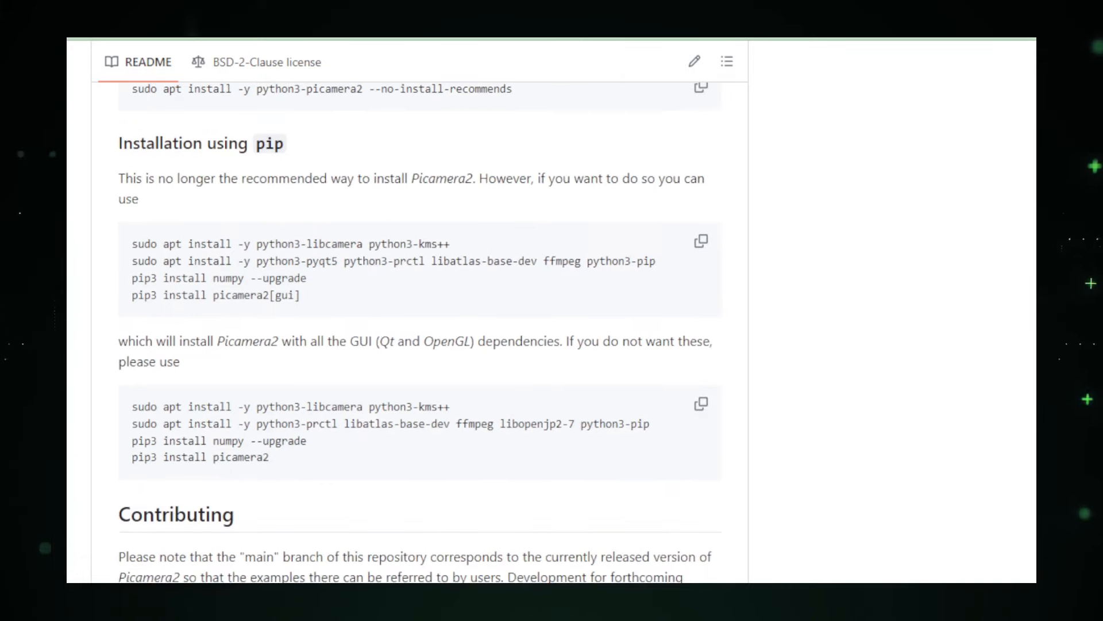
- Scroll through the pip installation commands until the Contributing heading shows
scroll("down", 3)
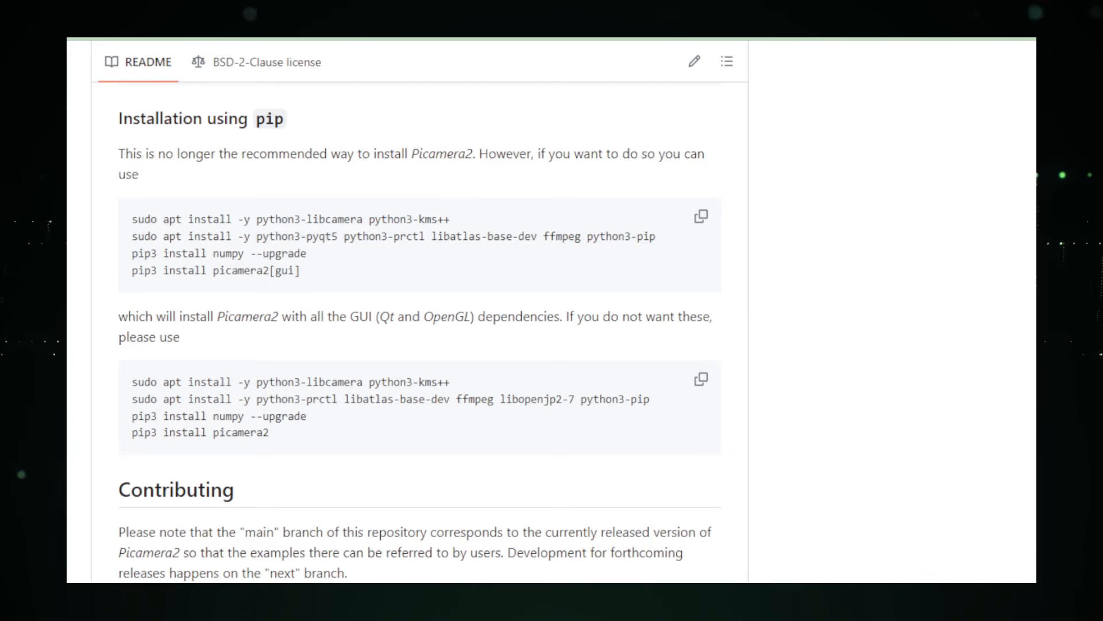
scroll("down", 3)
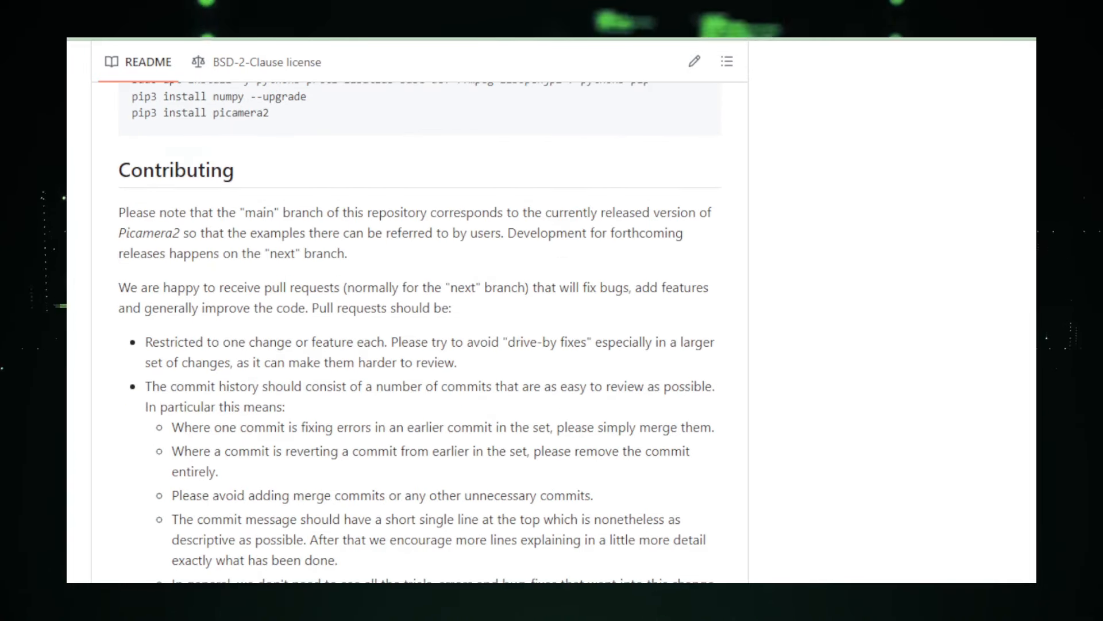
- Read the Contributing guidelines on branches, tests, documentation, sign-off and PEP 8
scroll("down", 3)
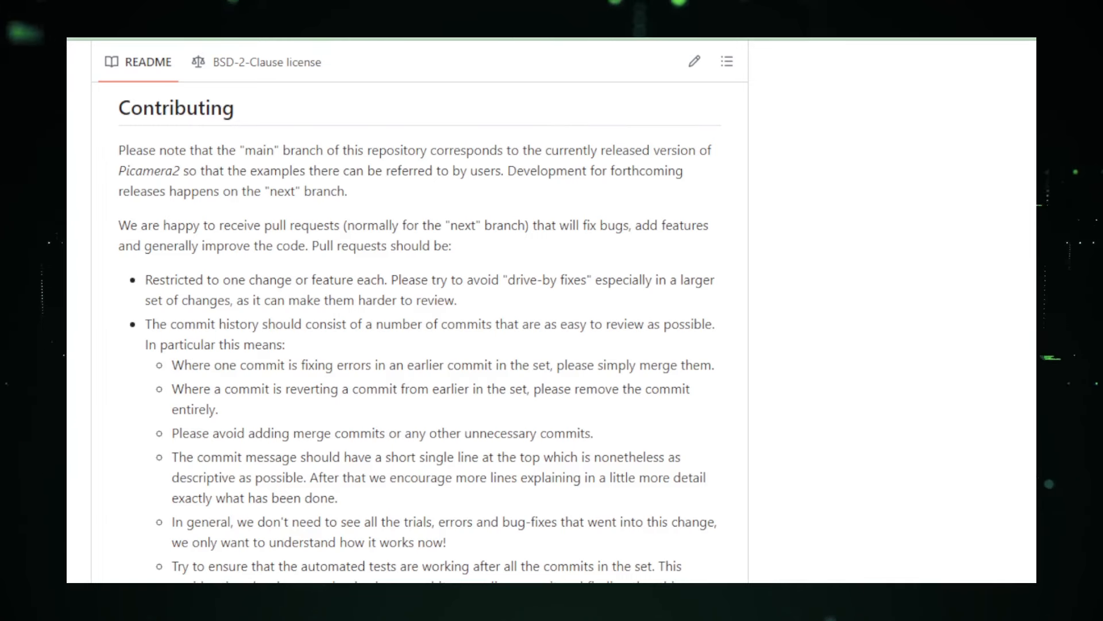
scroll("down", 3)
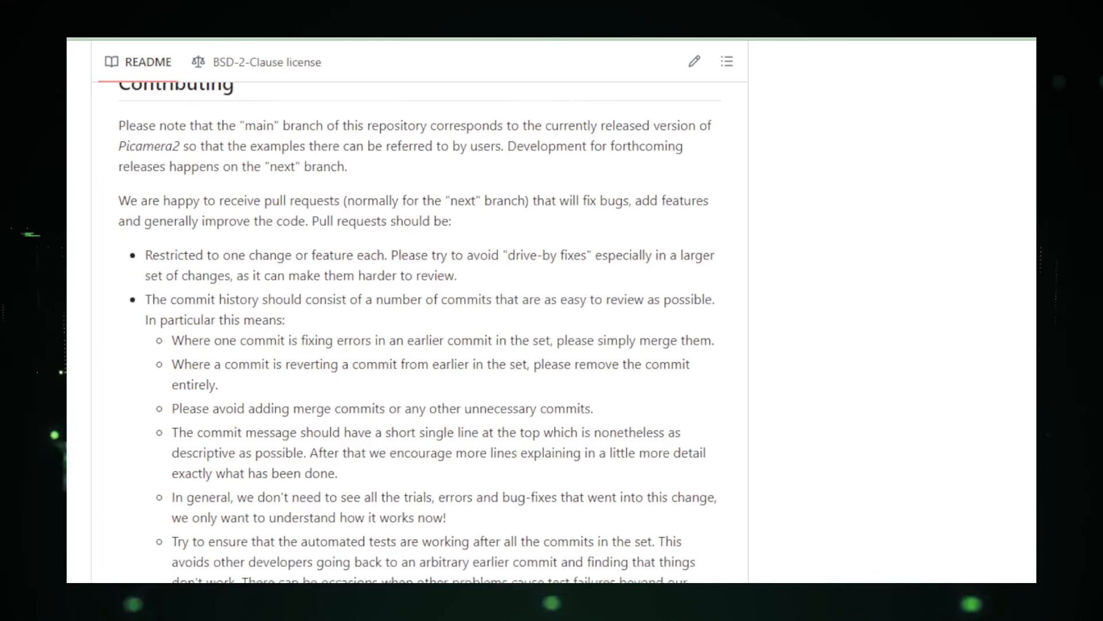
scroll("down", 3)
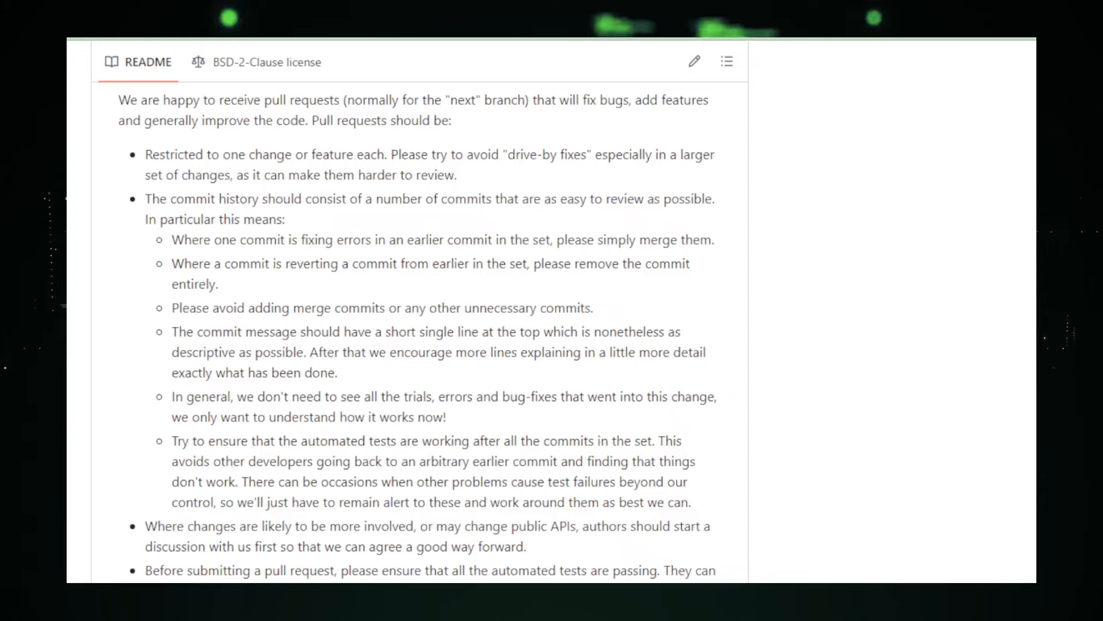
scroll("down", 3)
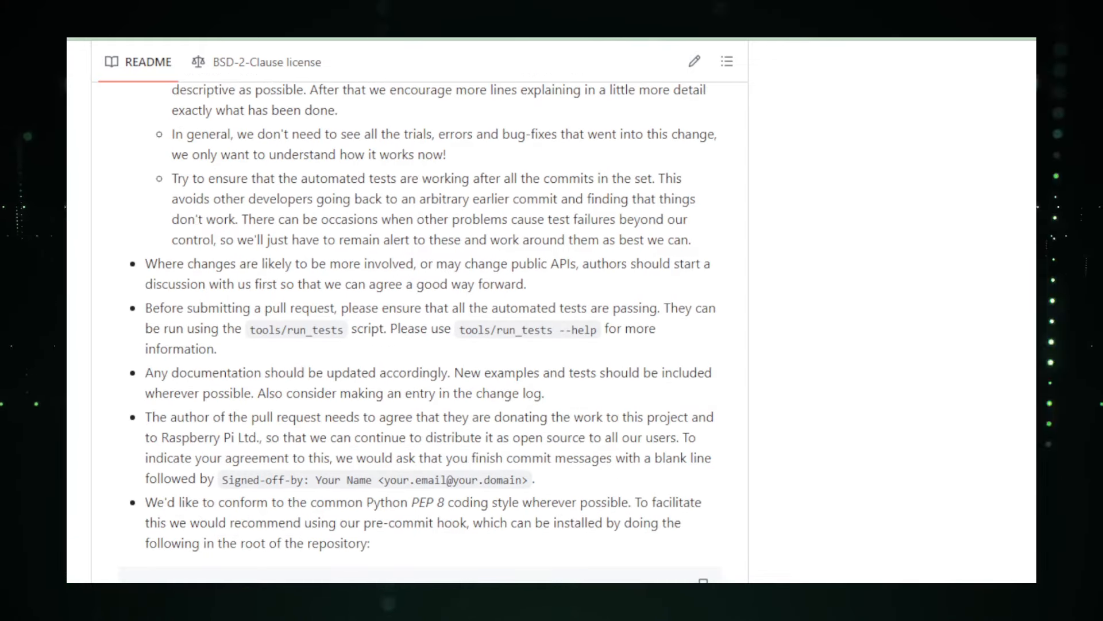
scroll("down", 3)
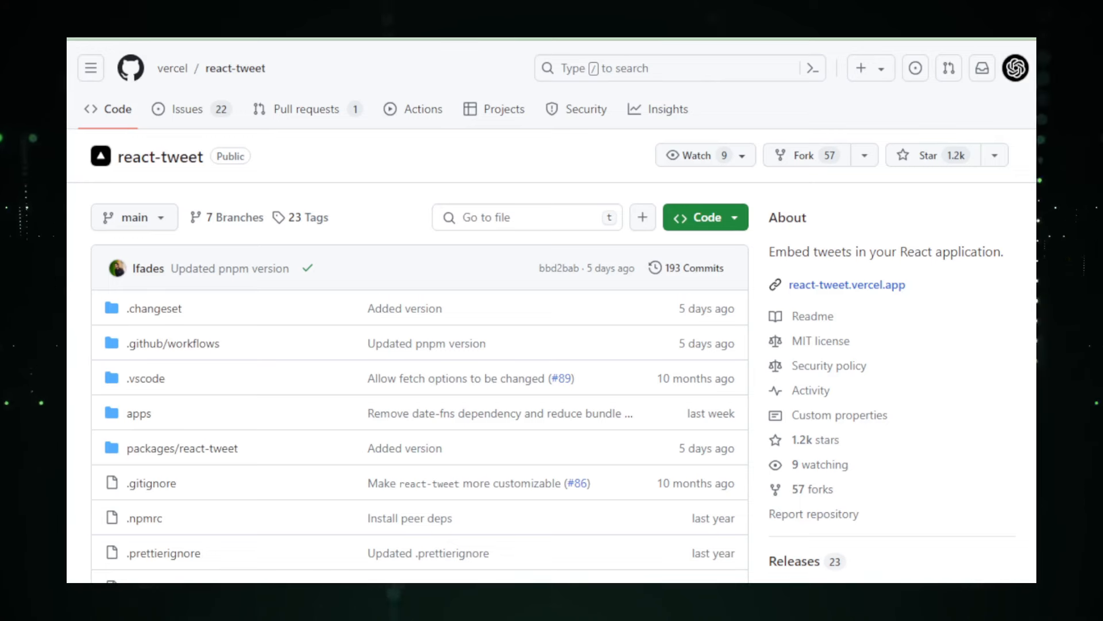
- Scroll to the react-tweet README and open react-tweet.vercel.app at its Introduction page
scroll("down", 3)
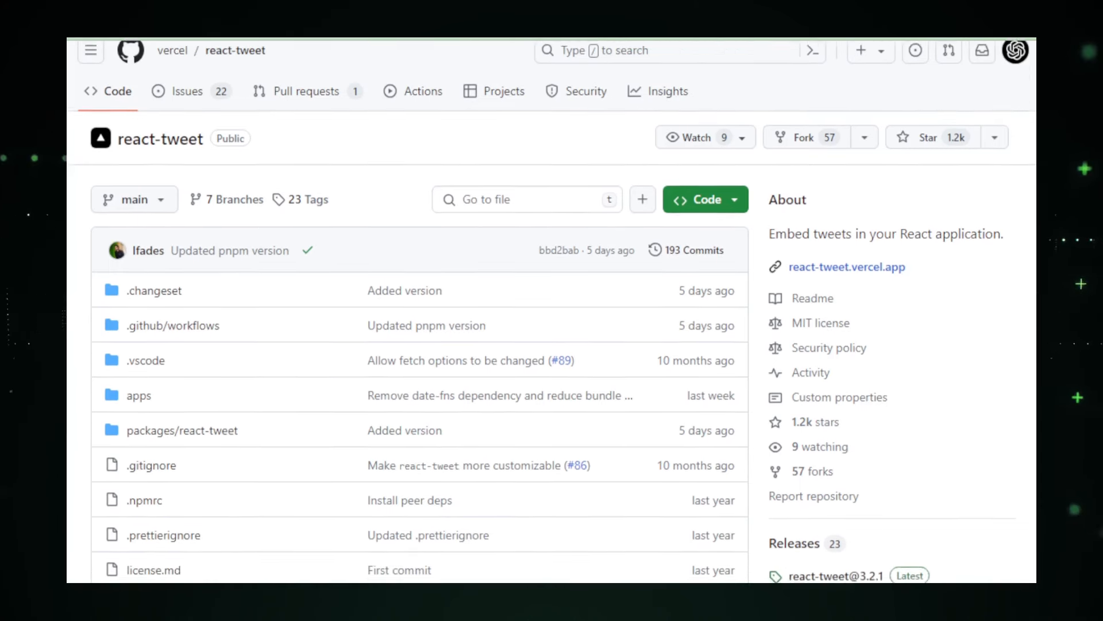
scroll("down", 3)
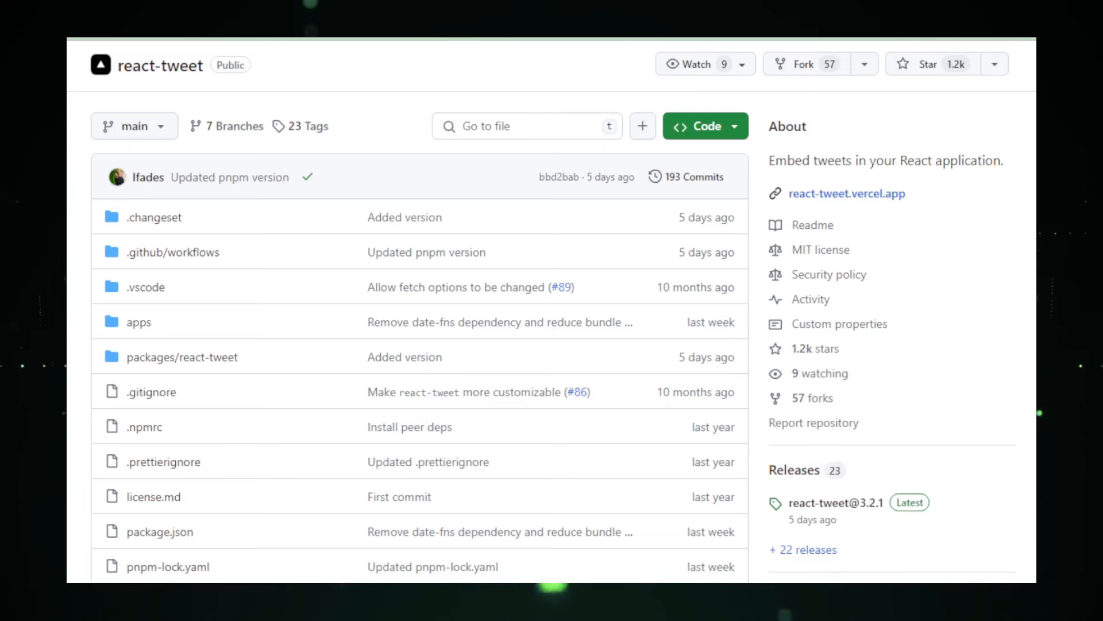
scroll("down", 3)
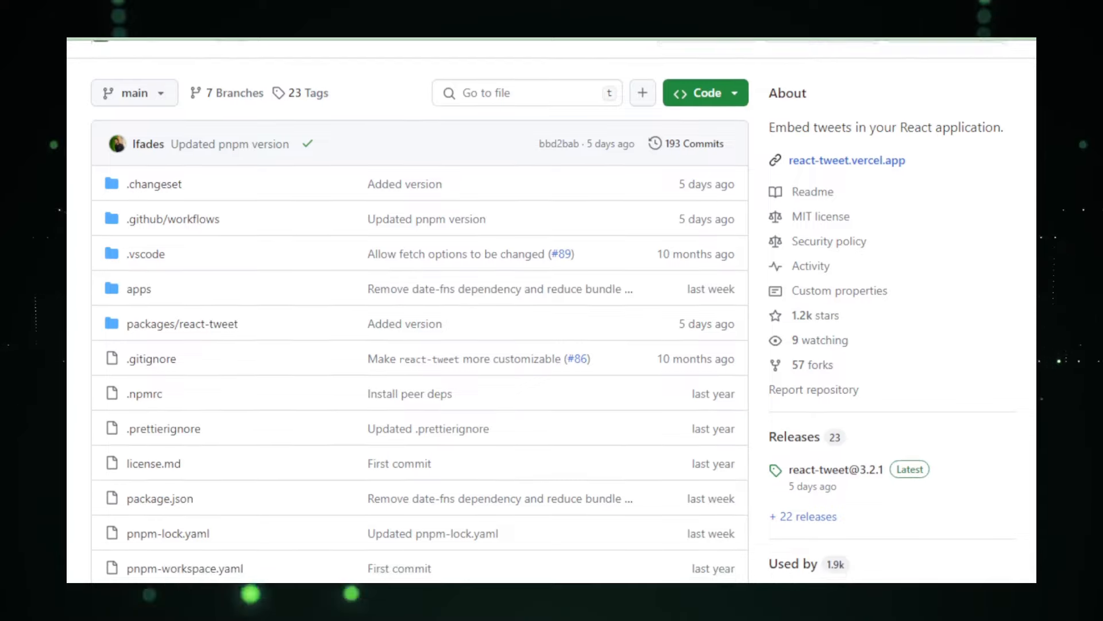
scroll("down", 3)
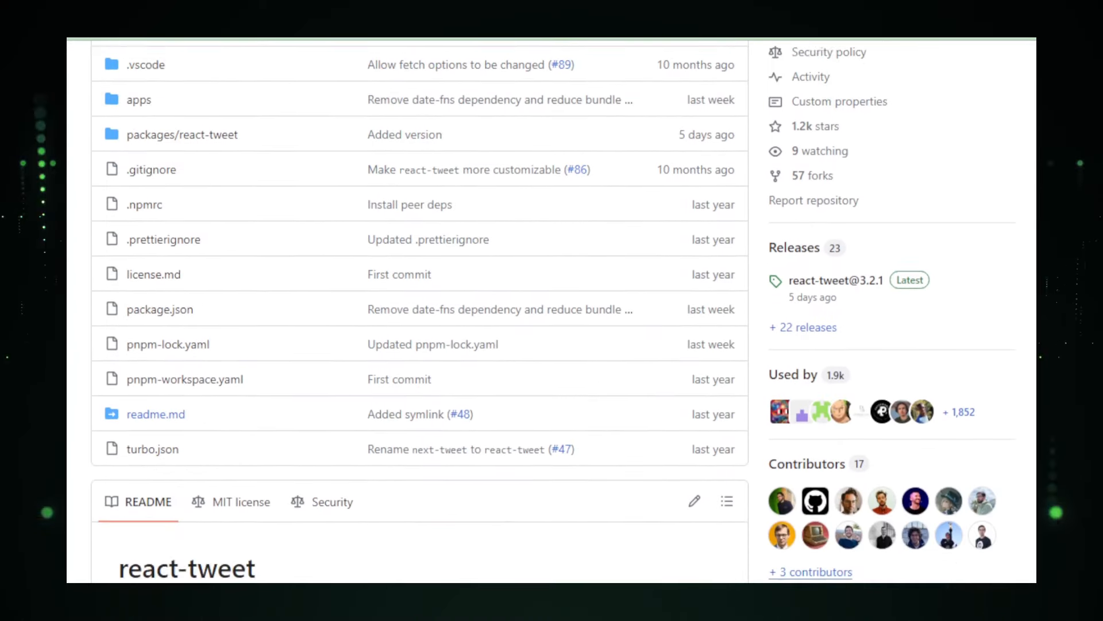
scroll("down", 3)
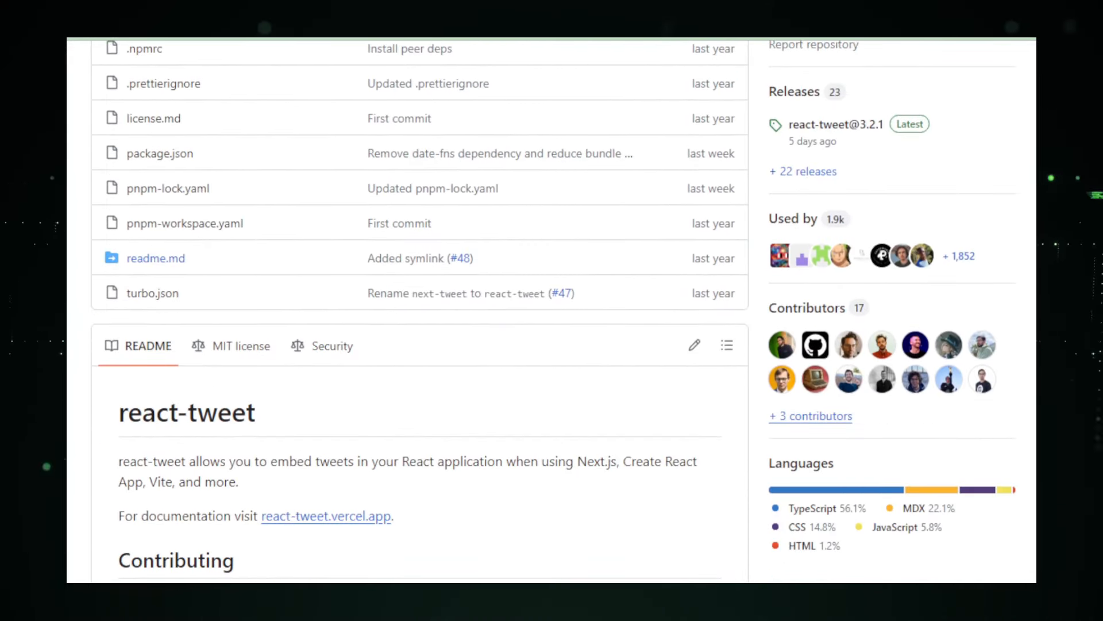
scroll("down", 3)
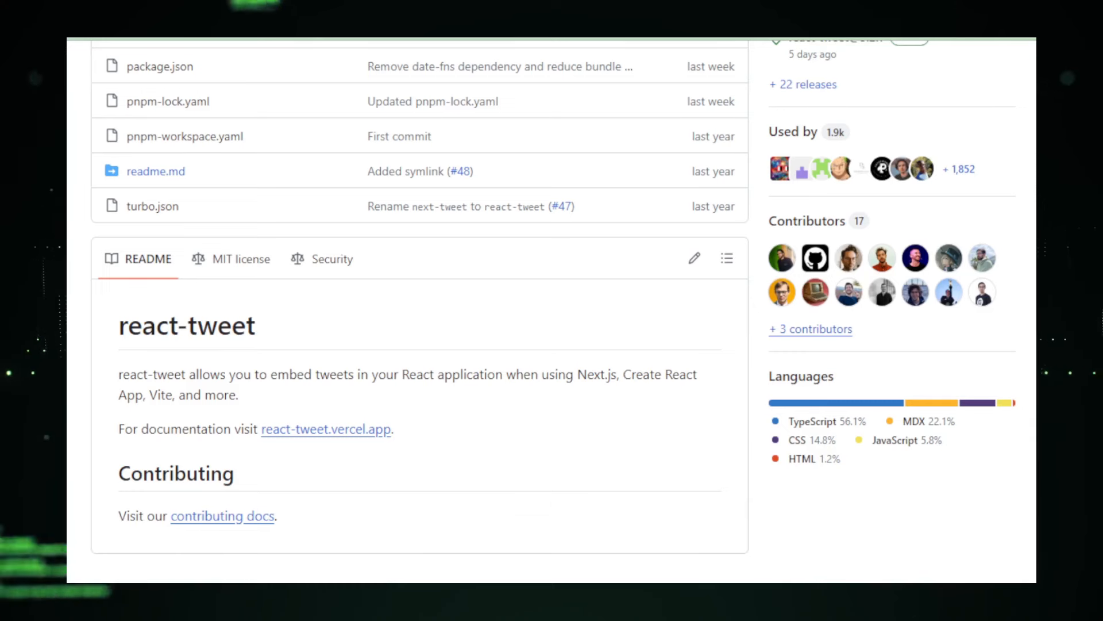
scroll("down", 3)
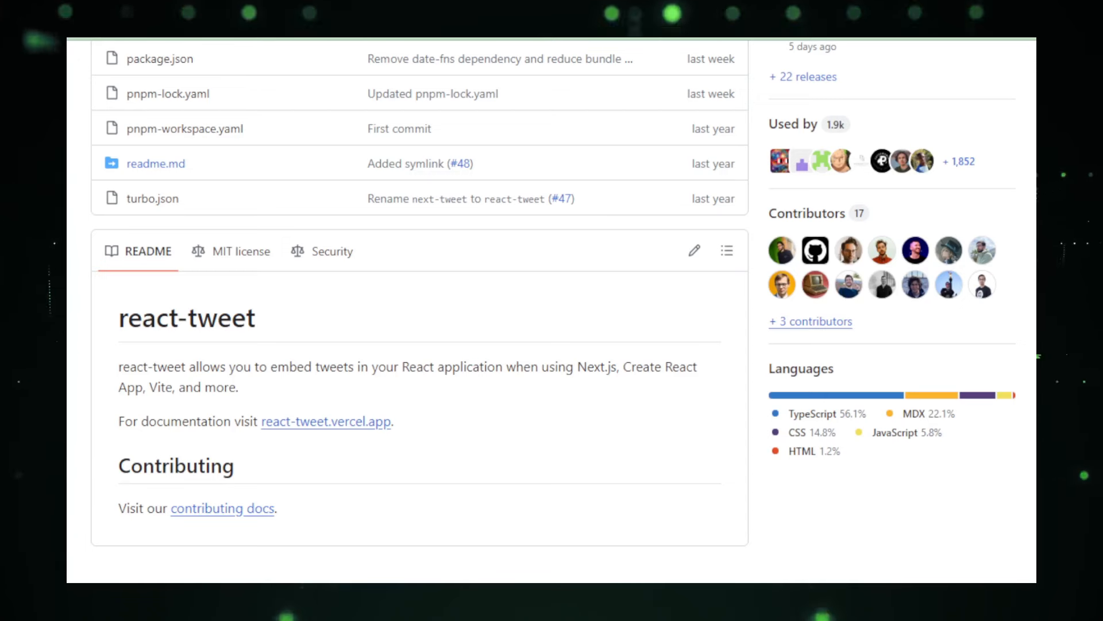
left_click(326, 421)
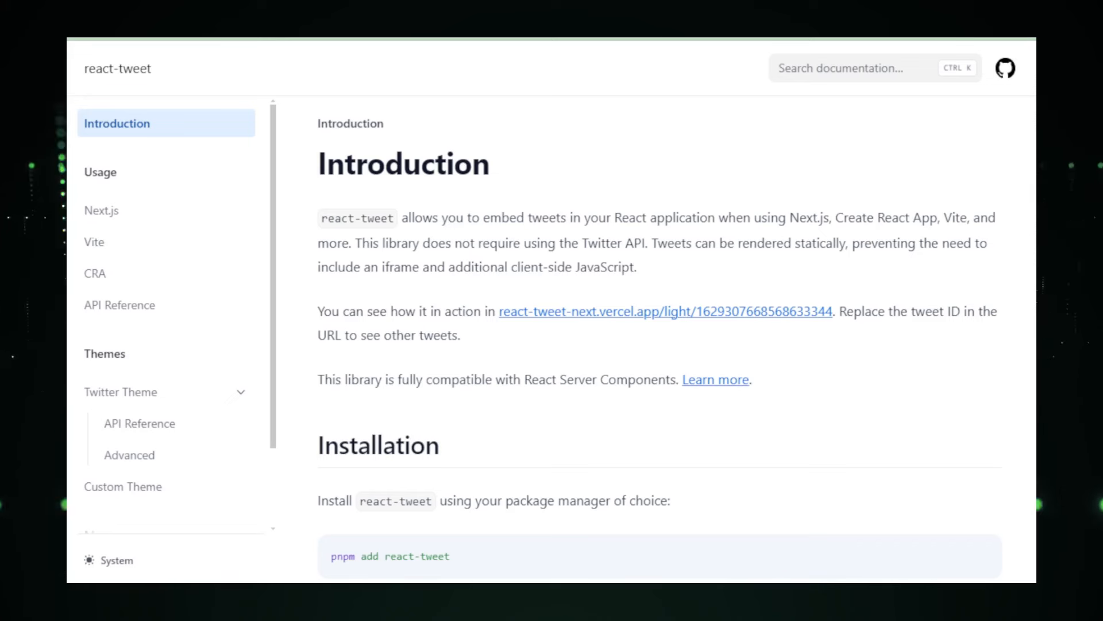
- Scroll the react-tweet Introduction past Installation and 'Choosing a theme' to 'Toggling theme manually'
scroll("down", 3)
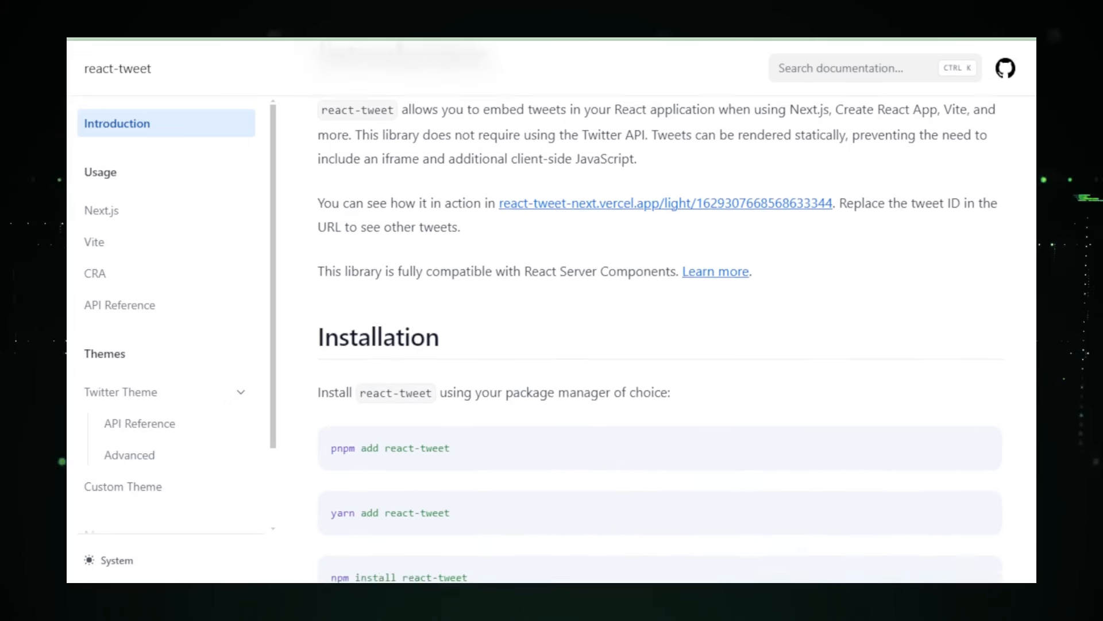
scroll("down", 3)
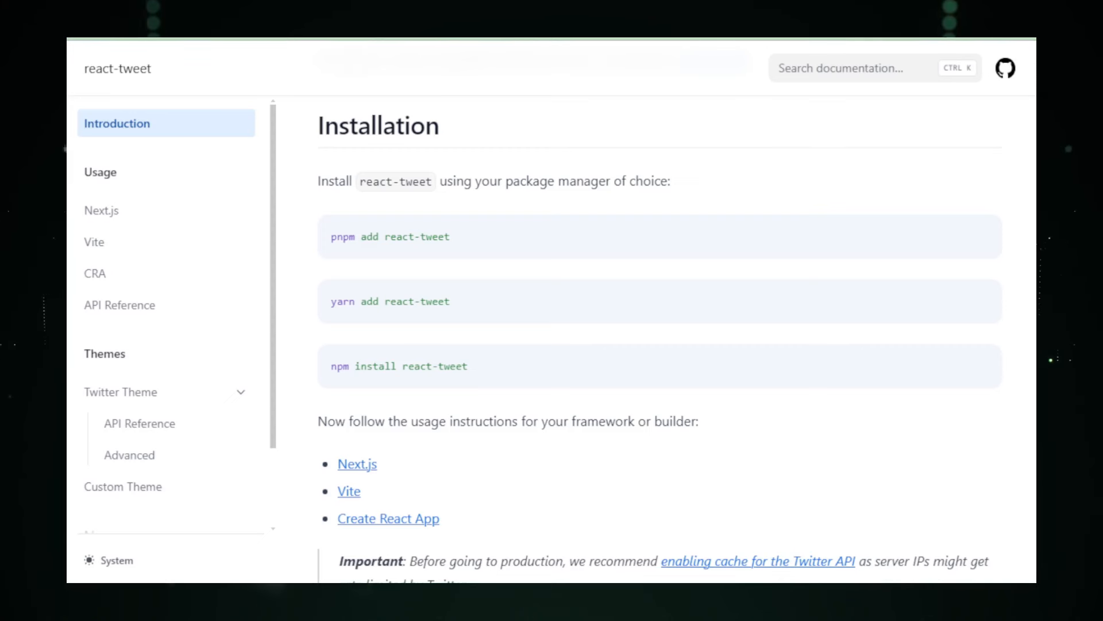
scroll("down", 3)
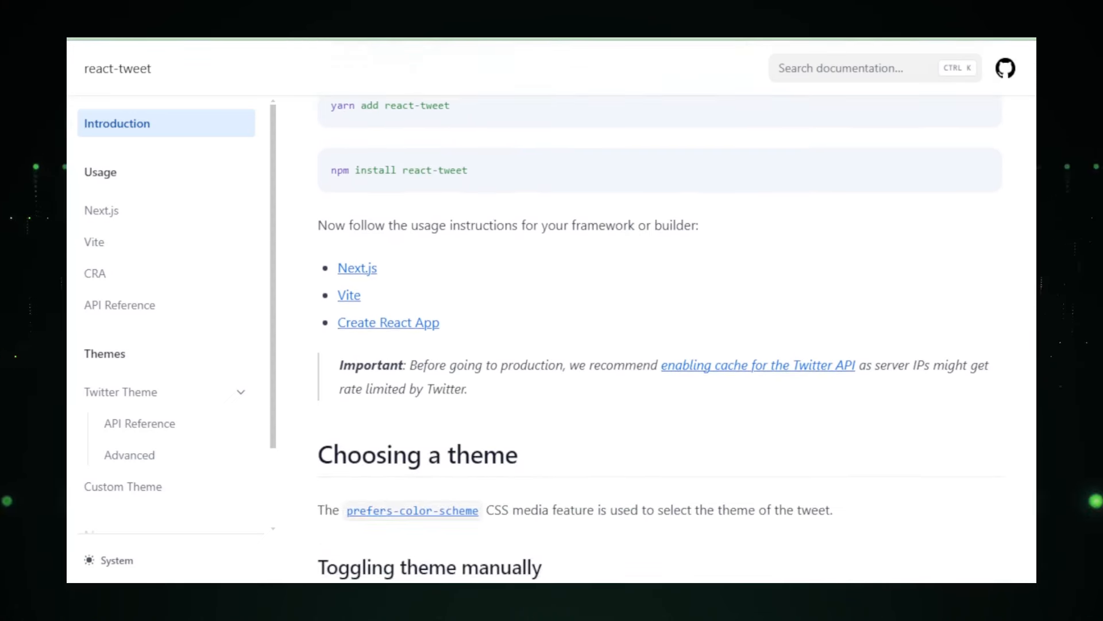
scroll("down", 3)
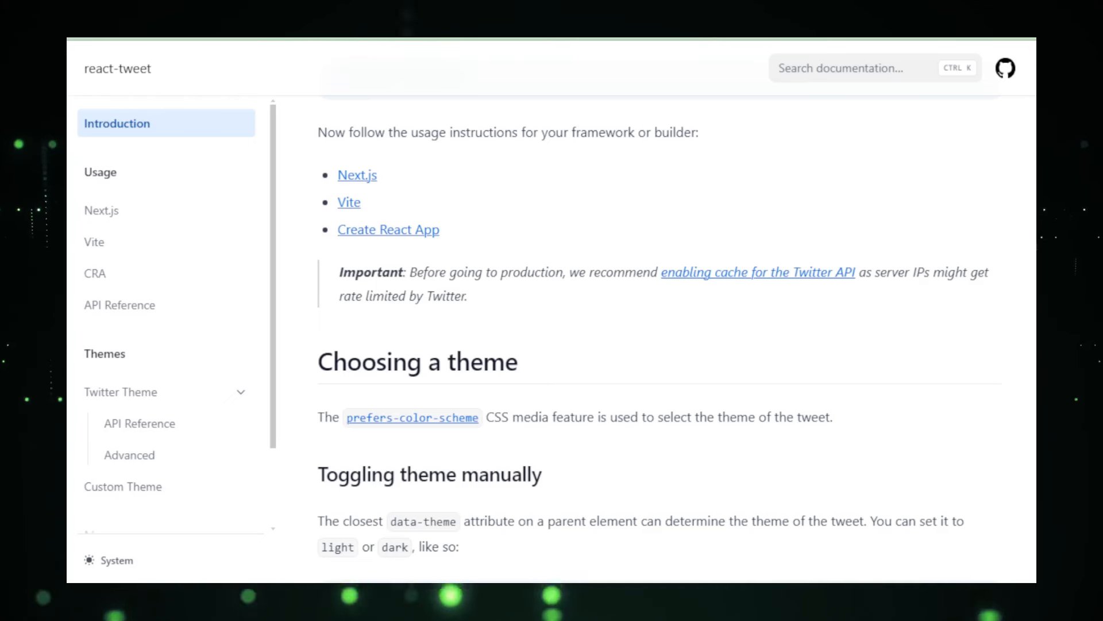
scroll("down", 3)
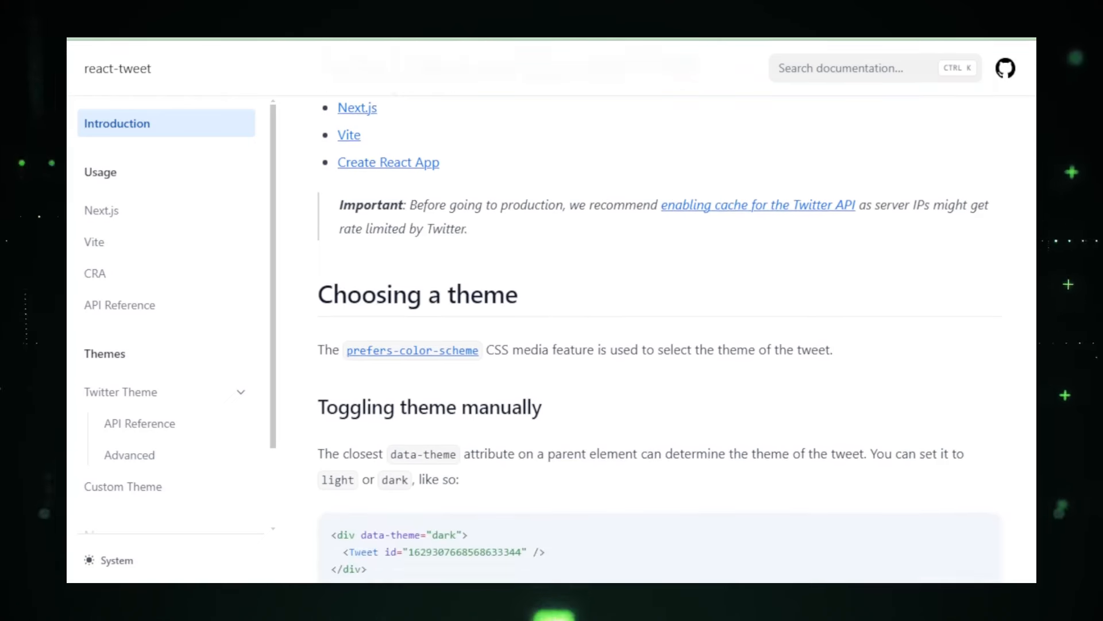
scroll("down", 3)
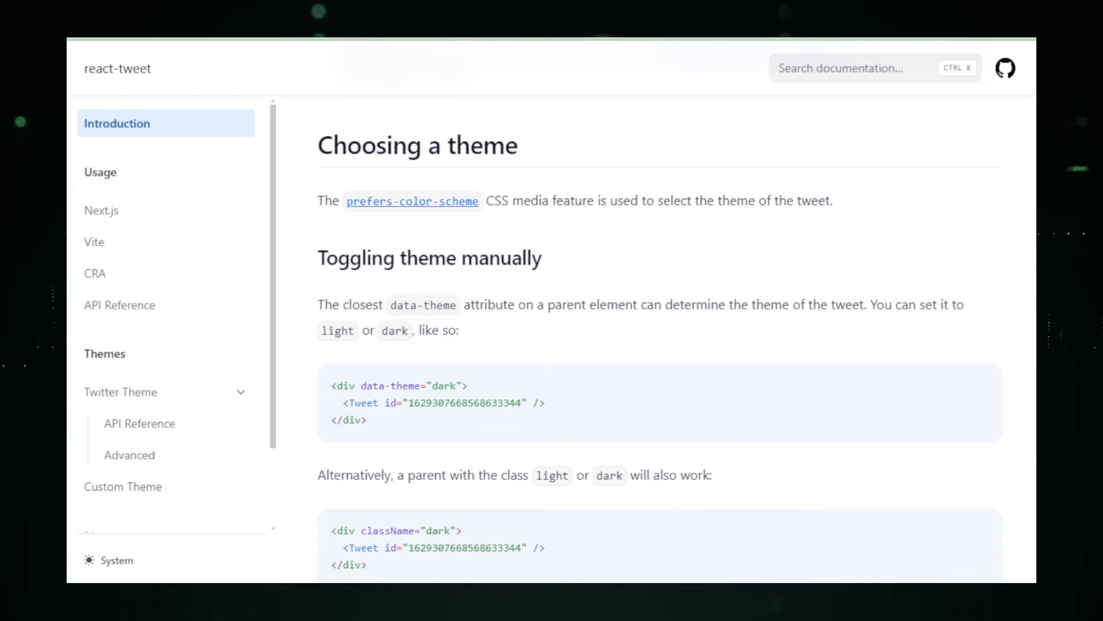
scroll("down", 3)
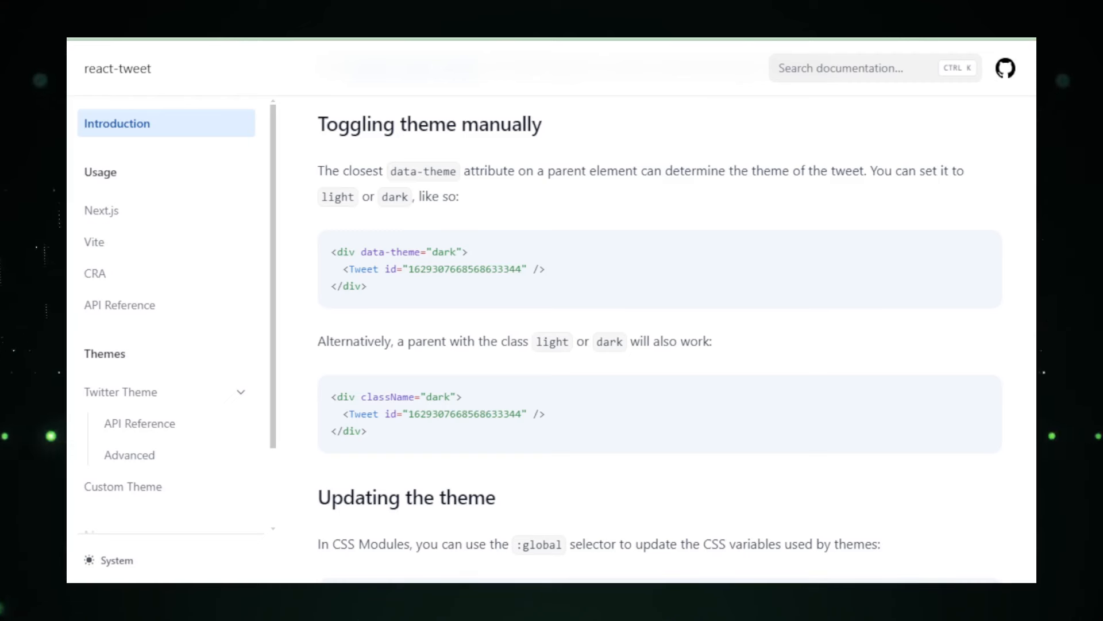
- Scroll through 'Enabling cache for the Twitter API' to the end of the Vercel KV example
scroll("down", 3)
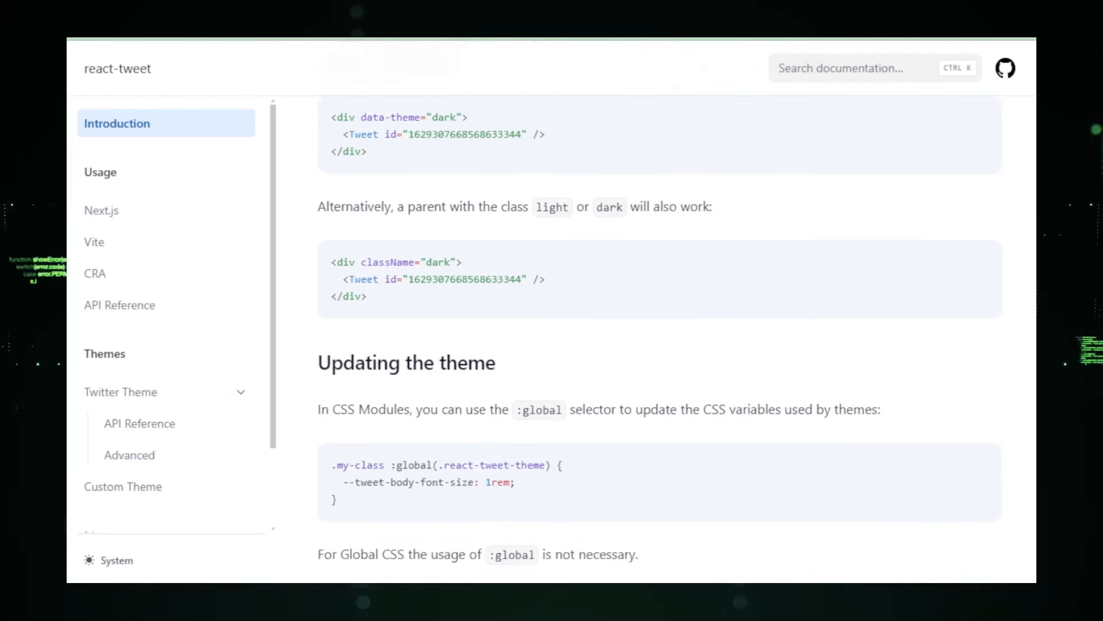
scroll("down", 3)
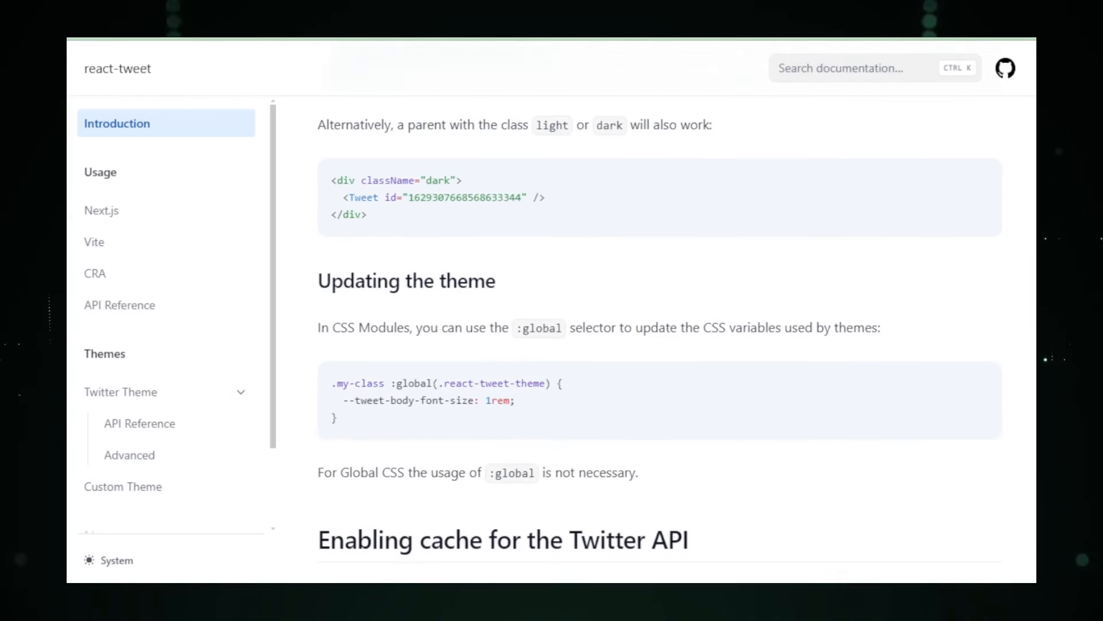
scroll("down", 3)
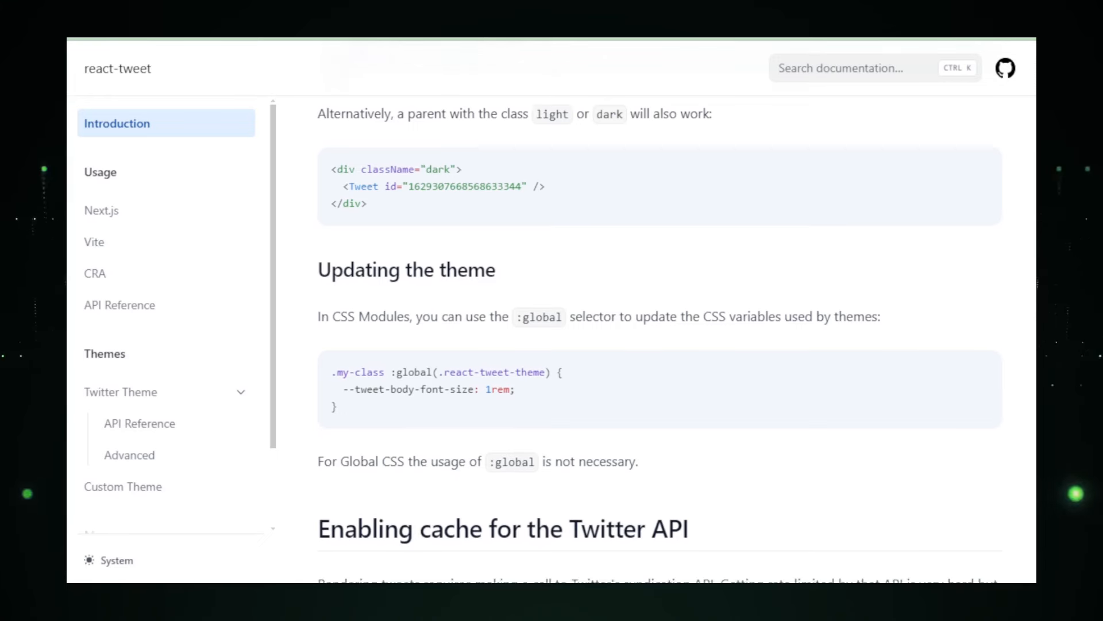
scroll("down", 3)
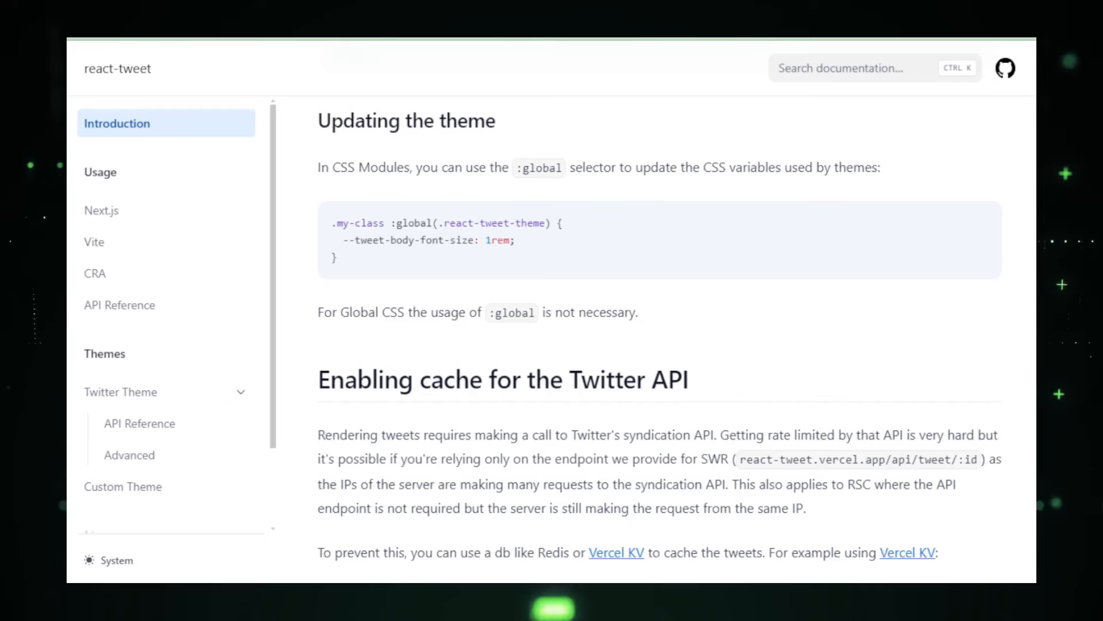
scroll("down", 3)
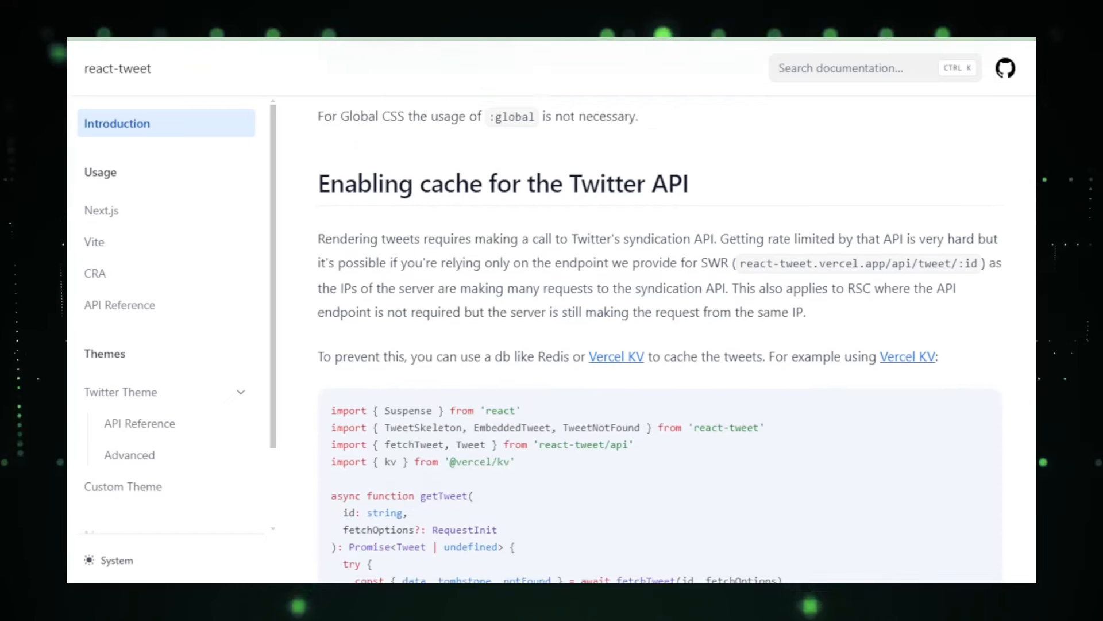
scroll("down", 3)
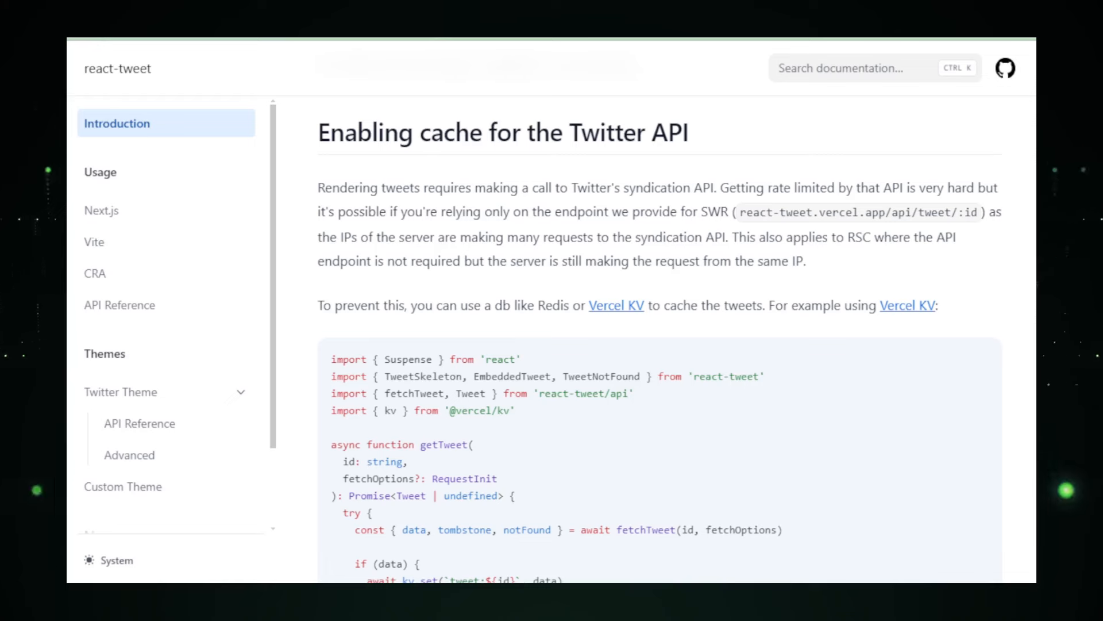
scroll("down", 3)
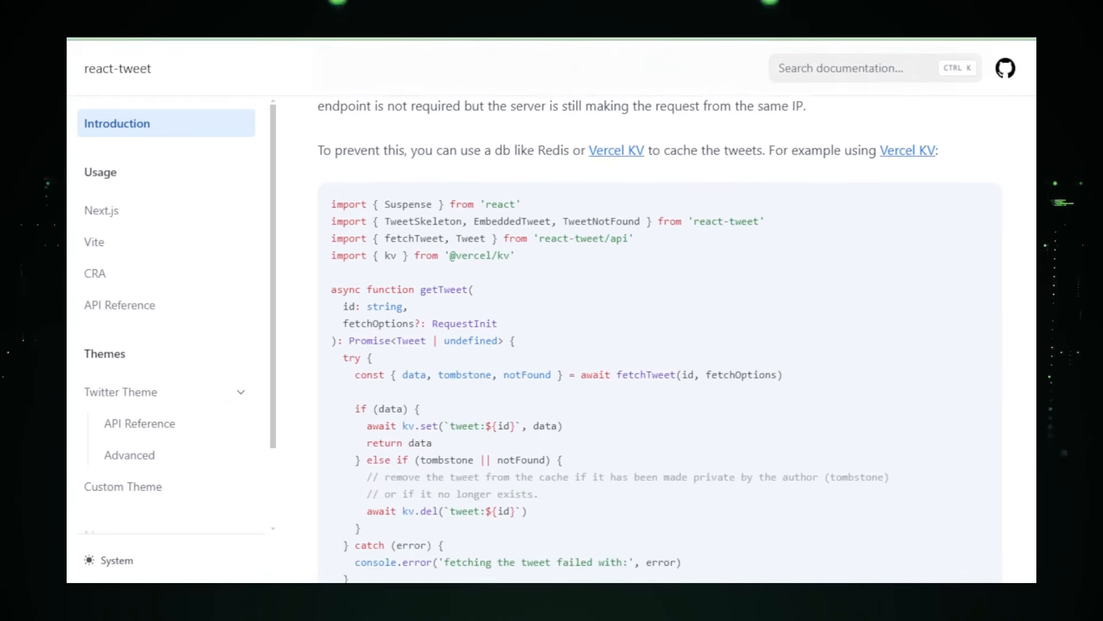
scroll("down", 3)
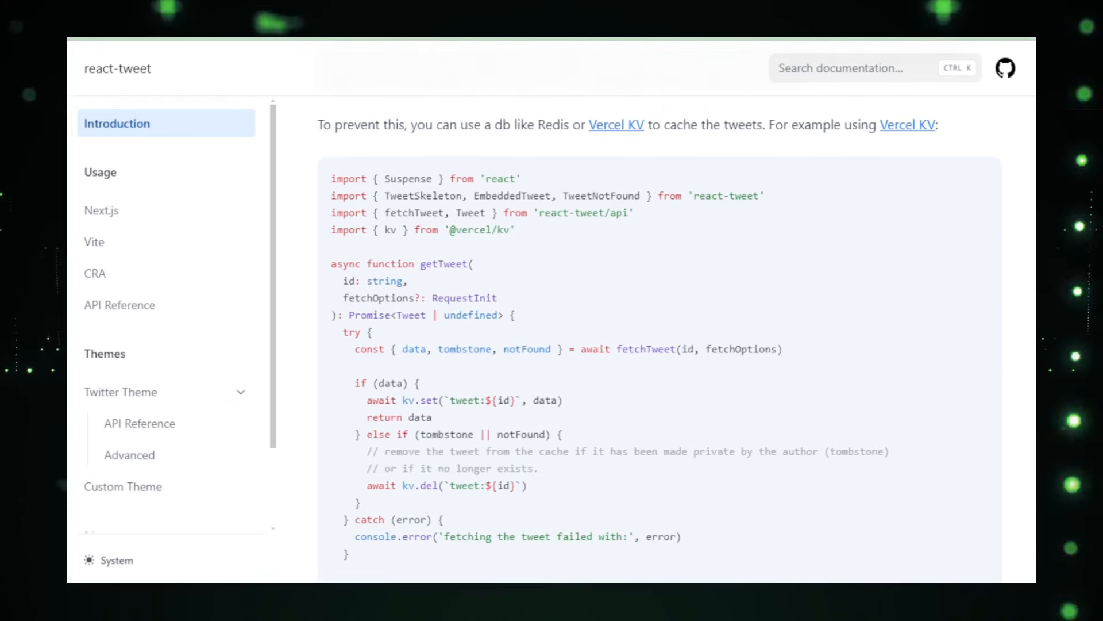
scroll("down", 3)
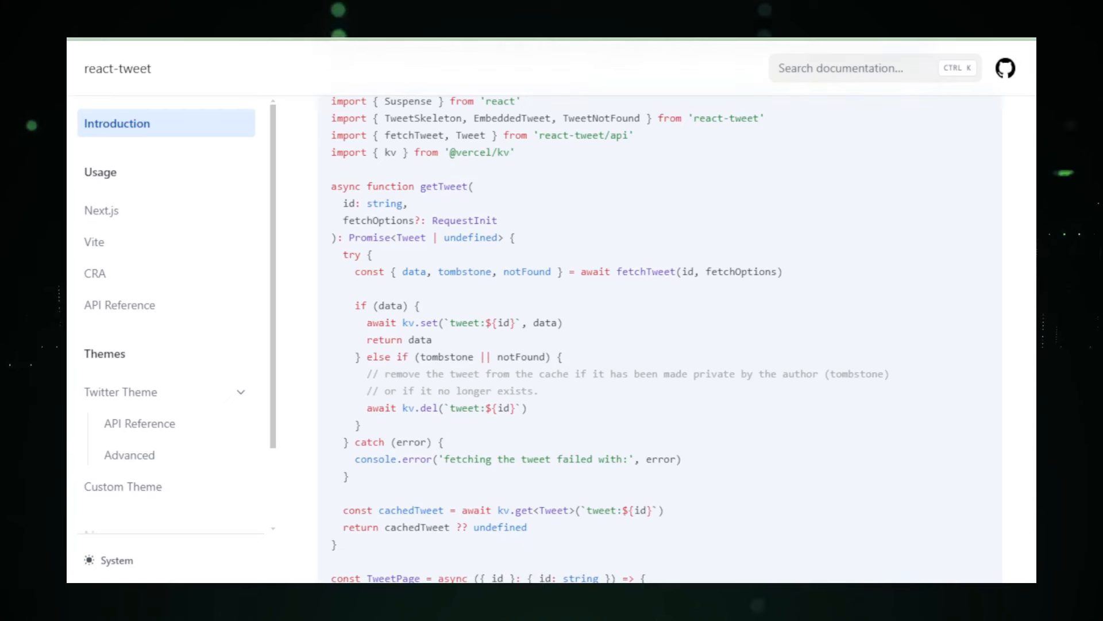
scroll("down", 3)
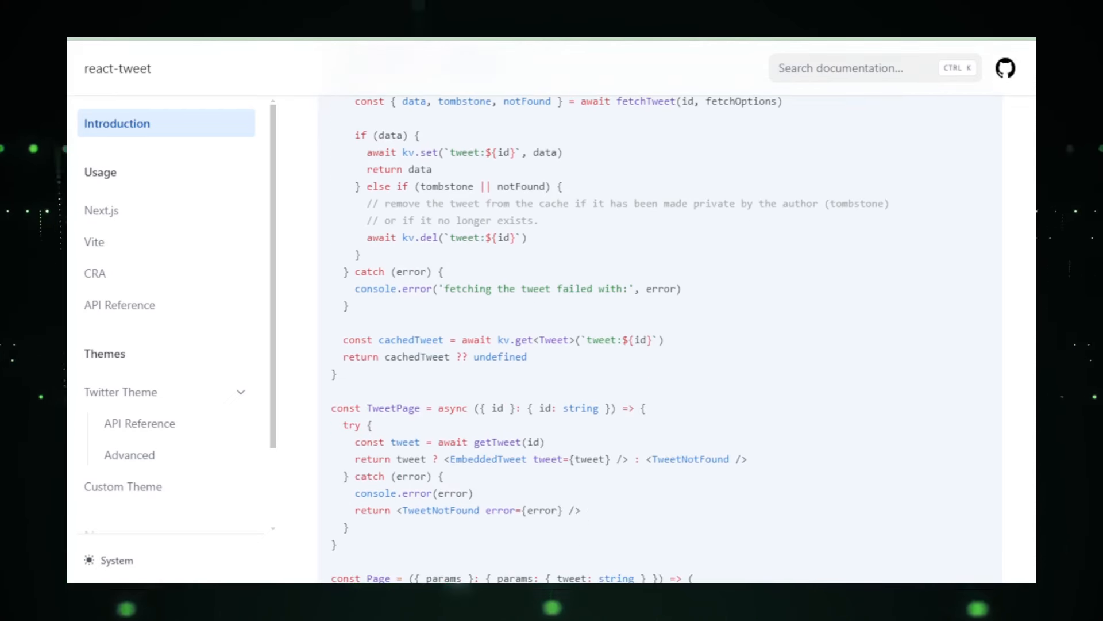
scroll("down", 3)
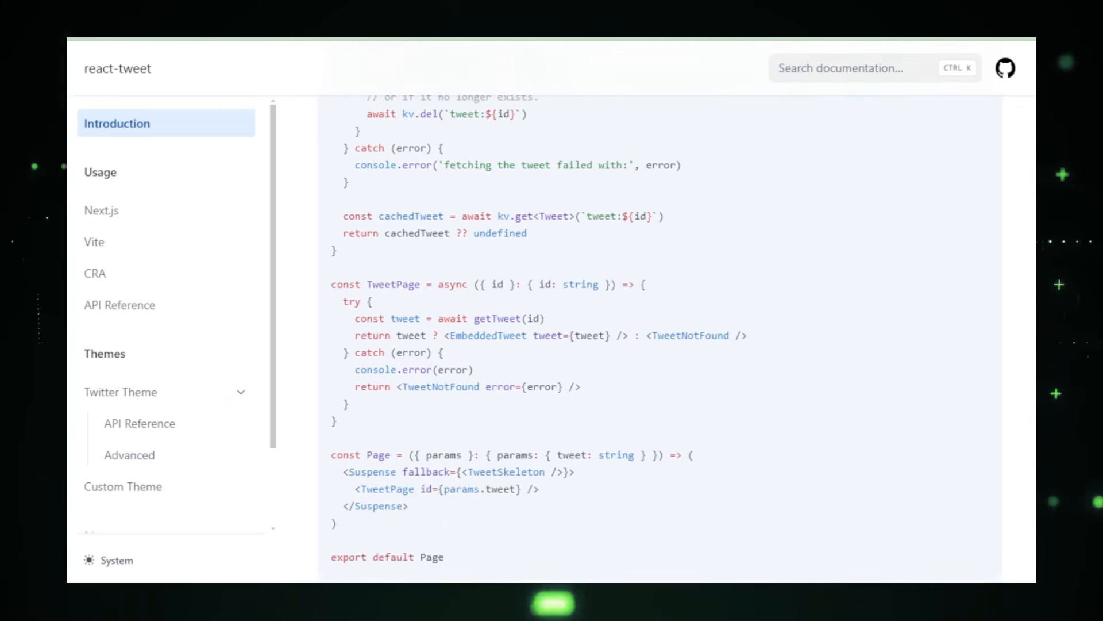
scroll("down", 3)
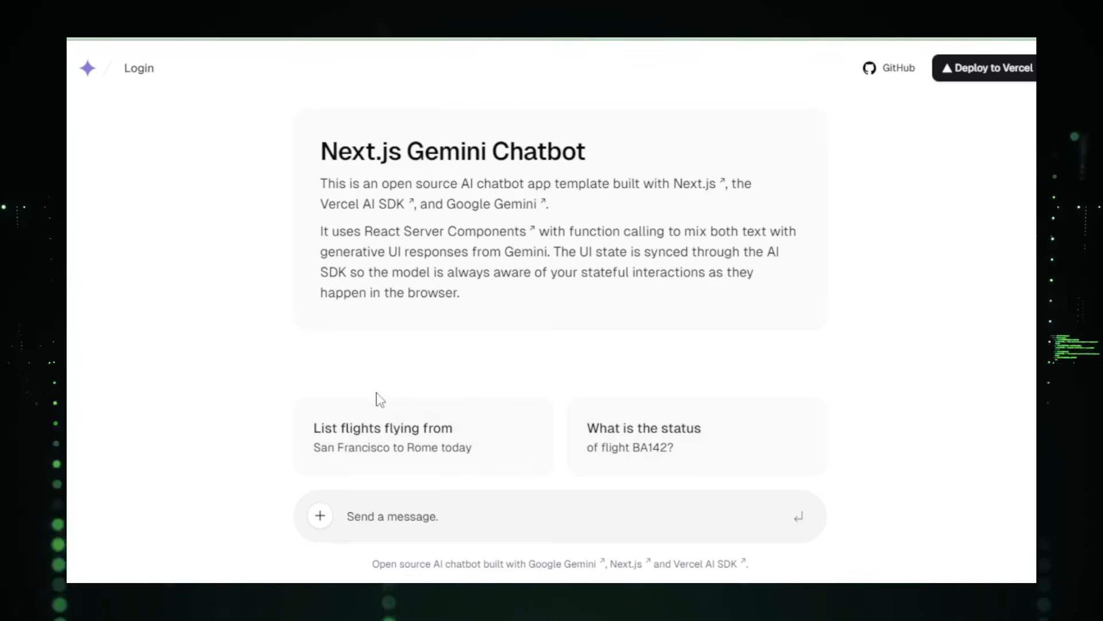
- Open vercel-labs/gemini-chatbot on GitHub from the demo page's top-bar GitHub link
left_click(383, 436)
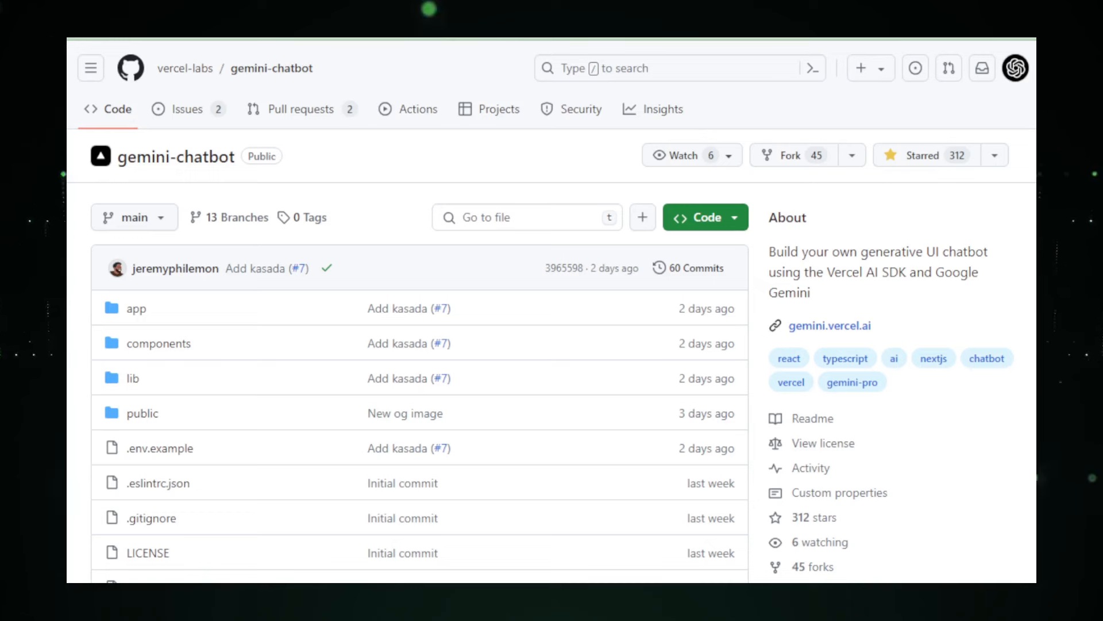
- Scroll past the gemini-chatbot file list to the README's Next.js AI Chatbot heading
scroll("down", 3)
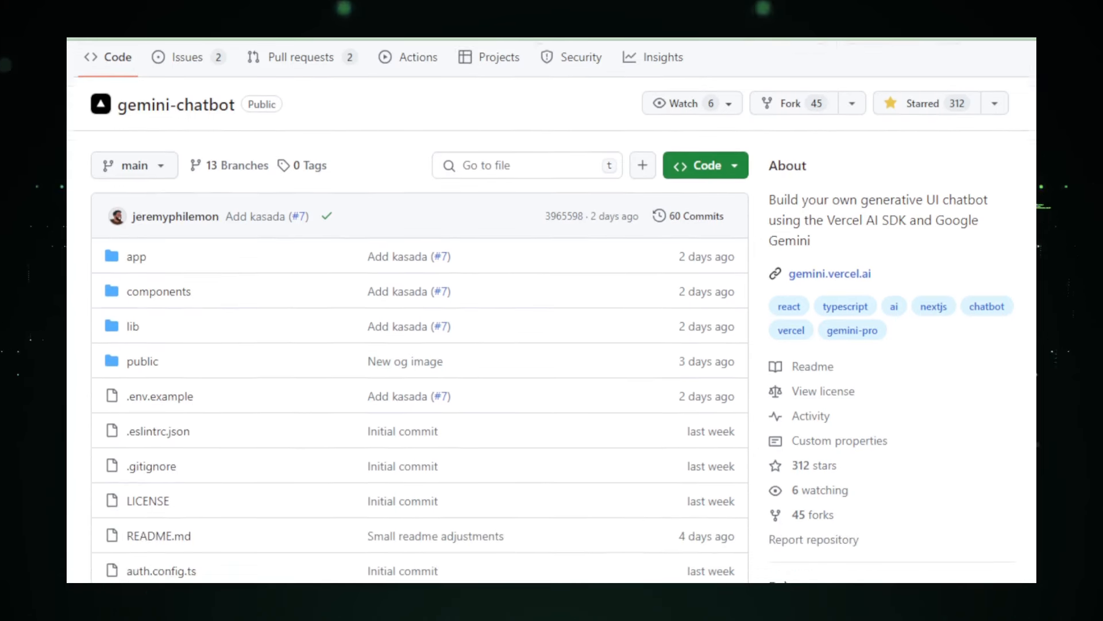
scroll("down", 3)
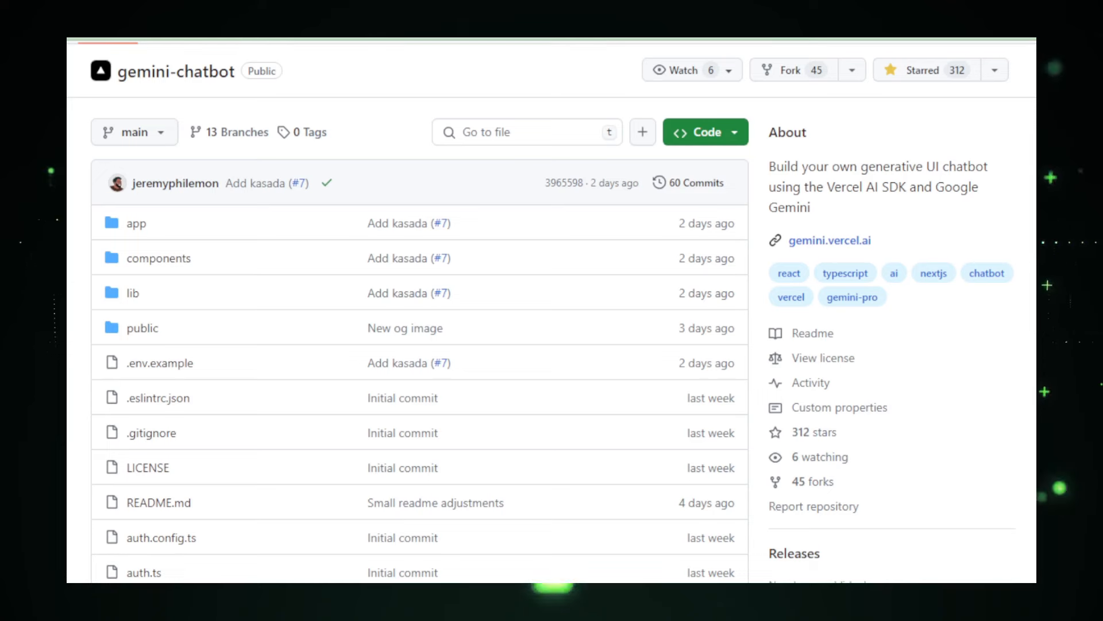
scroll("down", 3)
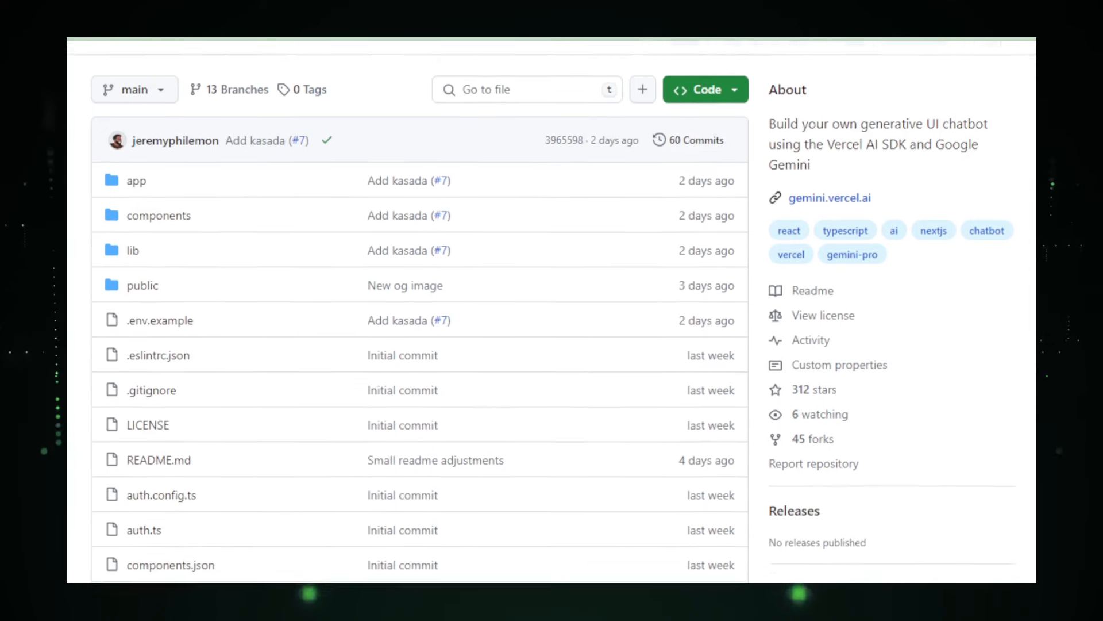
scroll("down", 3)
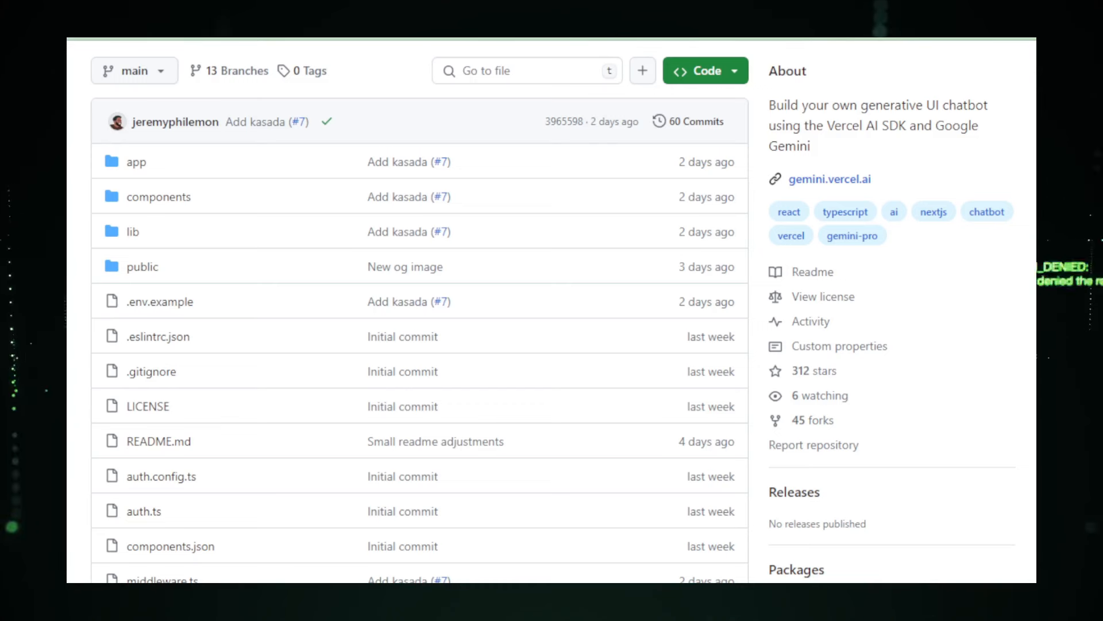
scroll("down", 3)
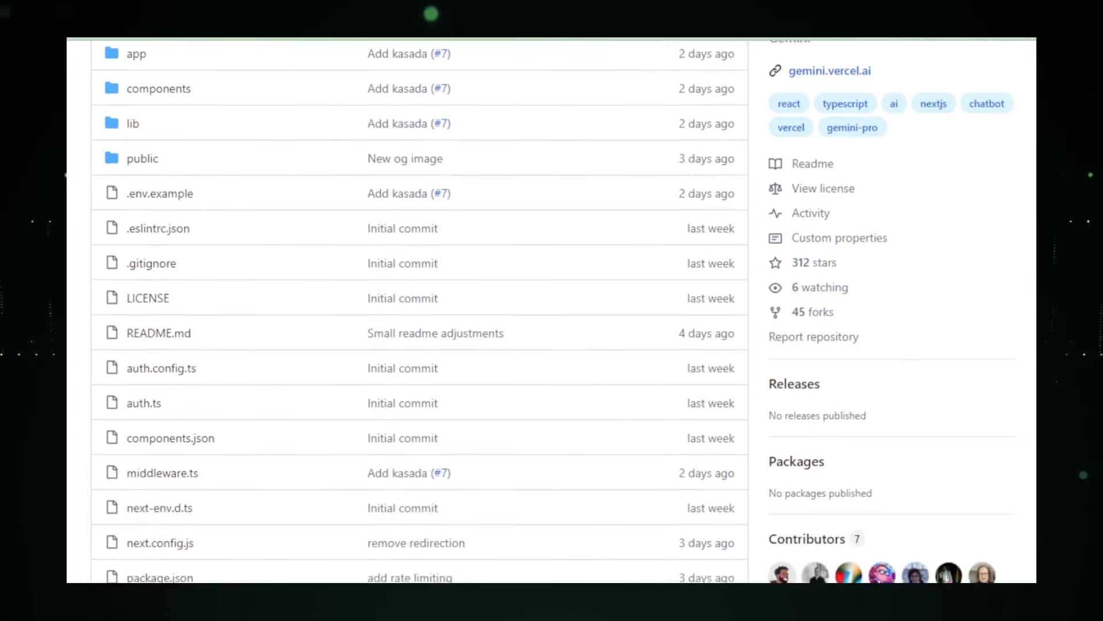
scroll("down", 3)
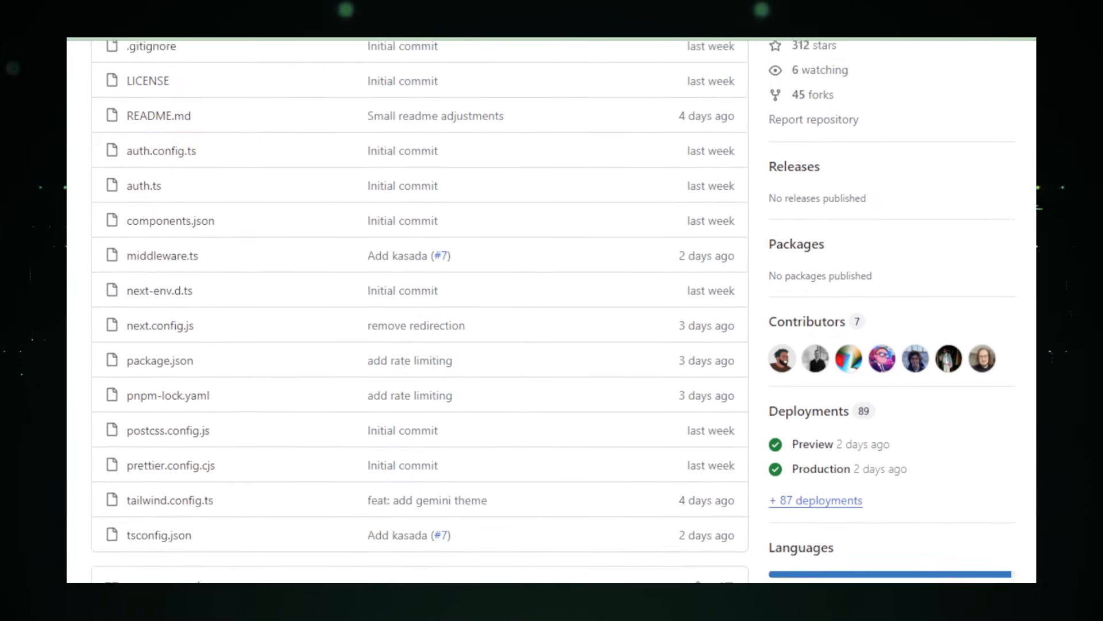
scroll("down", 3)
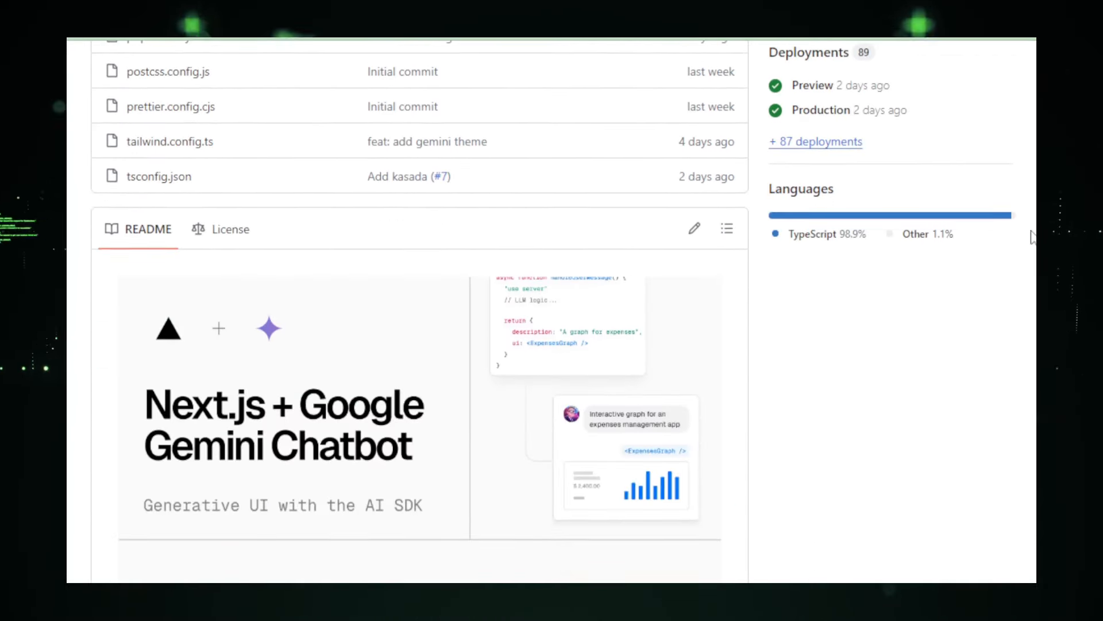
scroll("down", 3)
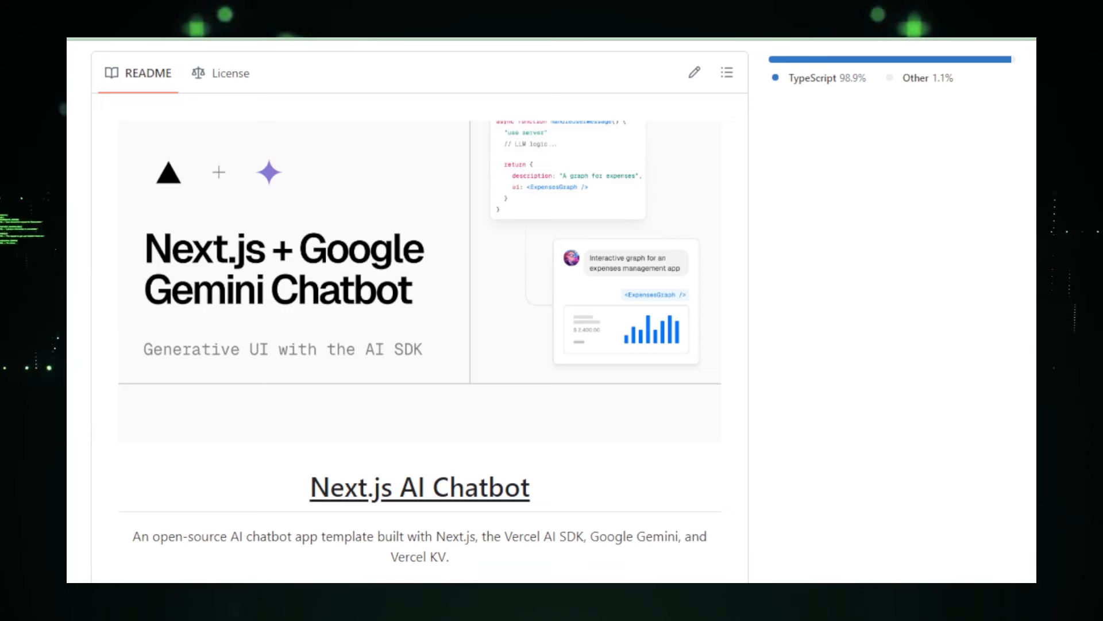
- Scroll the README past Features, Model Providers, Deploy Your Own and Running locally to Authors
scroll("down", 3)
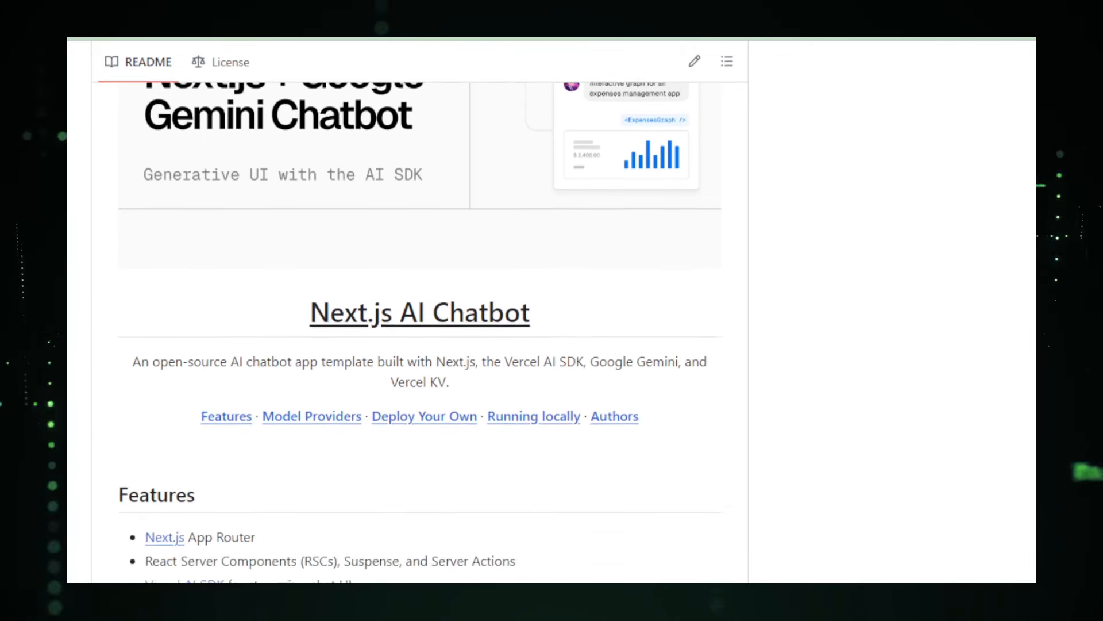
scroll("down", 3)
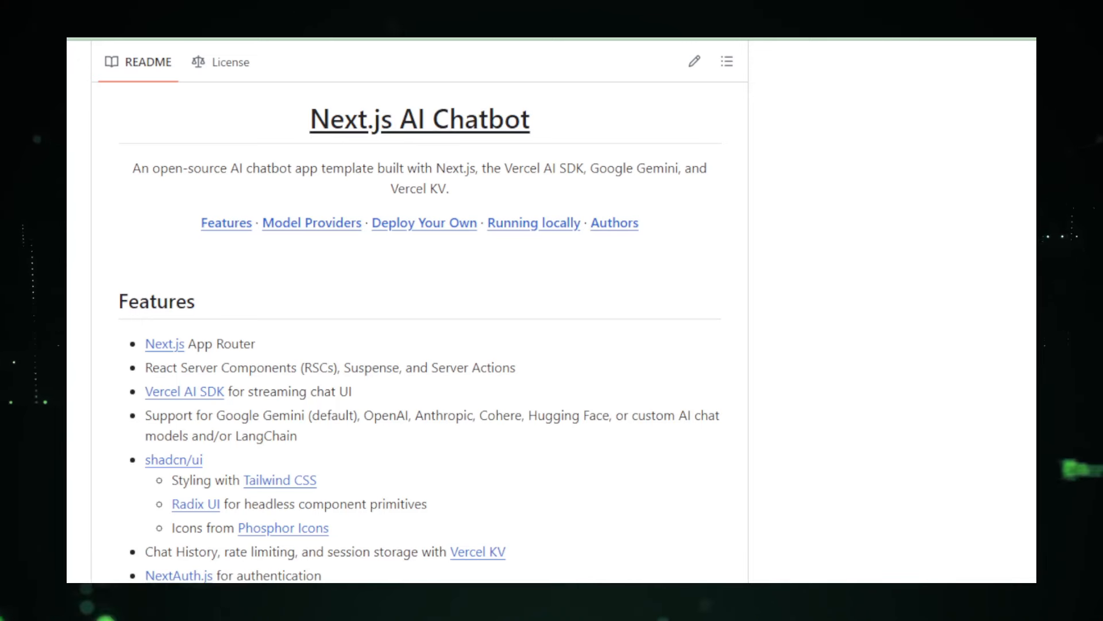
scroll("down", 3)
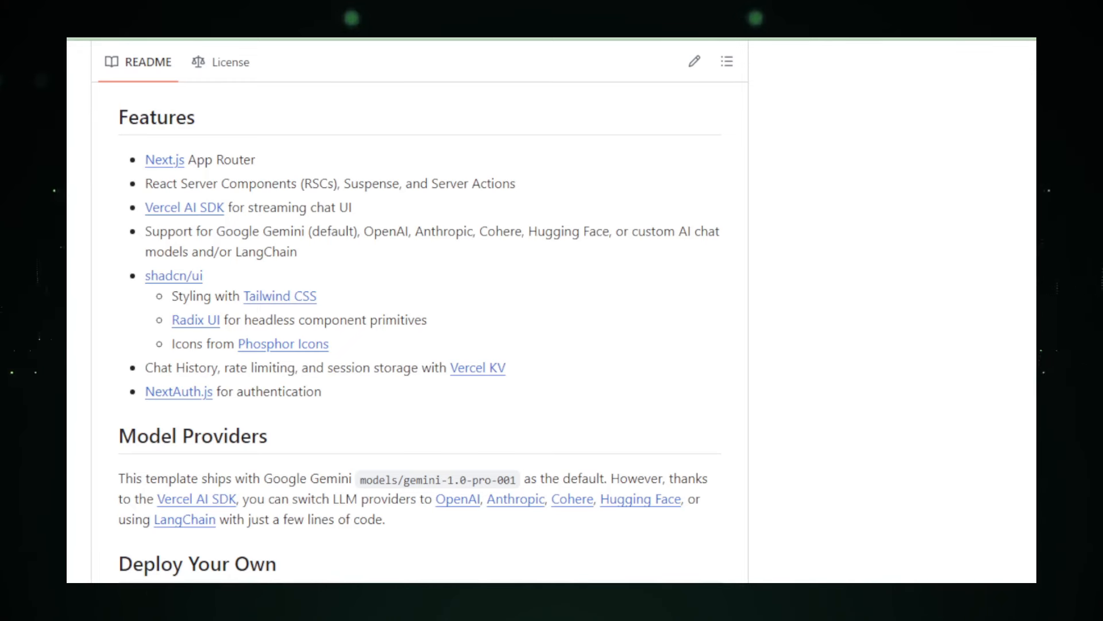
scroll("down", 3)
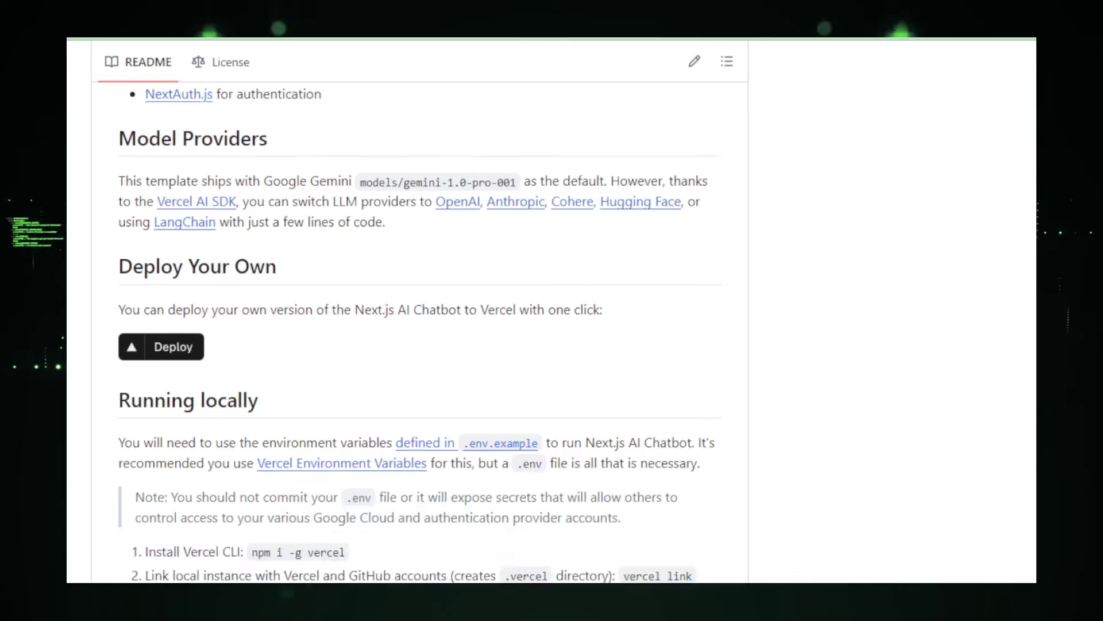
scroll("down", 3)
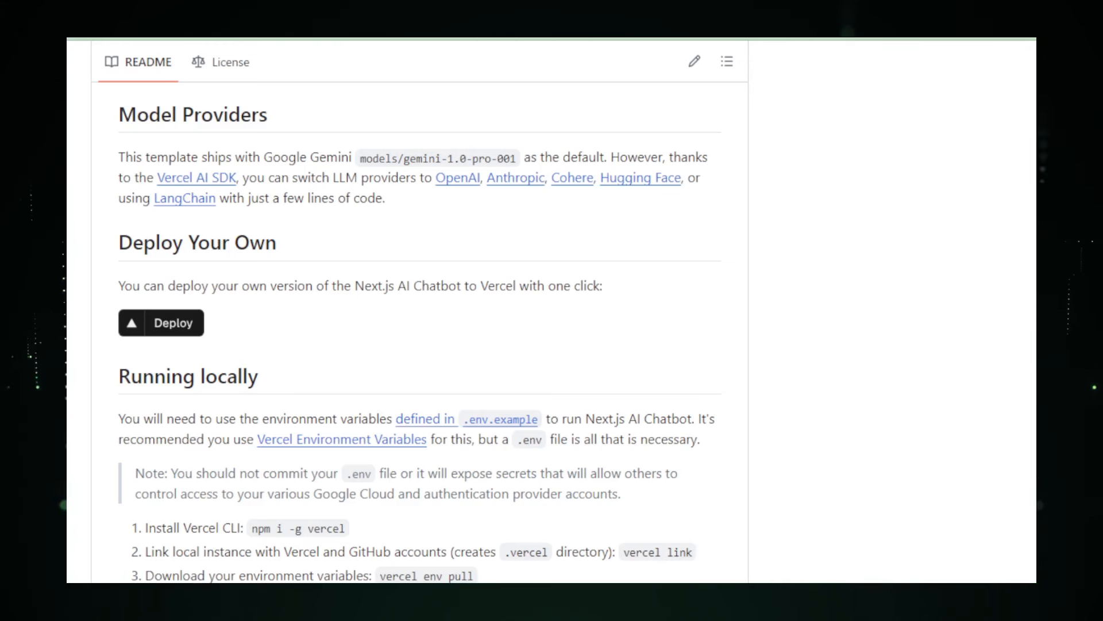
scroll("down", 3)
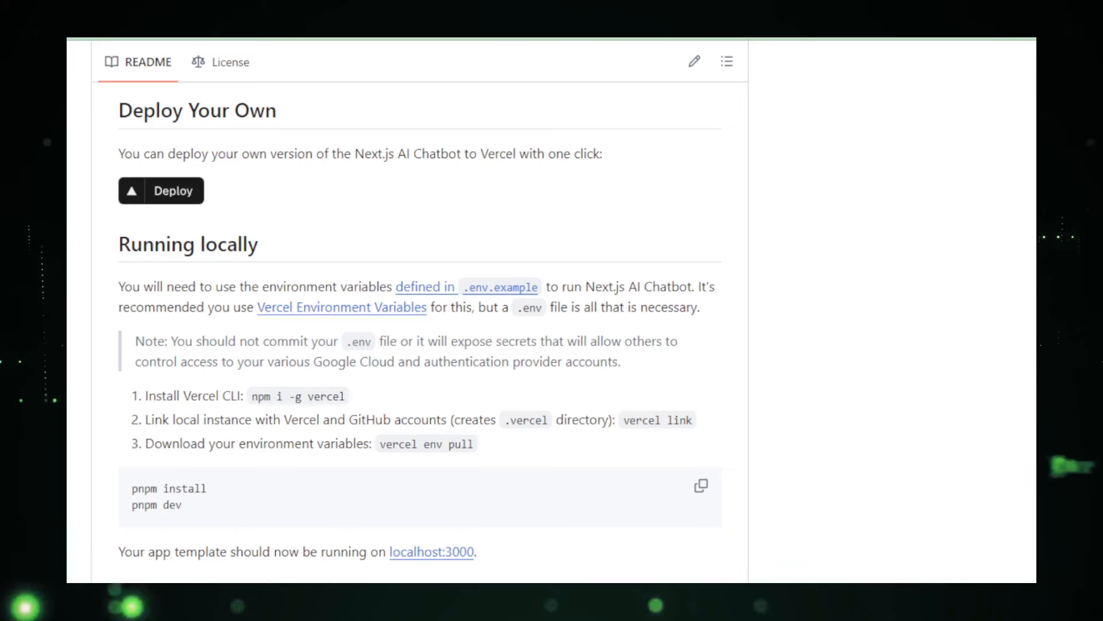
scroll("down", 3)
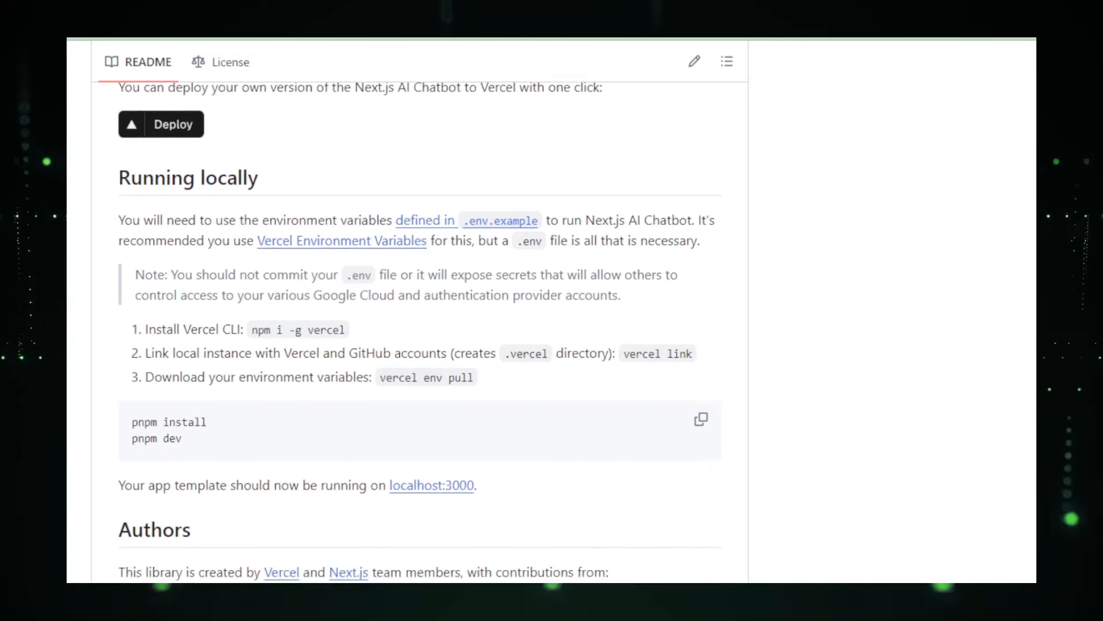
scroll("down", 3)
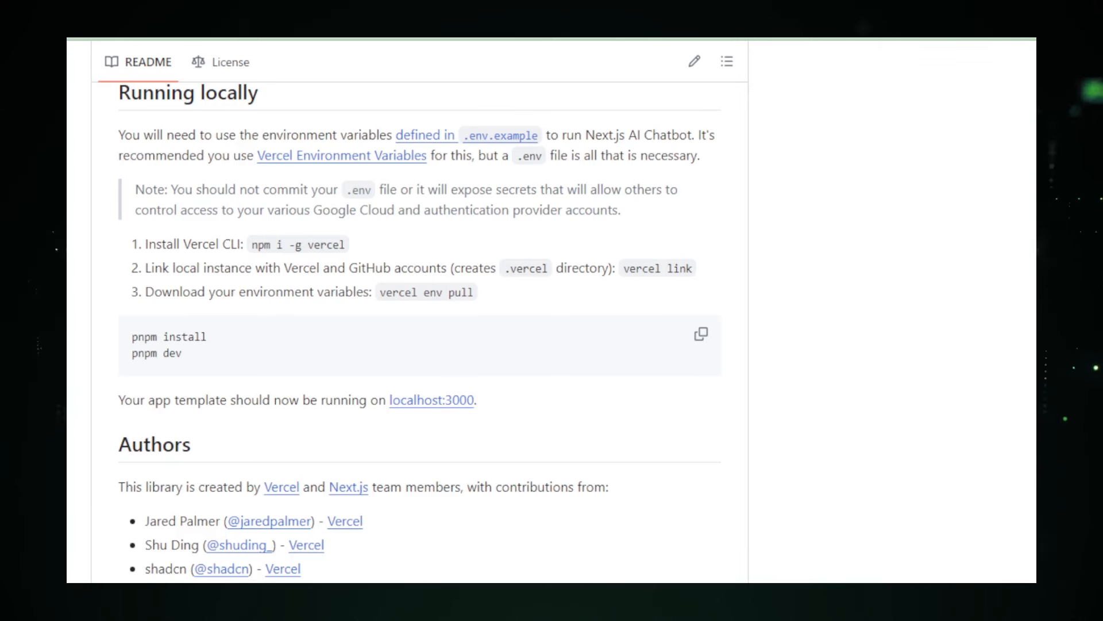
scroll("down", 3)
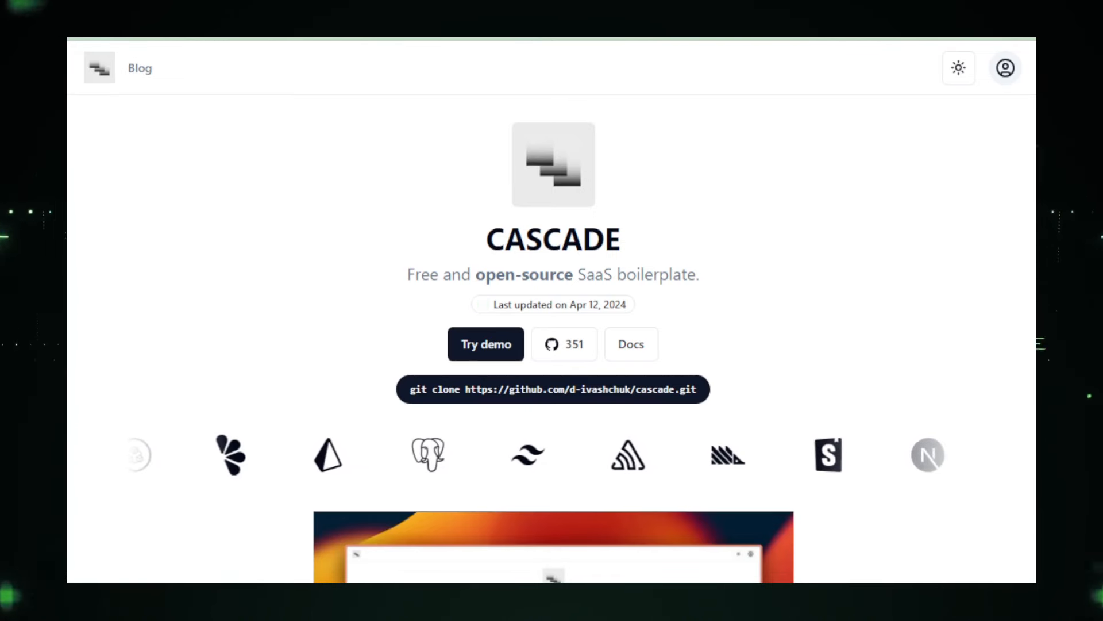
- Scroll Cascade's homepage past the demo video and Architecture to the Technical and Business feature lists
scroll("down", 3)
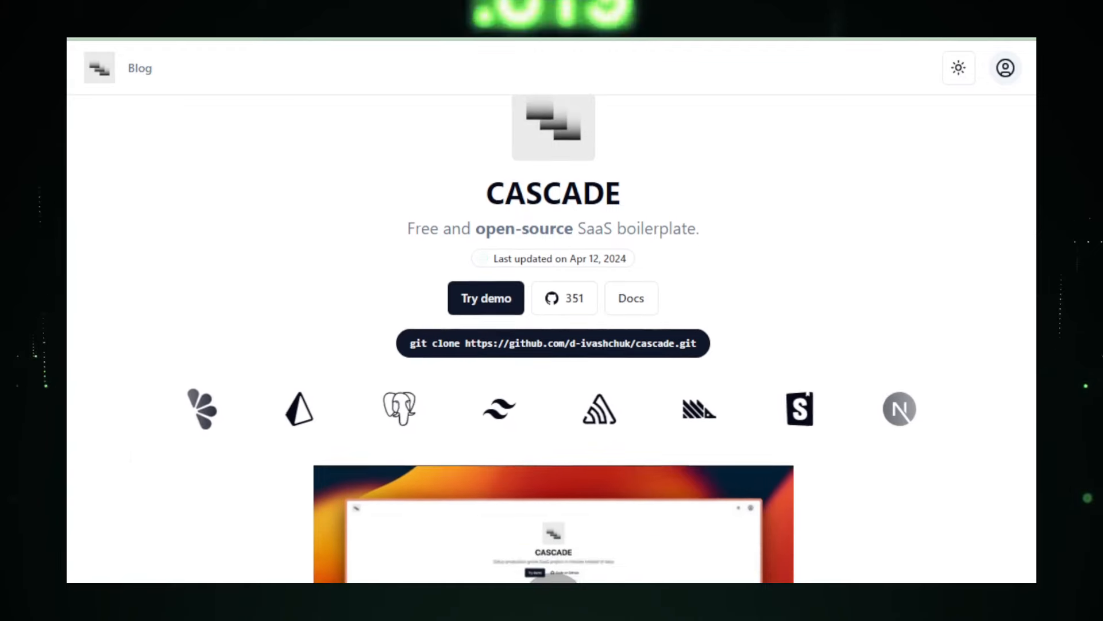
scroll("down", 3)
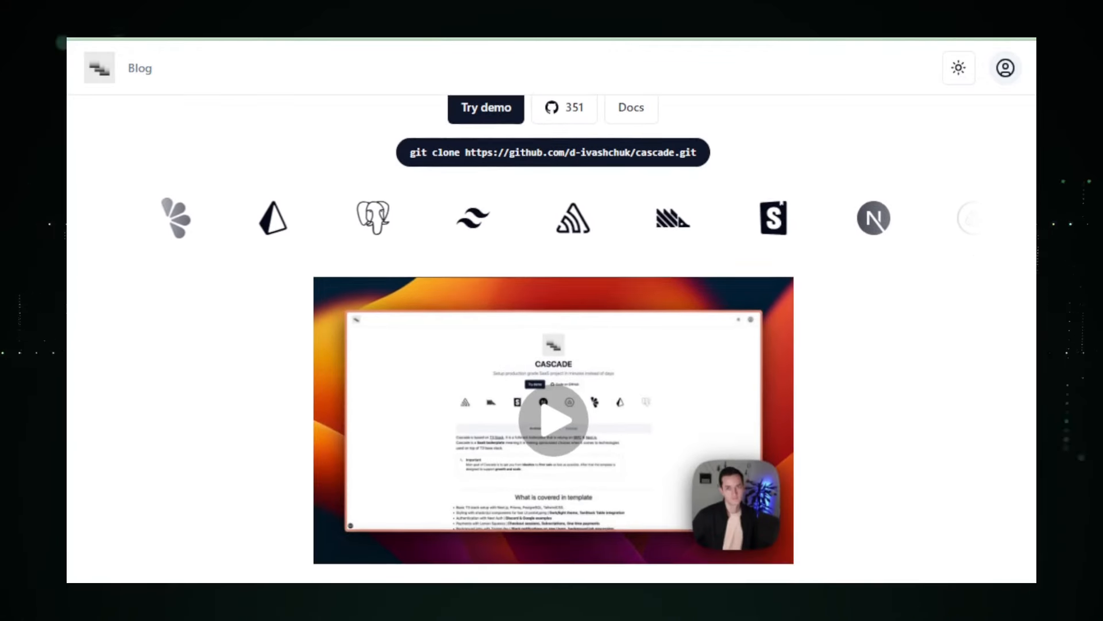
scroll("down", 3)
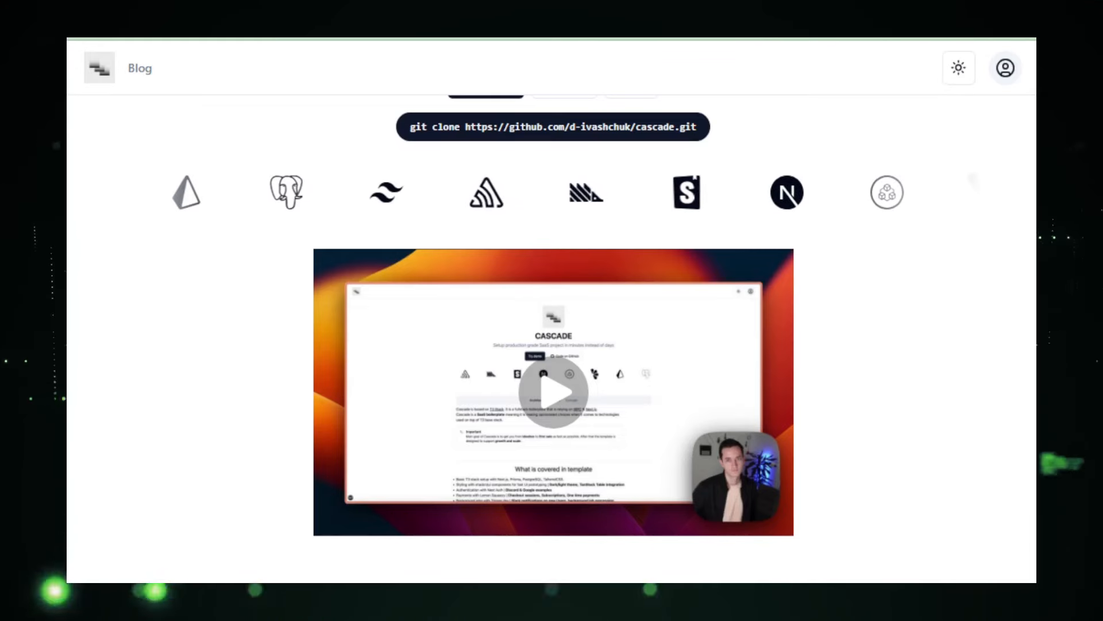
scroll("down", 3)
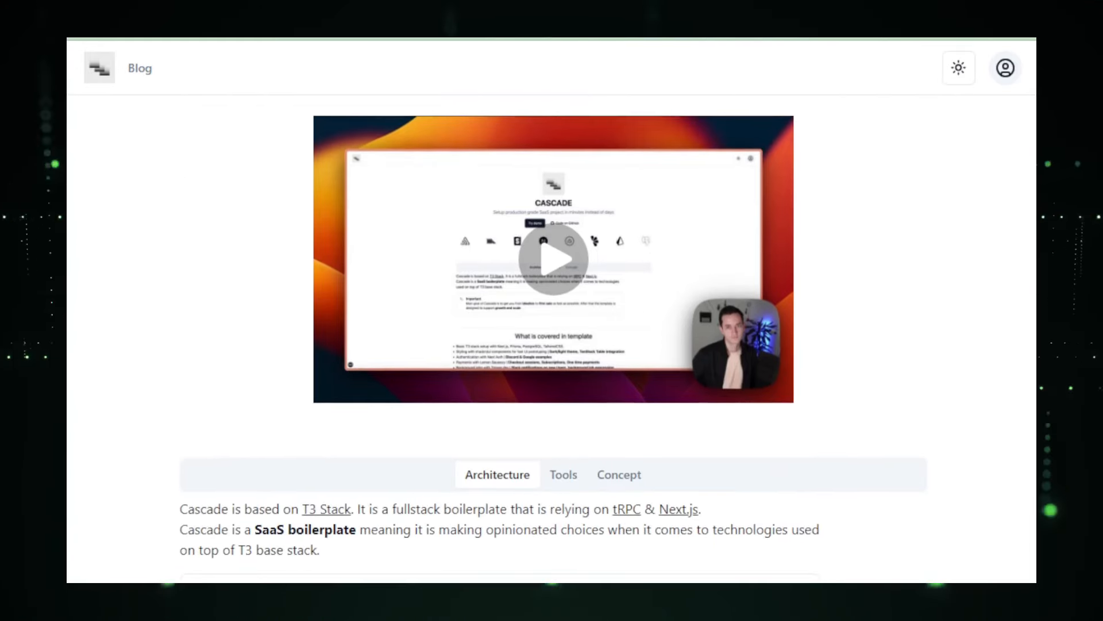
scroll("down", 3)
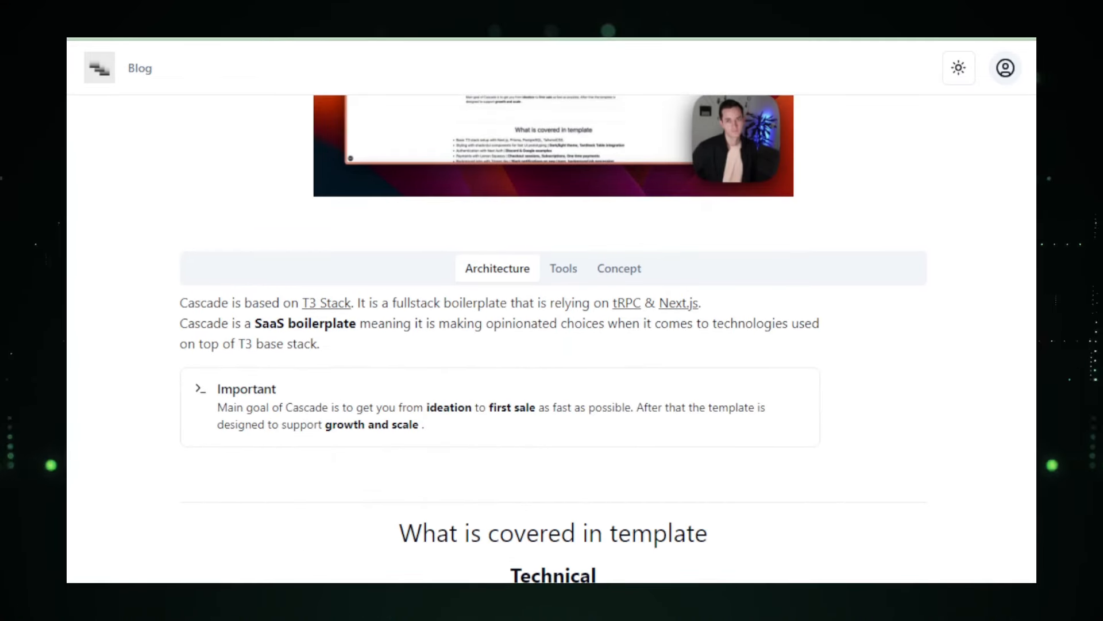
scroll("down", 3)
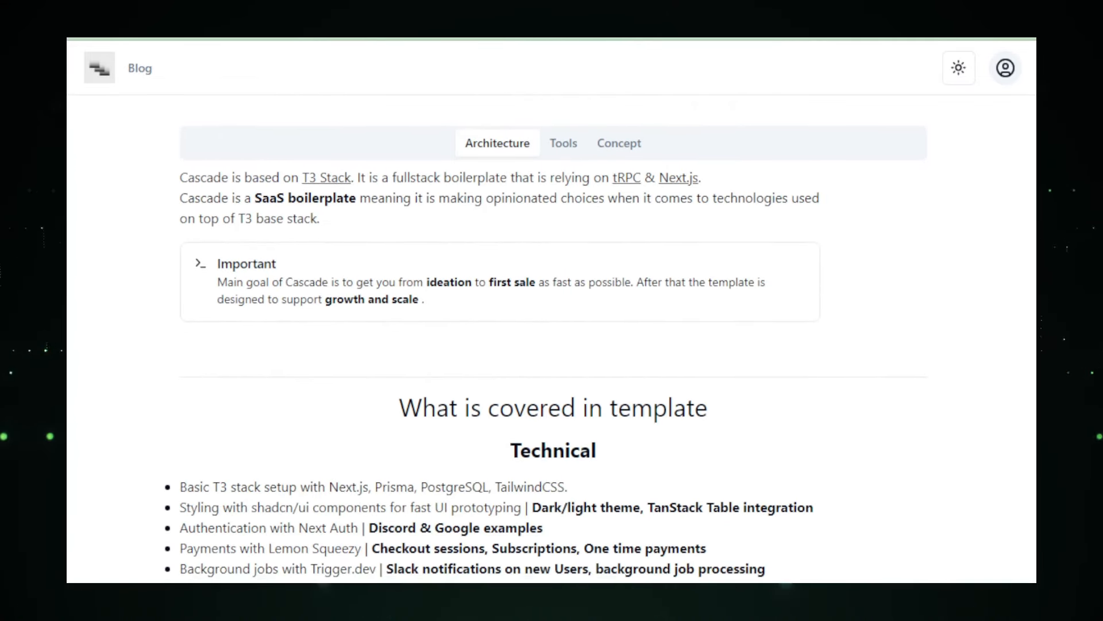
scroll("down", 3)
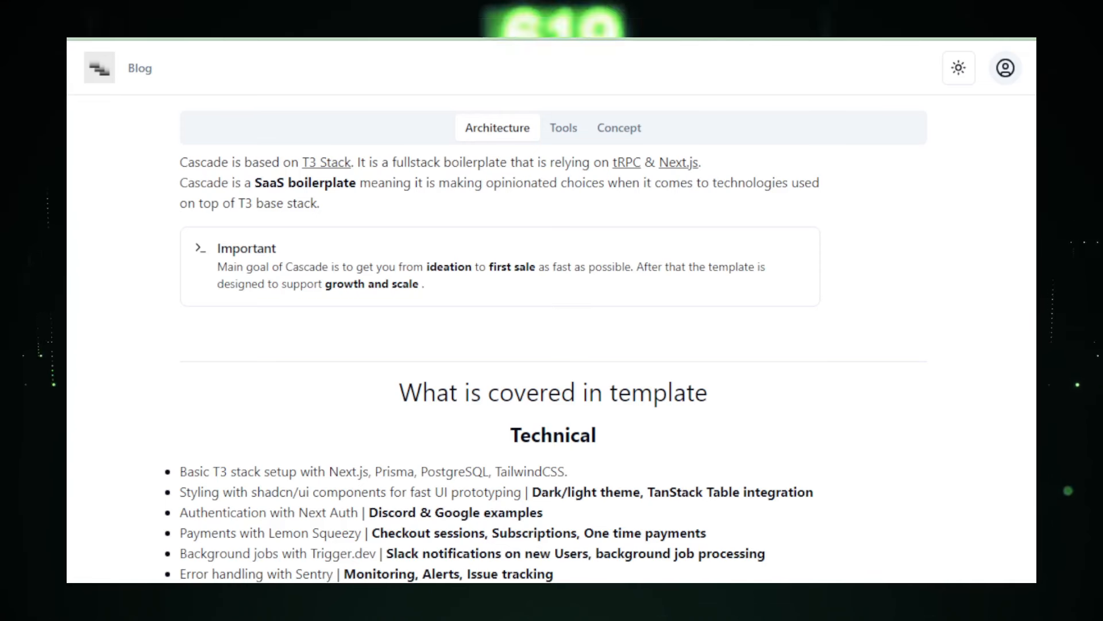
scroll("down", 3)
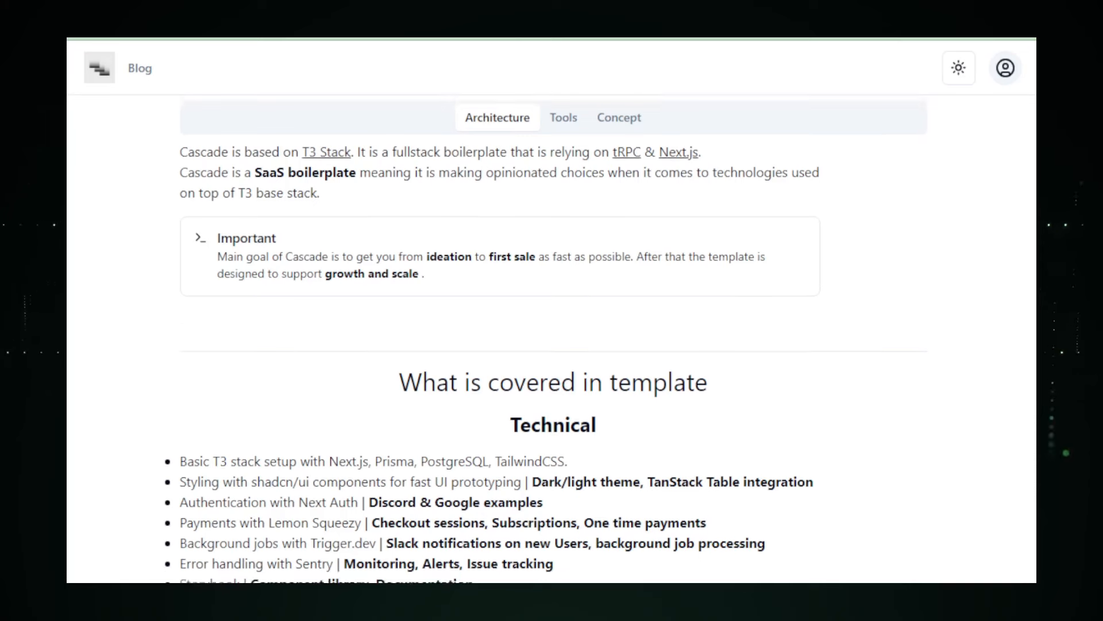
scroll("down", 3)
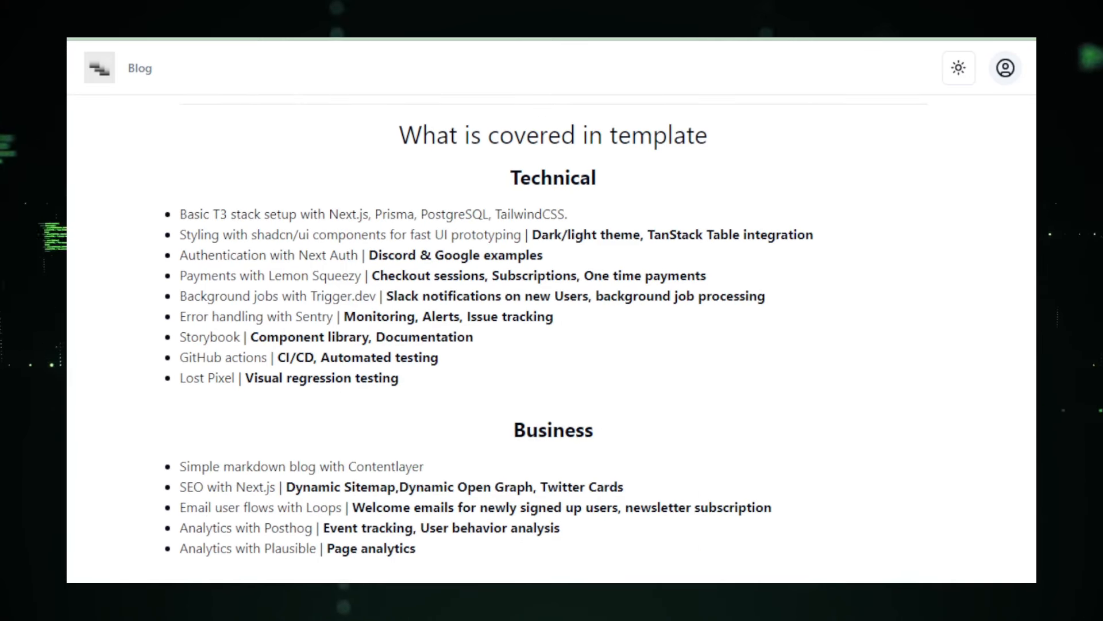
mouse_move(969, 168)
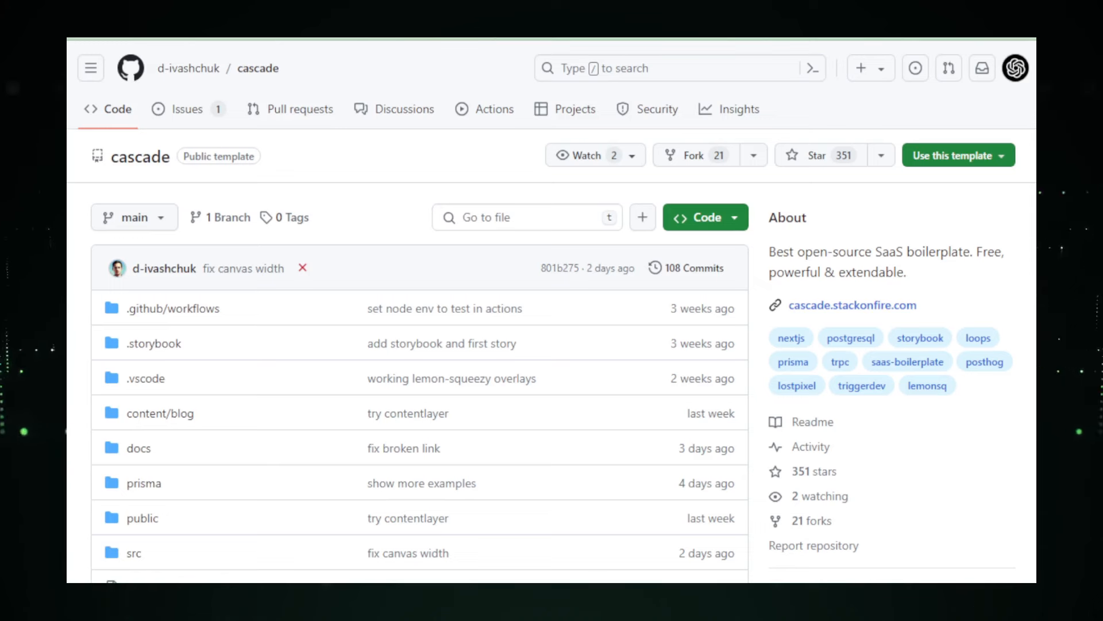
- Scroll past the cascade file list to the 'Open source SaaS template' heading and demo video
scroll("down", 3)
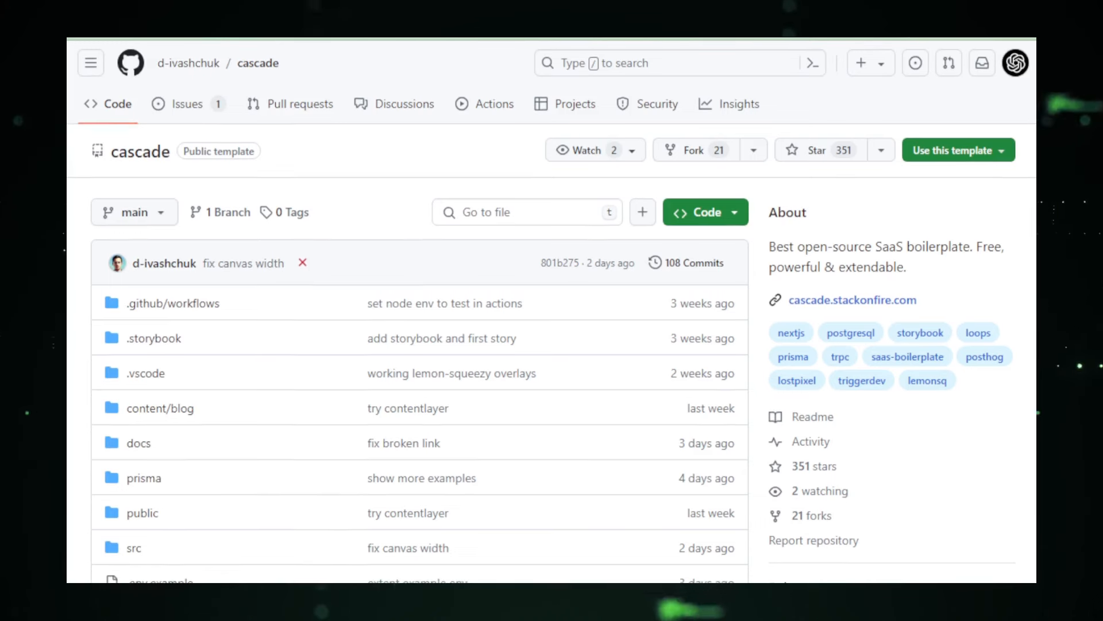
scroll("down", 3)
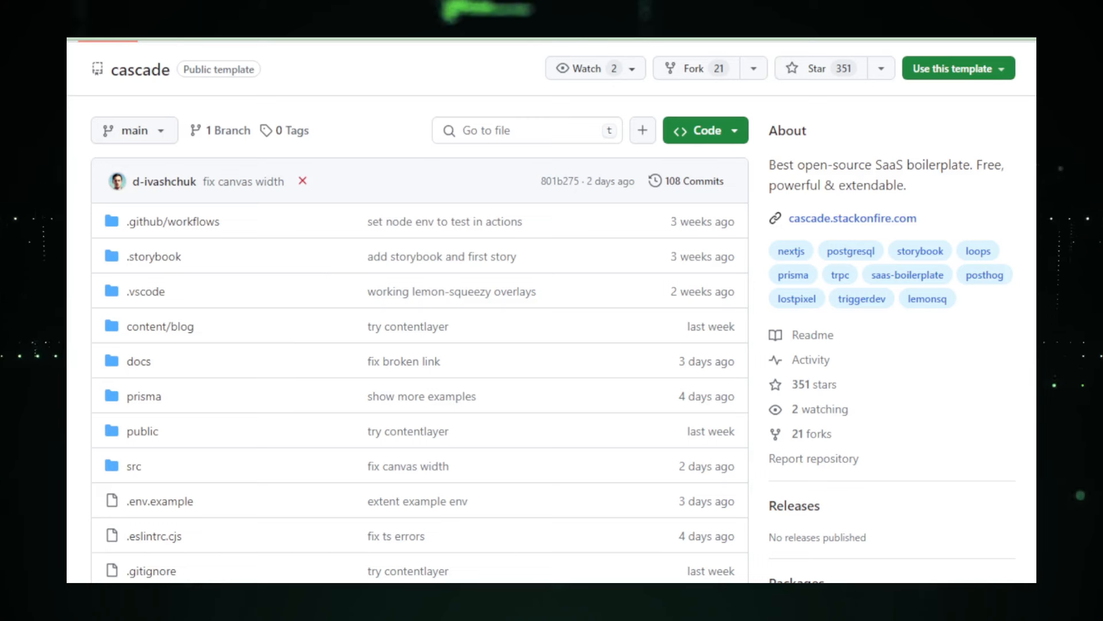
scroll("down", 3)
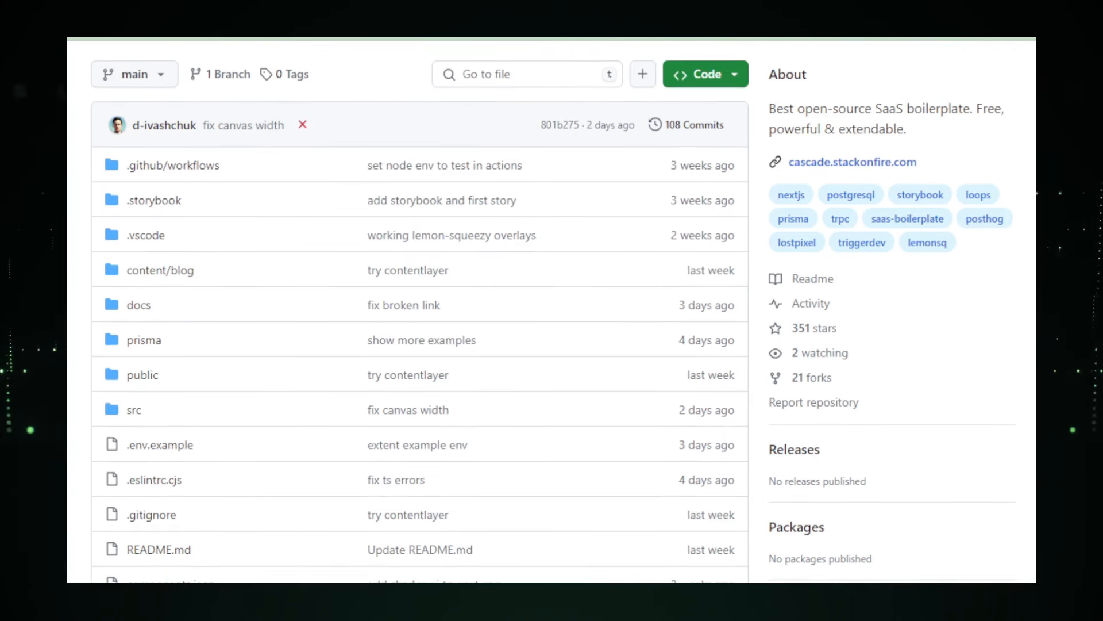
scroll("down", 3)
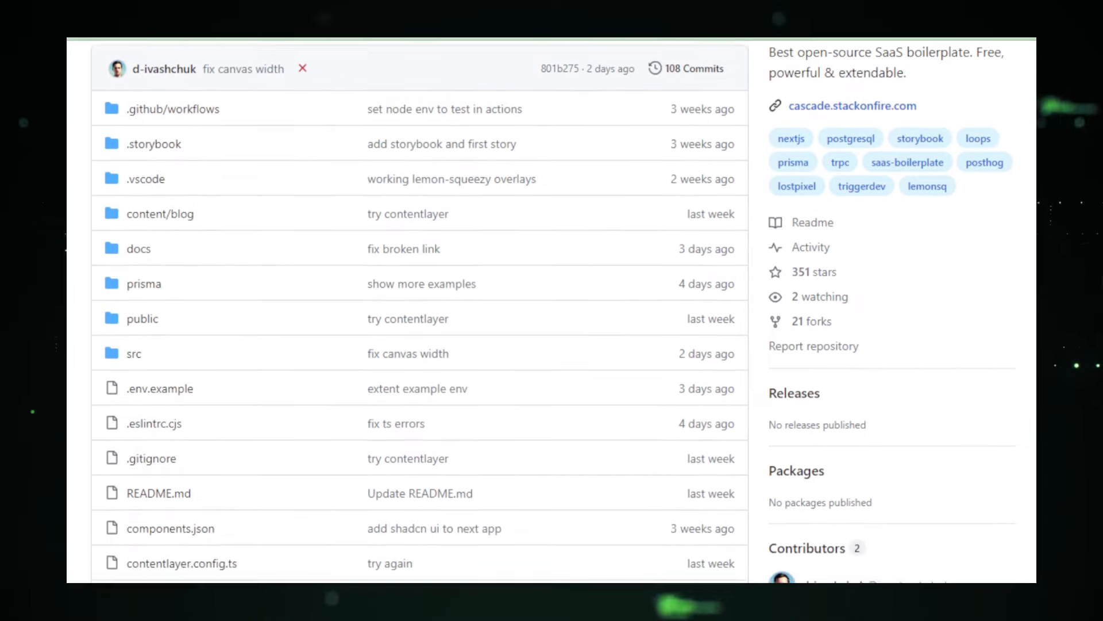
scroll("down", 3)
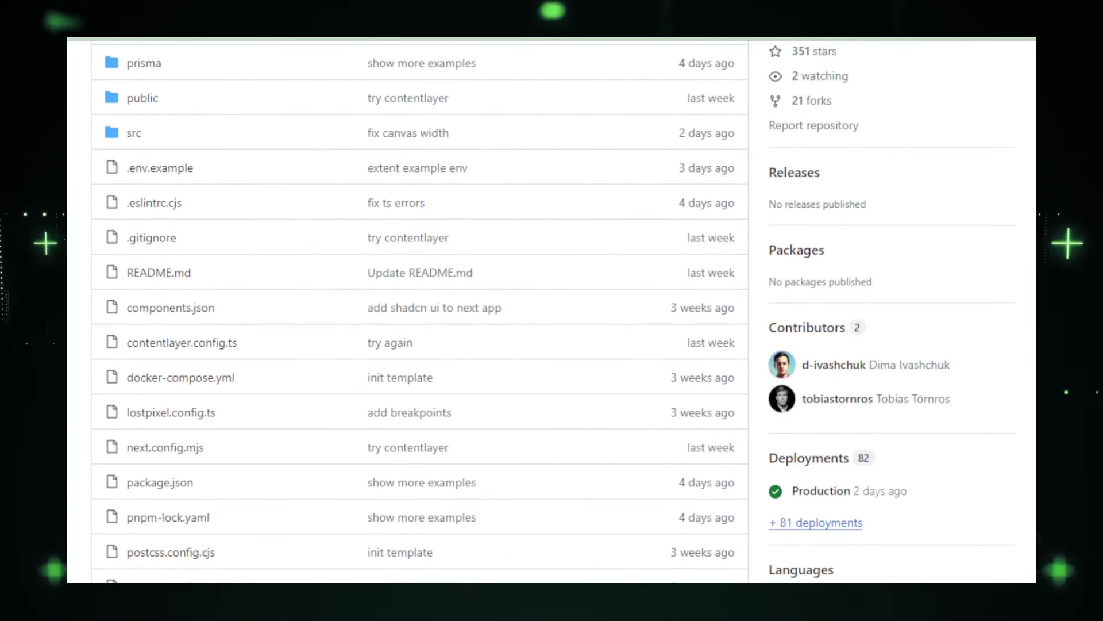
scroll("down", 3)
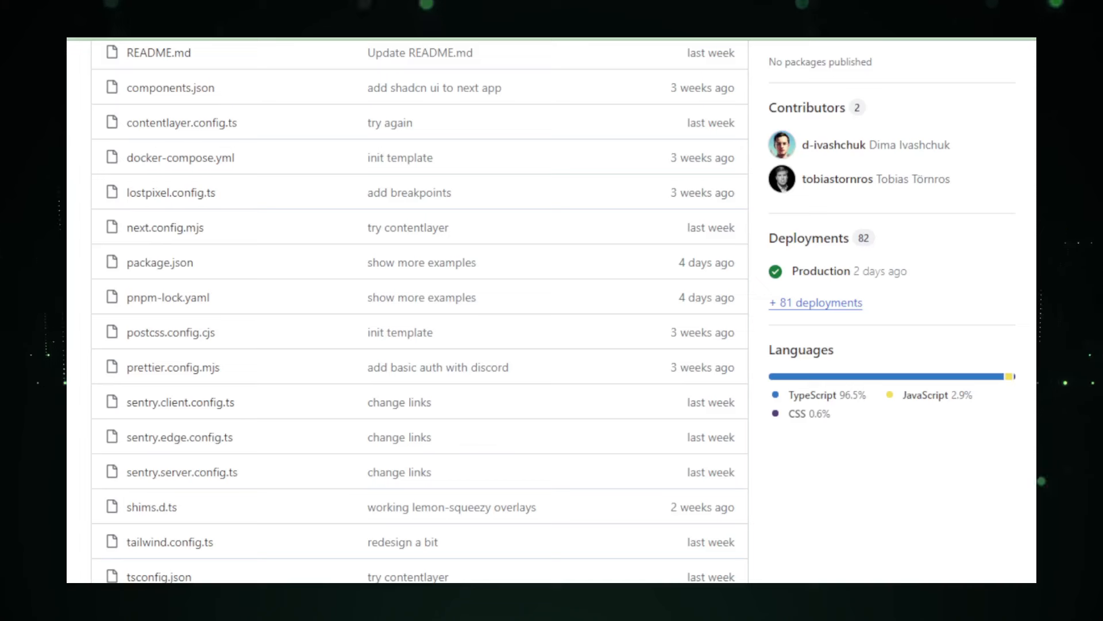
scroll("down", 3)
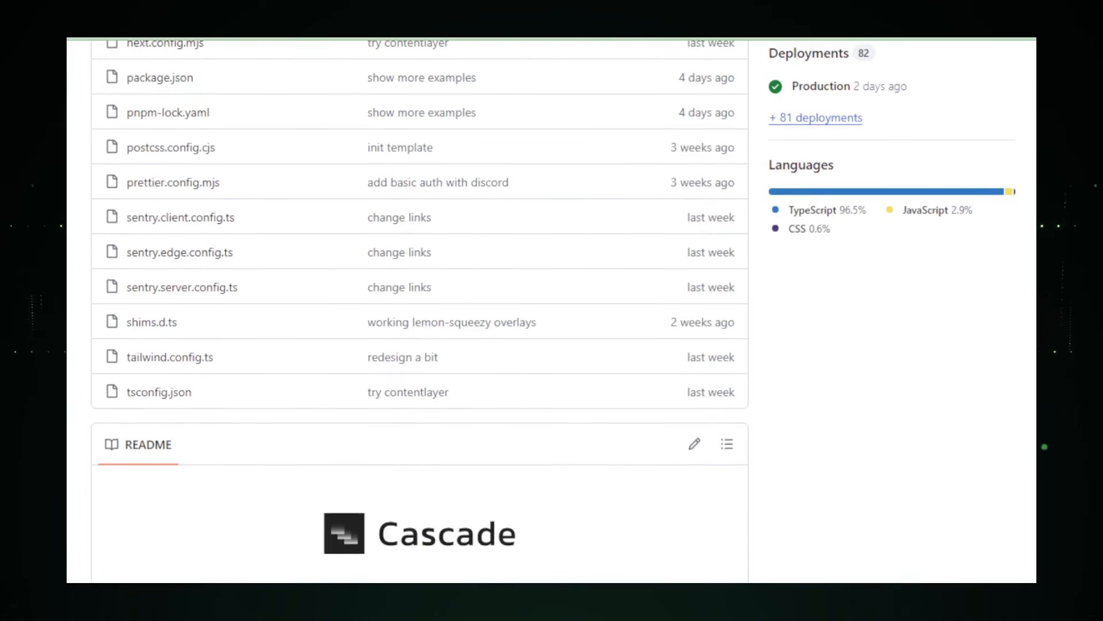
scroll("down", 3)
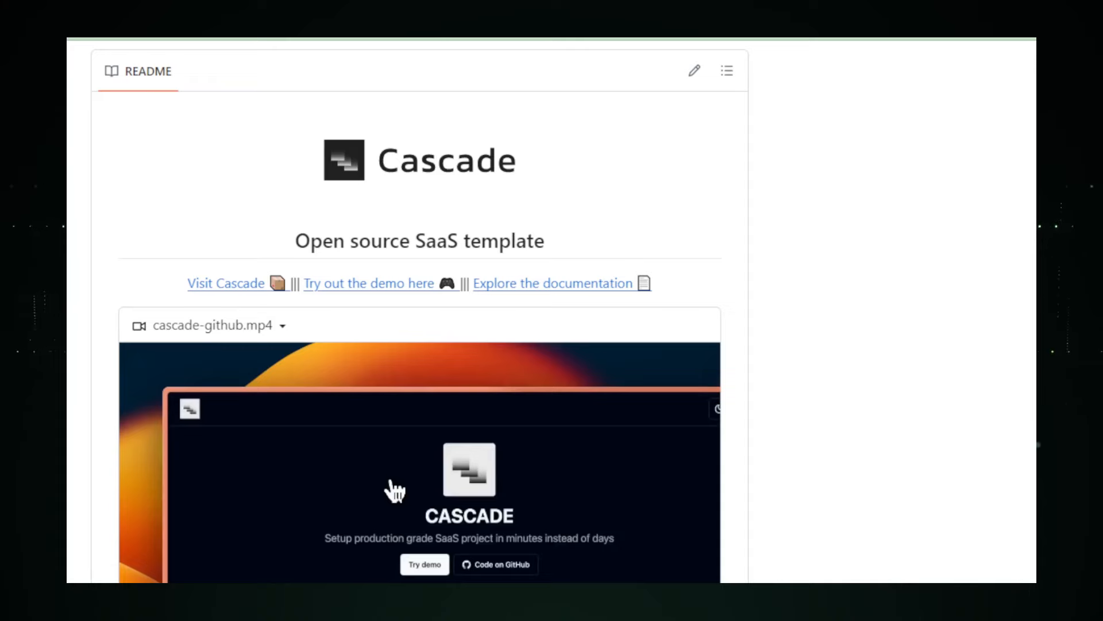
- Scroll the cascade README through Concept and Tools down to Honorable mentions
scroll("down", 3)
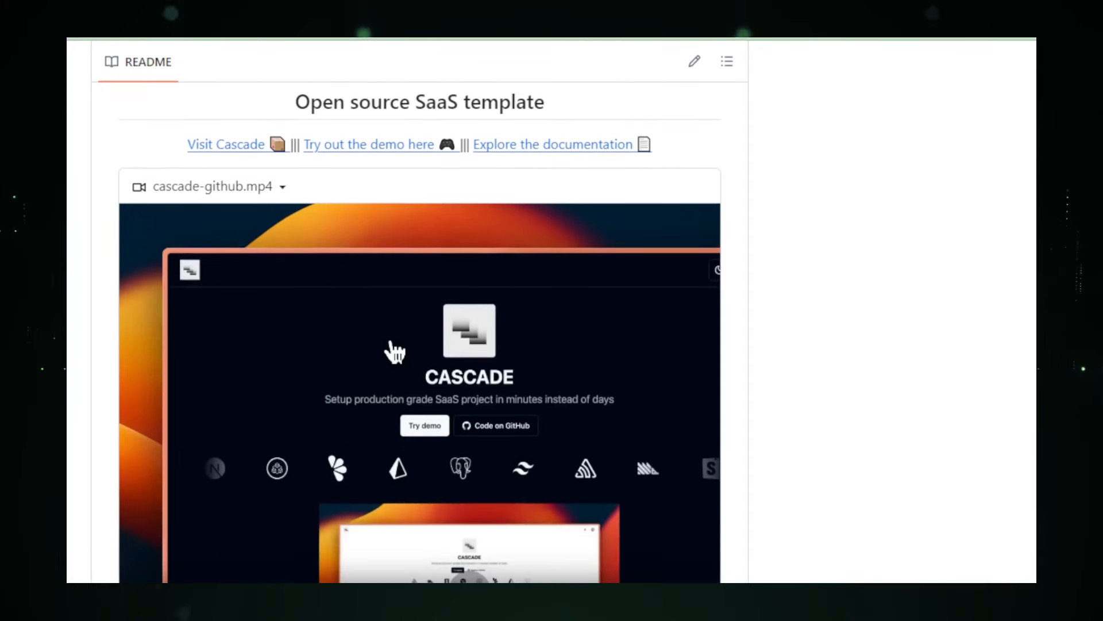
scroll("down", 3)
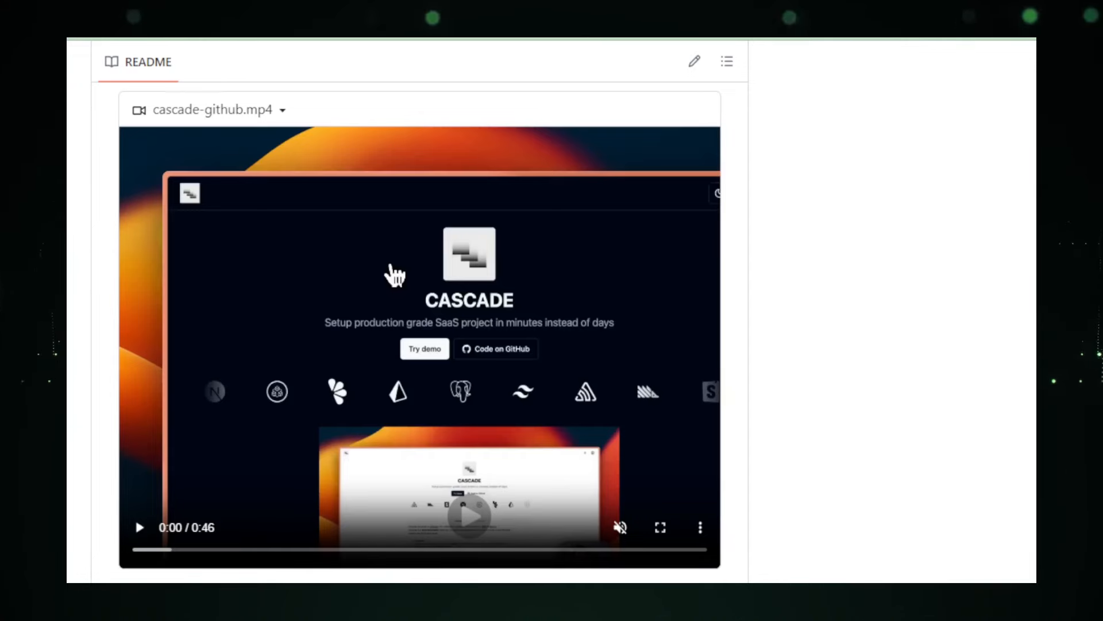
scroll("down", 3)
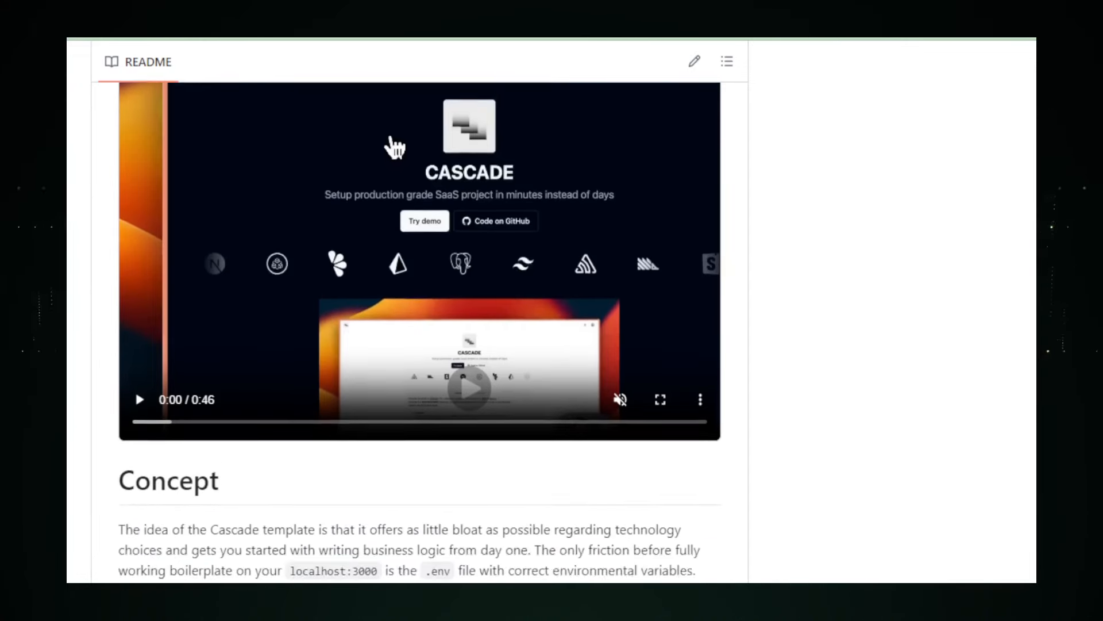
scroll("down", 3)
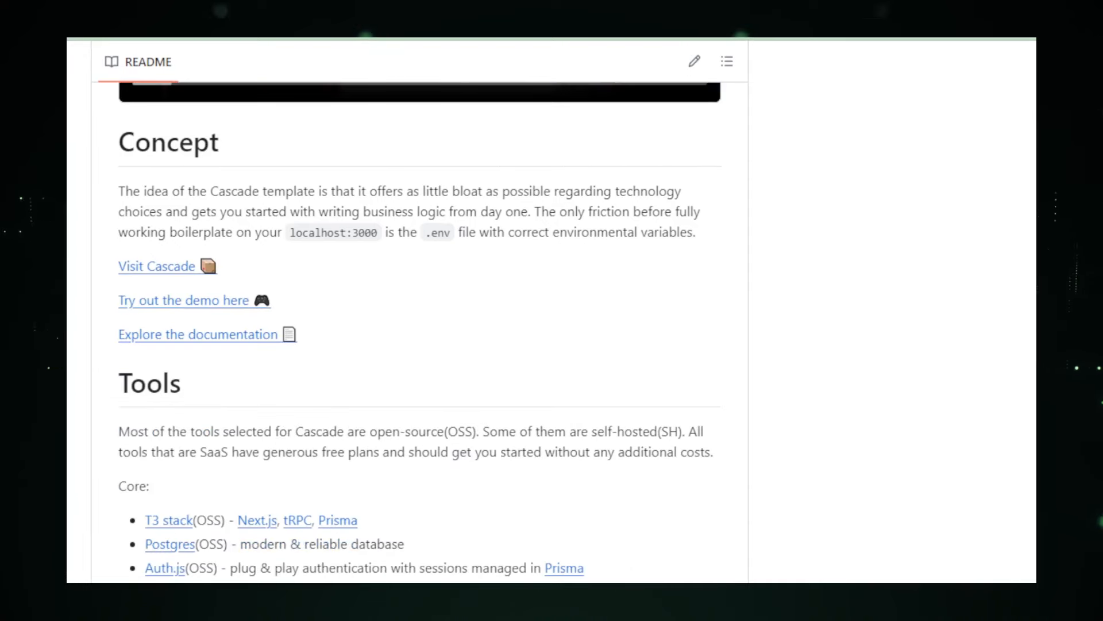
scroll("down", 3)
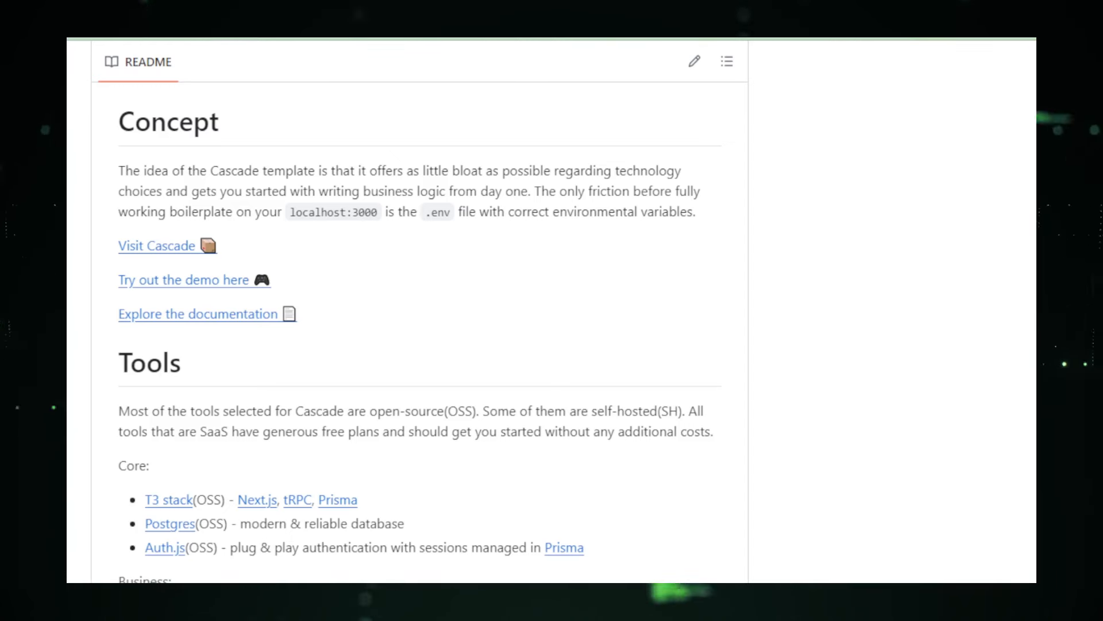
scroll("down", 3)
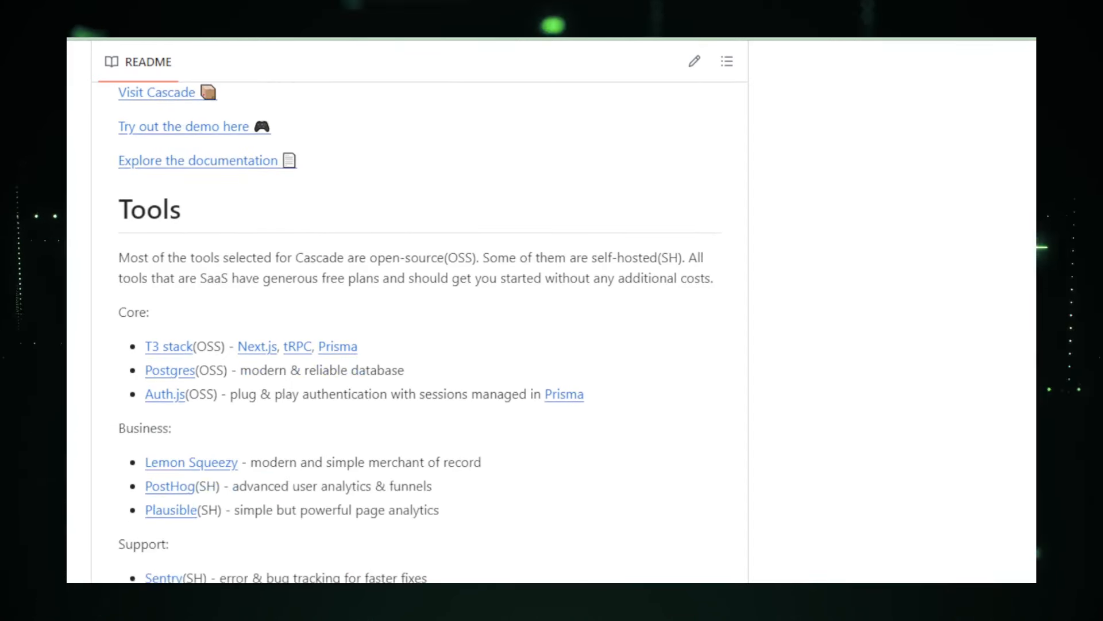
scroll("down", 3)
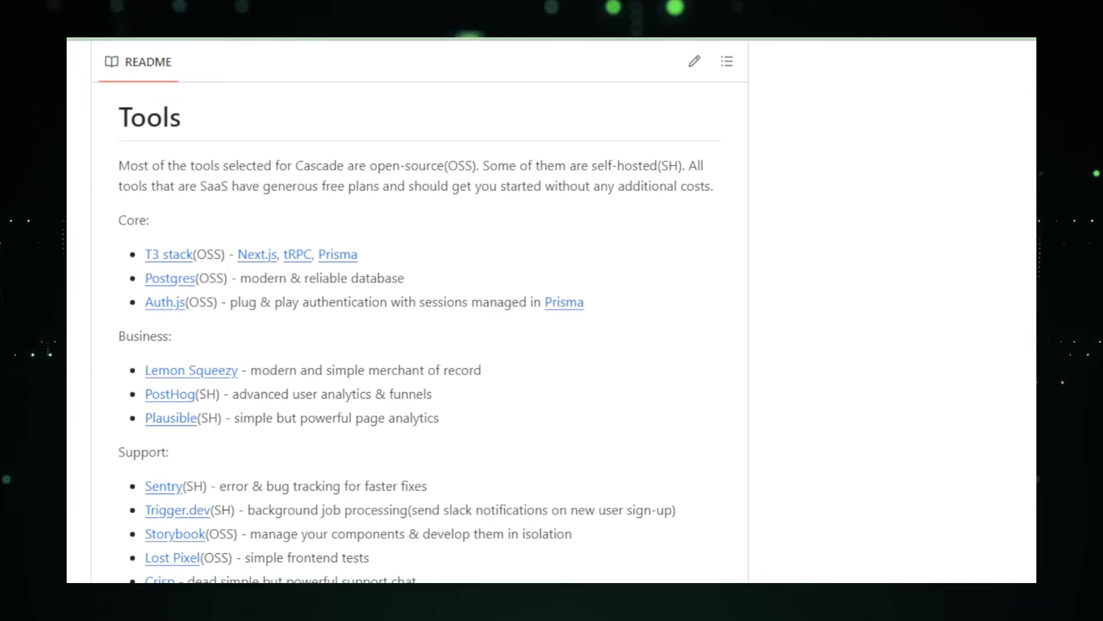
scroll("down", 3)
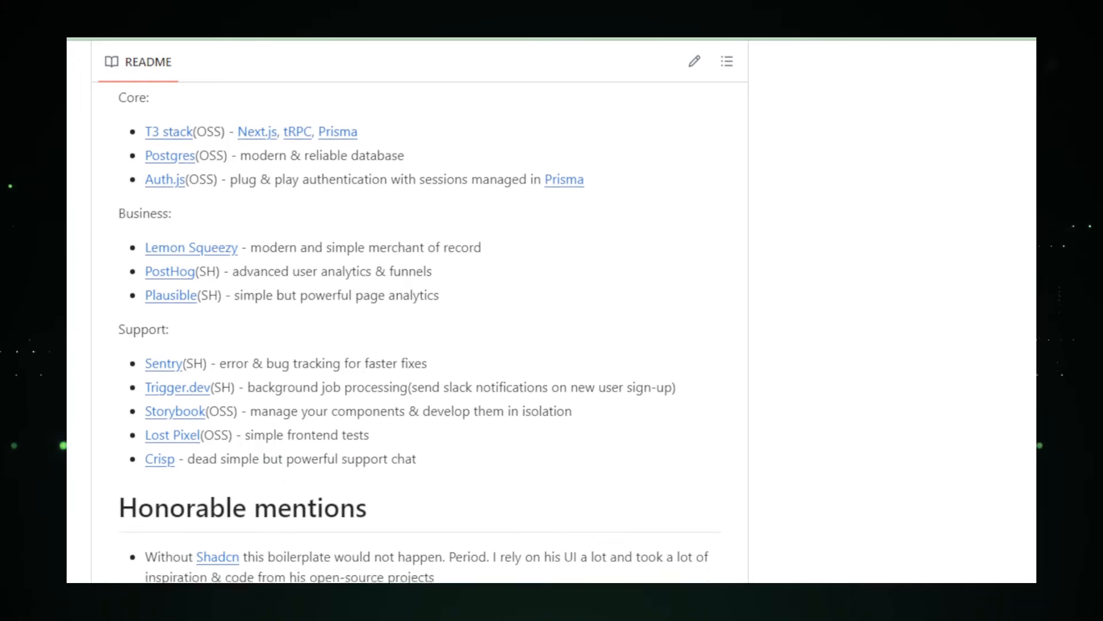
scroll("down", 3)
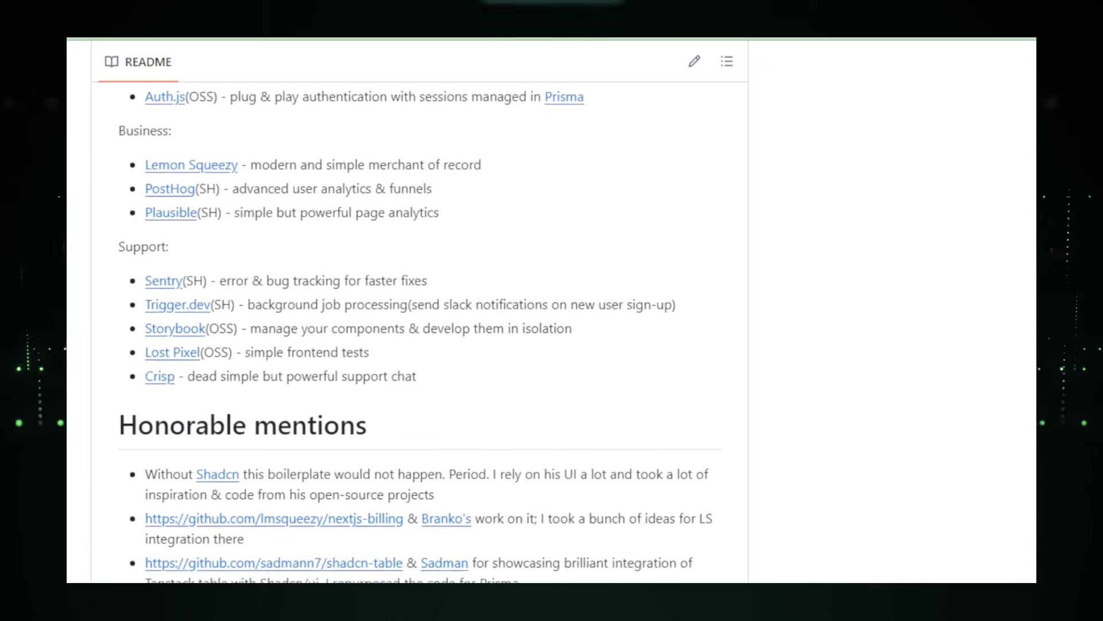
scroll("down", 3)
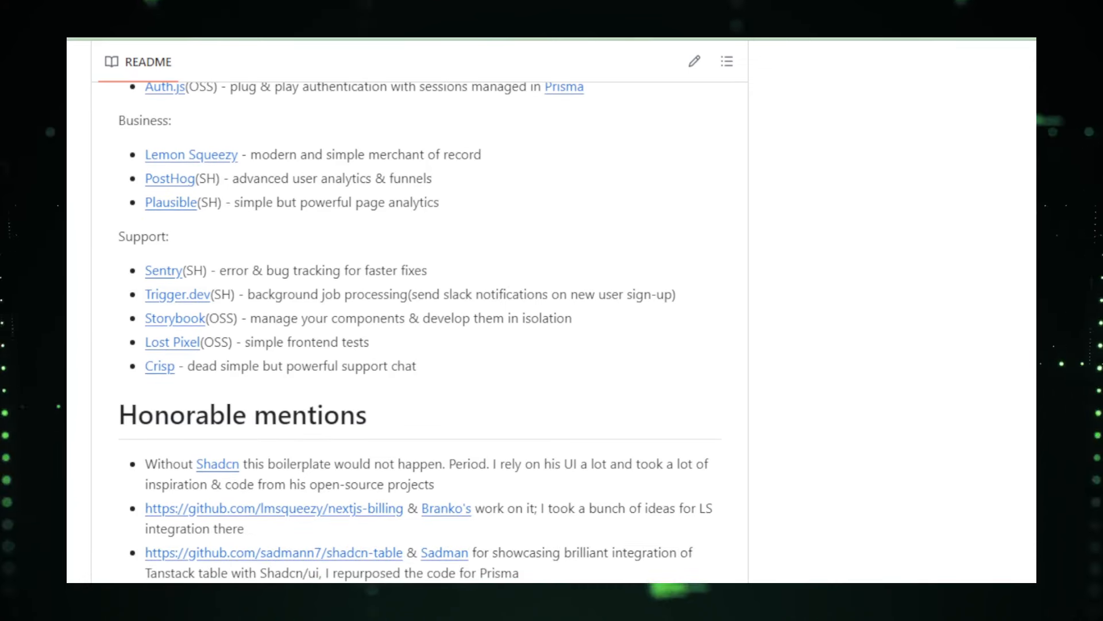
scroll("down", 3)
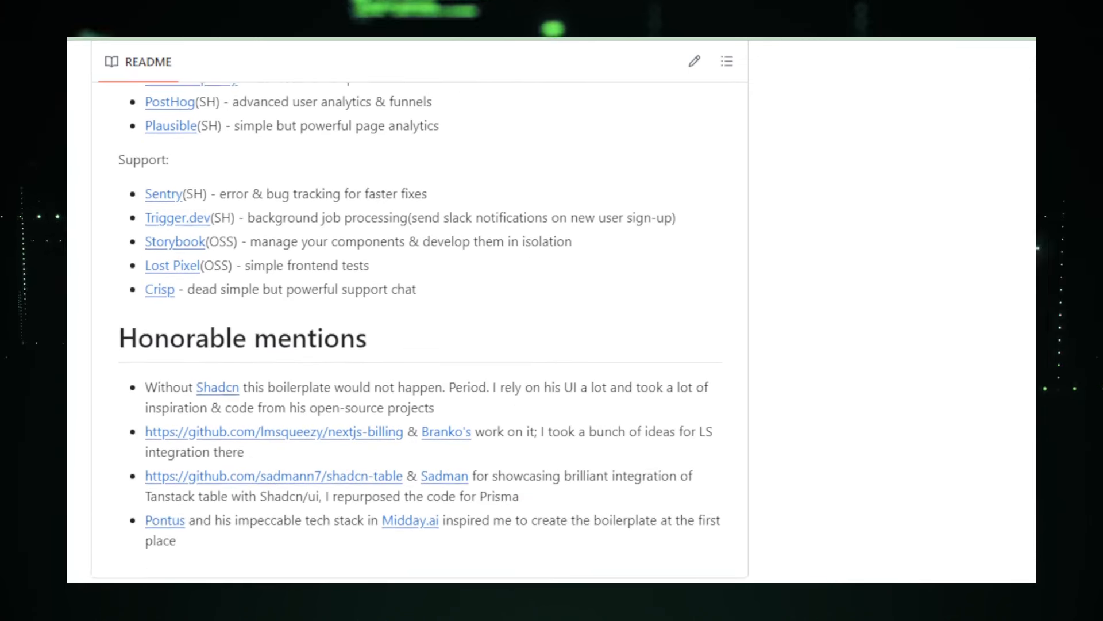
scroll("down", 3)
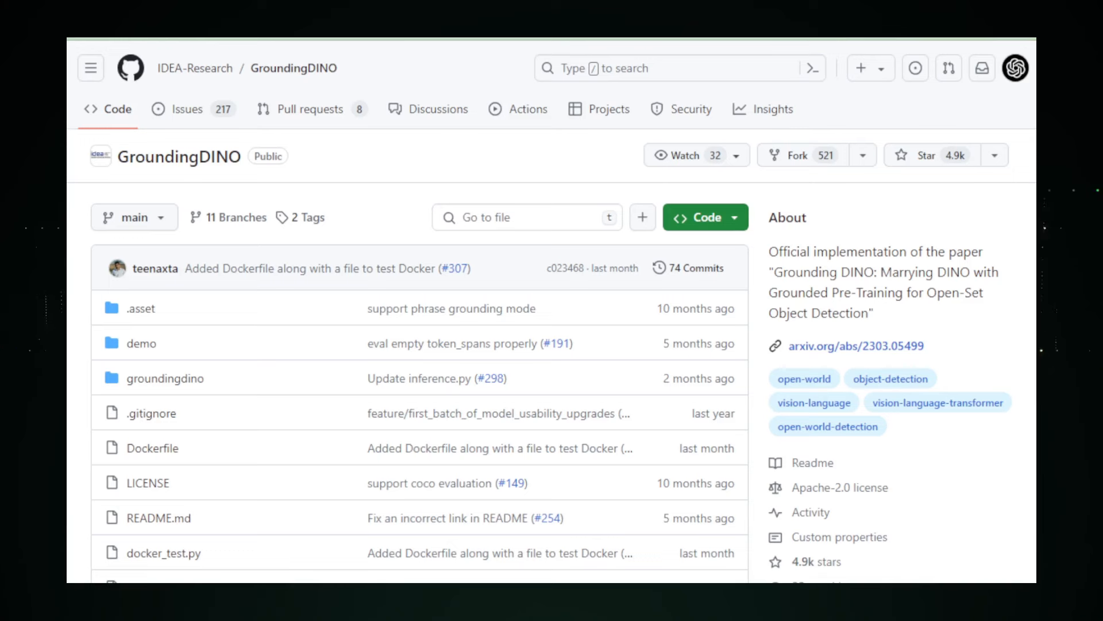
- Scroll past the GroundingDINO file list to the README's dinosaur logo and Grounding DINO title
scroll("down", 3)
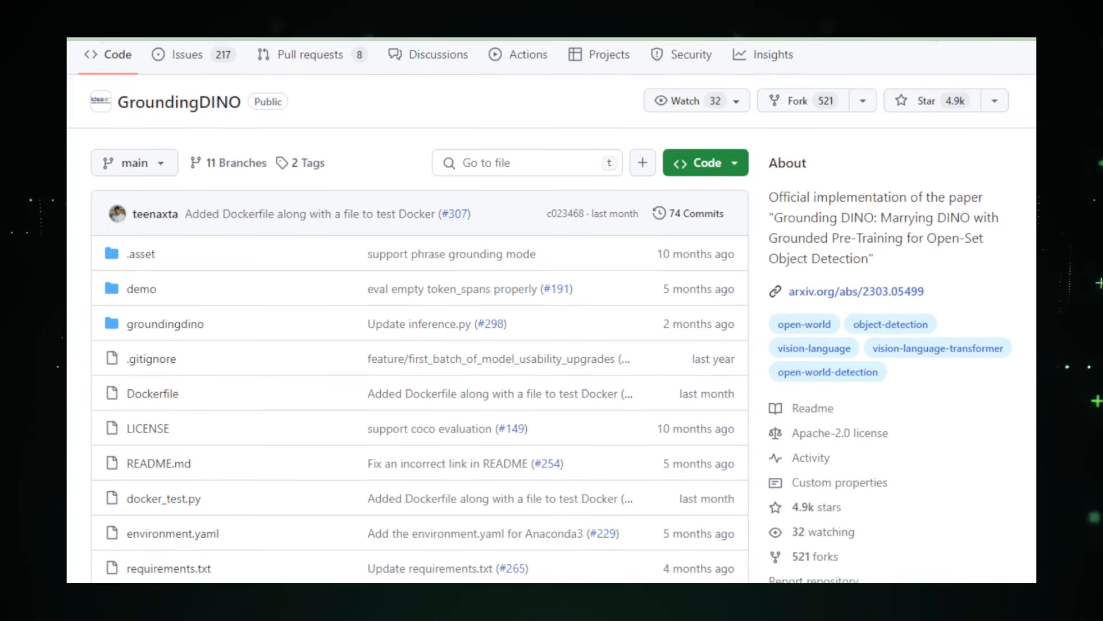
scroll("down", 3)
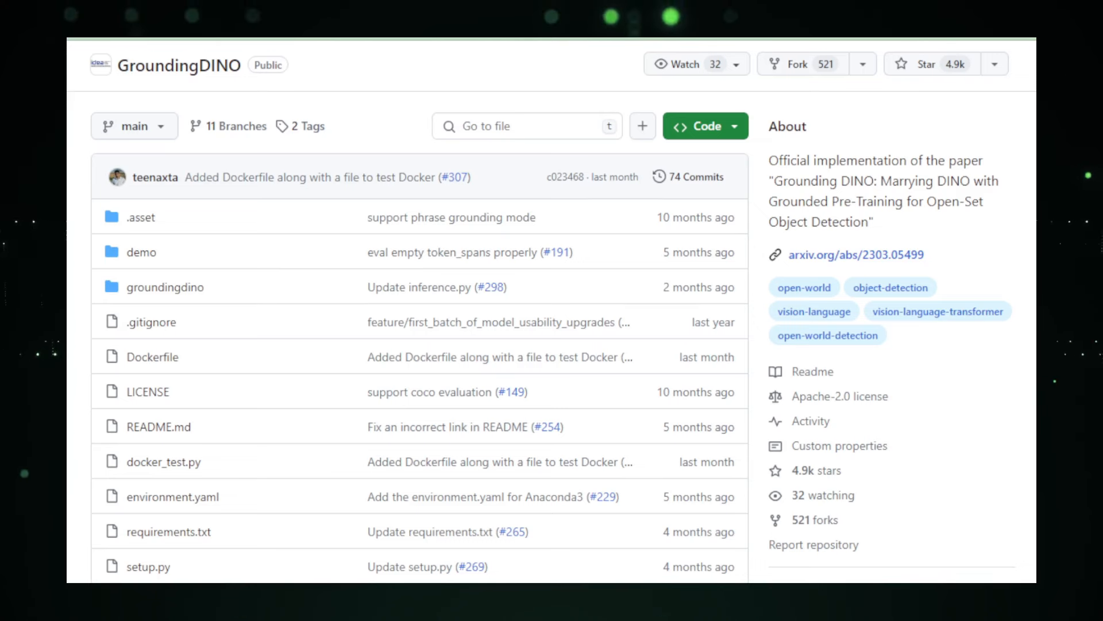
scroll("down", 3)
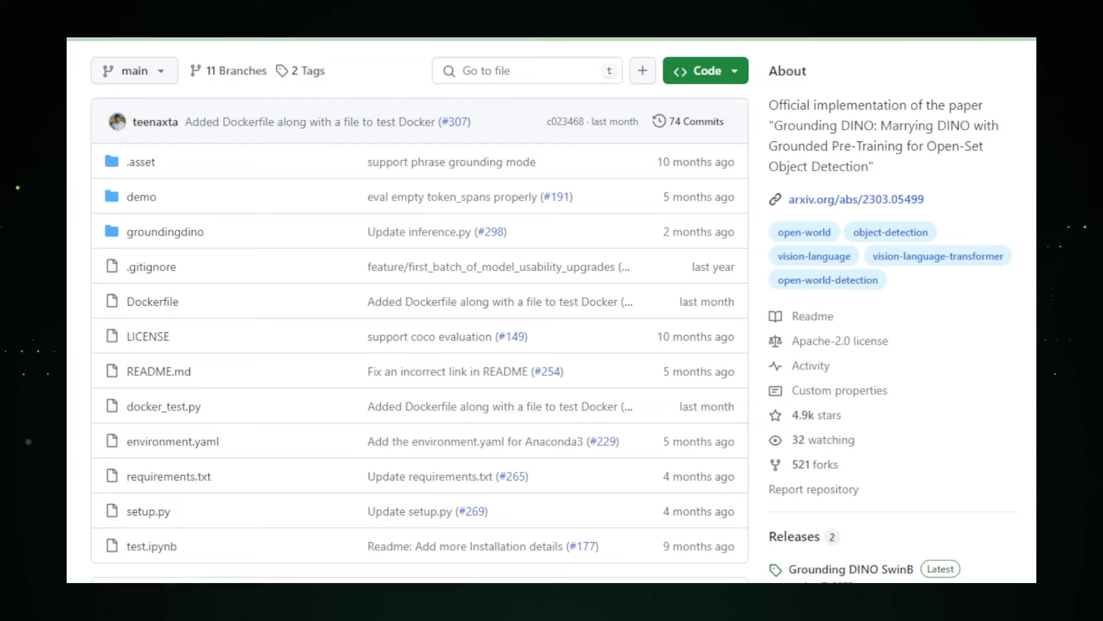
scroll("down", 3)
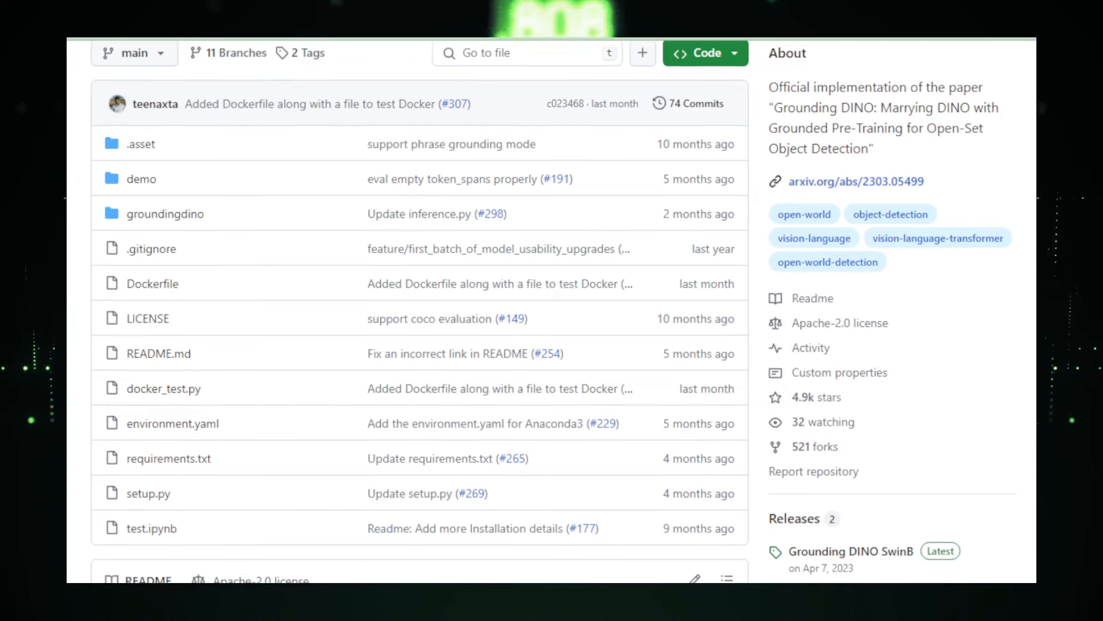
scroll("down", 3)
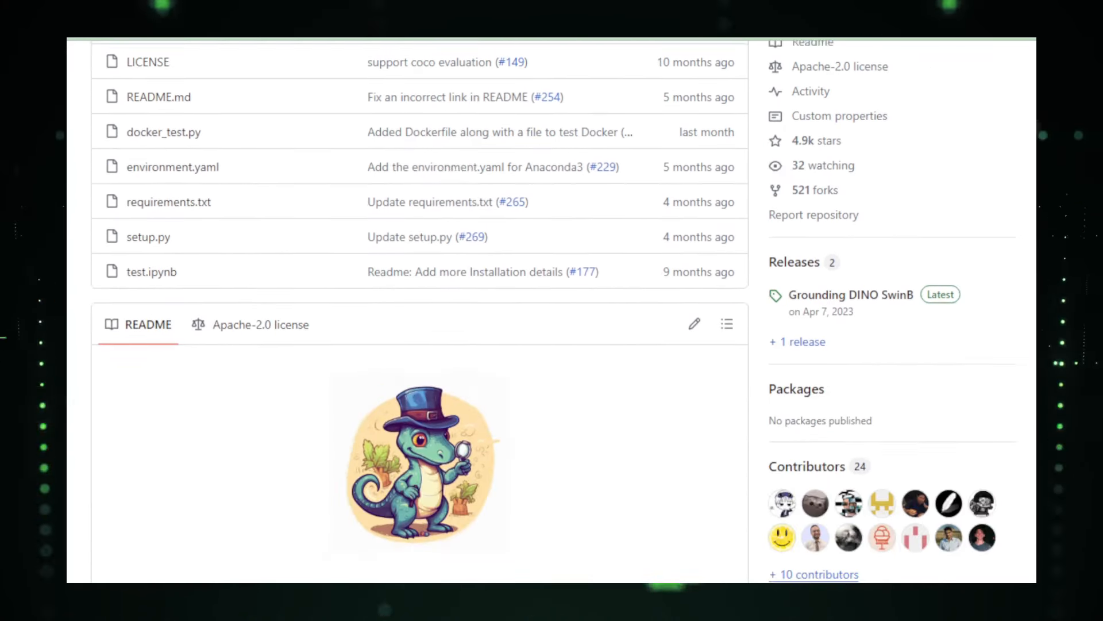
scroll("down", 3)
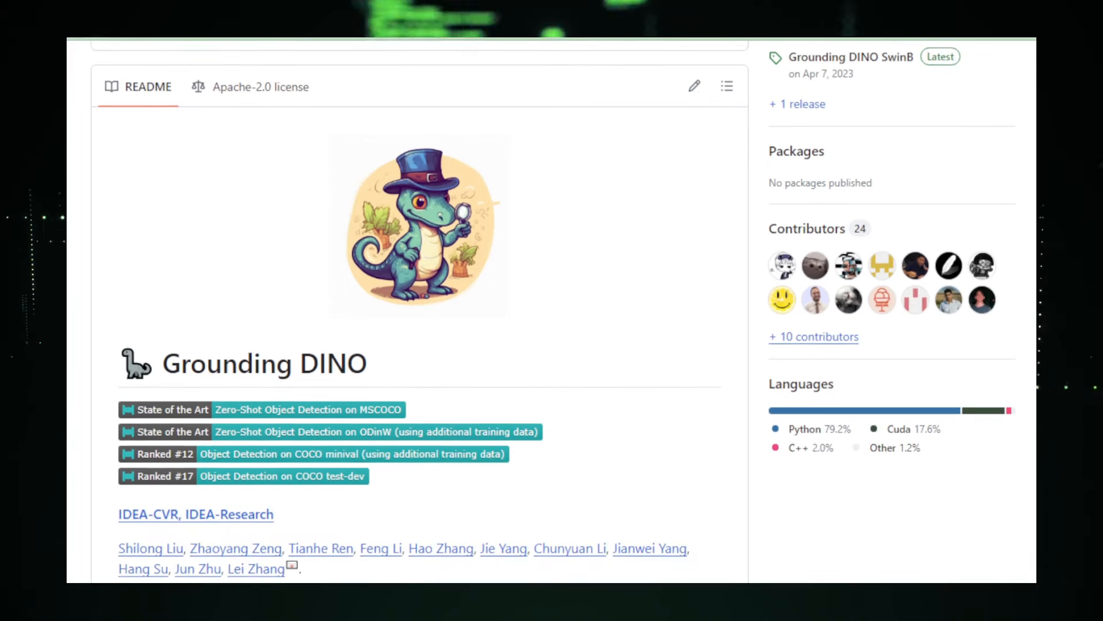
- Scroll the GroundingDINO README past Helpful Tutorial, Highlight Projects and News
scroll("down", 3)
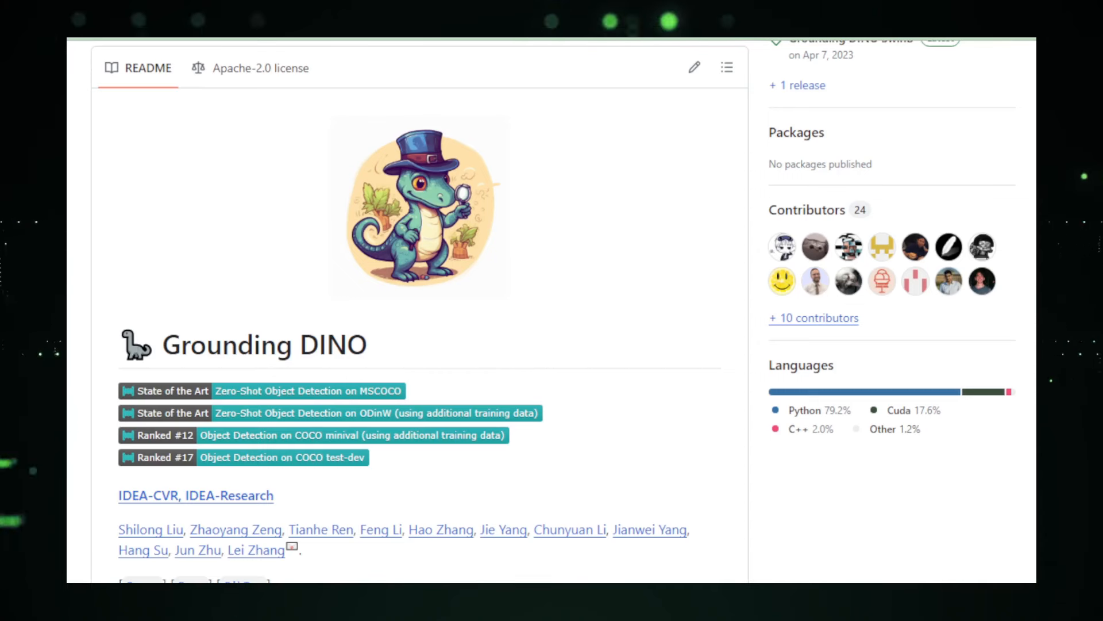
scroll("down", 3)
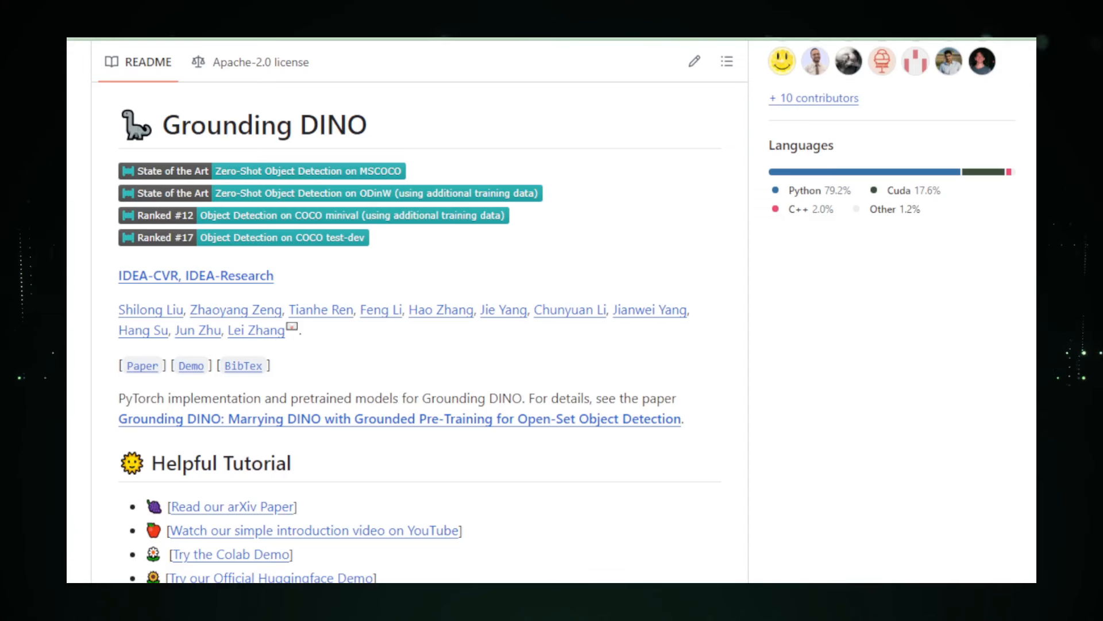
scroll("down", 3)
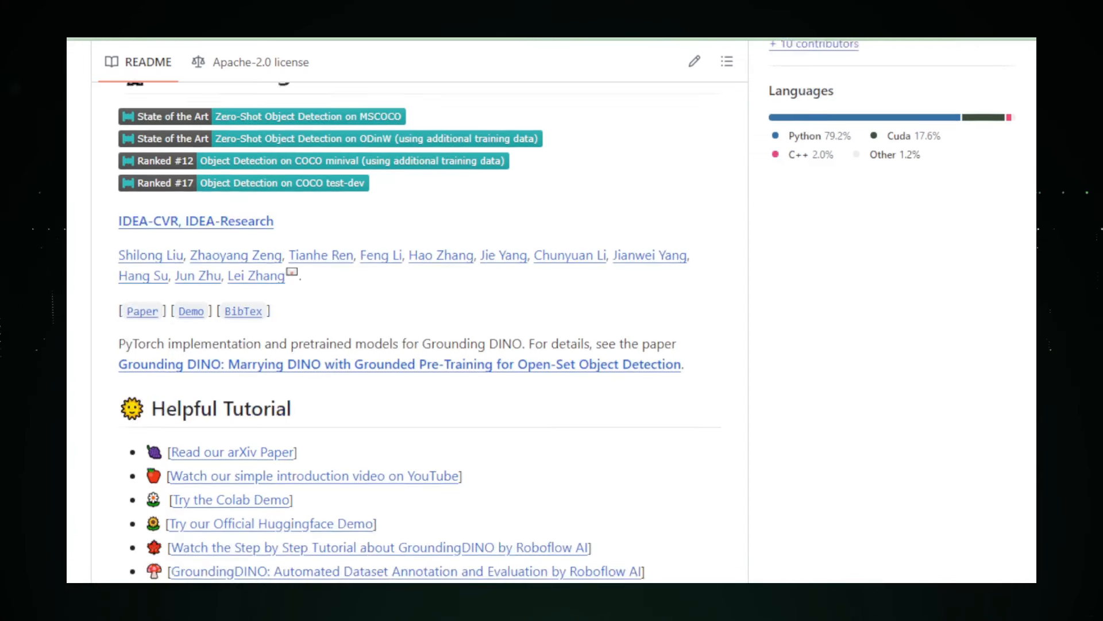
scroll("down", 3)
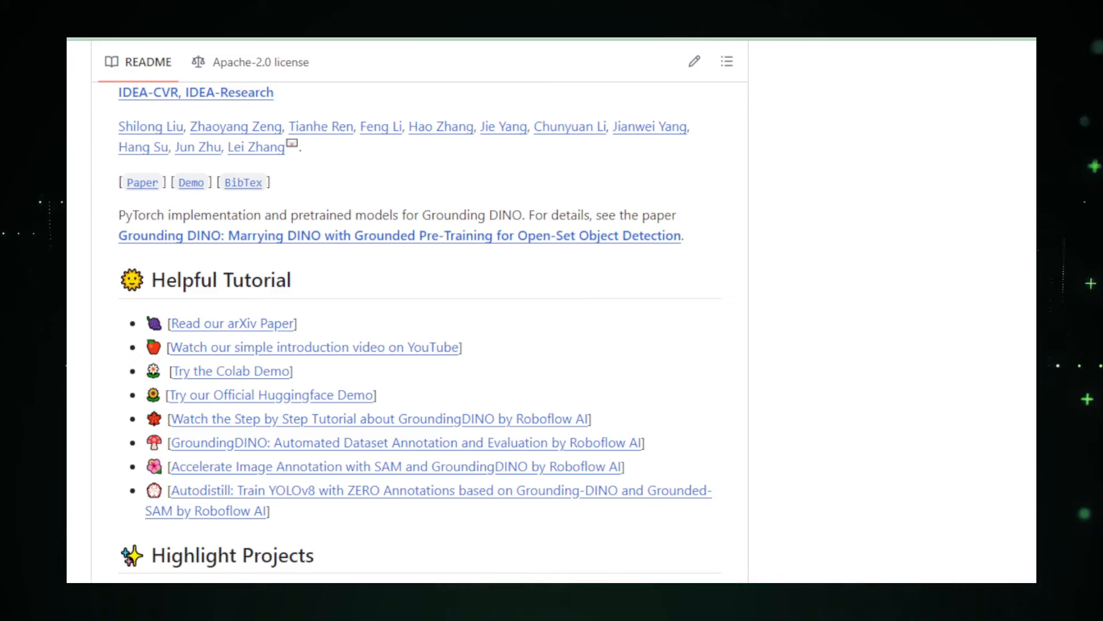
scroll("down", 3)
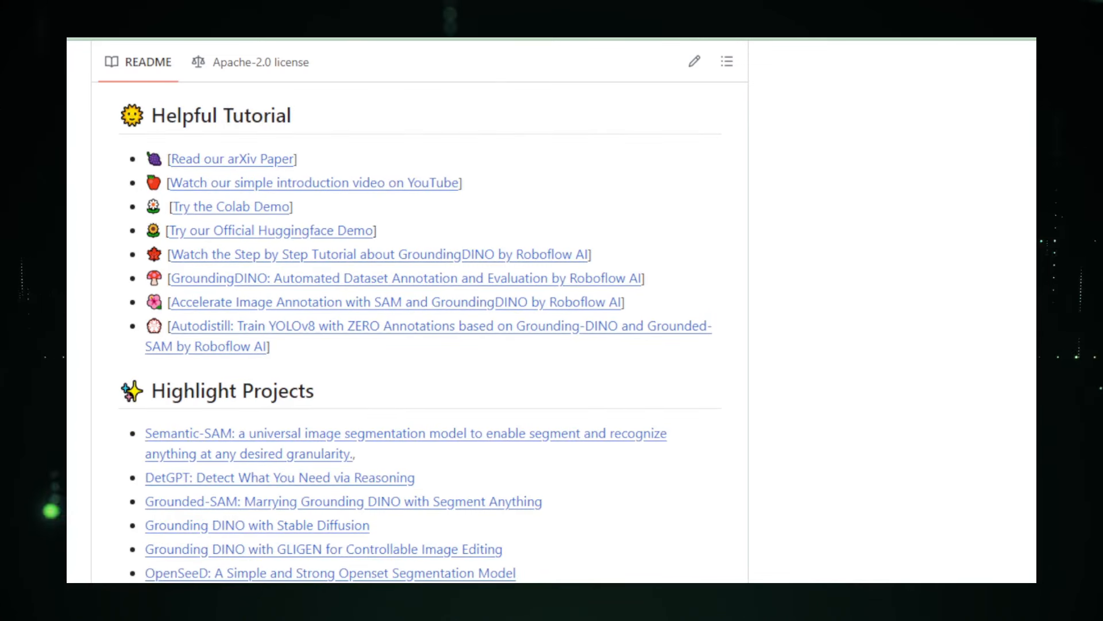
scroll("down", 3)
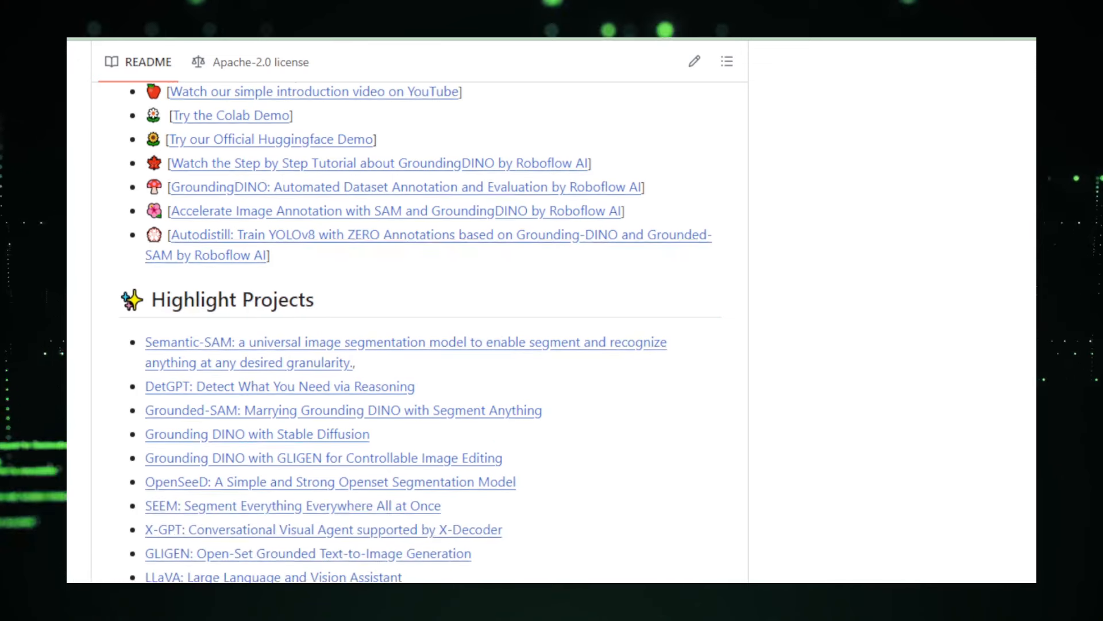
scroll("down", 3)
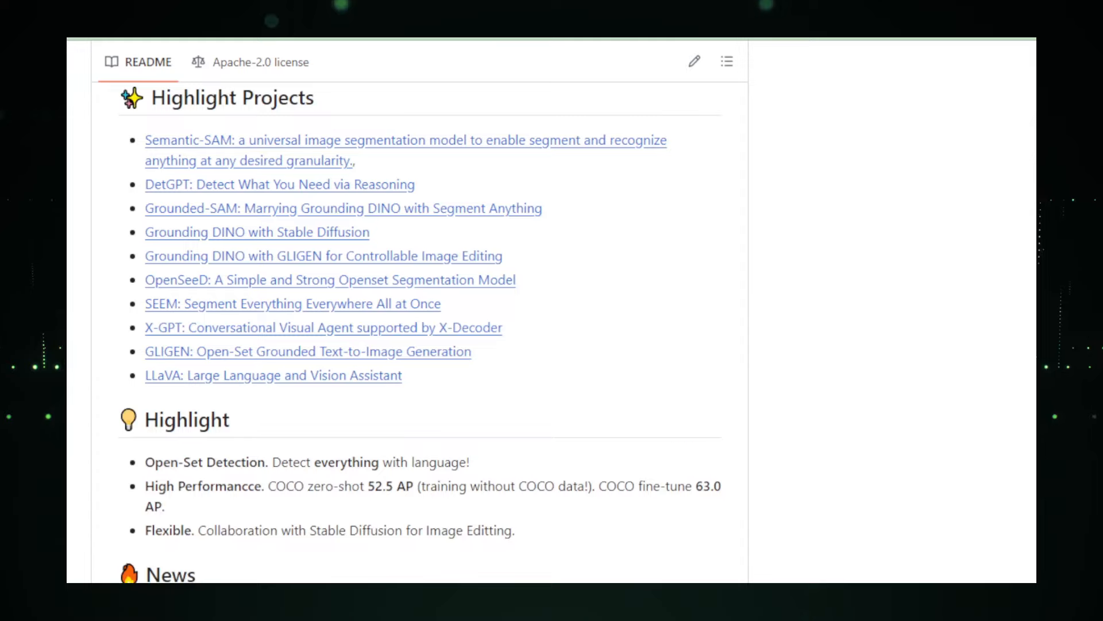
scroll("down", 3)
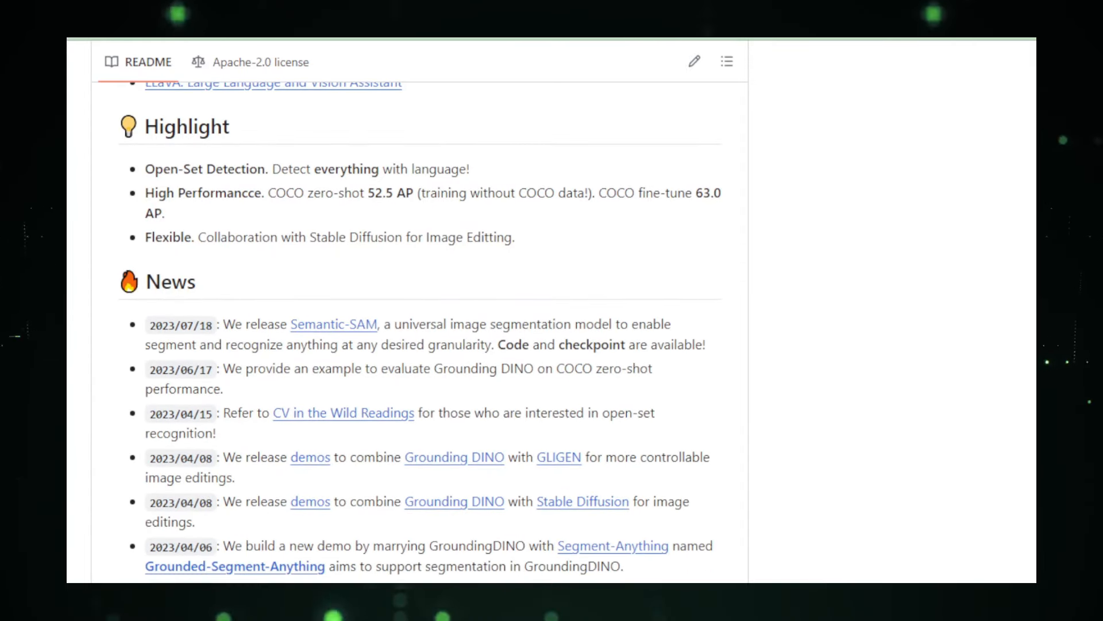
scroll("down", 3)
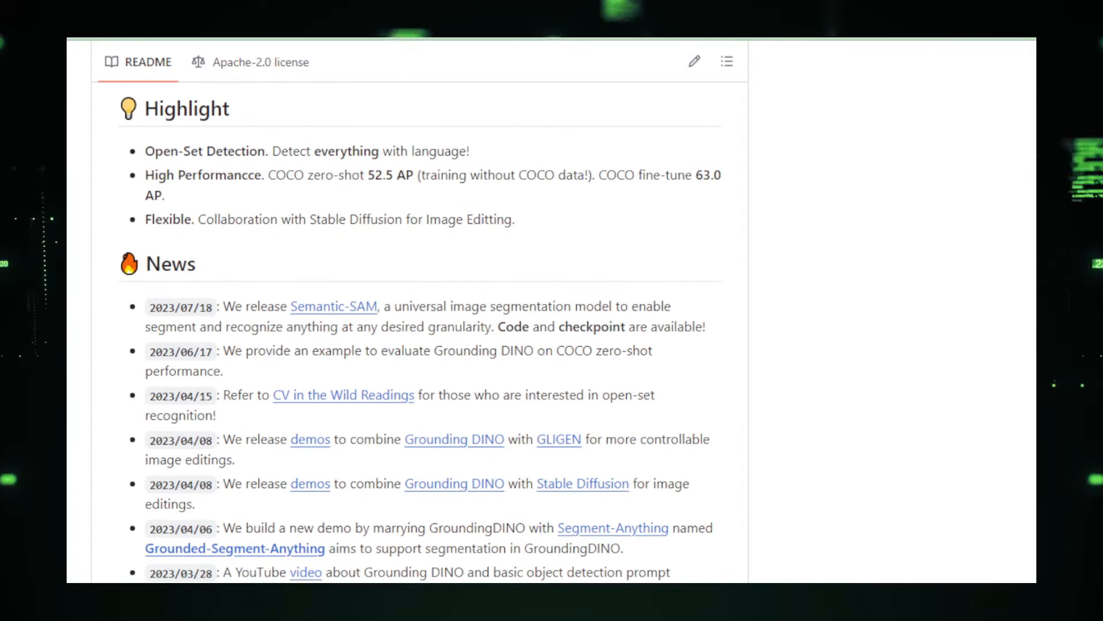
scroll("down", 3)
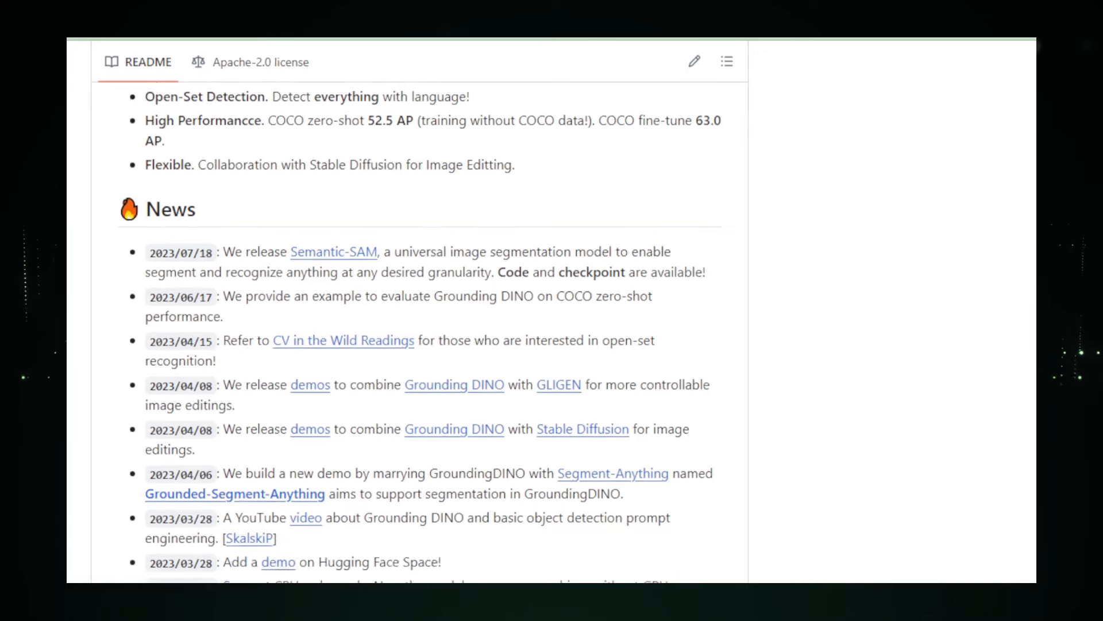
scroll("down", 3)
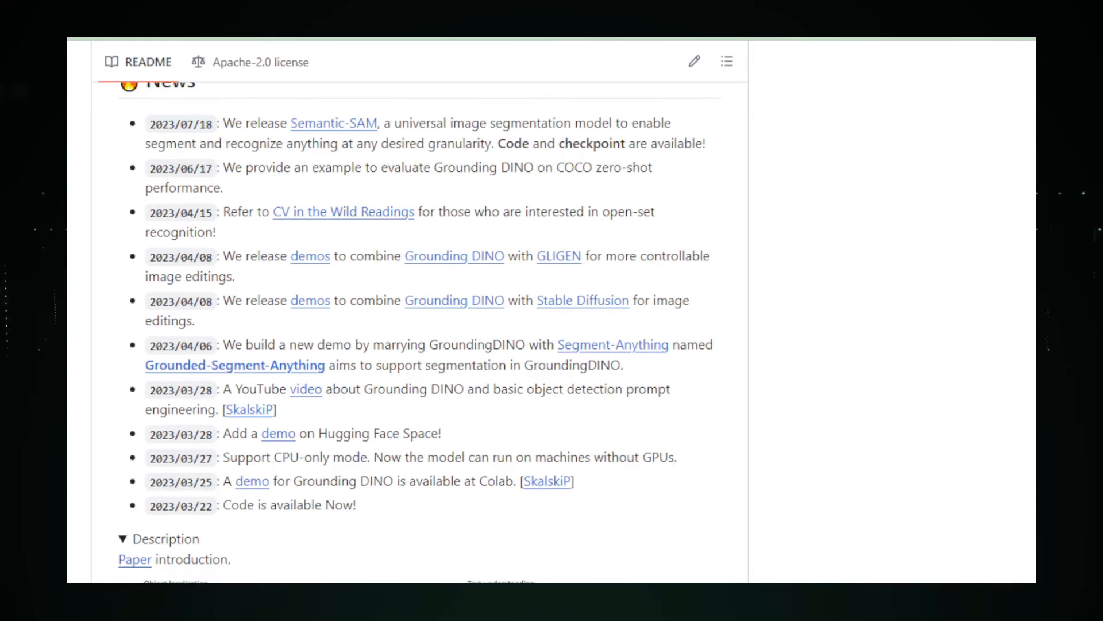
- Continue through the Explanations/Tips input/output diagrams until TODO and Install appear
scroll("down", 3)
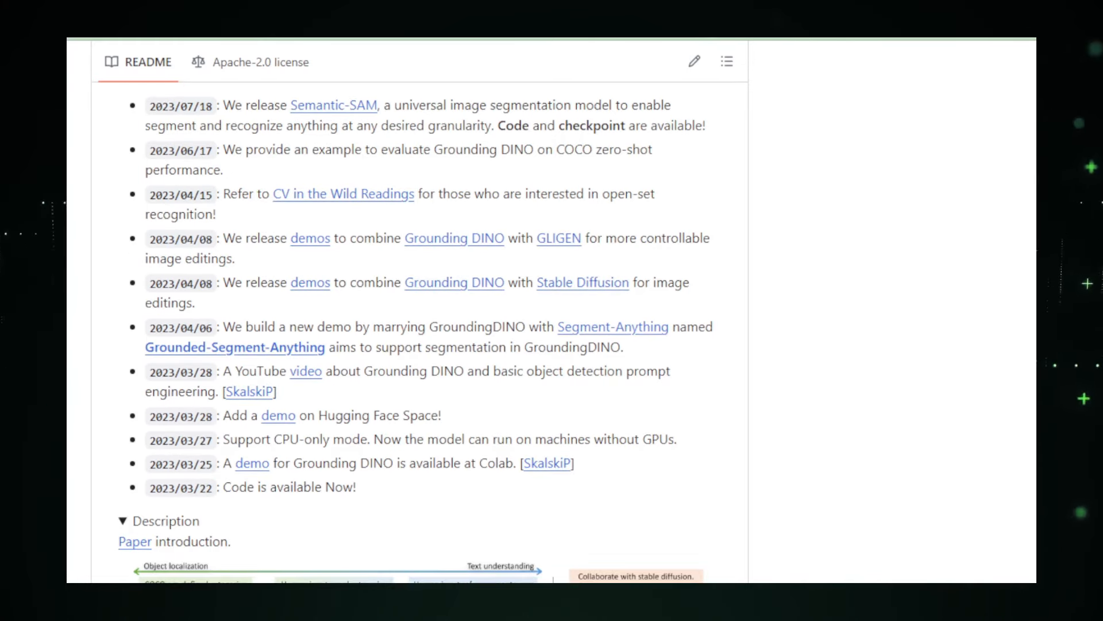
scroll("down", 3)
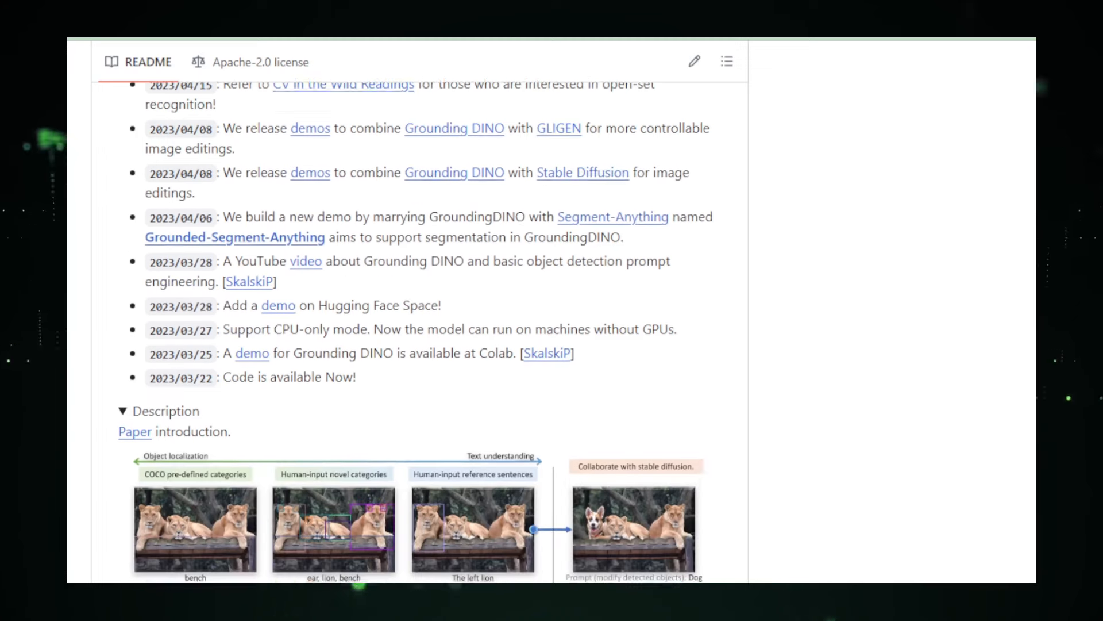
scroll("down", 3)
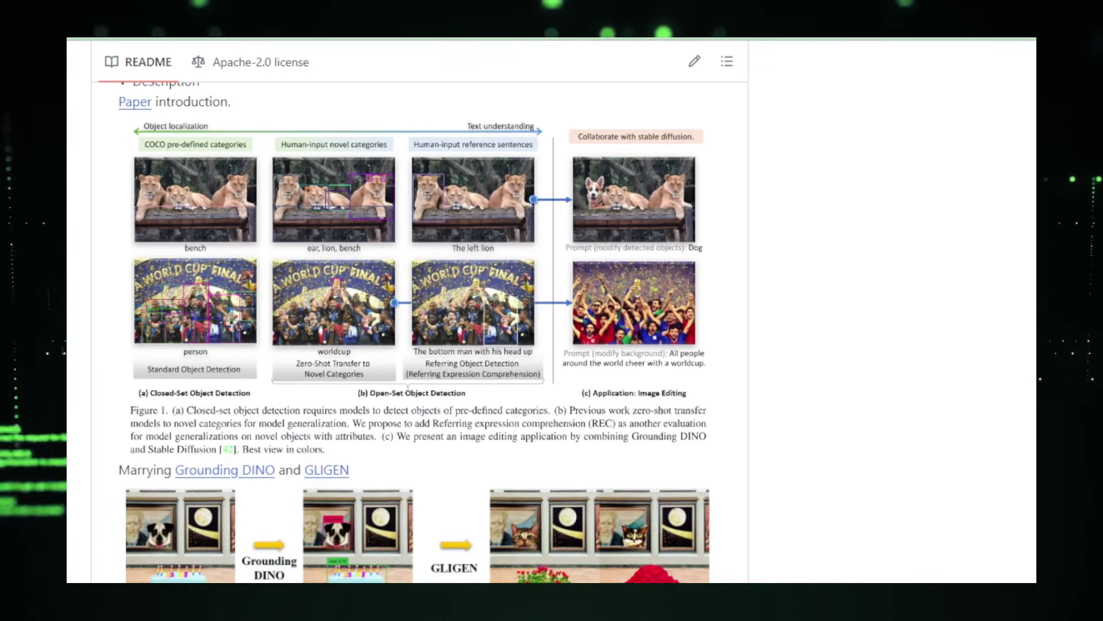
scroll("down", 3)
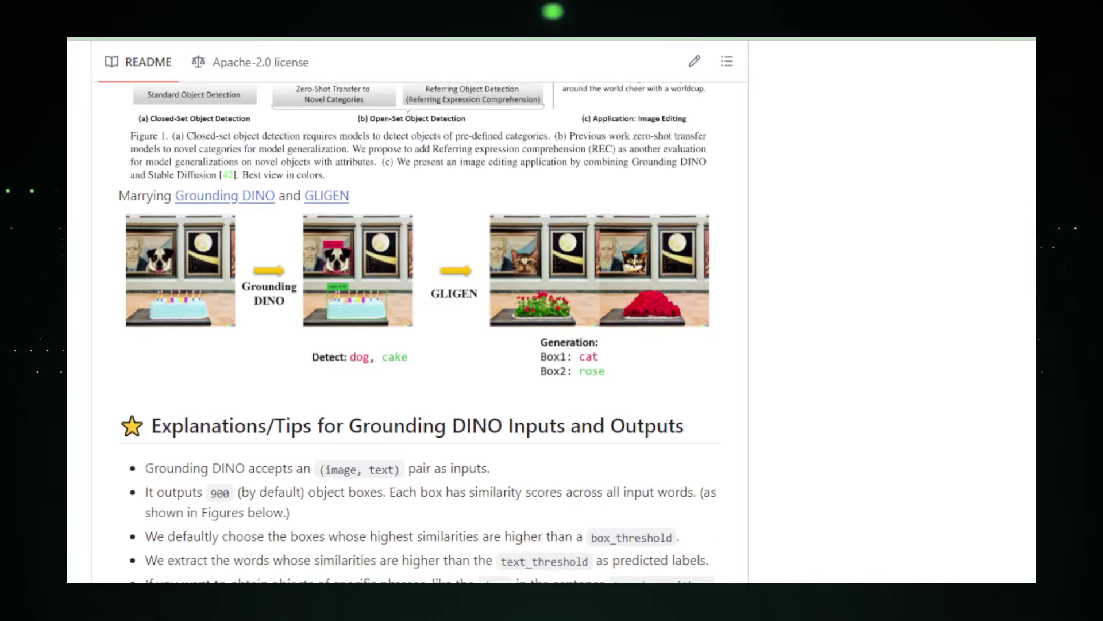
scroll("down", 3)
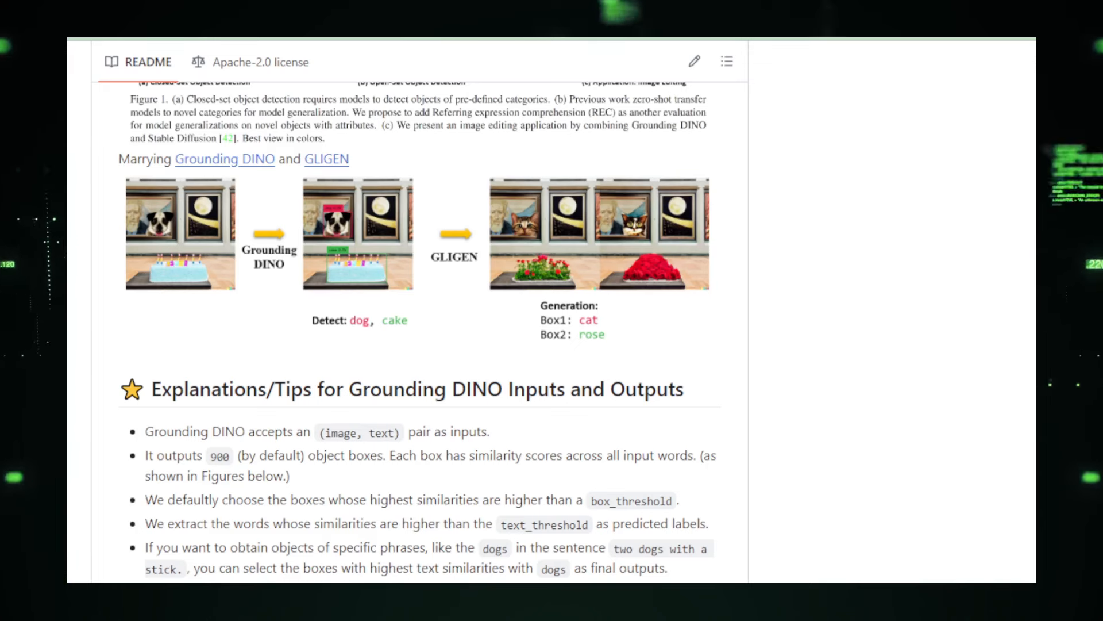
scroll("down", 3)
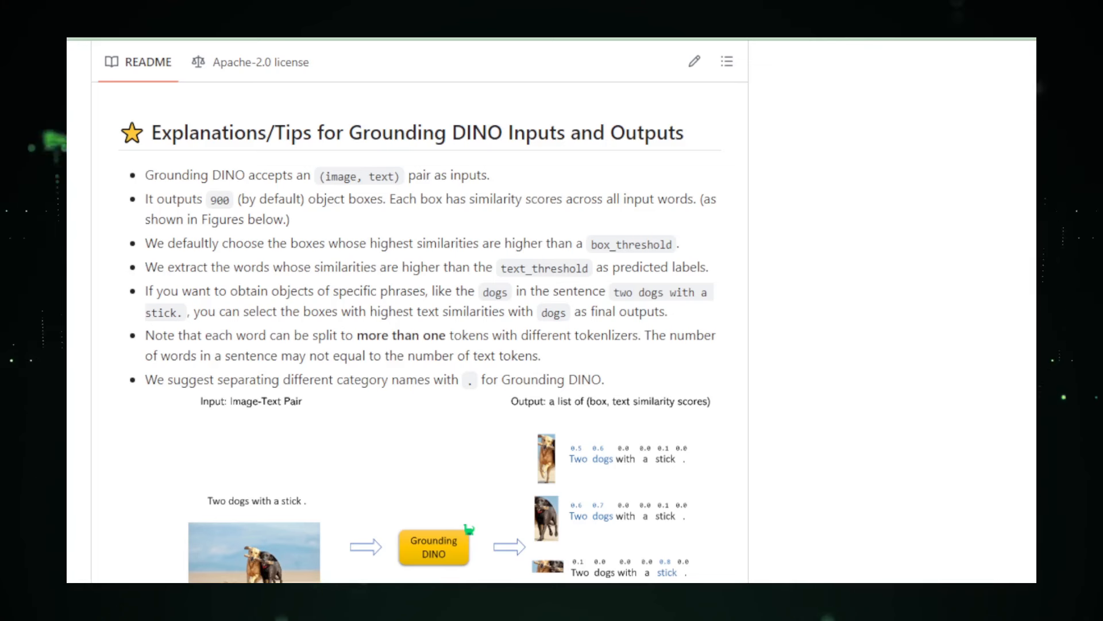
scroll("down", 3)
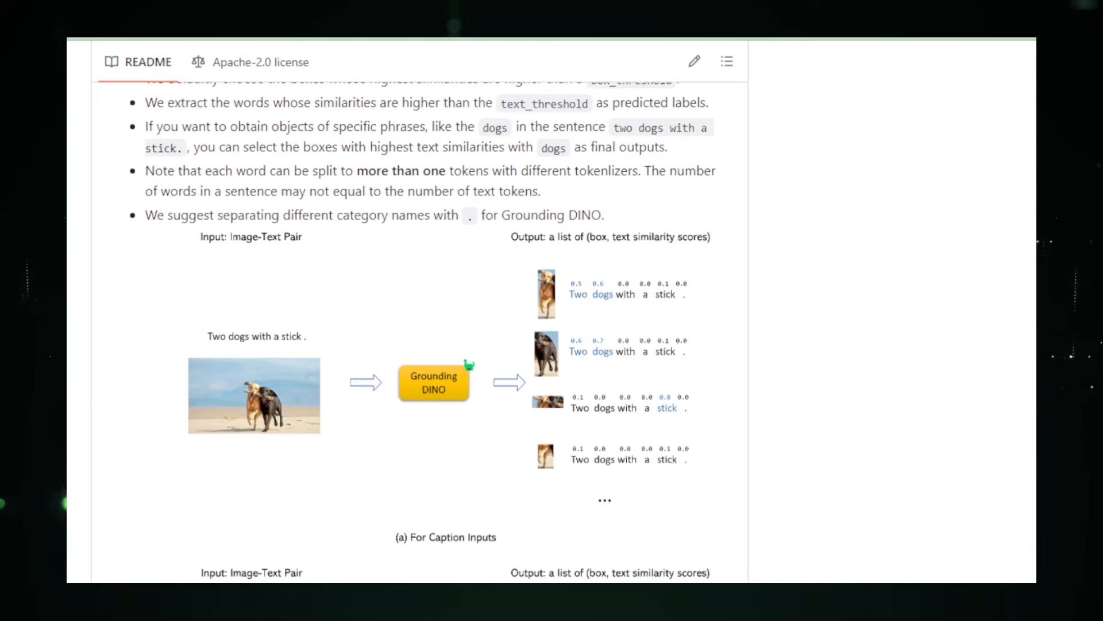
scroll("down", 3)
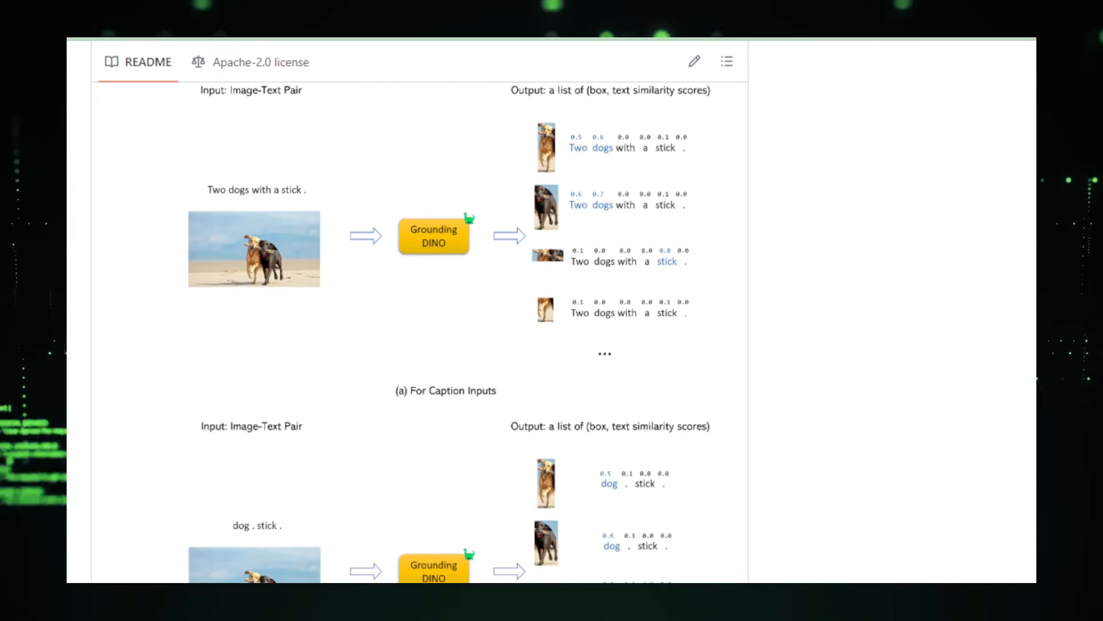
scroll("down", 3)
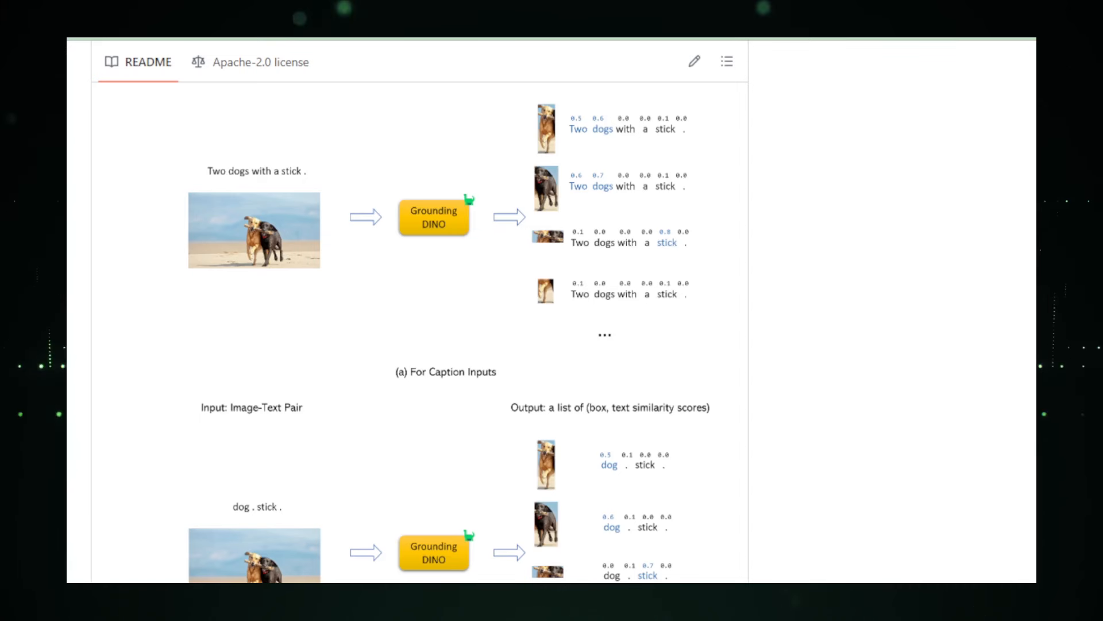
scroll("down", 3)
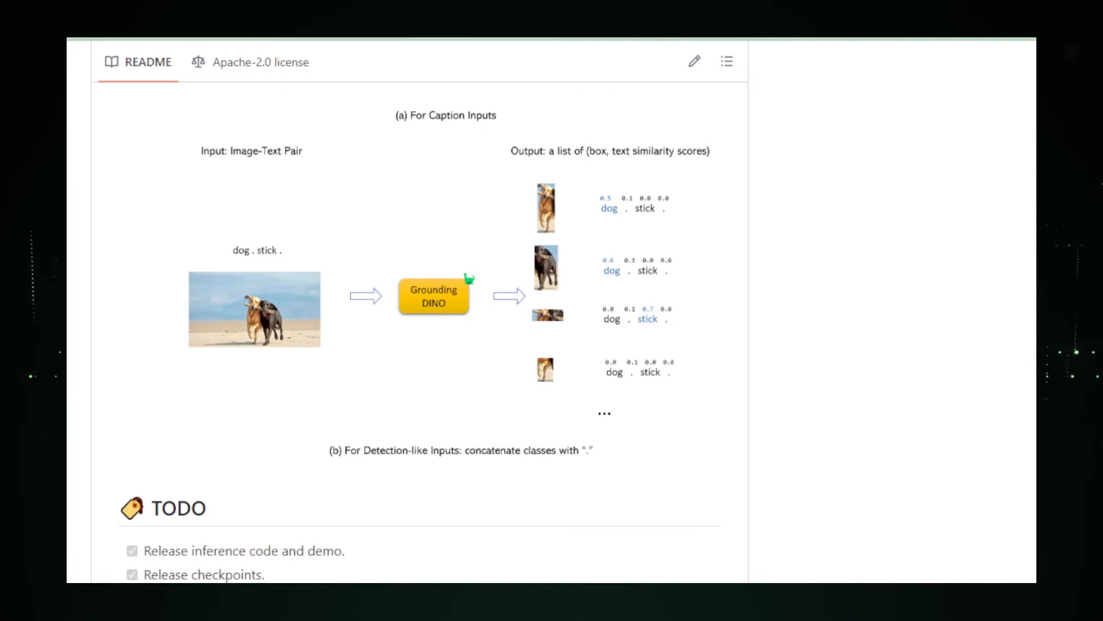
scroll("down", 3)
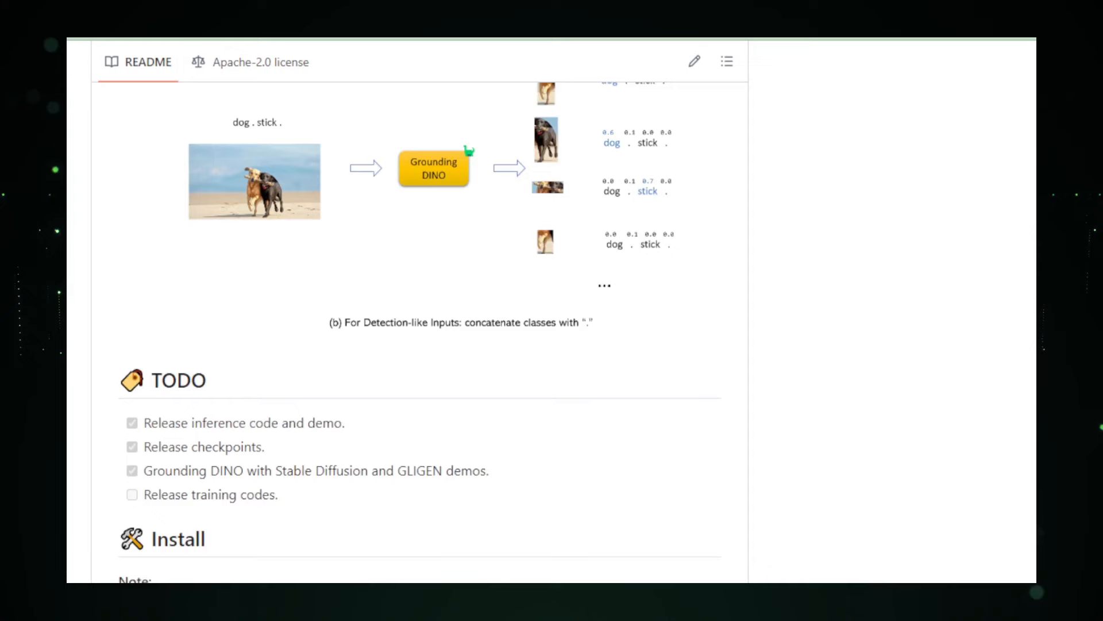
- Scroll the GroundingDINO README through TODO, CUDA setup notes and installation steps to weight downloads
scroll("down", 3)
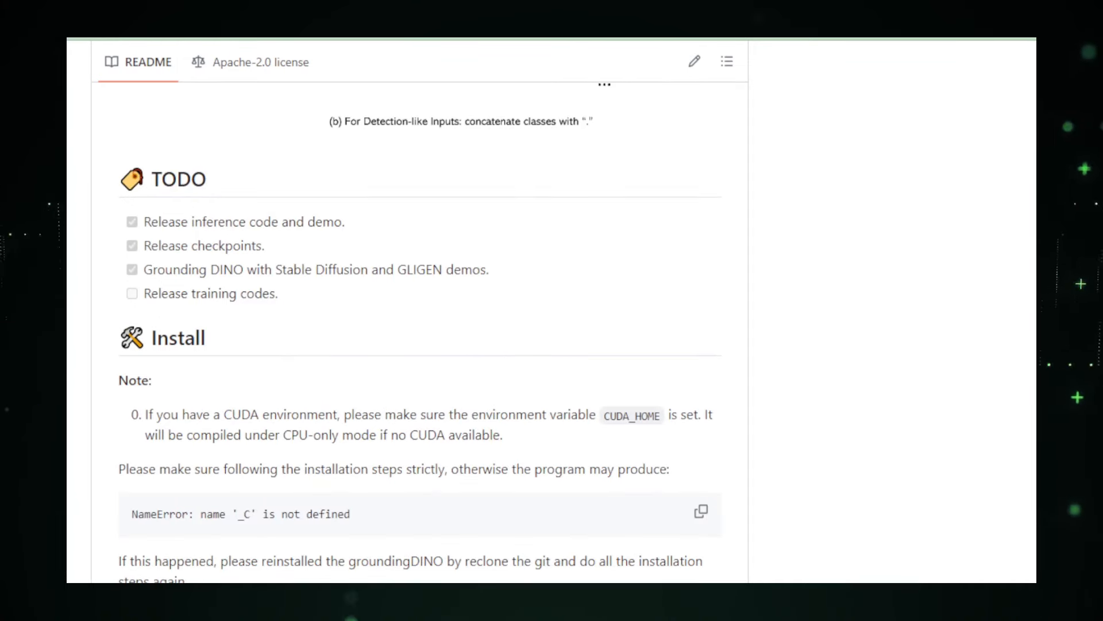
scroll("down", 3)
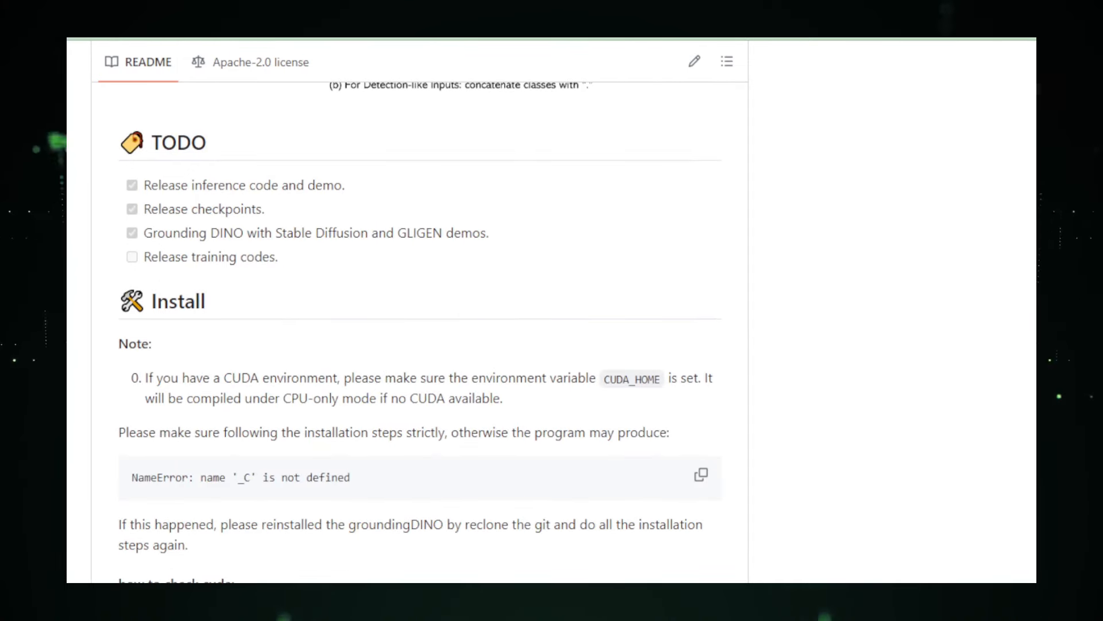
scroll("down", 3)
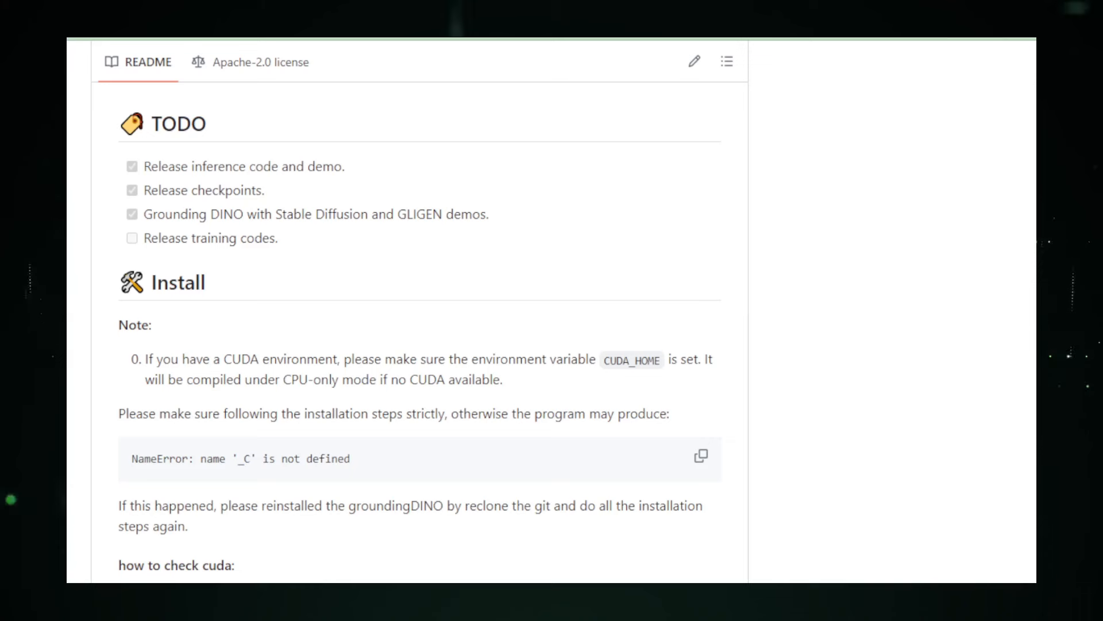
scroll("down", 3)
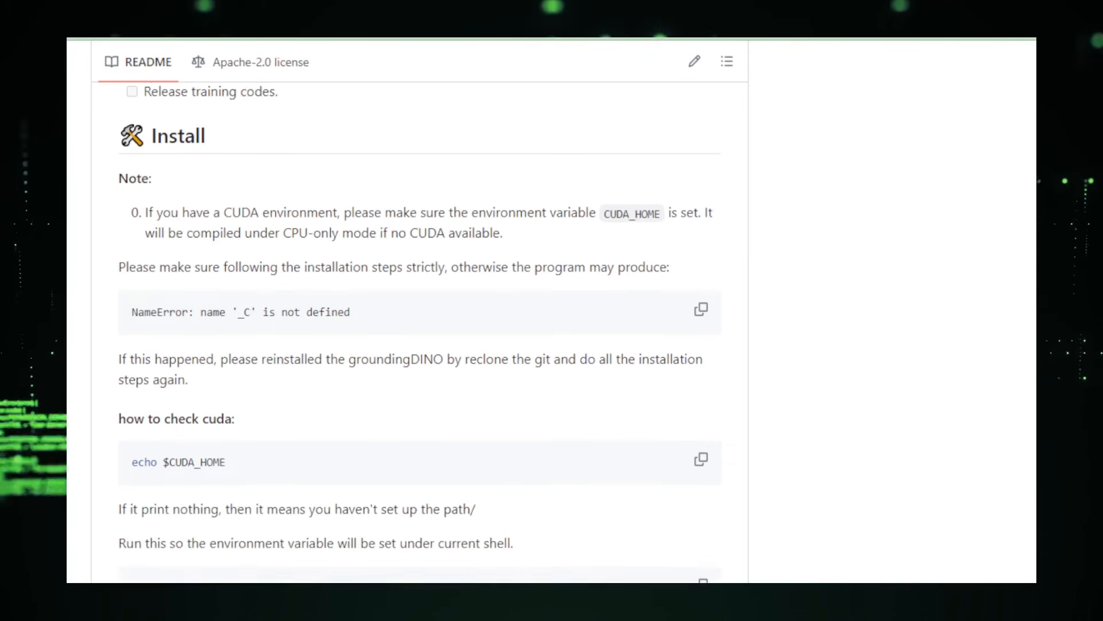
scroll("down", 3)
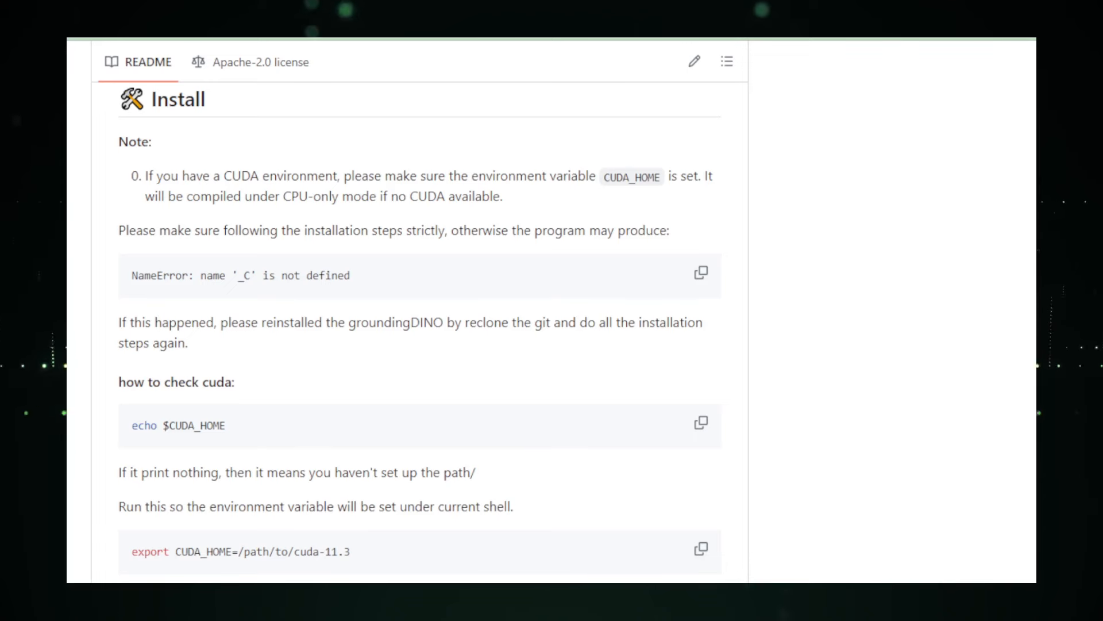
scroll("down", 3)
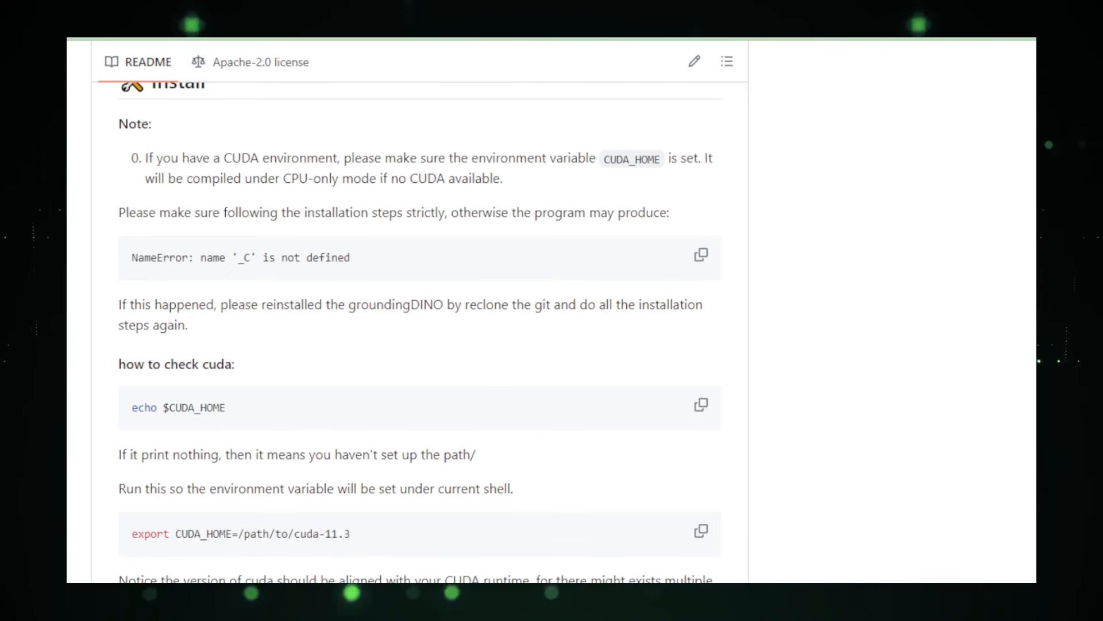
scroll("down", 3)
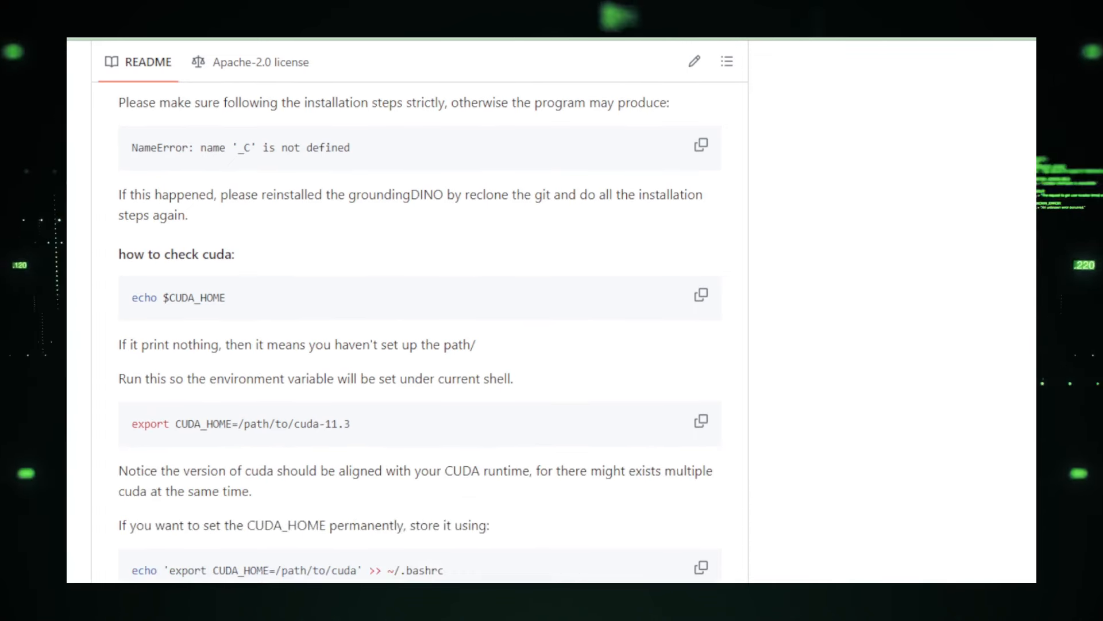
scroll("down", 3)
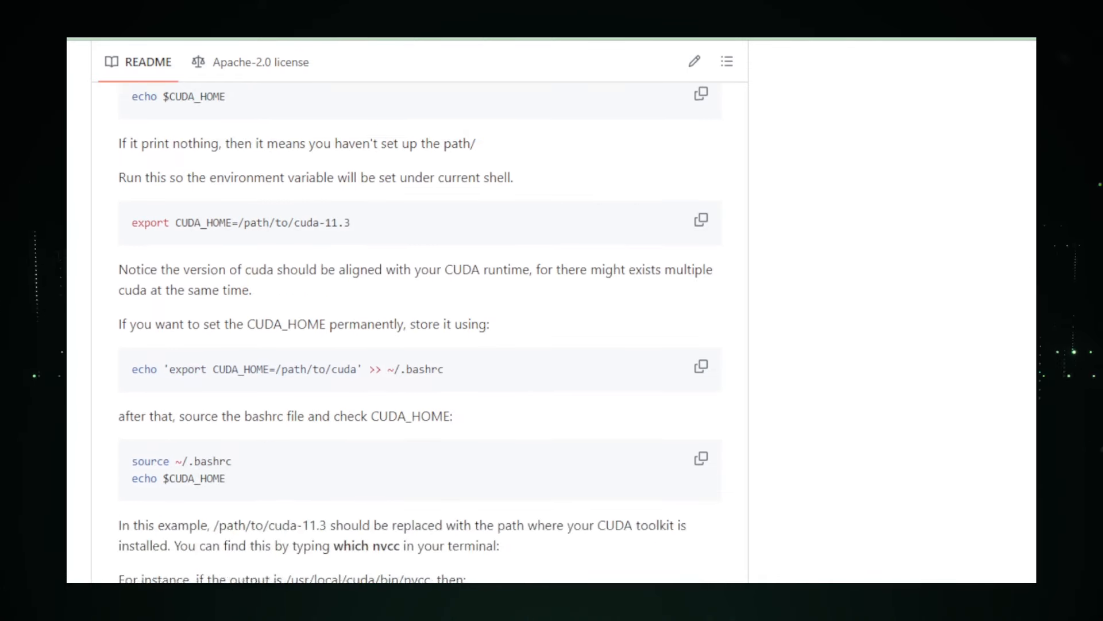
scroll("down", 3)
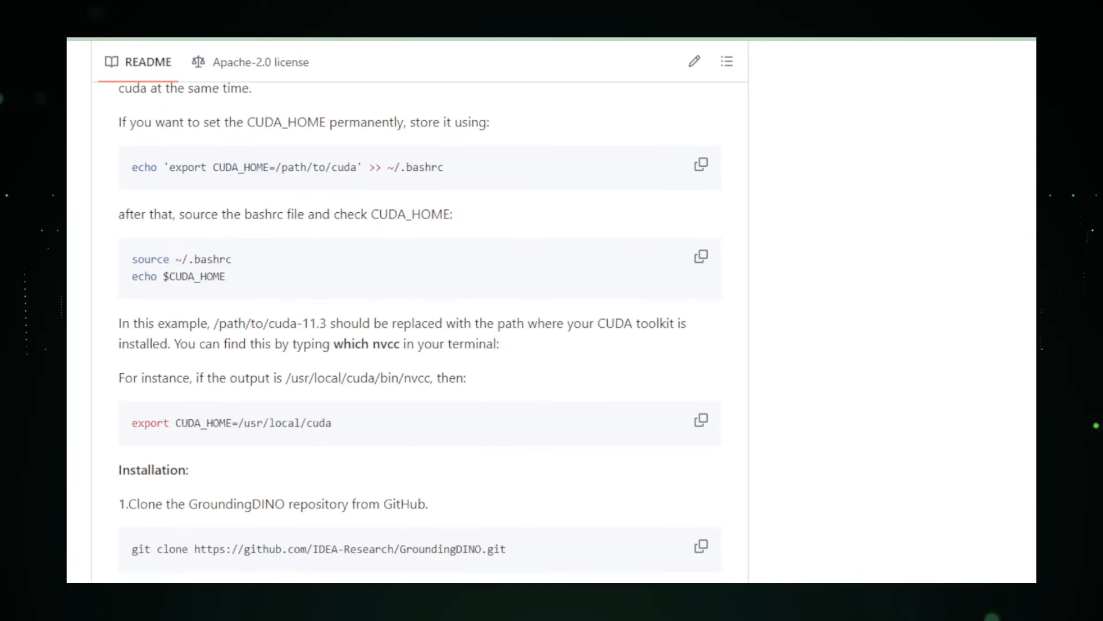
scroll("down", 3)
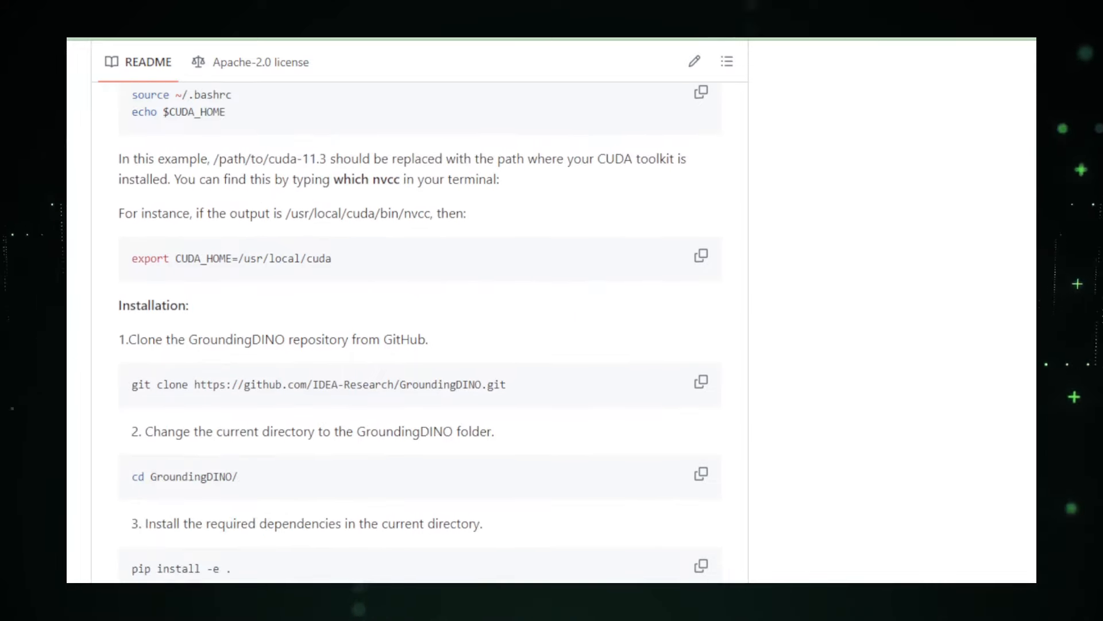
scroll("down", 3)
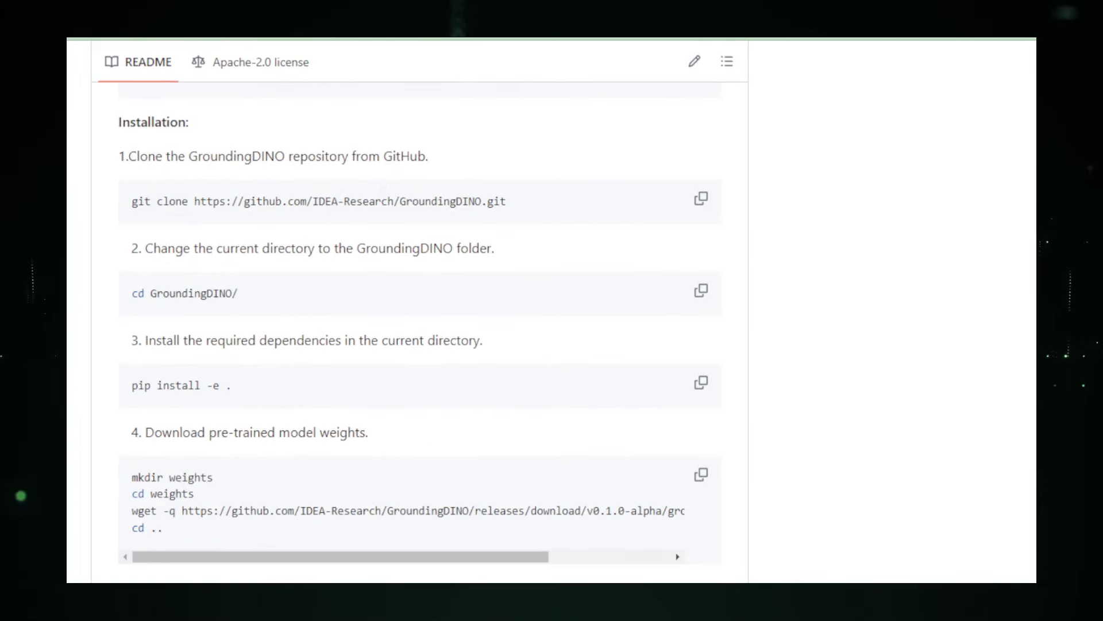
scroll("down", 3)
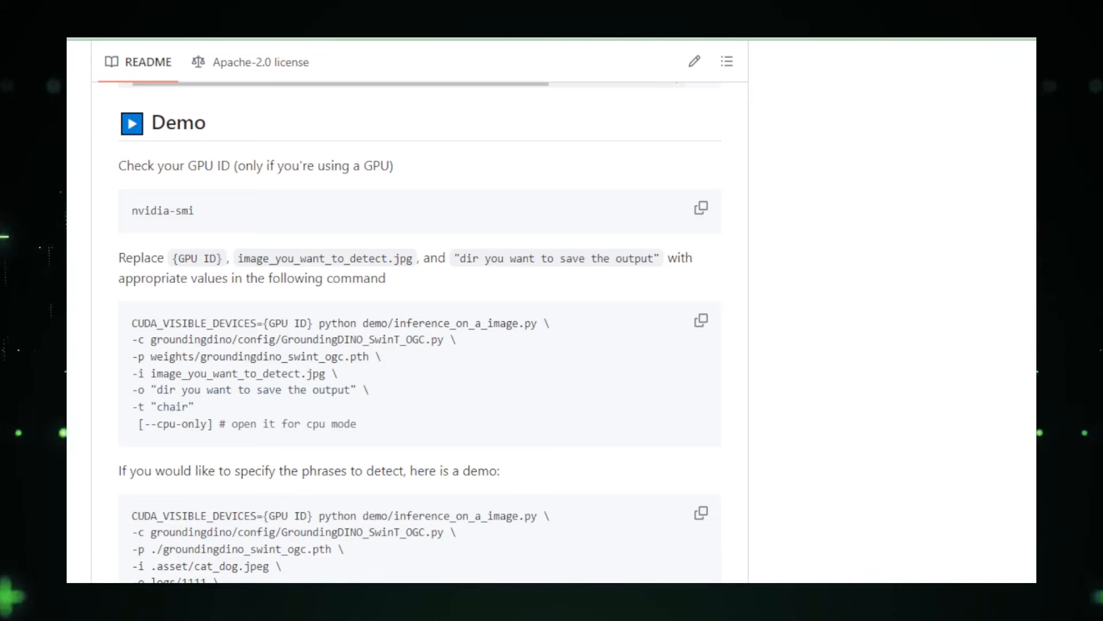
- Scroll past the token_spans demo, Python inference code, Web UI and Notebooks sections
scroll("down", 3)
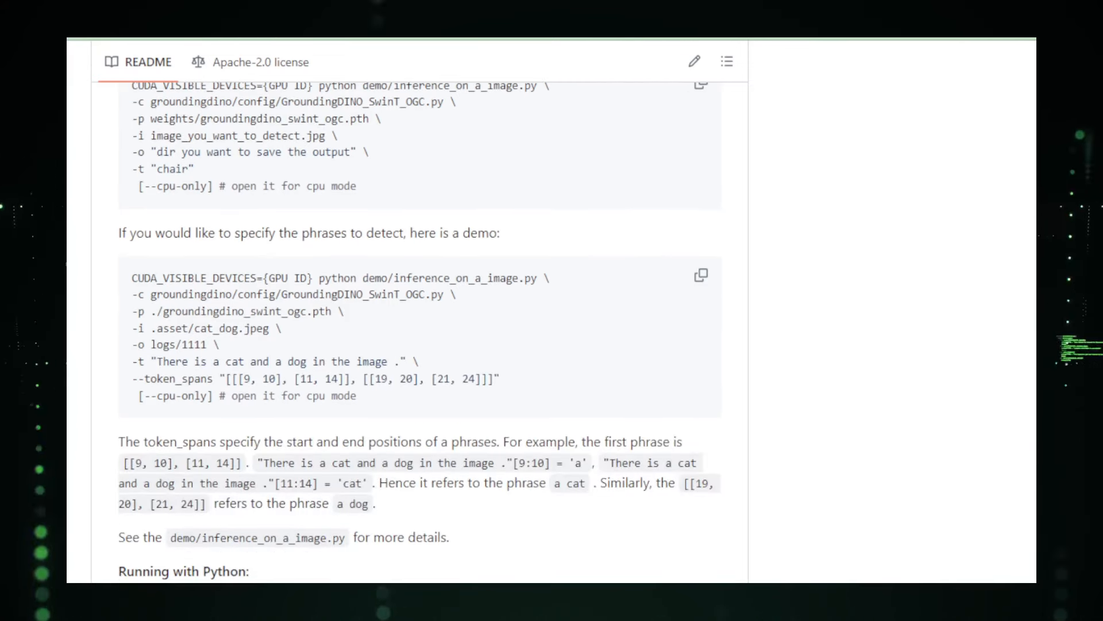
scroll("down", 3)
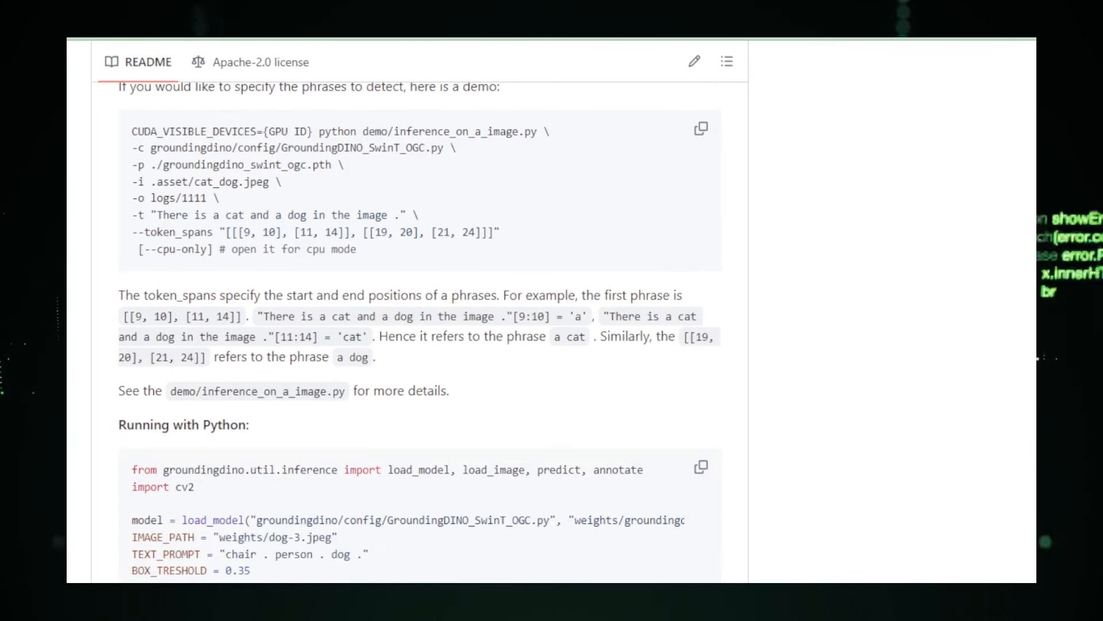
scroll("down", 3)
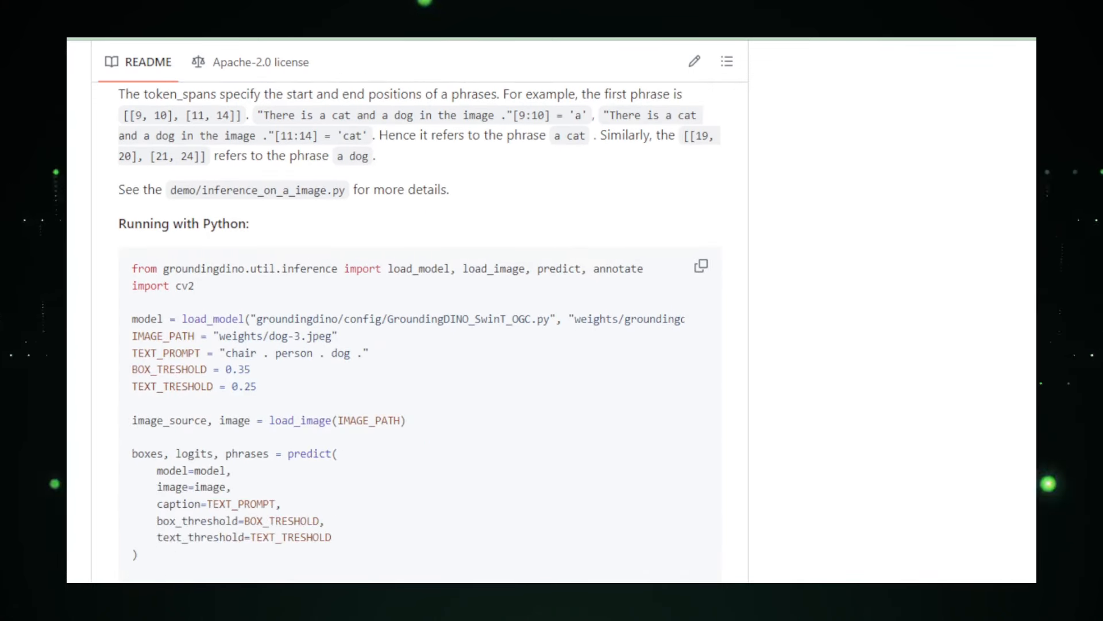
scroll("down", 3)
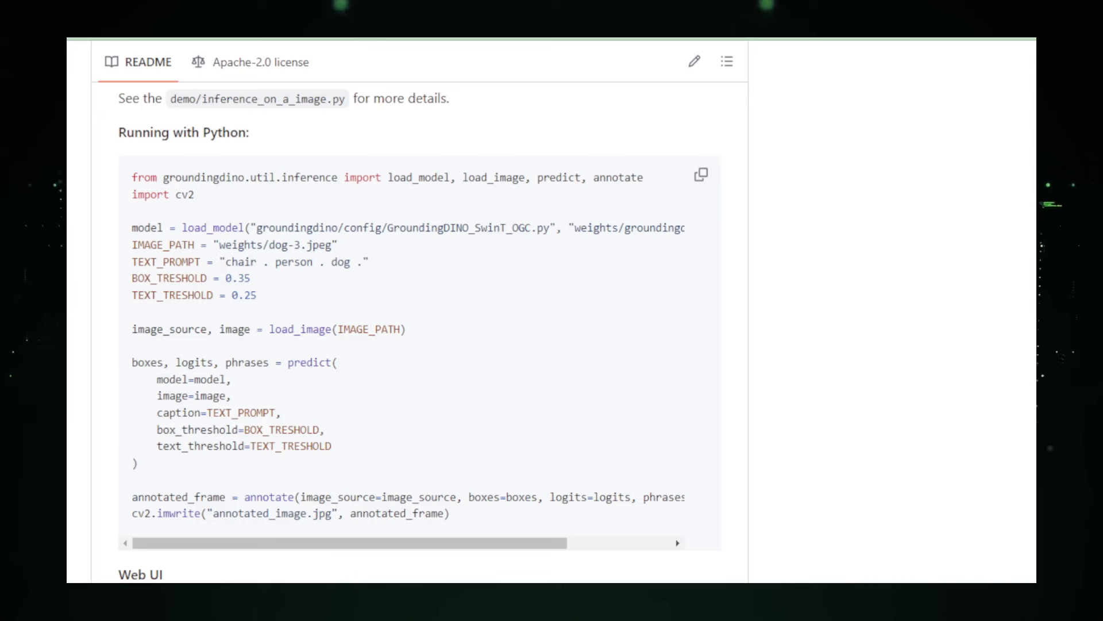
scroll("down", 3)
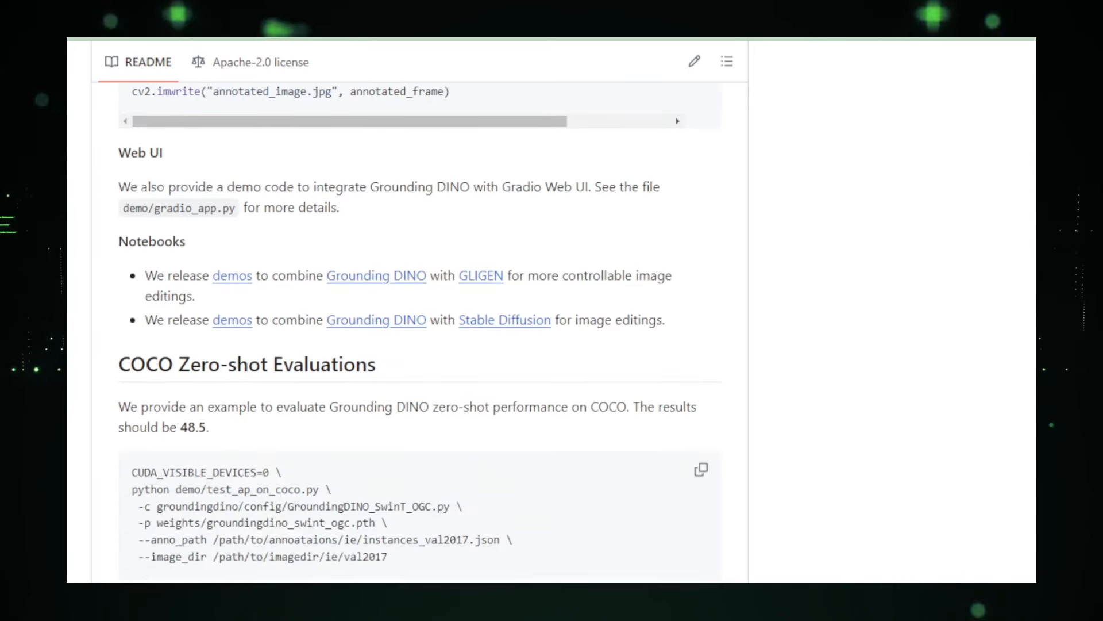
scroll("down", 3)
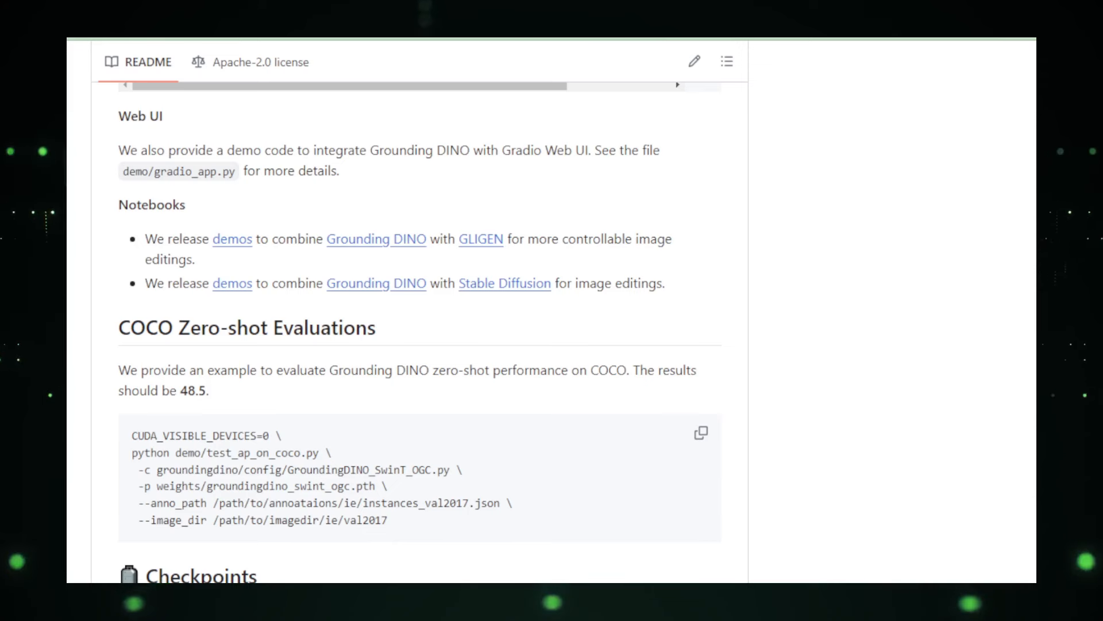
- Scroll the README through Checkpoints, Results and the Stable Diffusion and GLIGEN editing figures
scroll("down", 3)
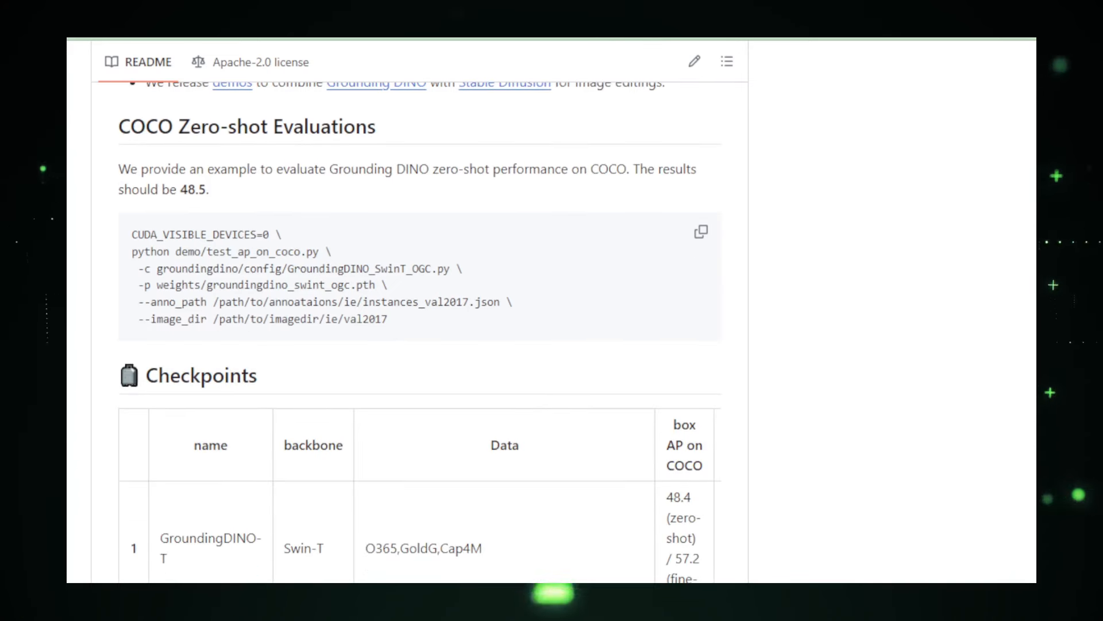
scroll("down", 3)
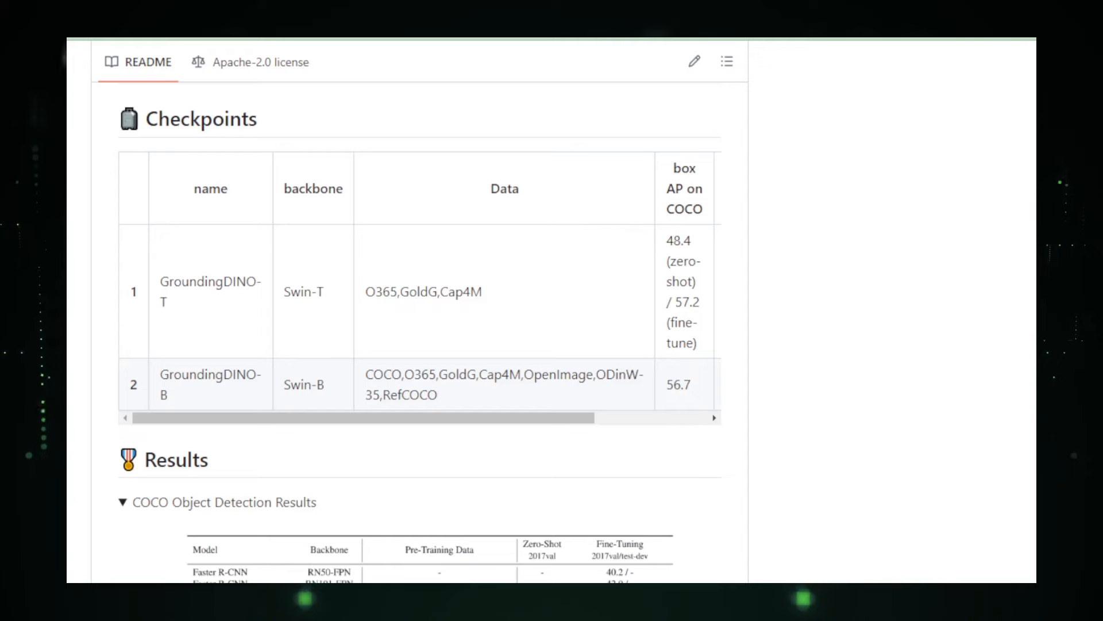
scroll("down", 3)
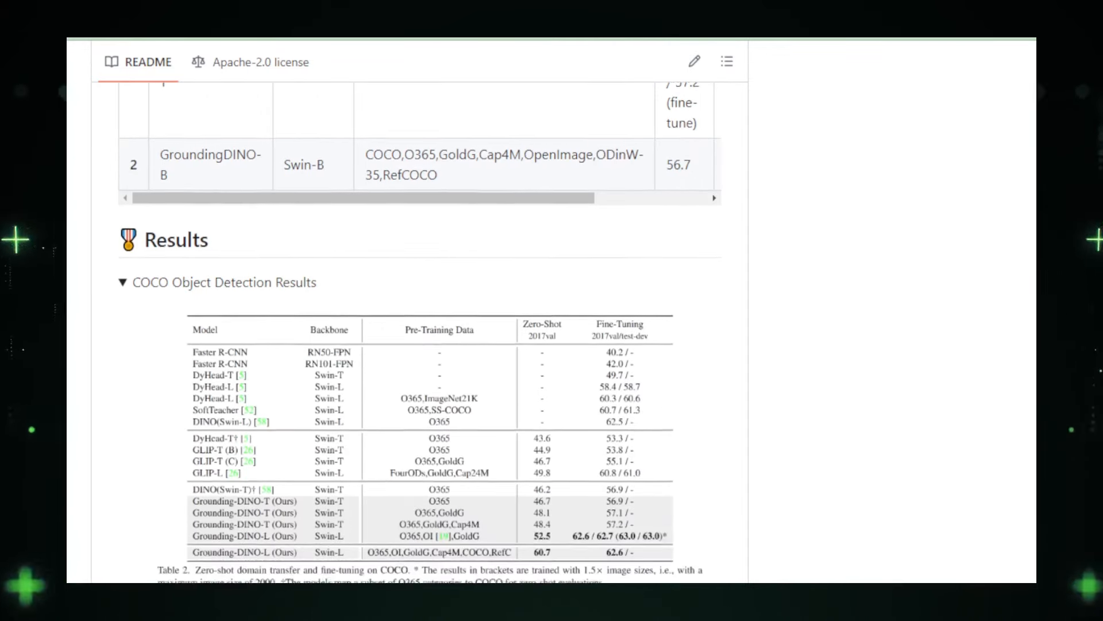
scroll("down", 3)
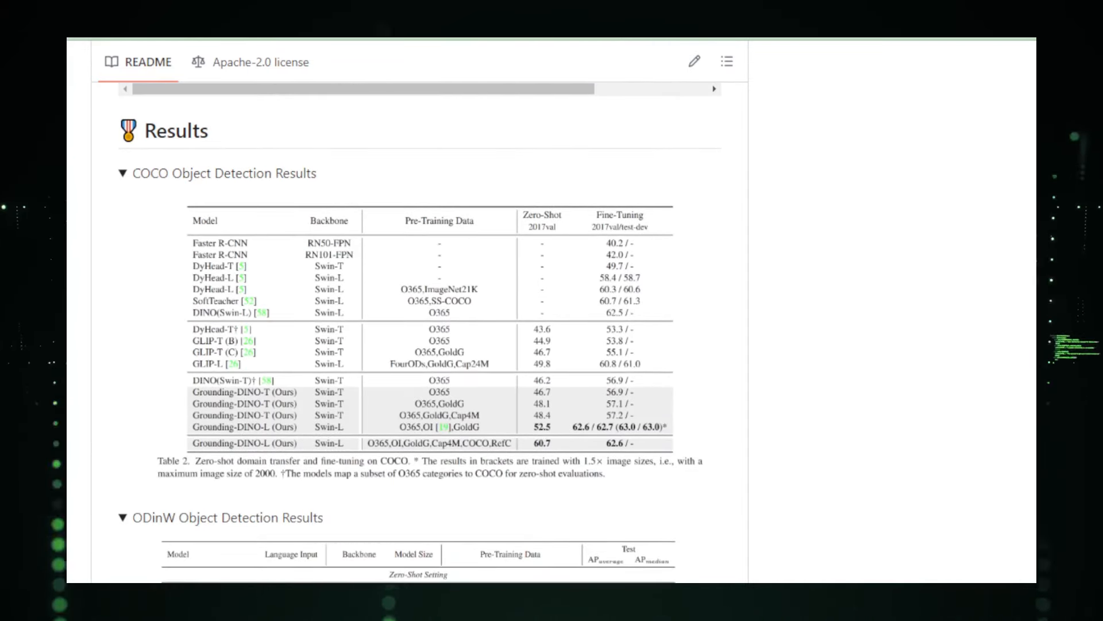
scroll("down", 3)
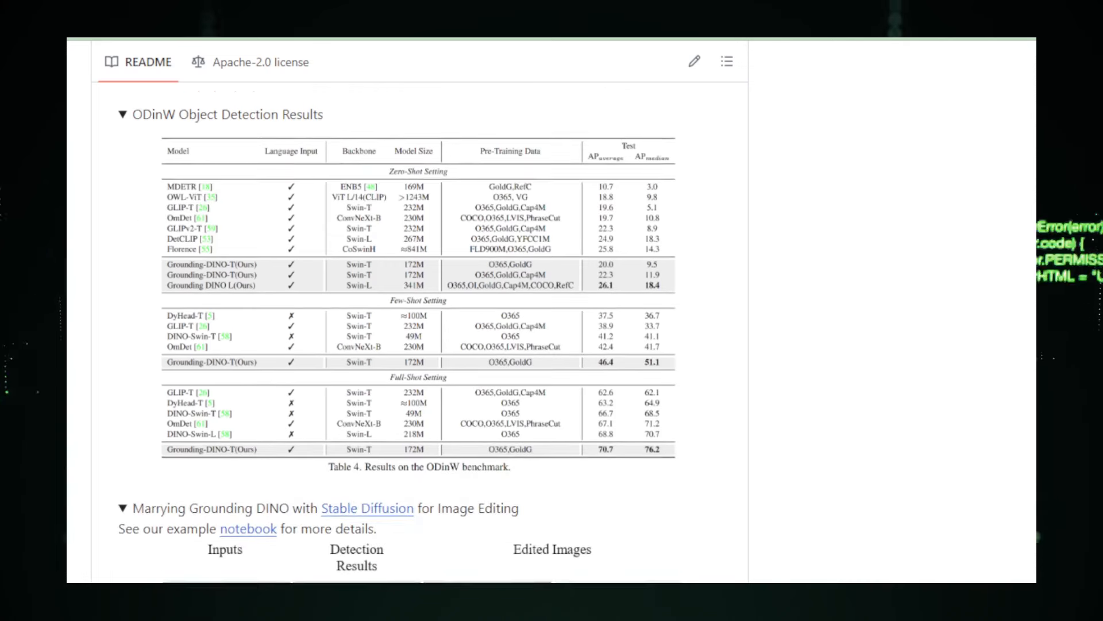
scroll("down", 3)
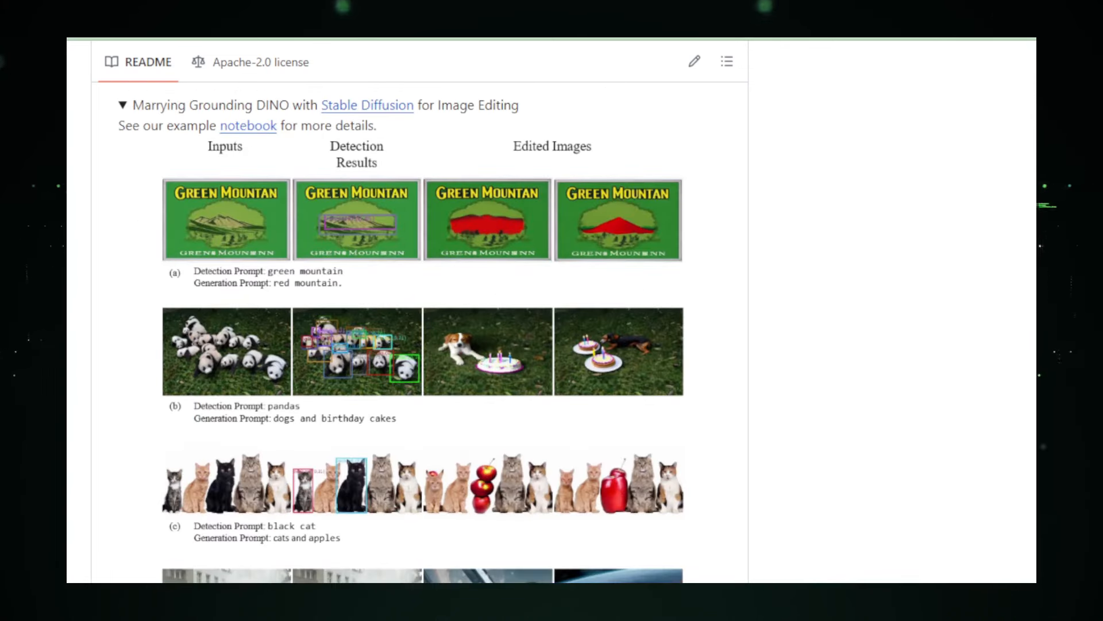
- Scroll past the Grounding DINO model framework diagram down to Acknowledgement and Citation
scroll("down", 3)
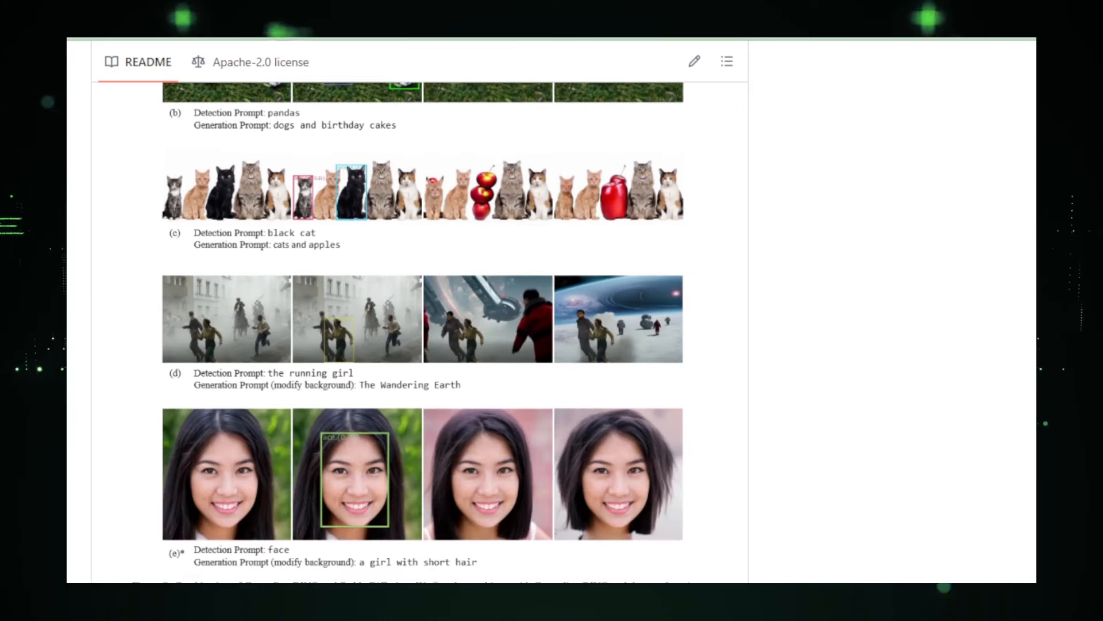
scroll("down", 3)
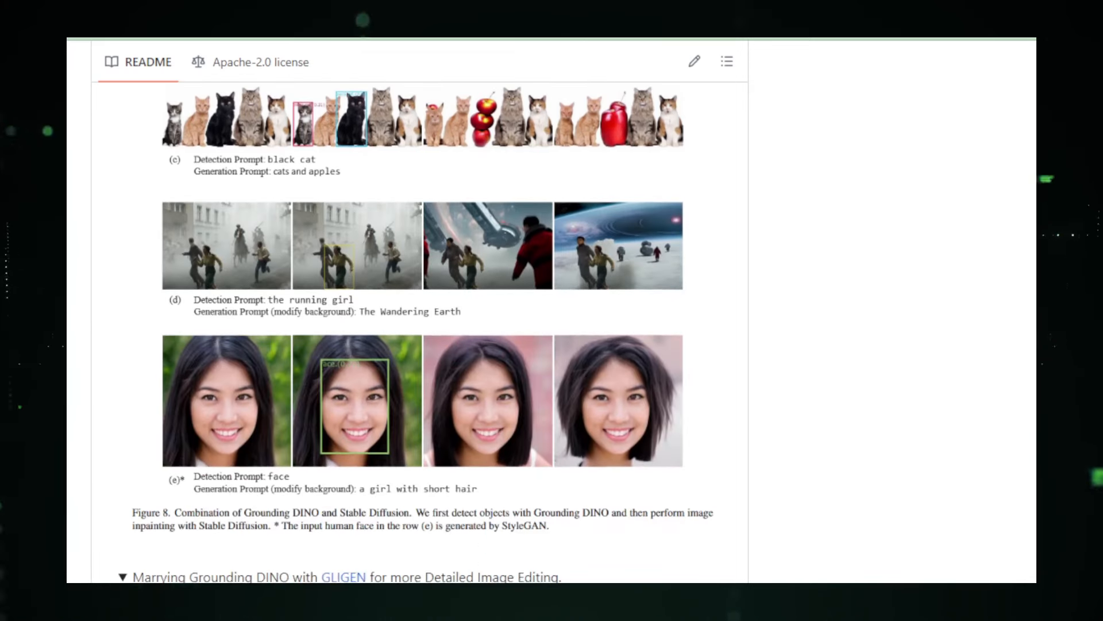
scroll("down", 3)
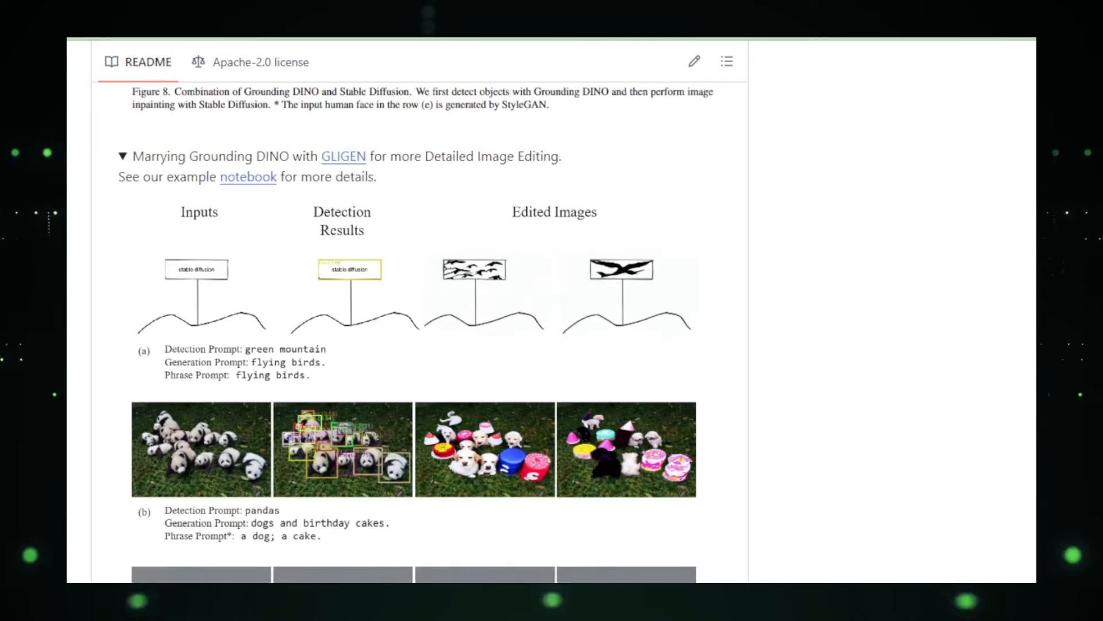
scroll("down", 3)
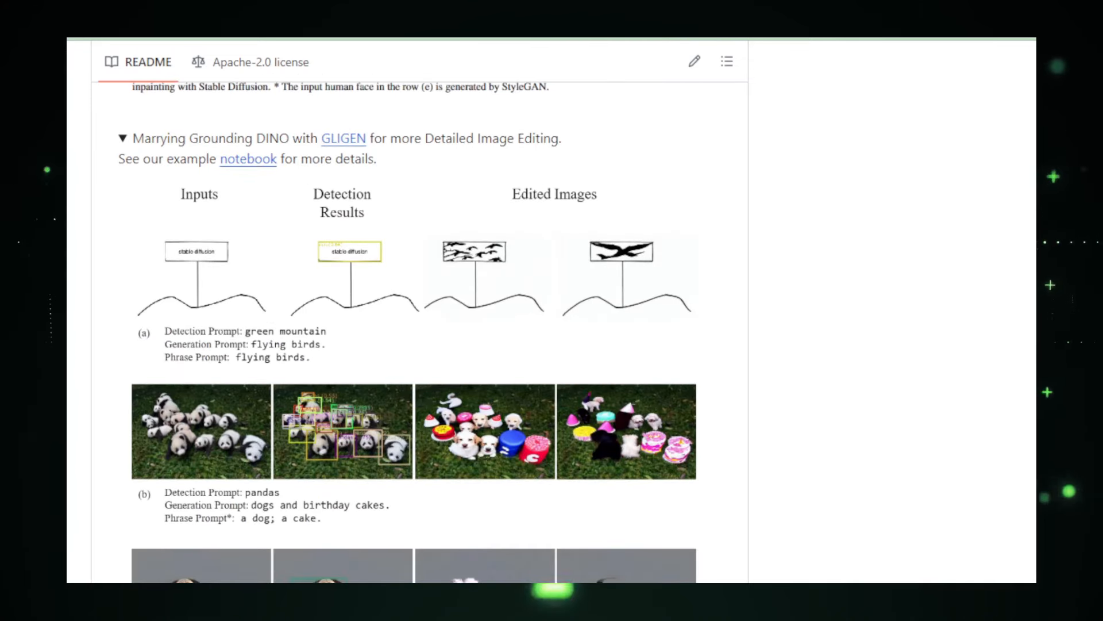
scroll("down", 3)
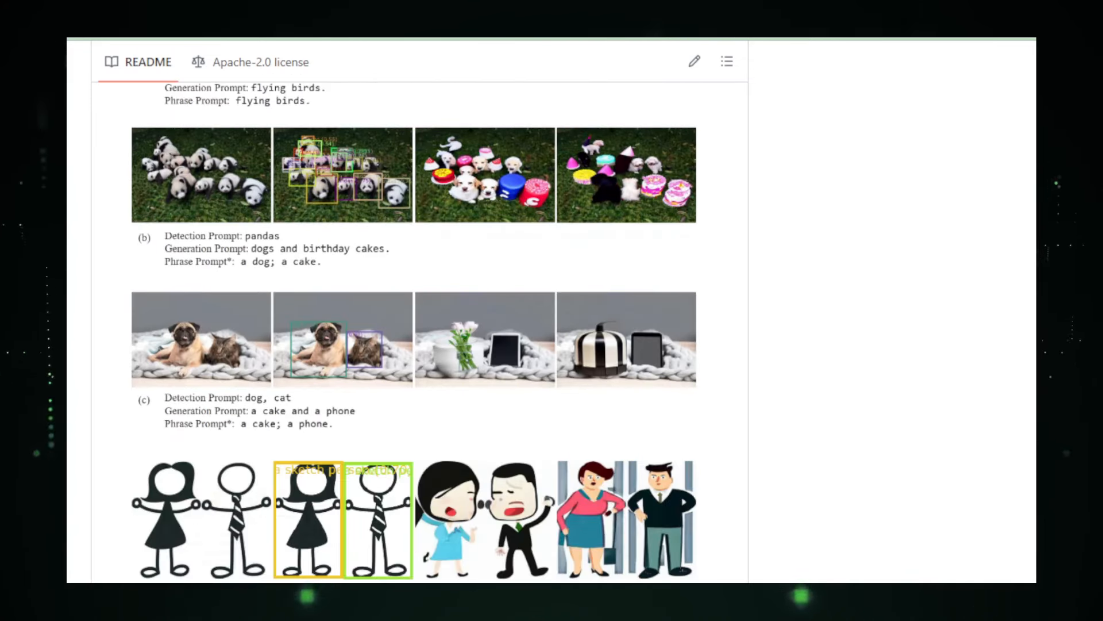
scroll("down", 3)
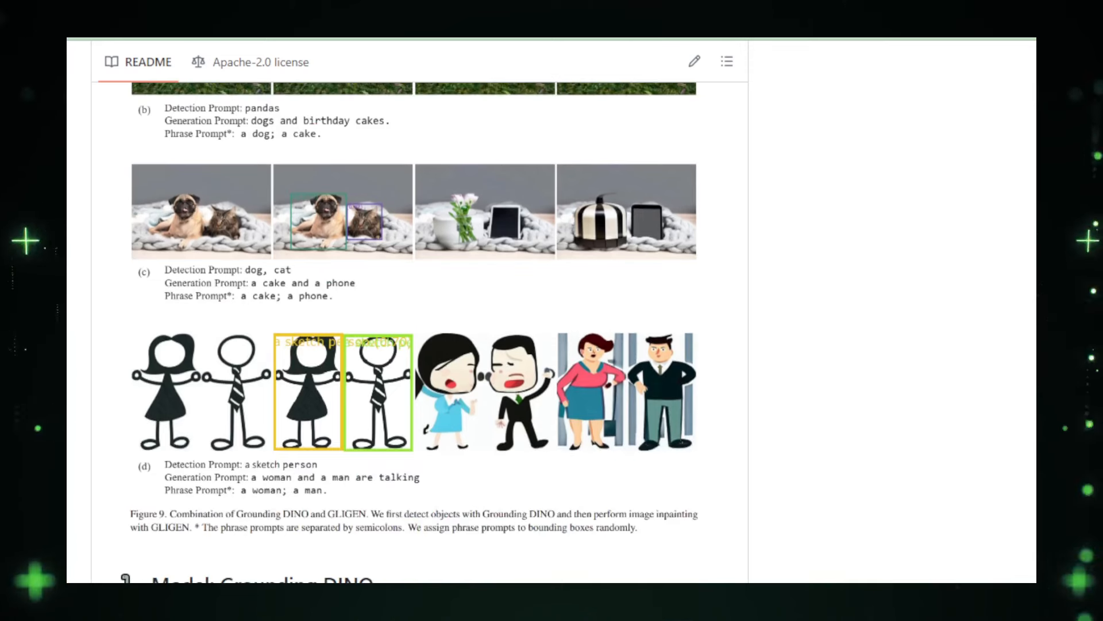
scroll("down", 3)
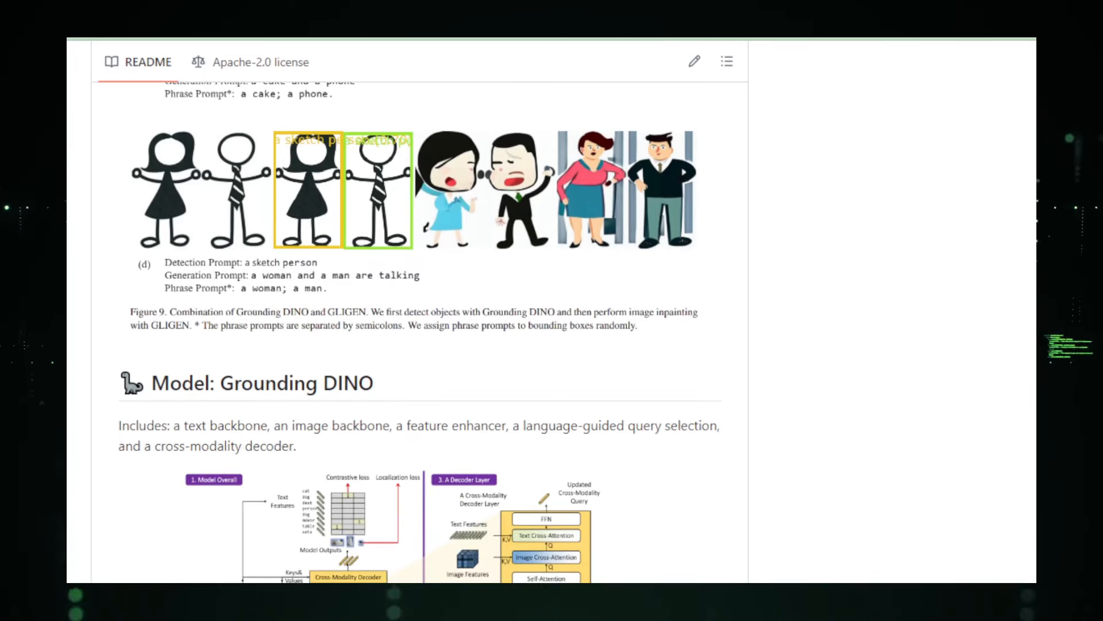
scroll("down", 3)
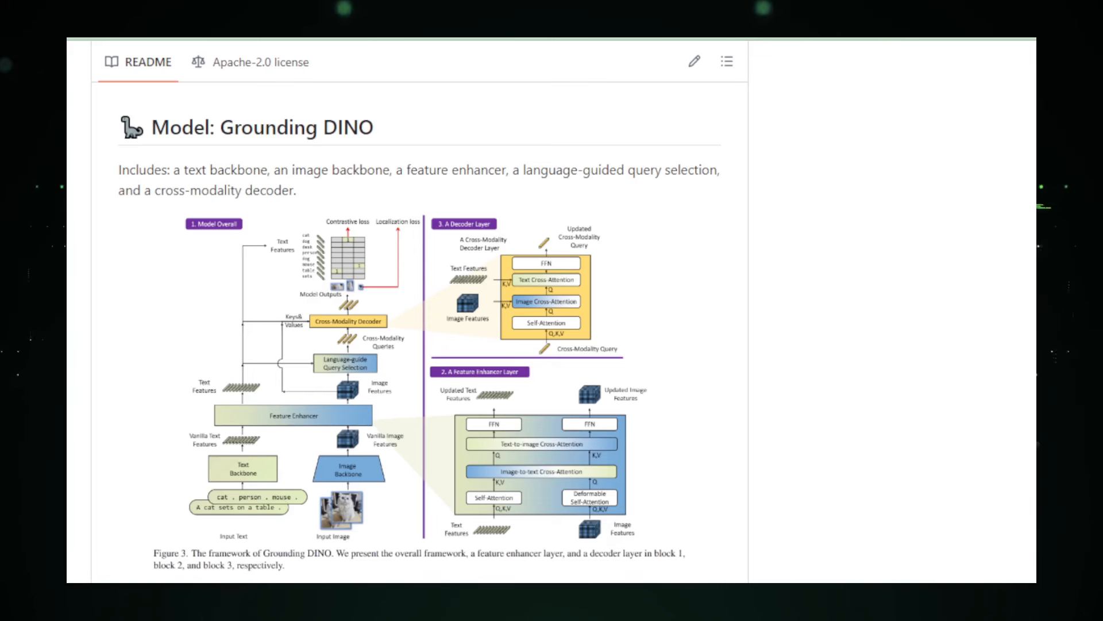
scroll("down", 3)
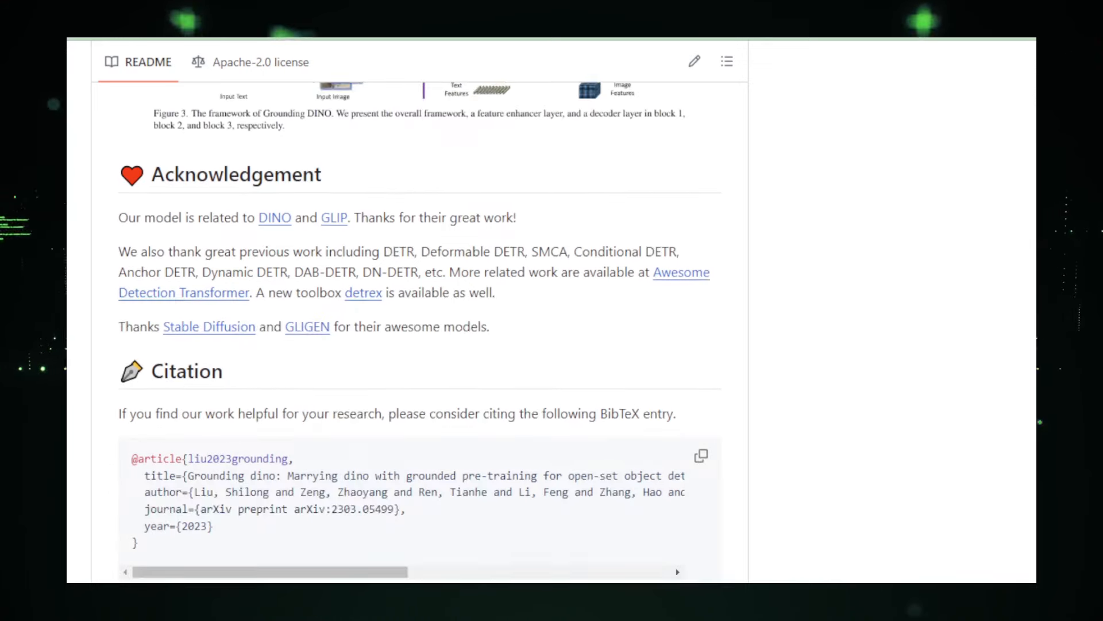